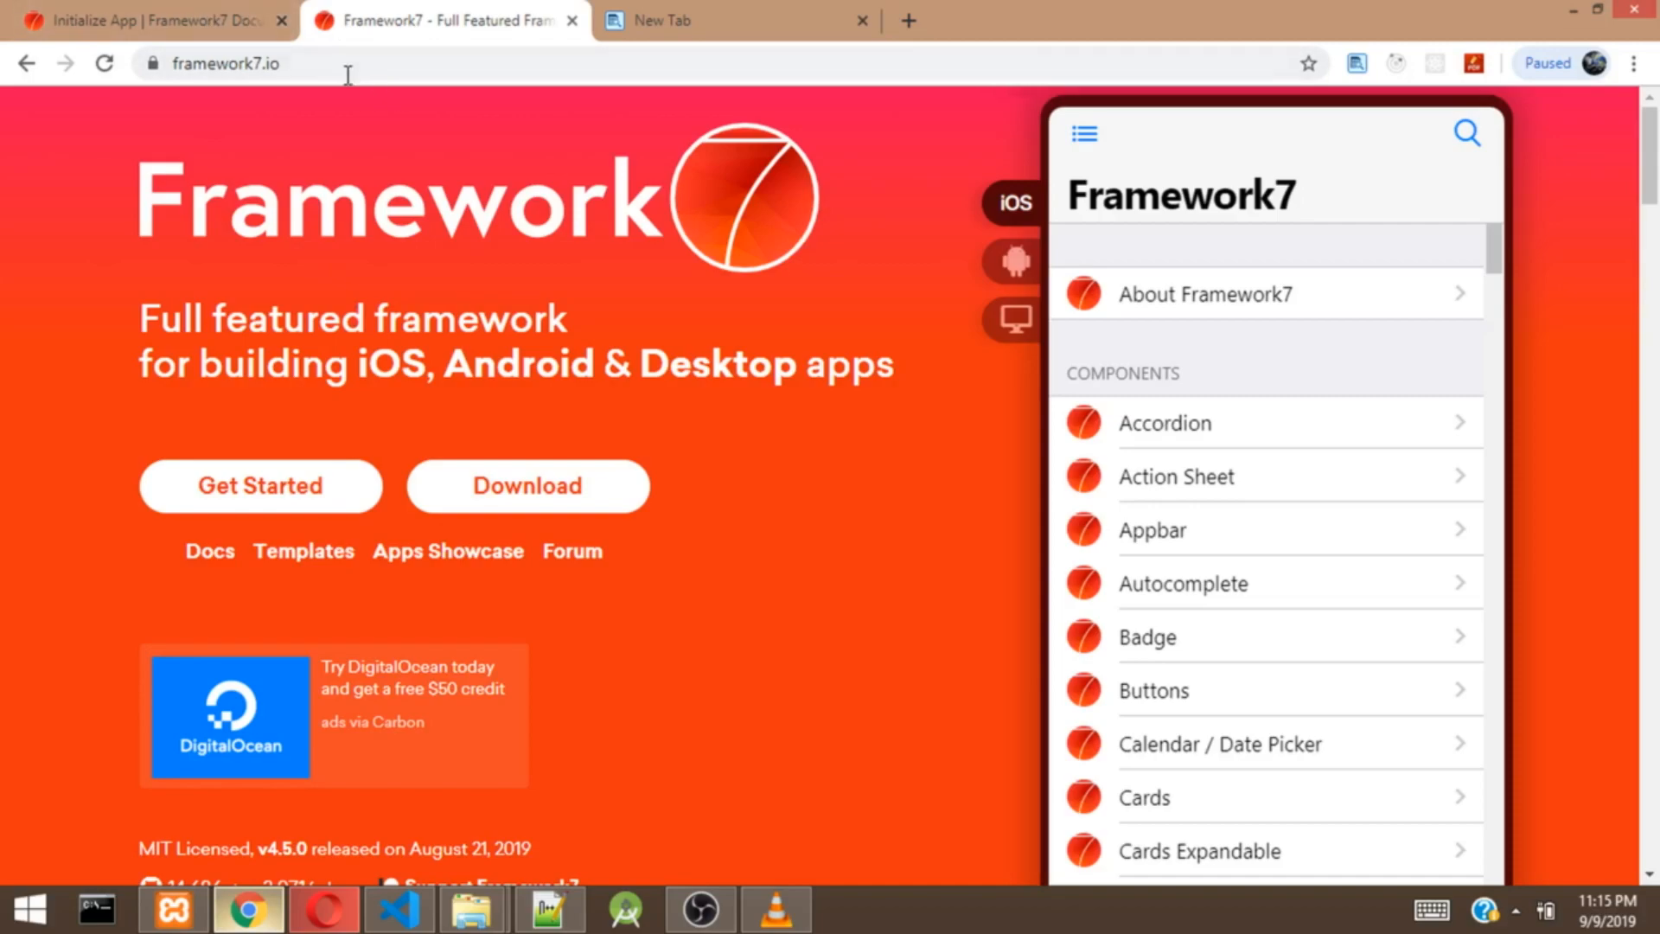
{"action": "mouse_move", "coordinate": [527, 486]}
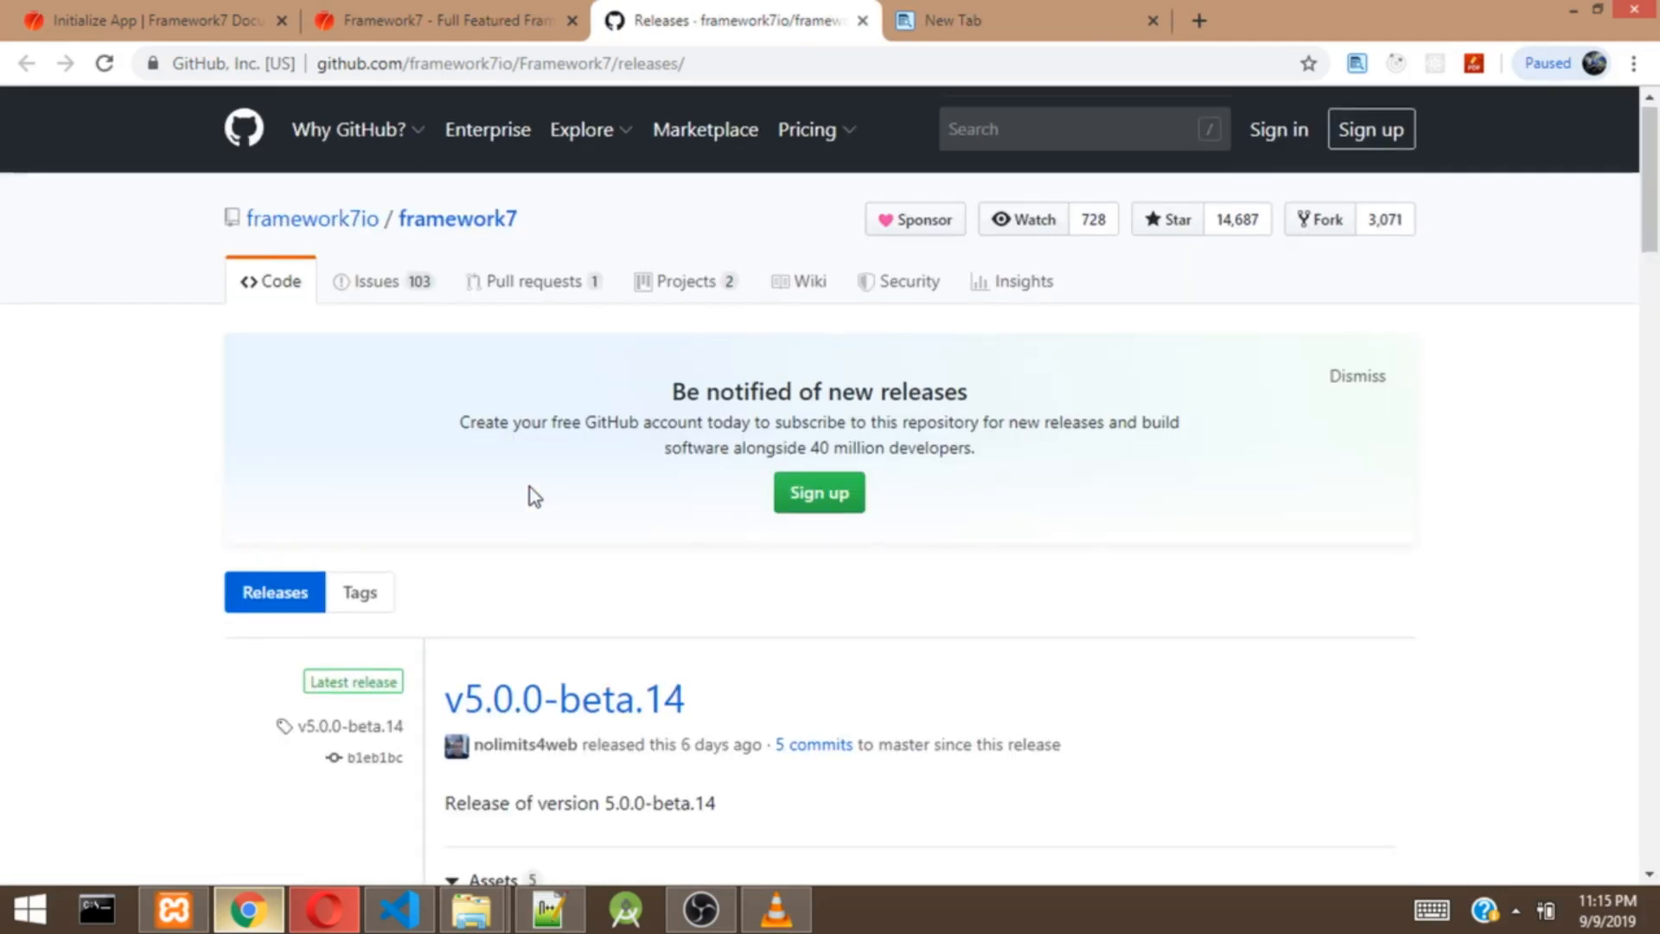
Step: Scroll the GitHub releases page down to the v5.0.0-beta.14 assets list
{"action": "scroll", "scroll_direction": "down", "scroll_amount": 3}
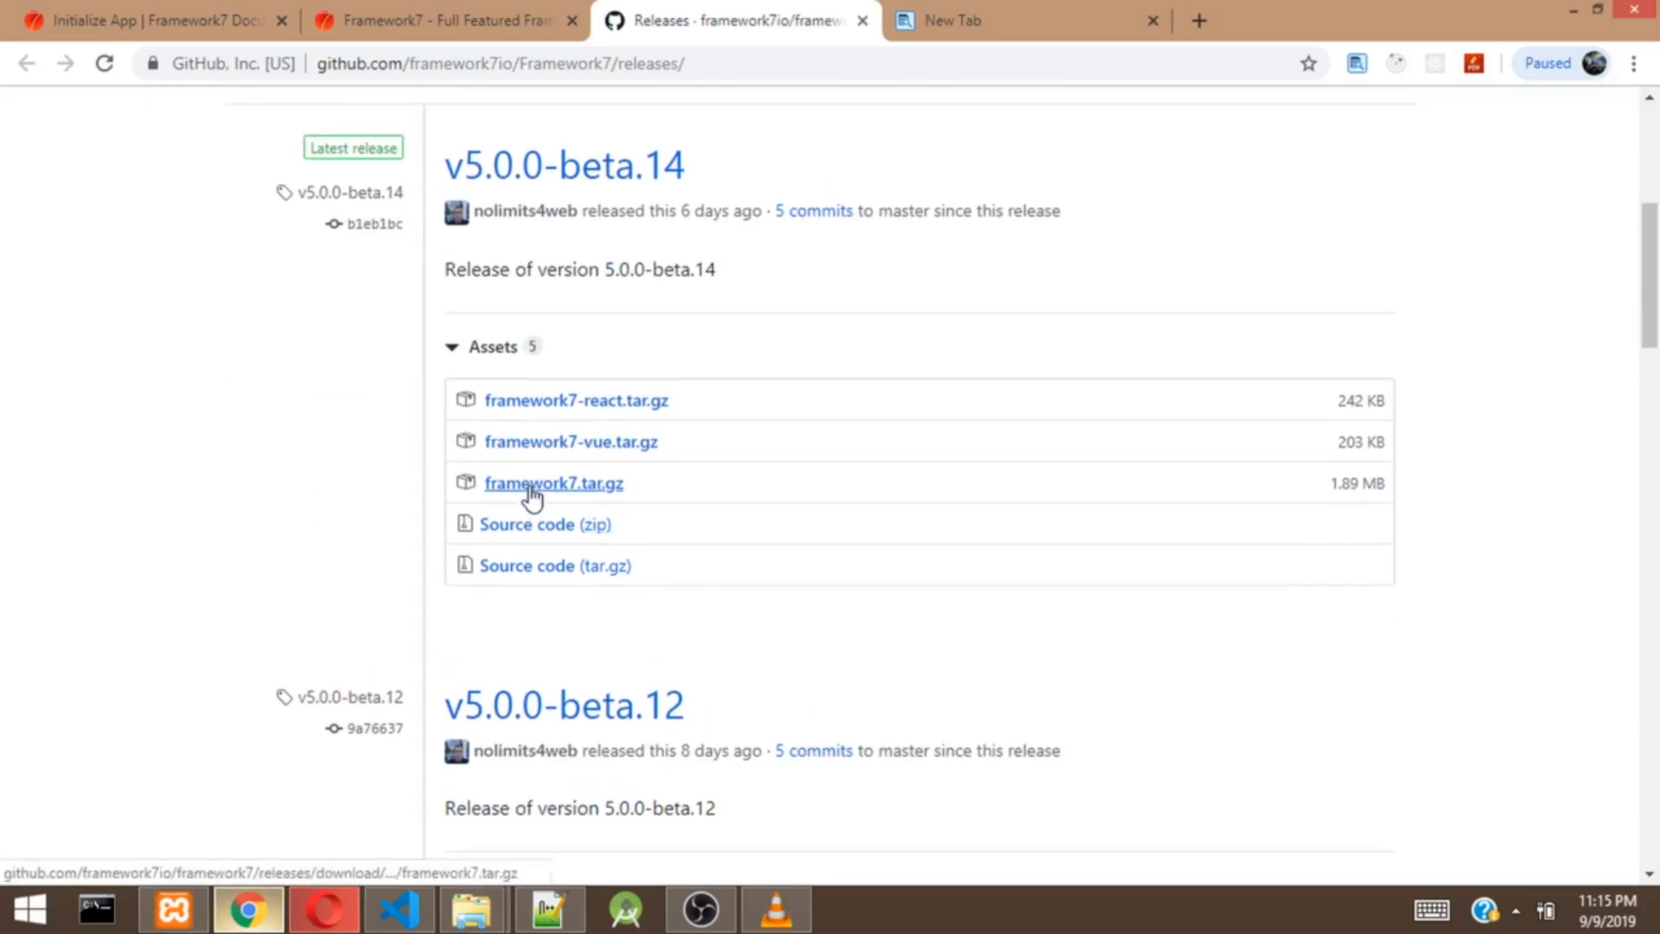
{"action": "mouse_move", "coordinate": [534, 400]}
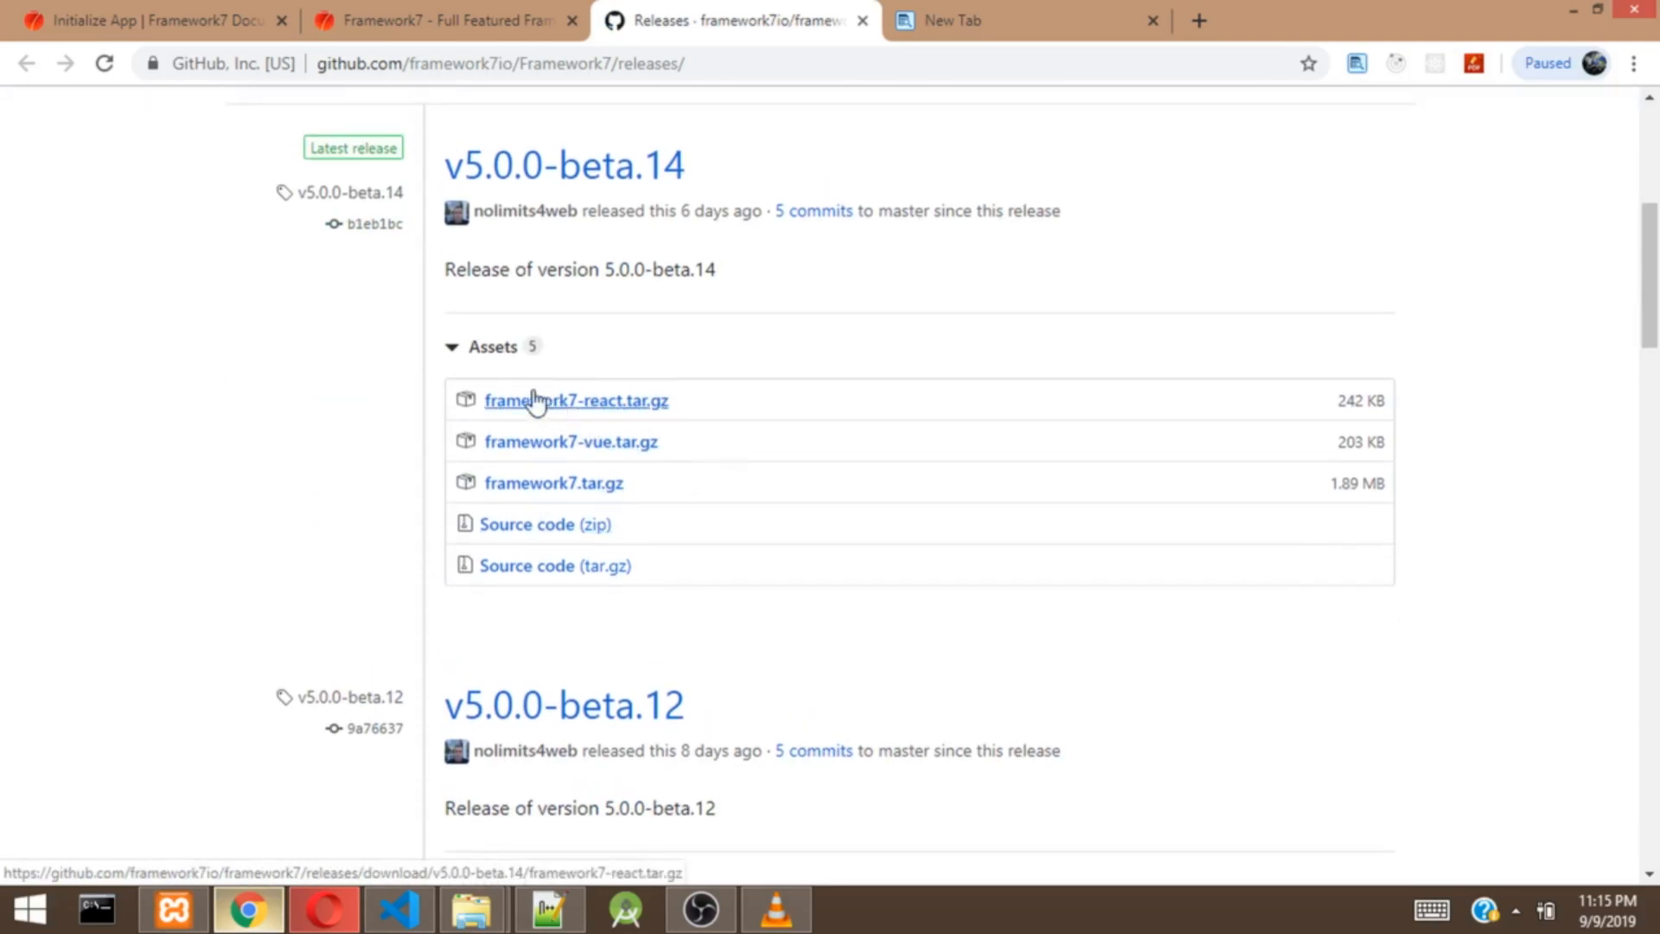
{"action": "mouse_move", "coordinate": [529, 493]}
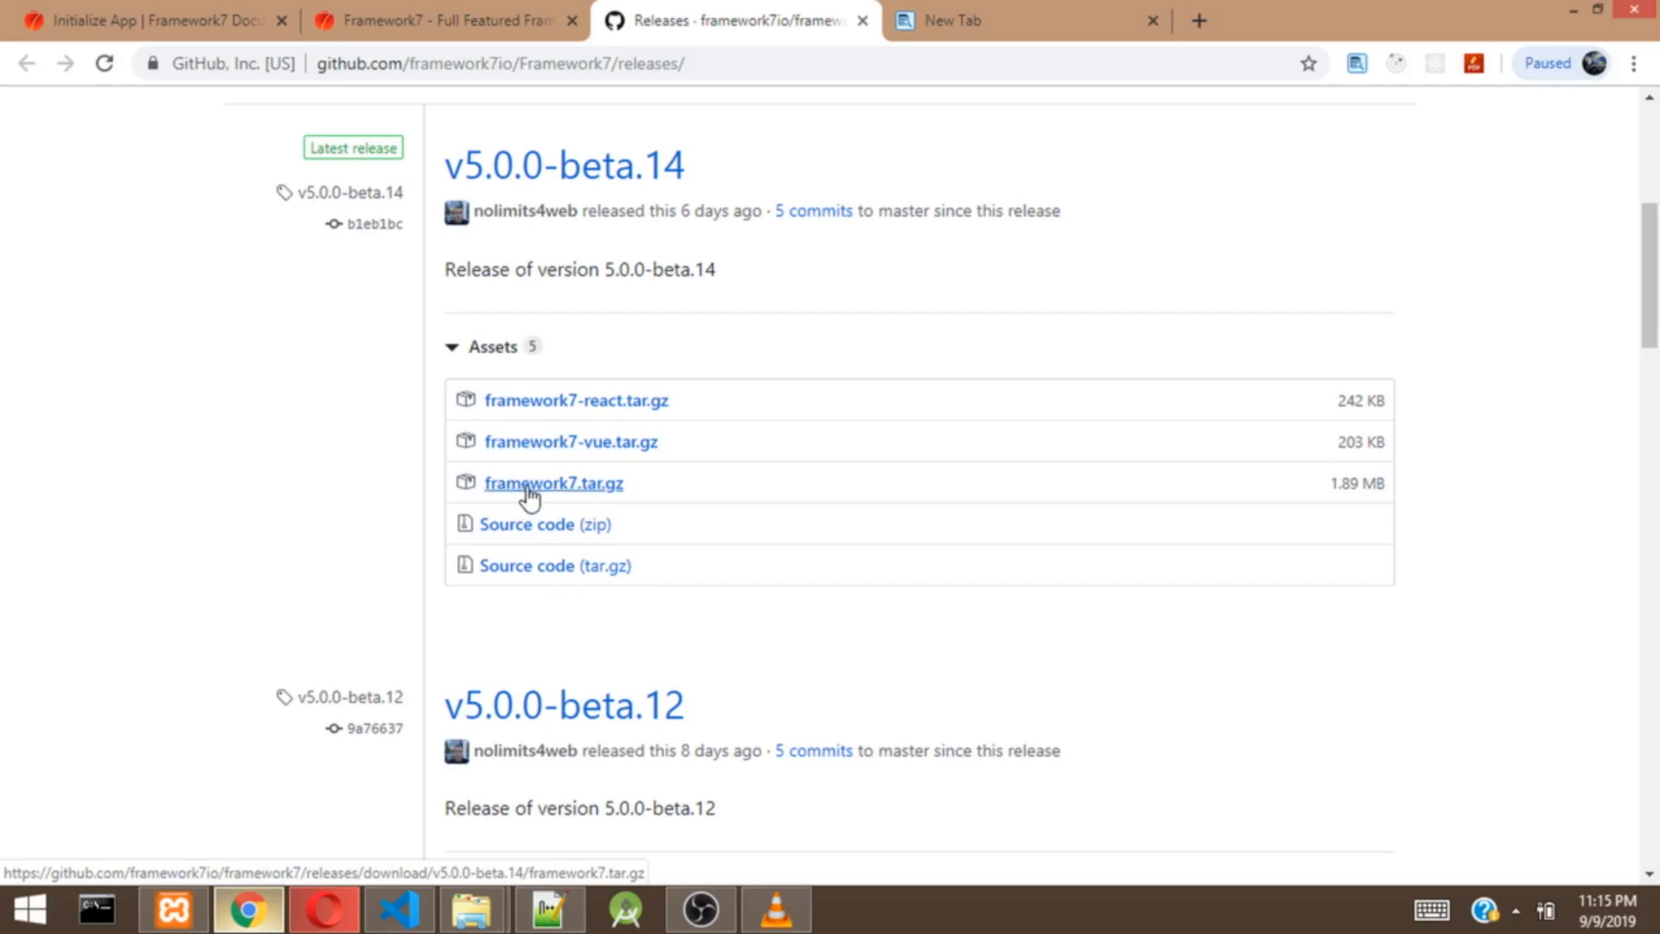
{"action": "mouse_move", "coordinate": [591, 493]}
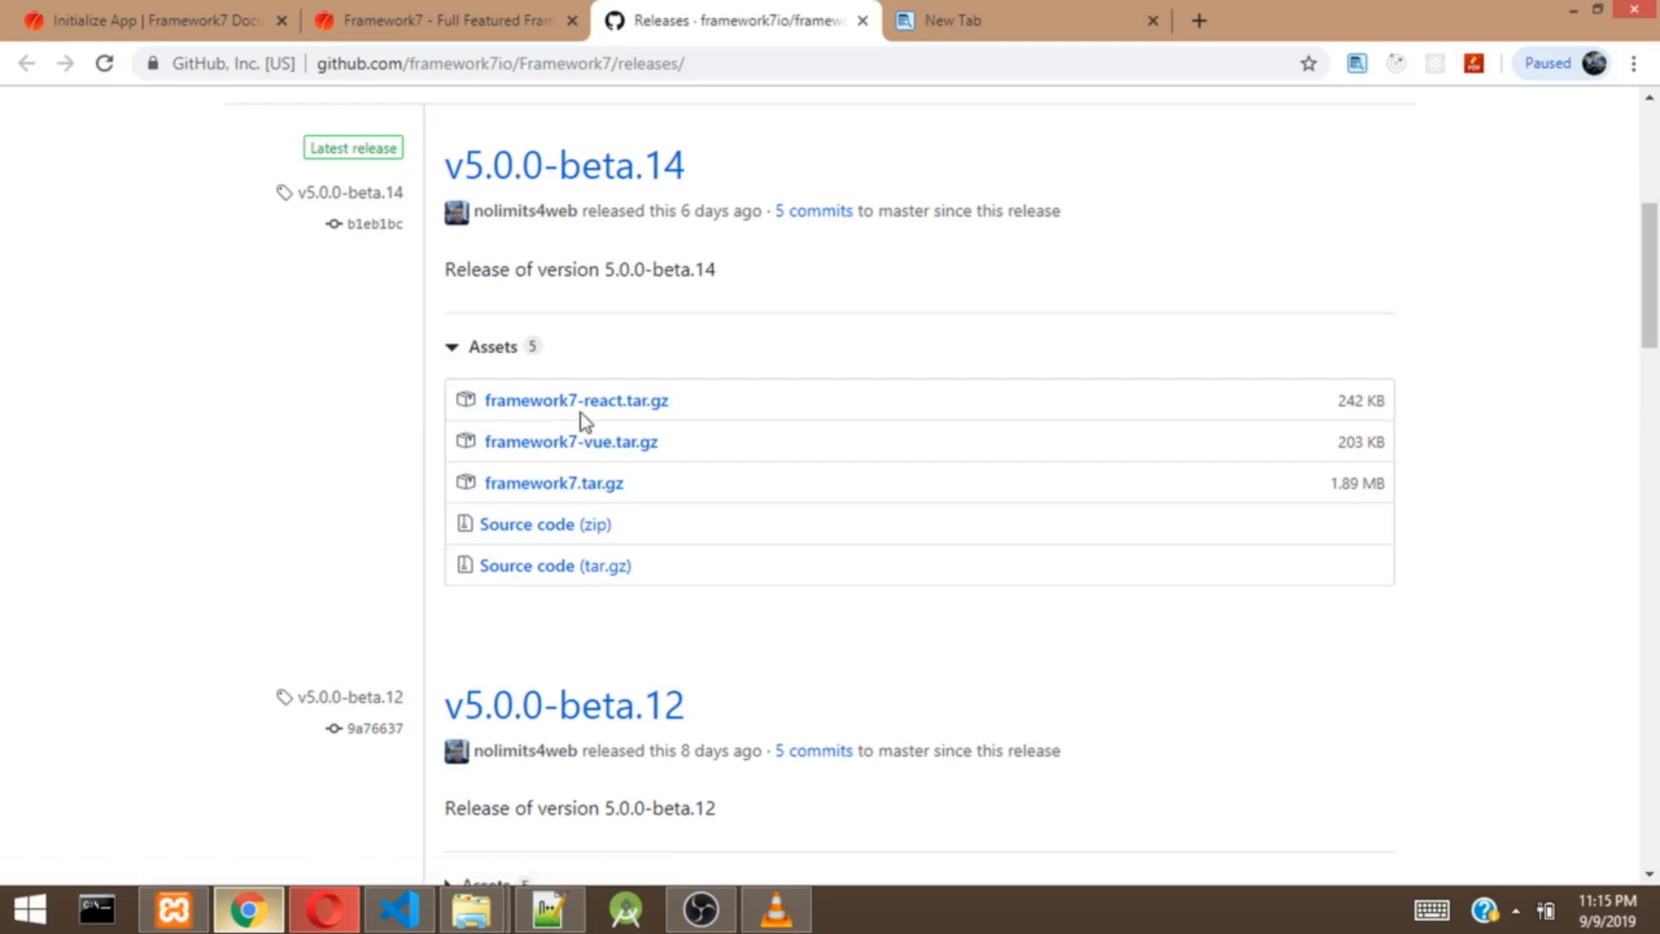
{"action": "mouse_move", "coordinate": [700, 417]}
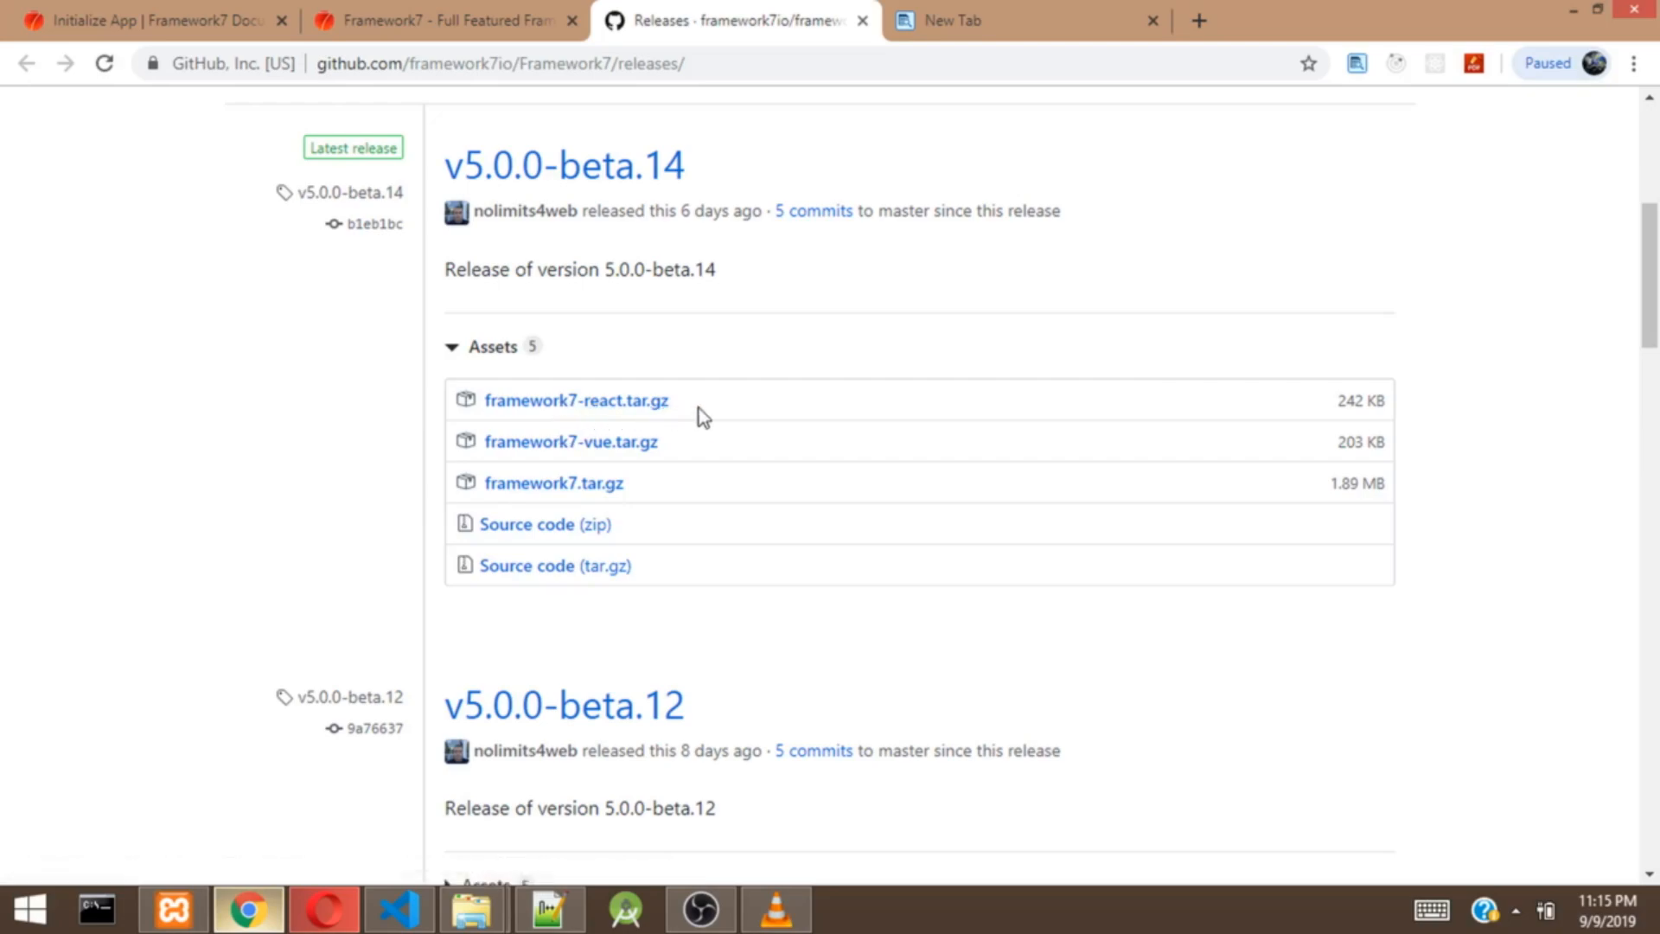
{"action": "mouse_move", "coordinate": [569, 441]}
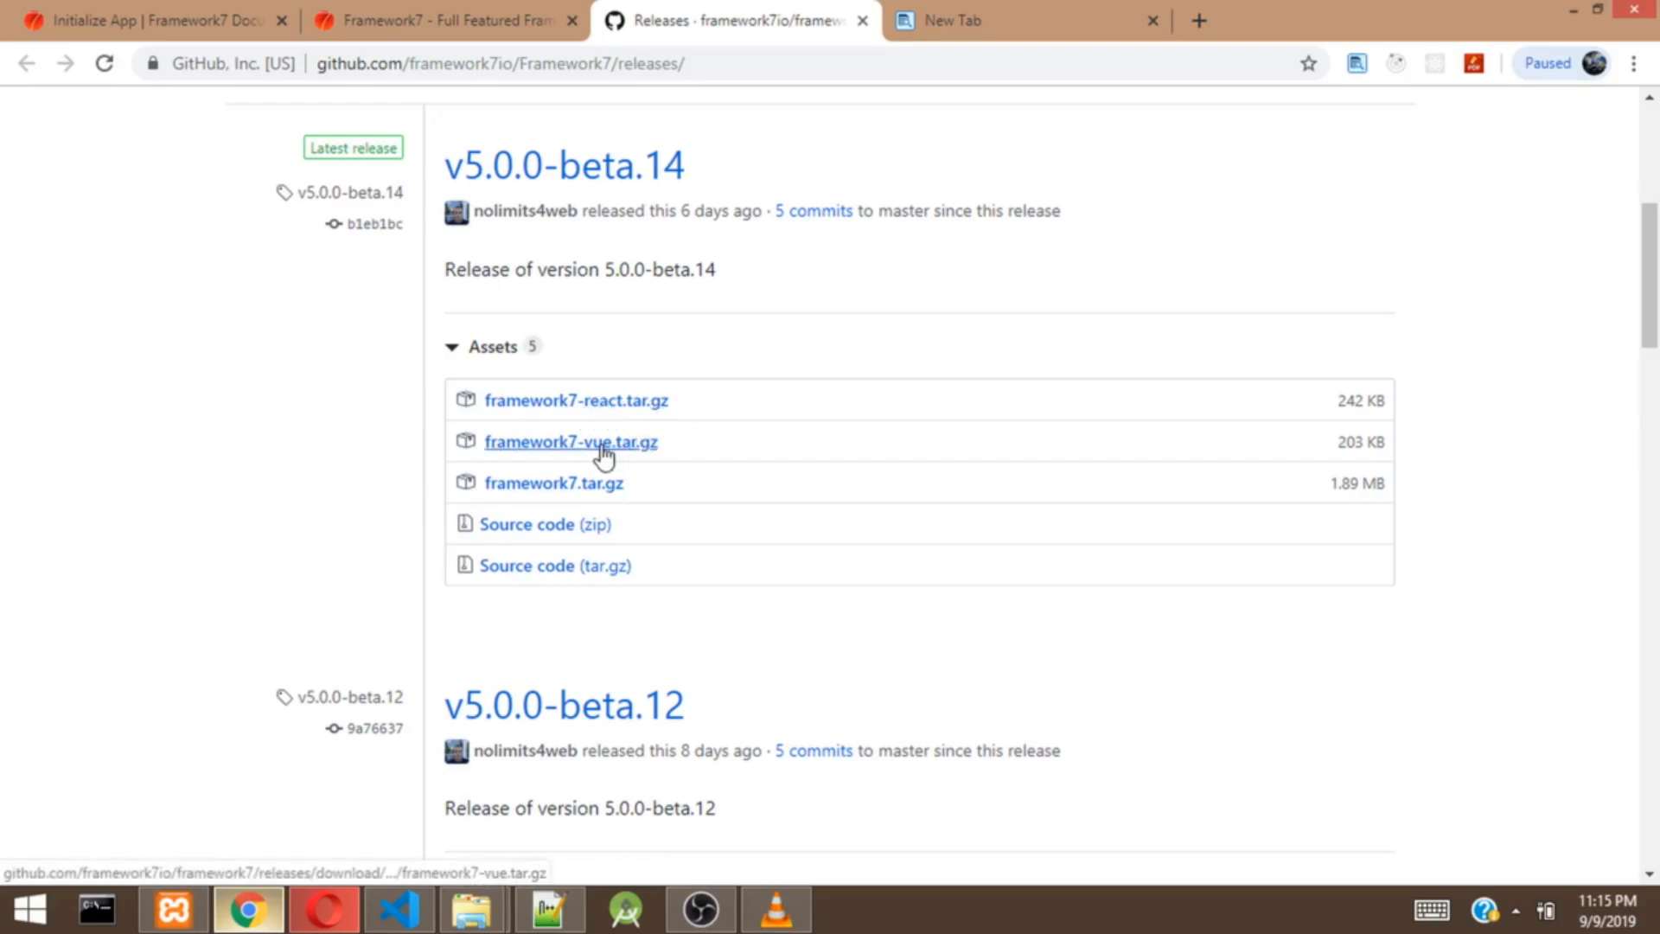
{"action": "mouse_move", "coordinate": [667, 455]}
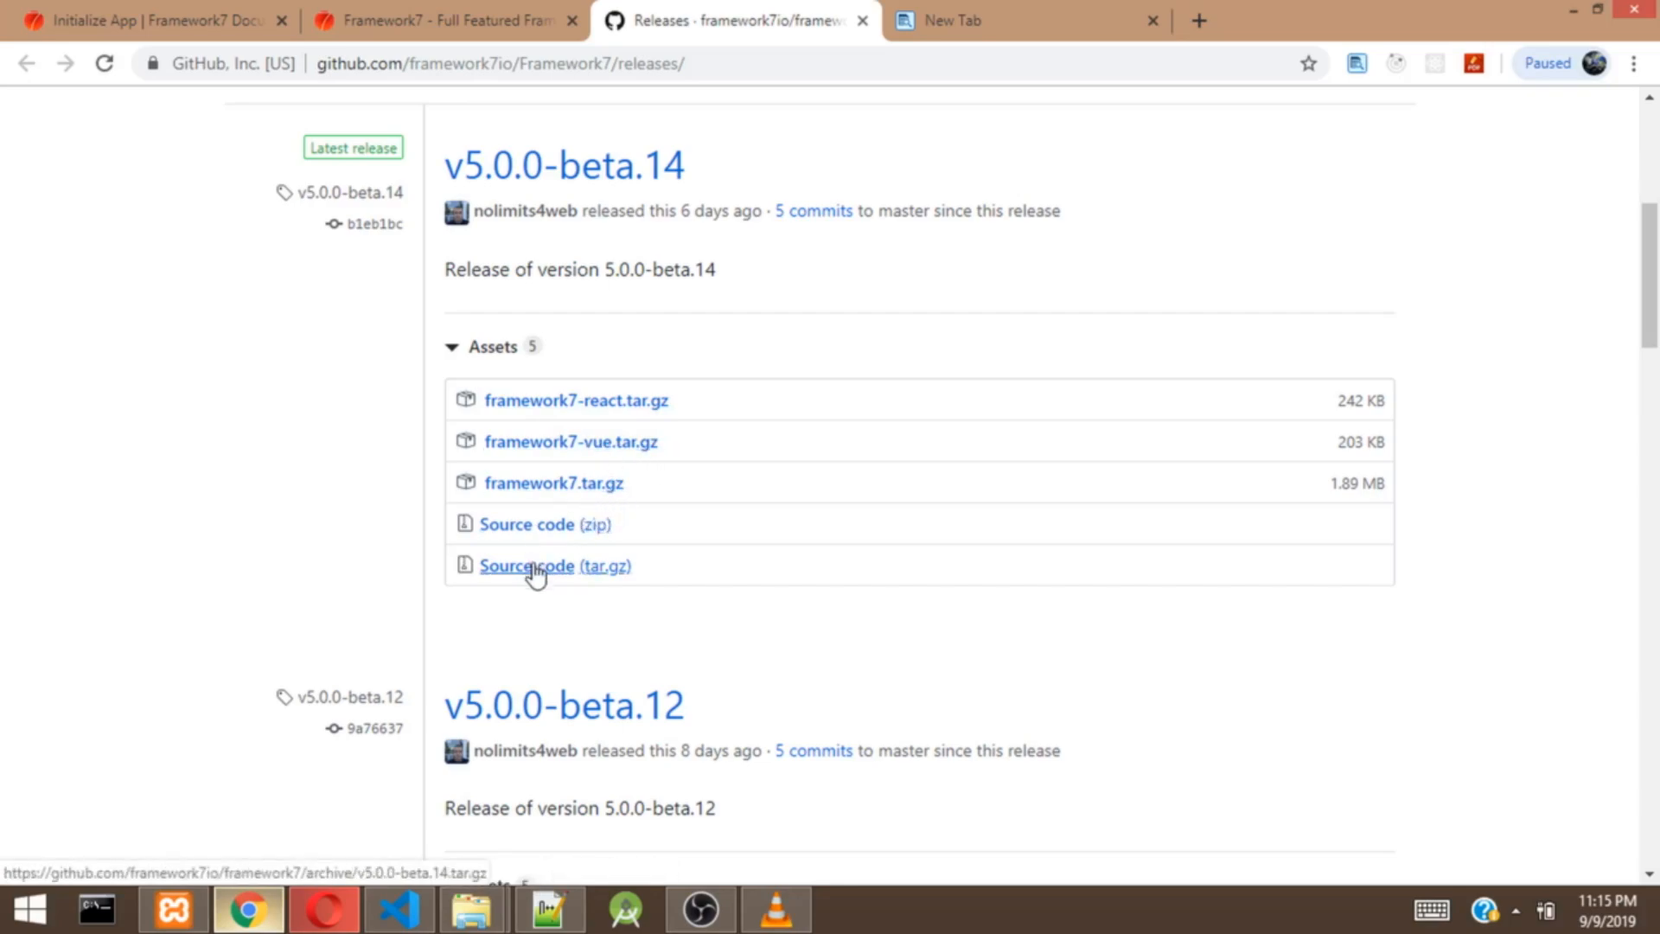
{"action": "mouse_move", "coordinate": [554, 482]}
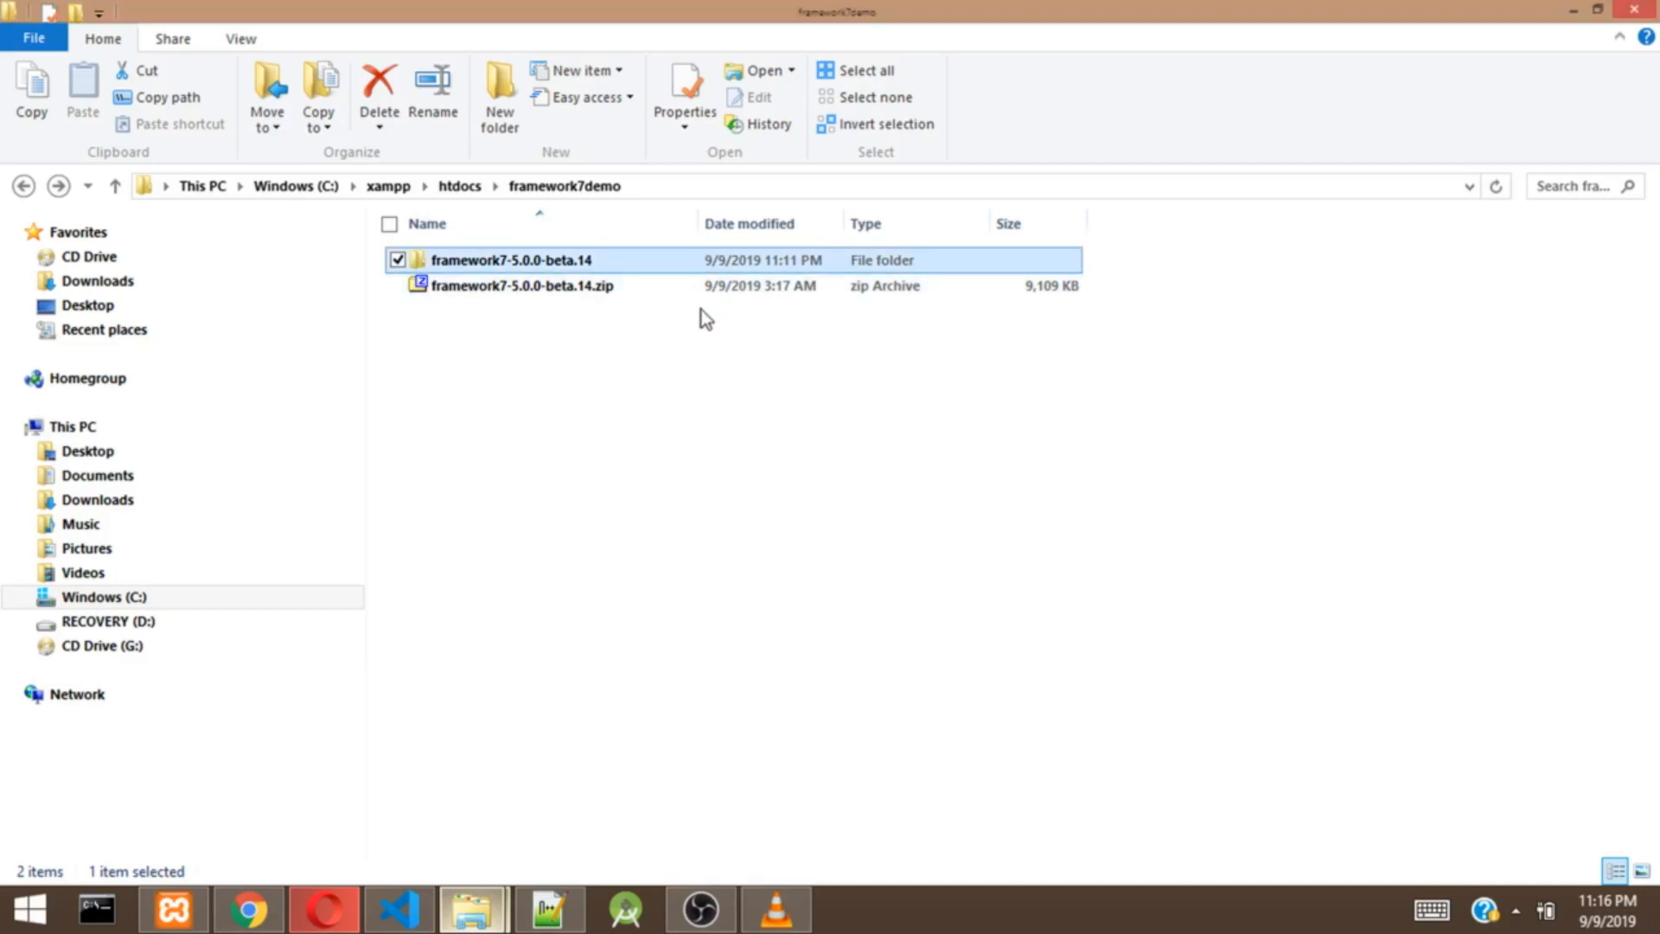
Step: Peek inside the downloaded zip in 7-Zip, close it, and enter the framework7-5.0.0-beta.14 folder
{"action": "left_click", "coordinate": [564, 185]}
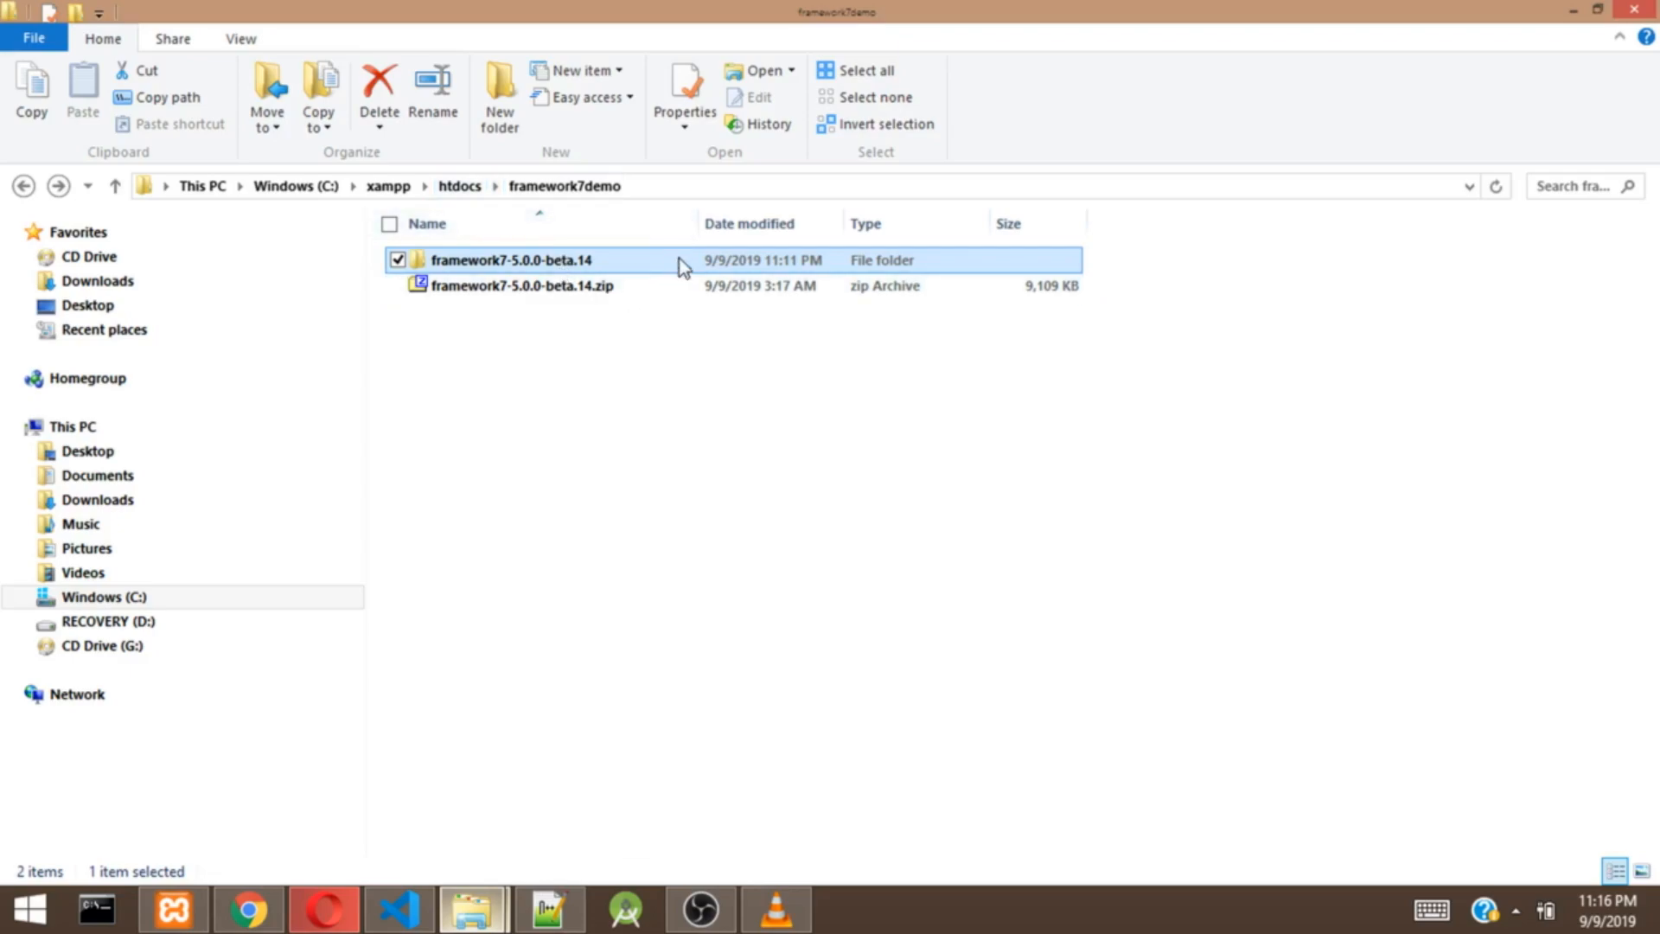
{"action": "mouse_move", "coordinate": [588, 283]}
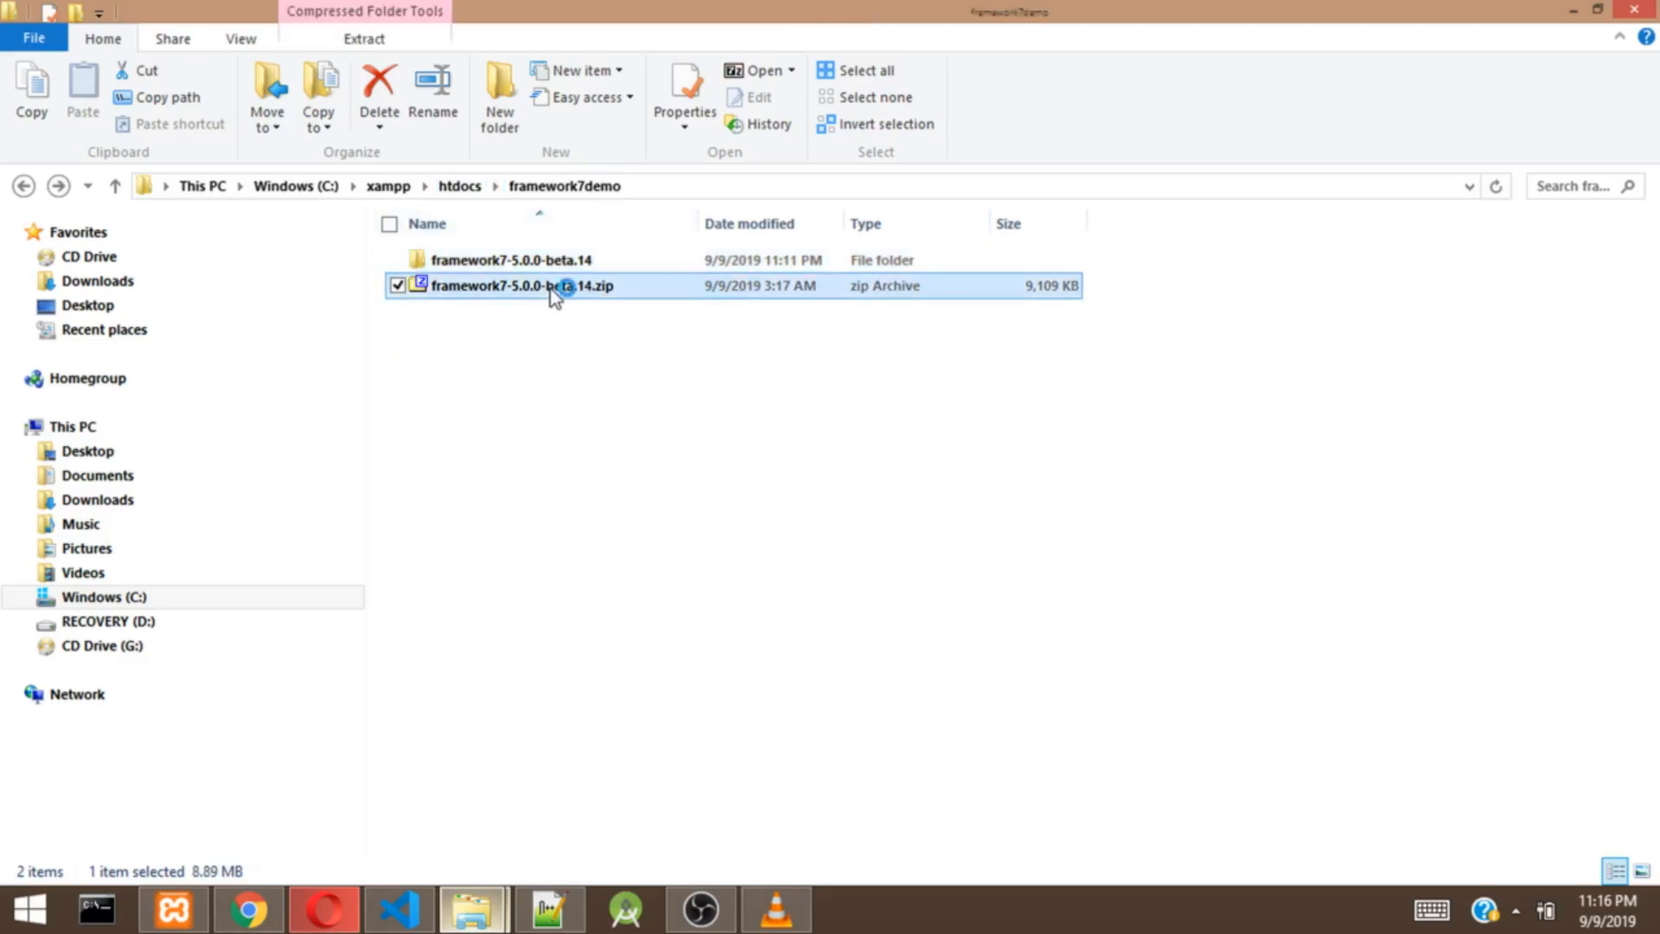
{"action": "double_click", "coordinate": [521, 286]}
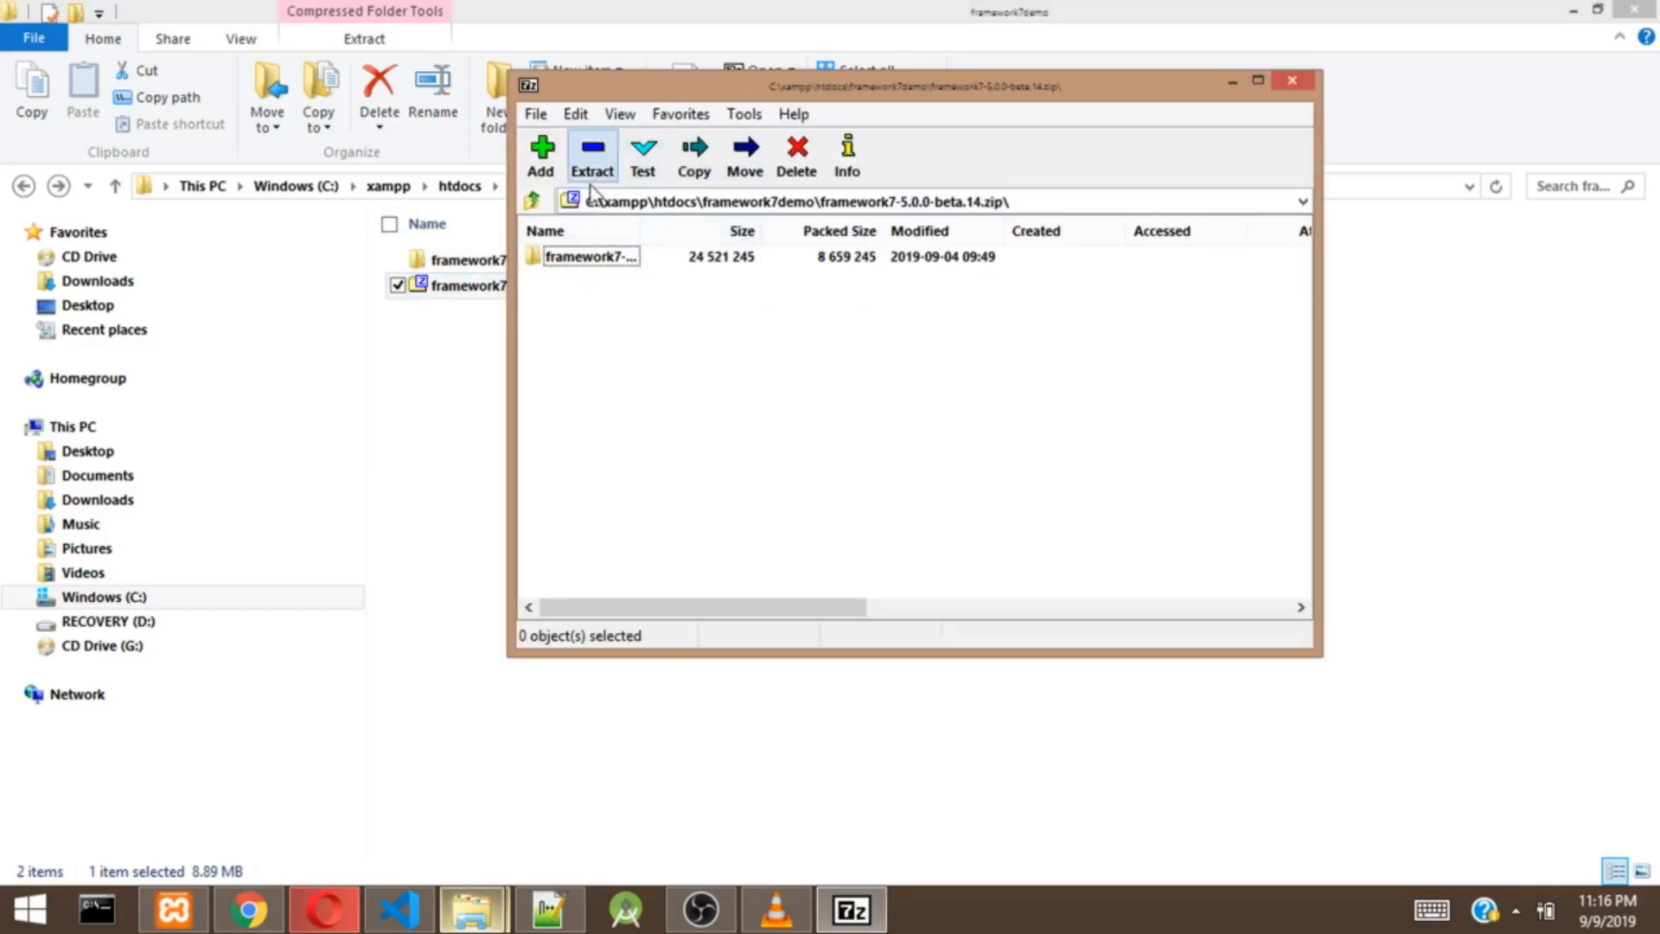
{"action": "left_click", "coordinate": [1290, 81]}
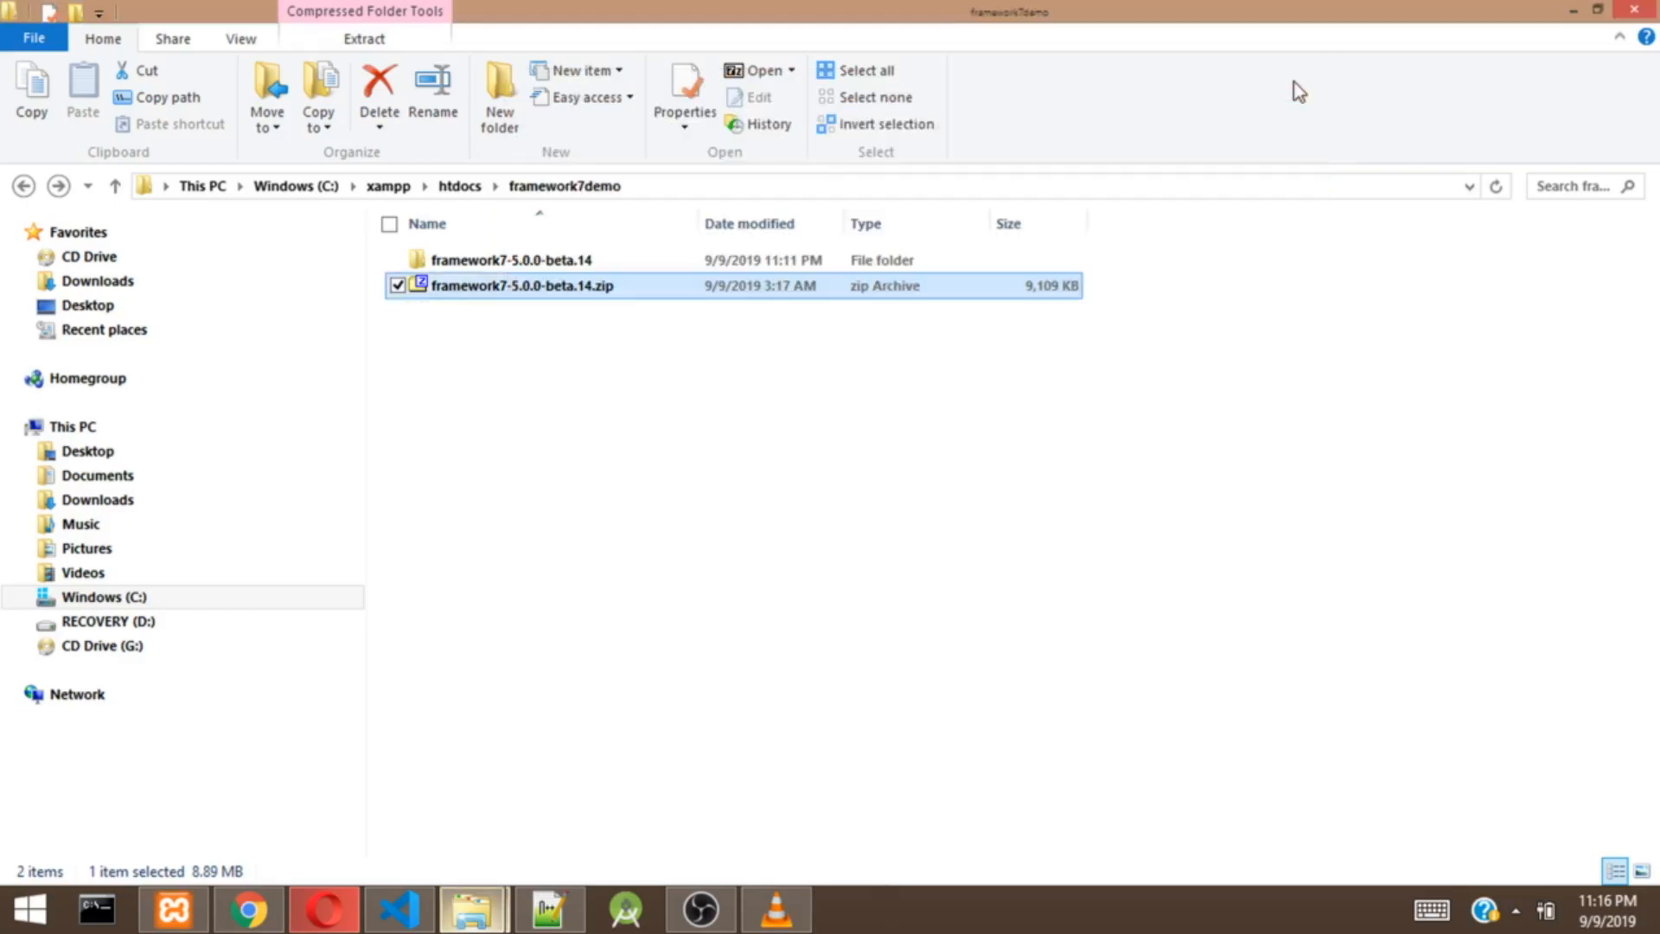
{"action": "double_click", "coordinate": [513, 260]}
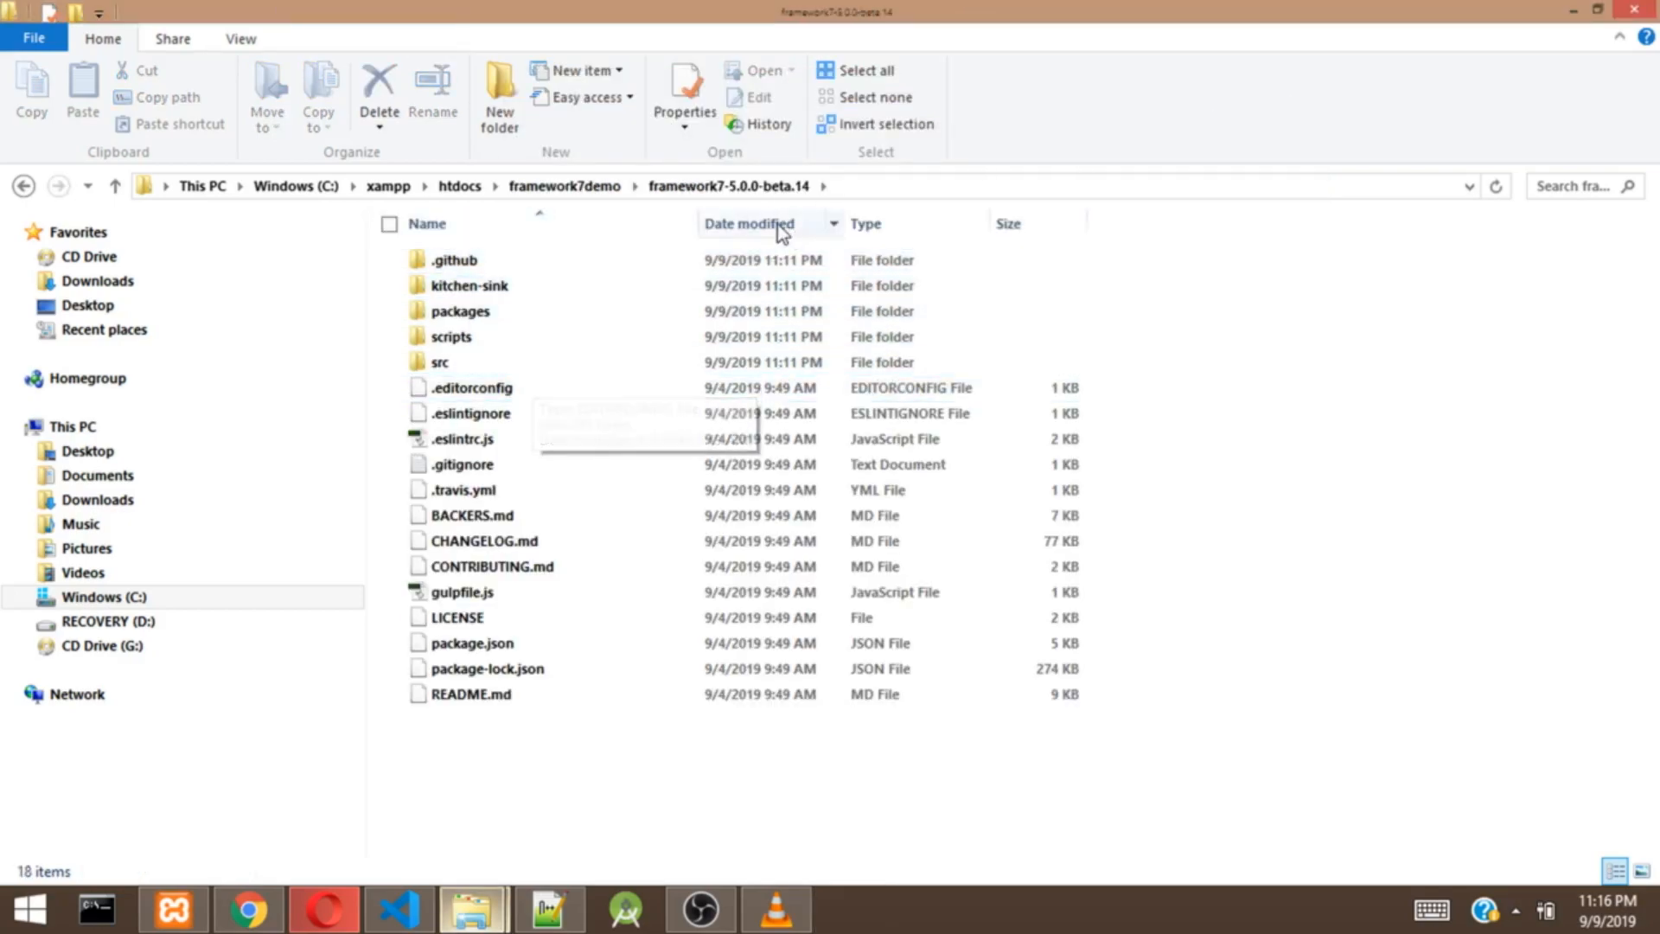
Step: Select all extracted items, move them up into framework7demo, and clear the selection
{"action": "left_click", "coordinate": [730, 185]}
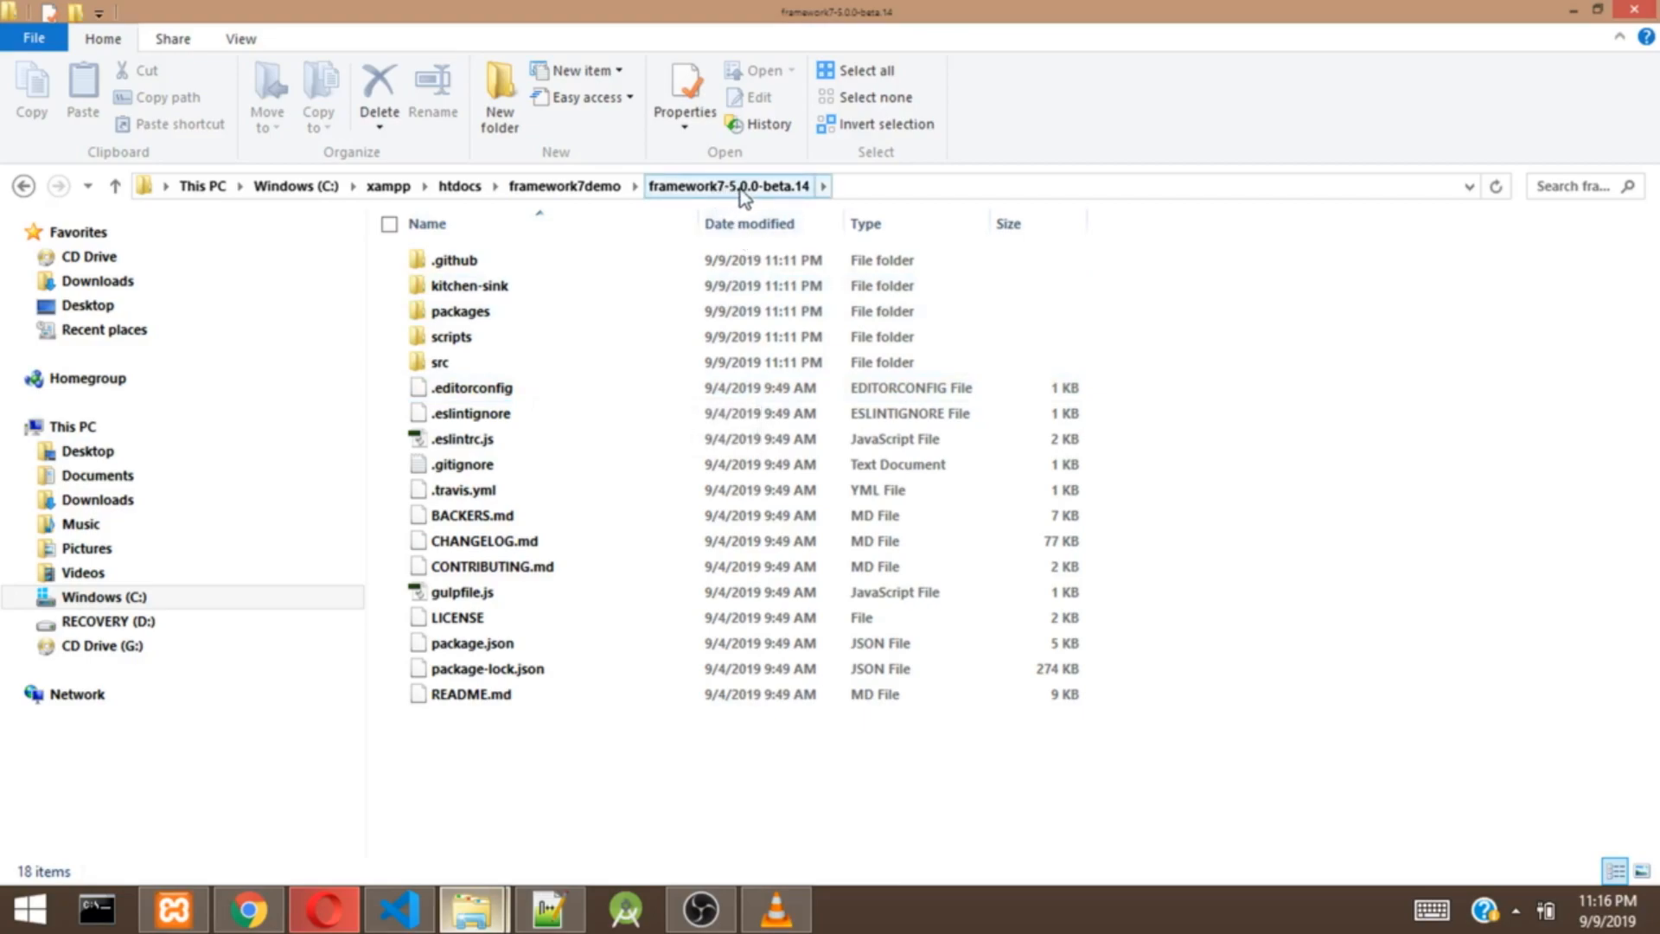
{"action": "mouse_move", "coordinate": [766, 200]}
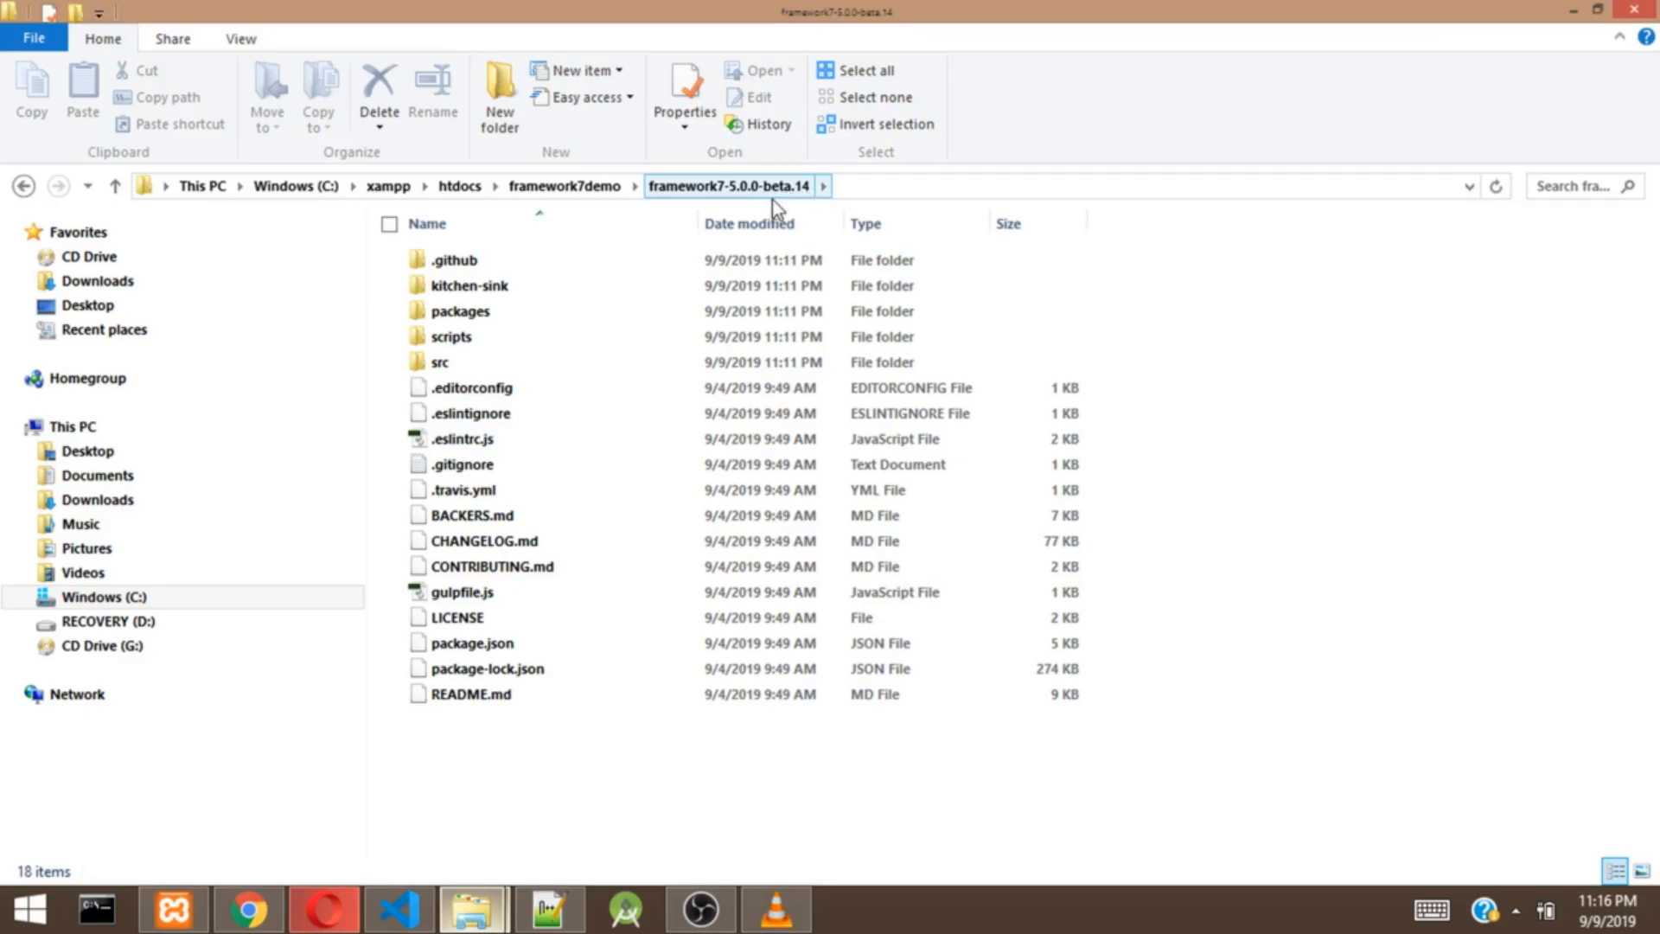
{"action": "mouse_move", "coordinate": [730, 200]}
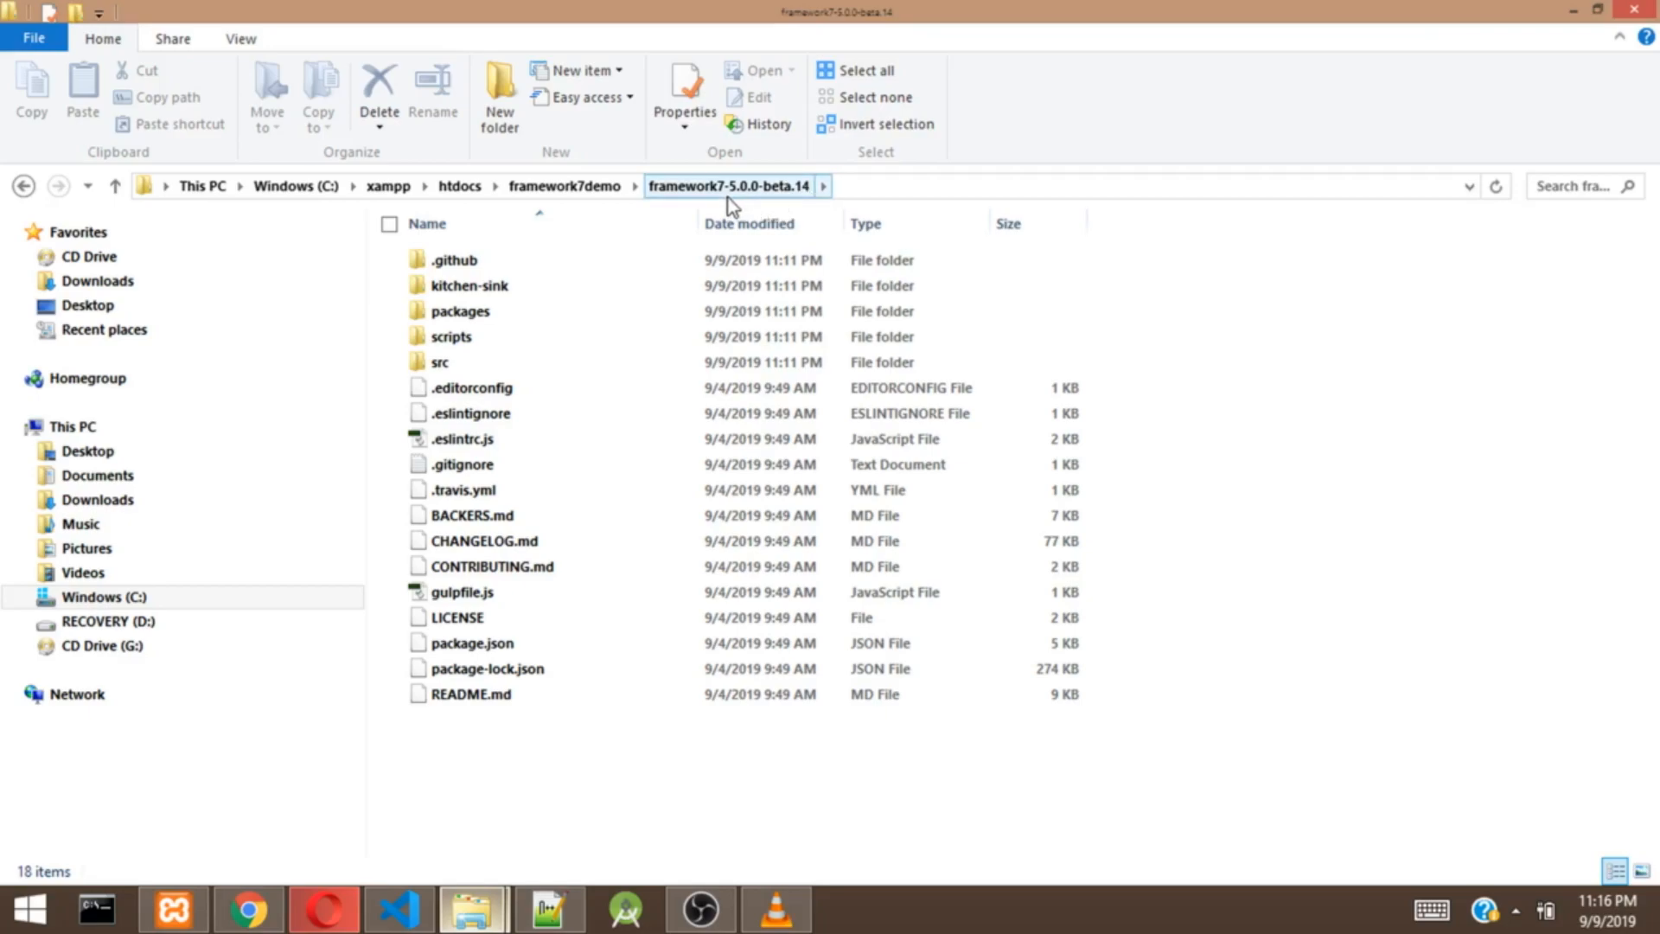
{"action": "key", "text": "ctrl+a"}
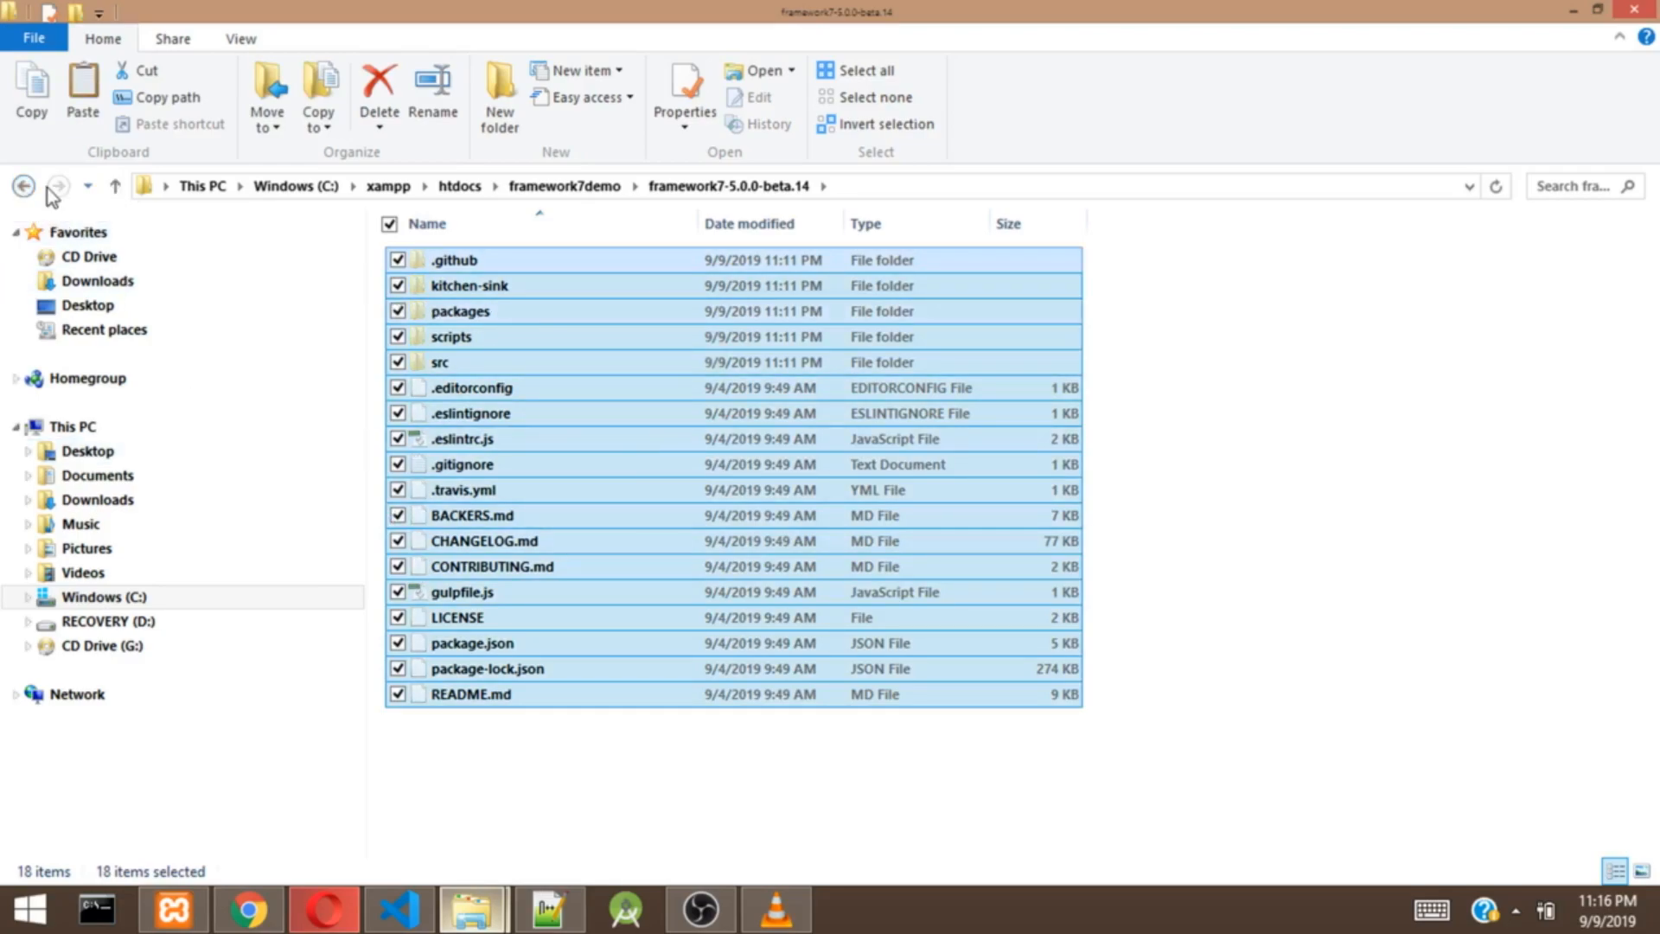
{"action": "left_click", "coordinate": [22, 185]}
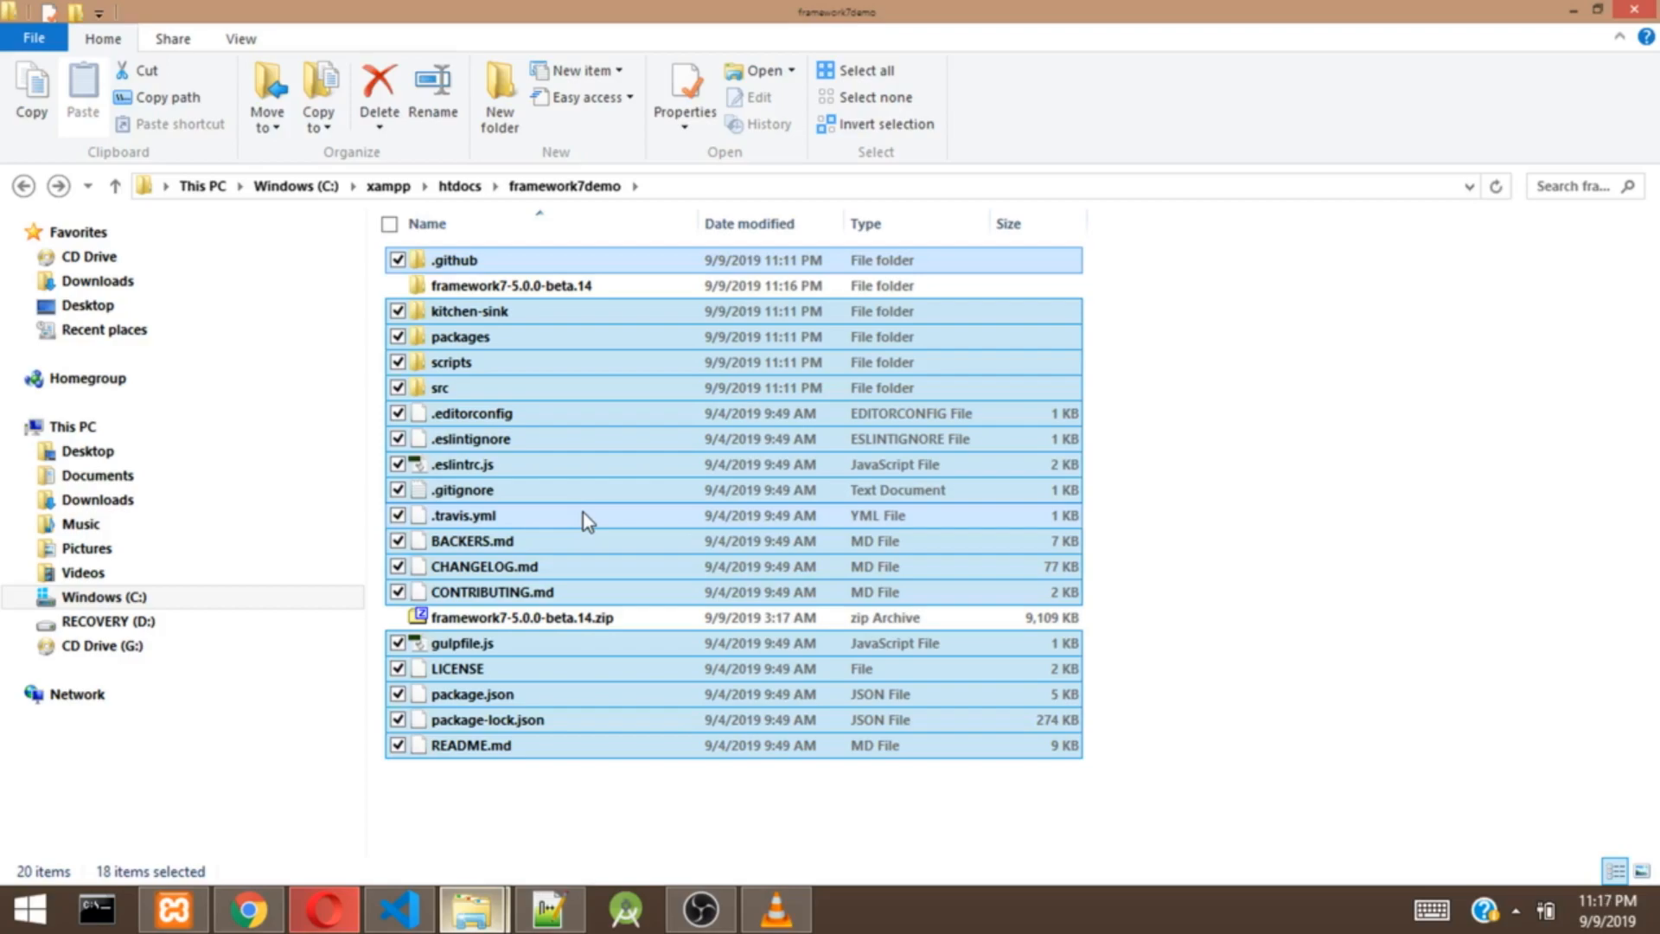
{"action": "left_click", "coordinate": [1300, 512]}
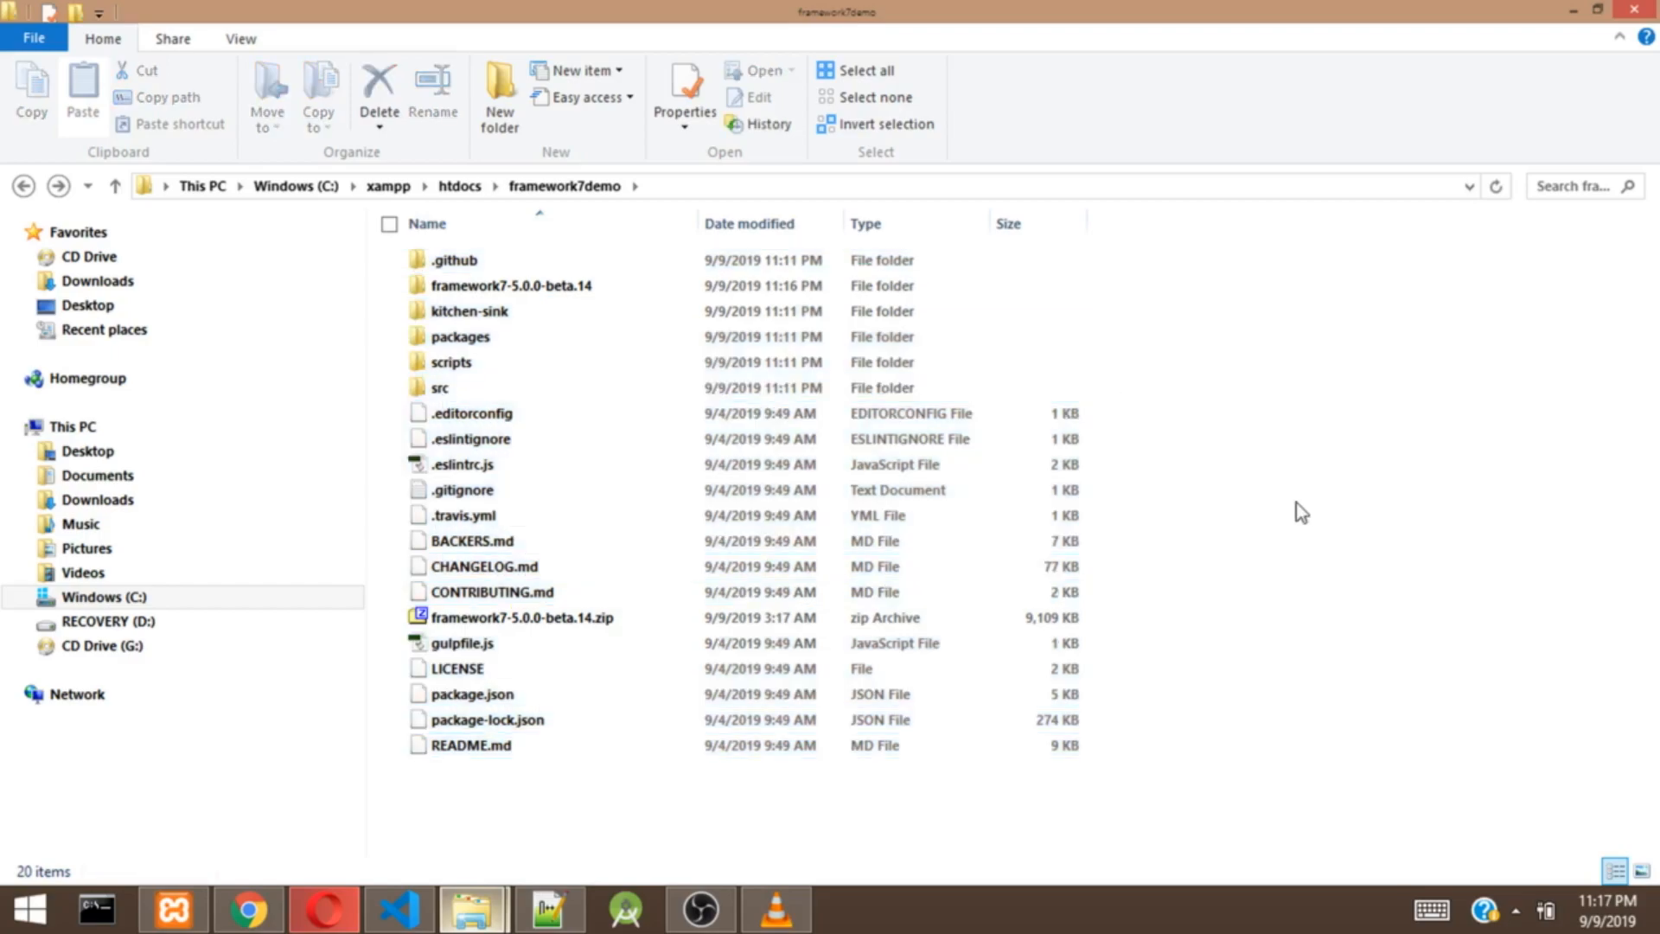
Step: Navigate into kitchen-sink and its core folder listing css, fonts, img, js, pages and index.html
{"action": "left_click", "coordinate": [469, 310]}
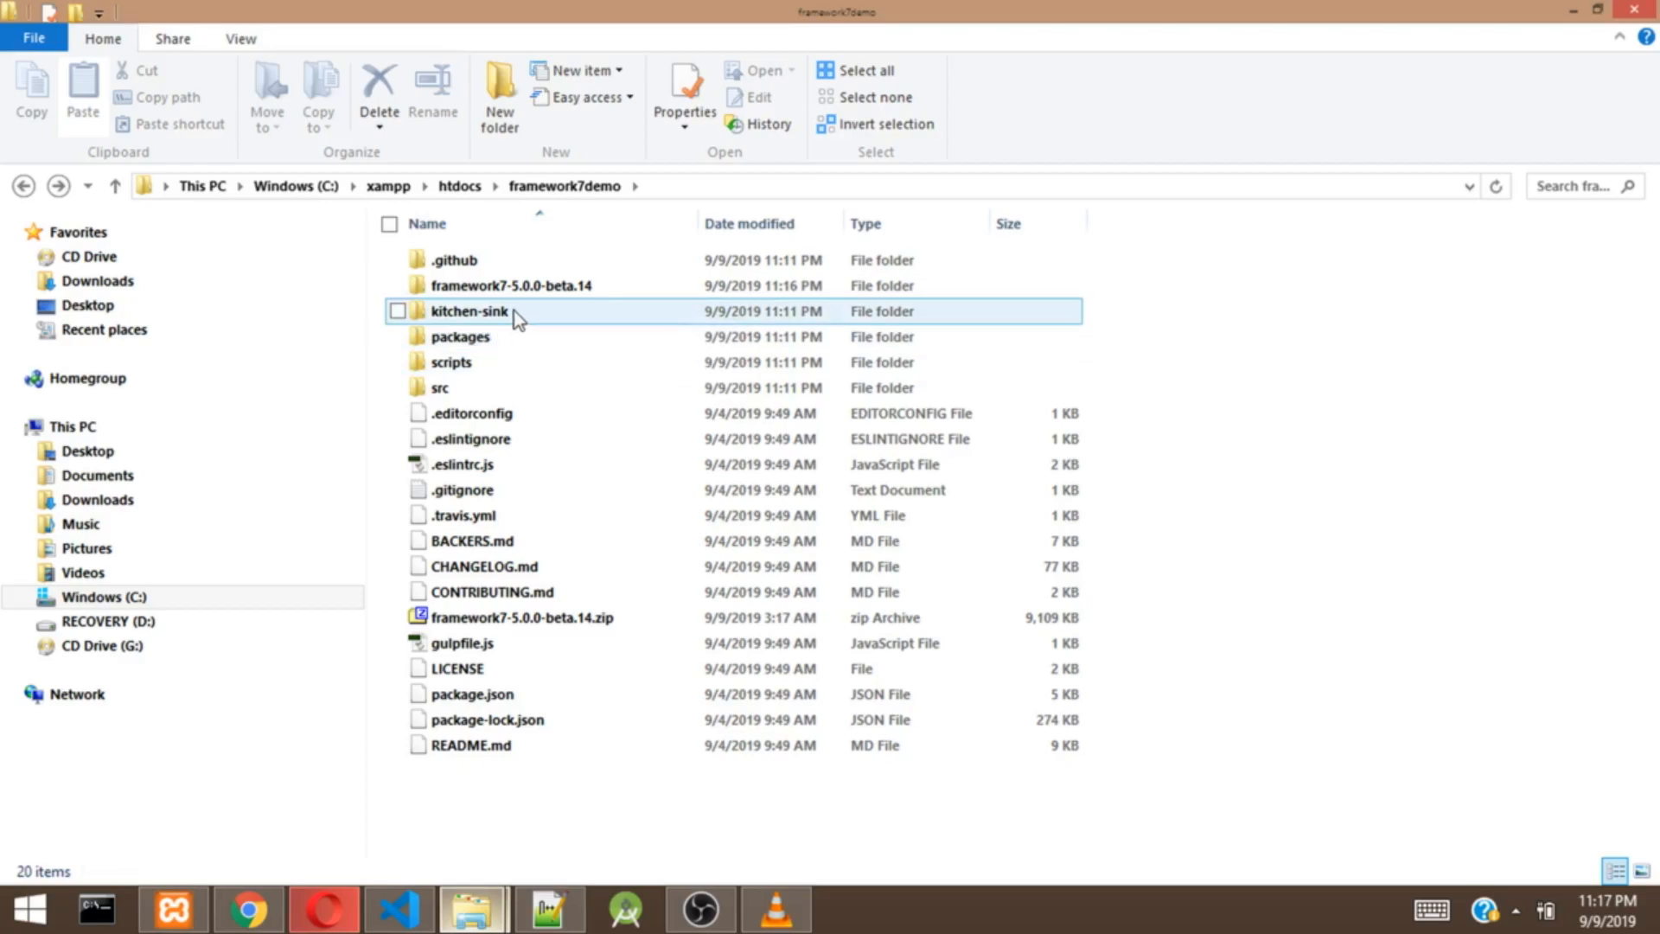
{"action": "mouse_move", "coordinate": [534, 318]}
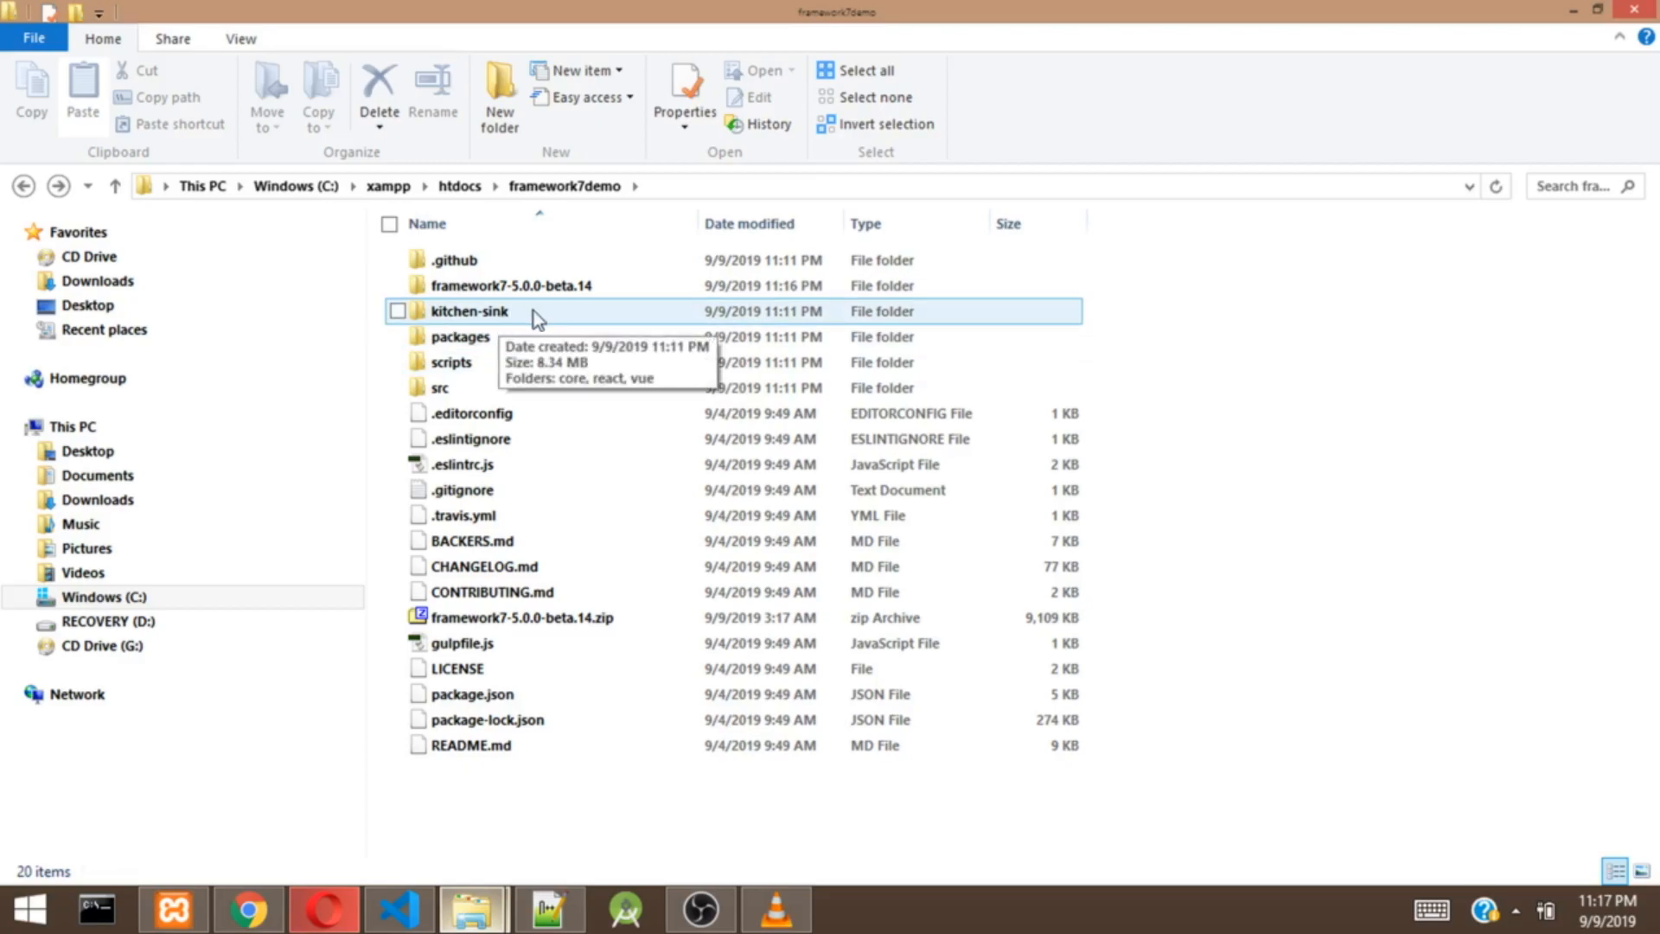
{"action": "left_click", "coordinate": [467, 310]}
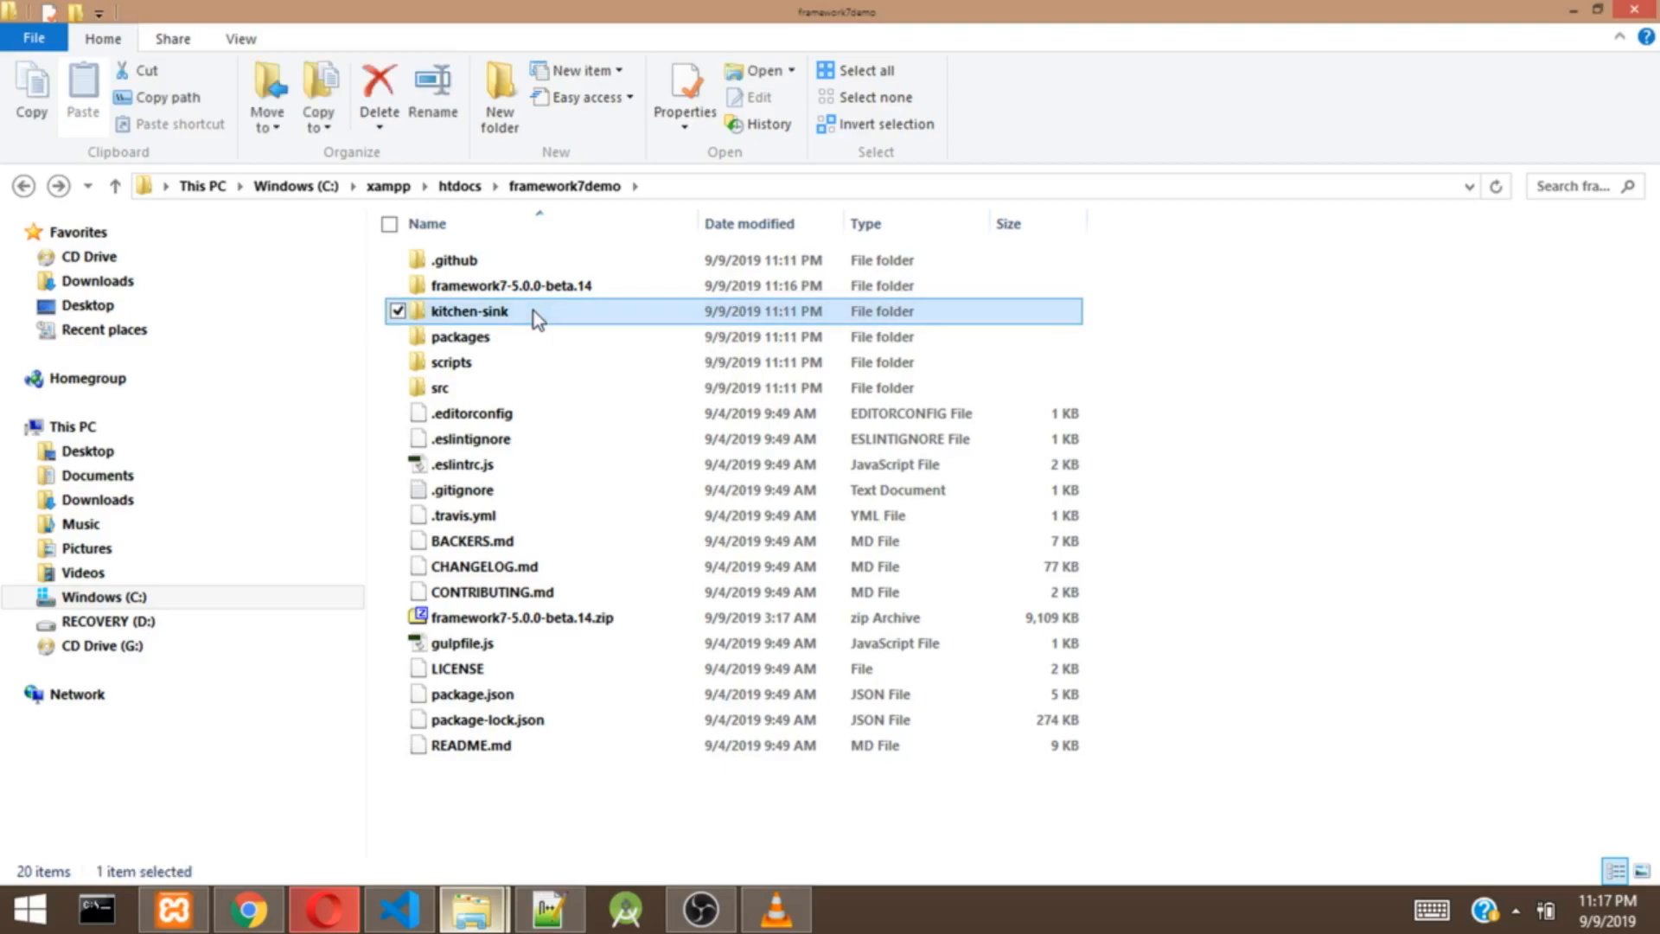
{"action": "double_click", "coordinate": [467, 309]}
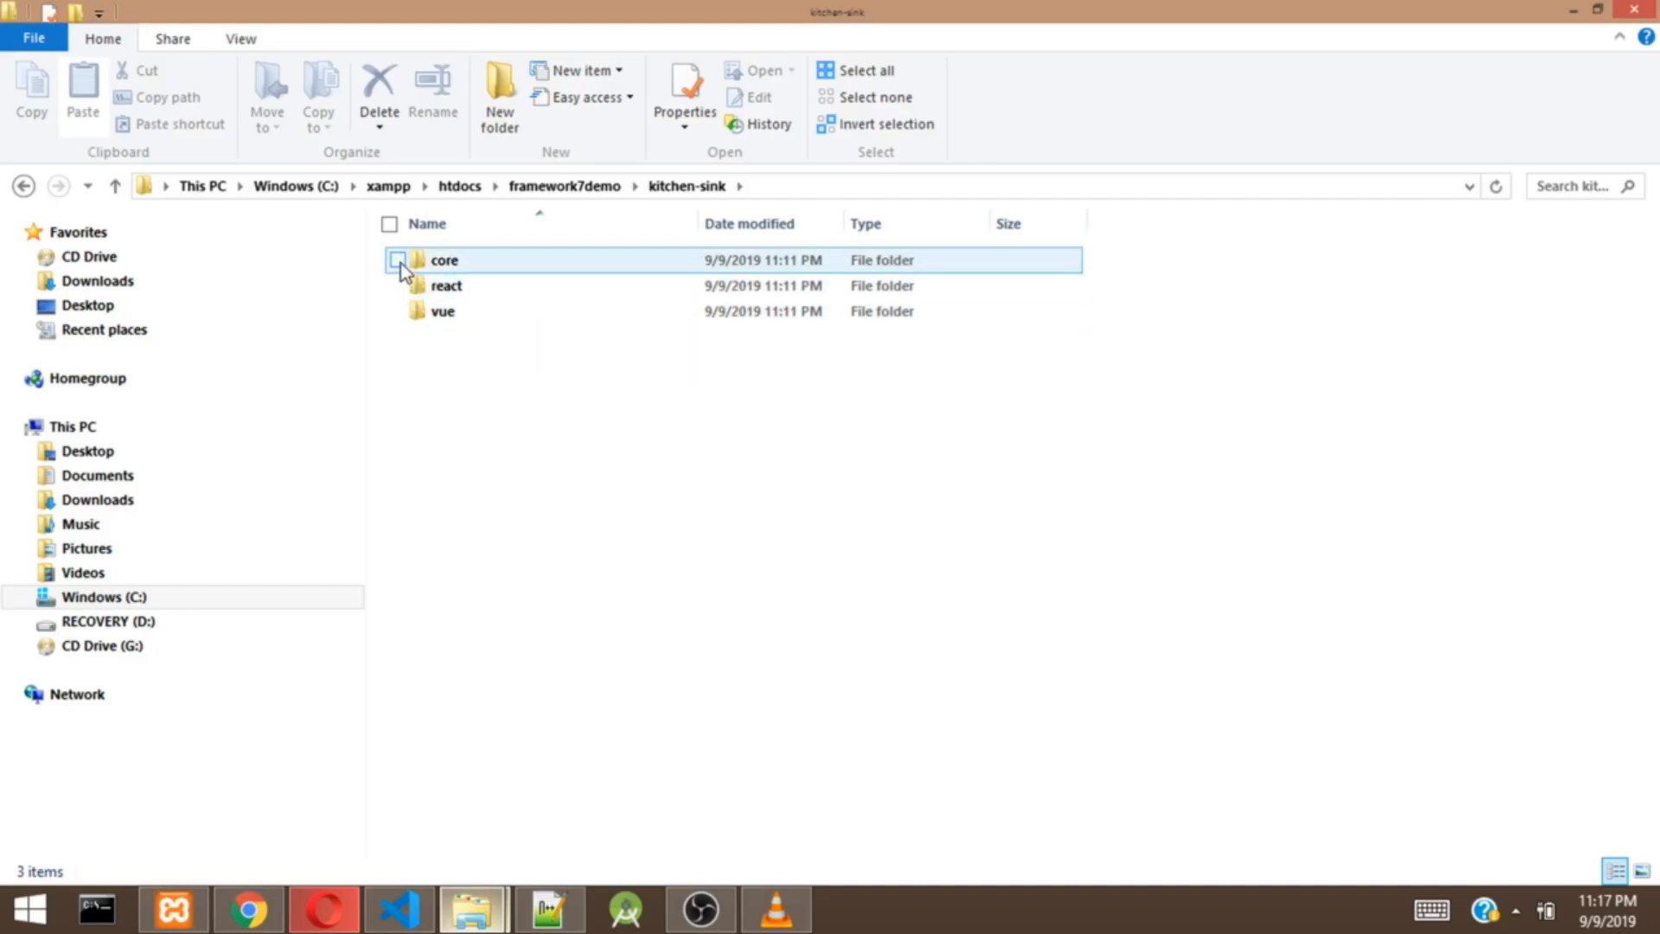
{"action": "left_click", "coordinate": [445, 285]}
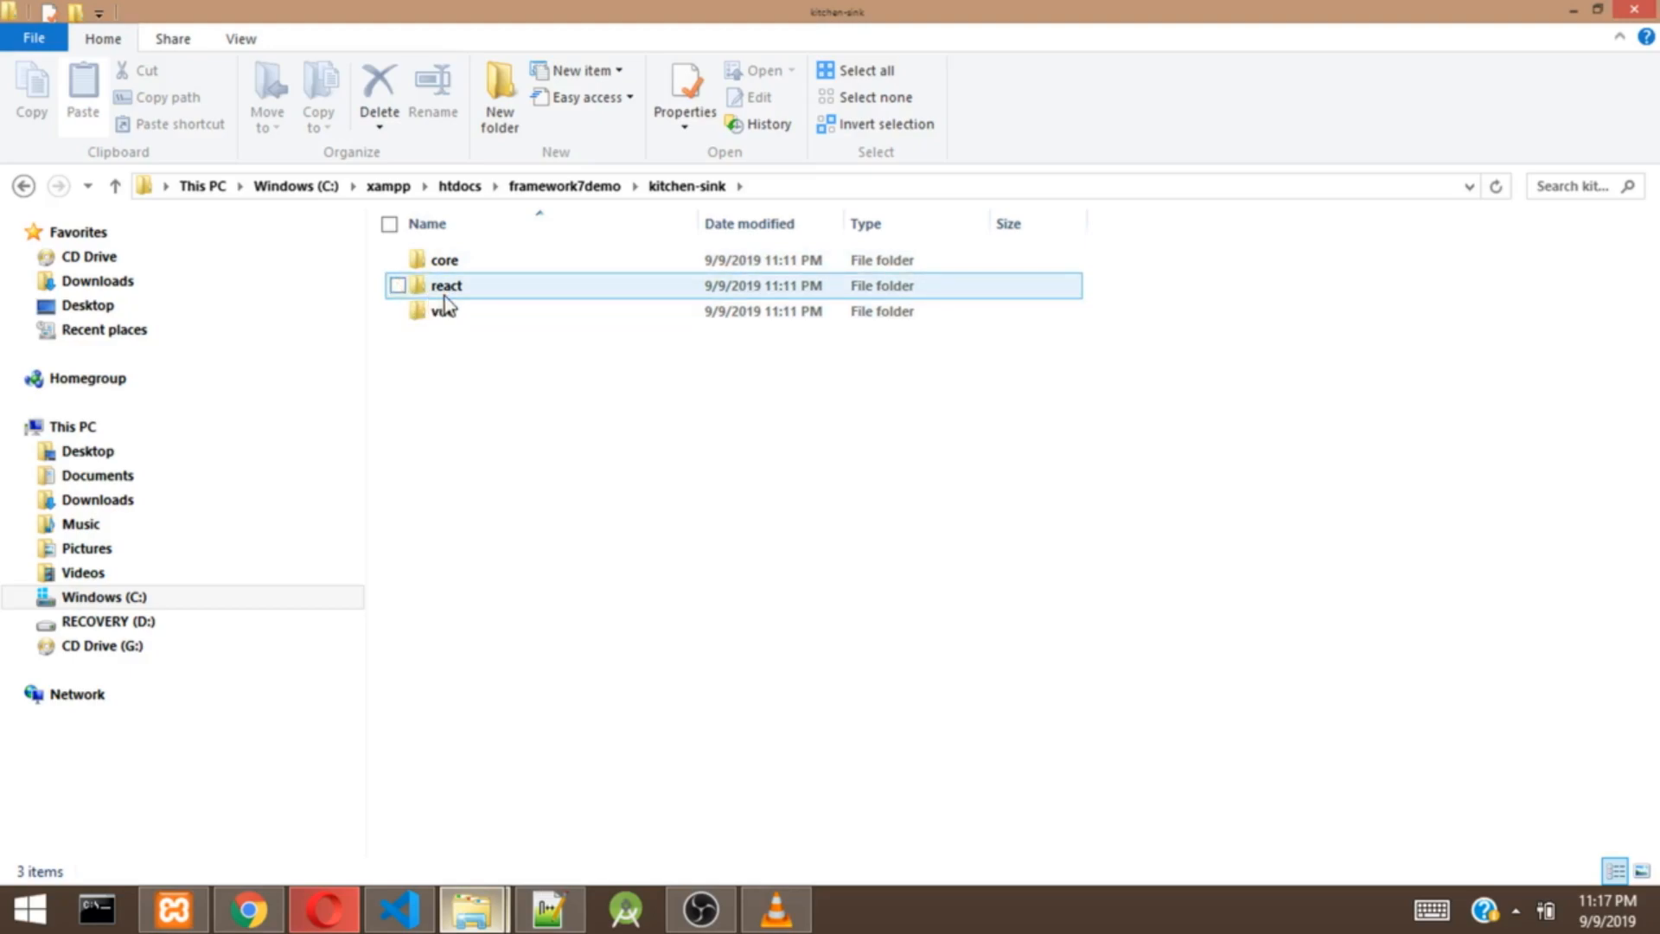
{"action": "mouse_move", "coordinate": [526, 298]}
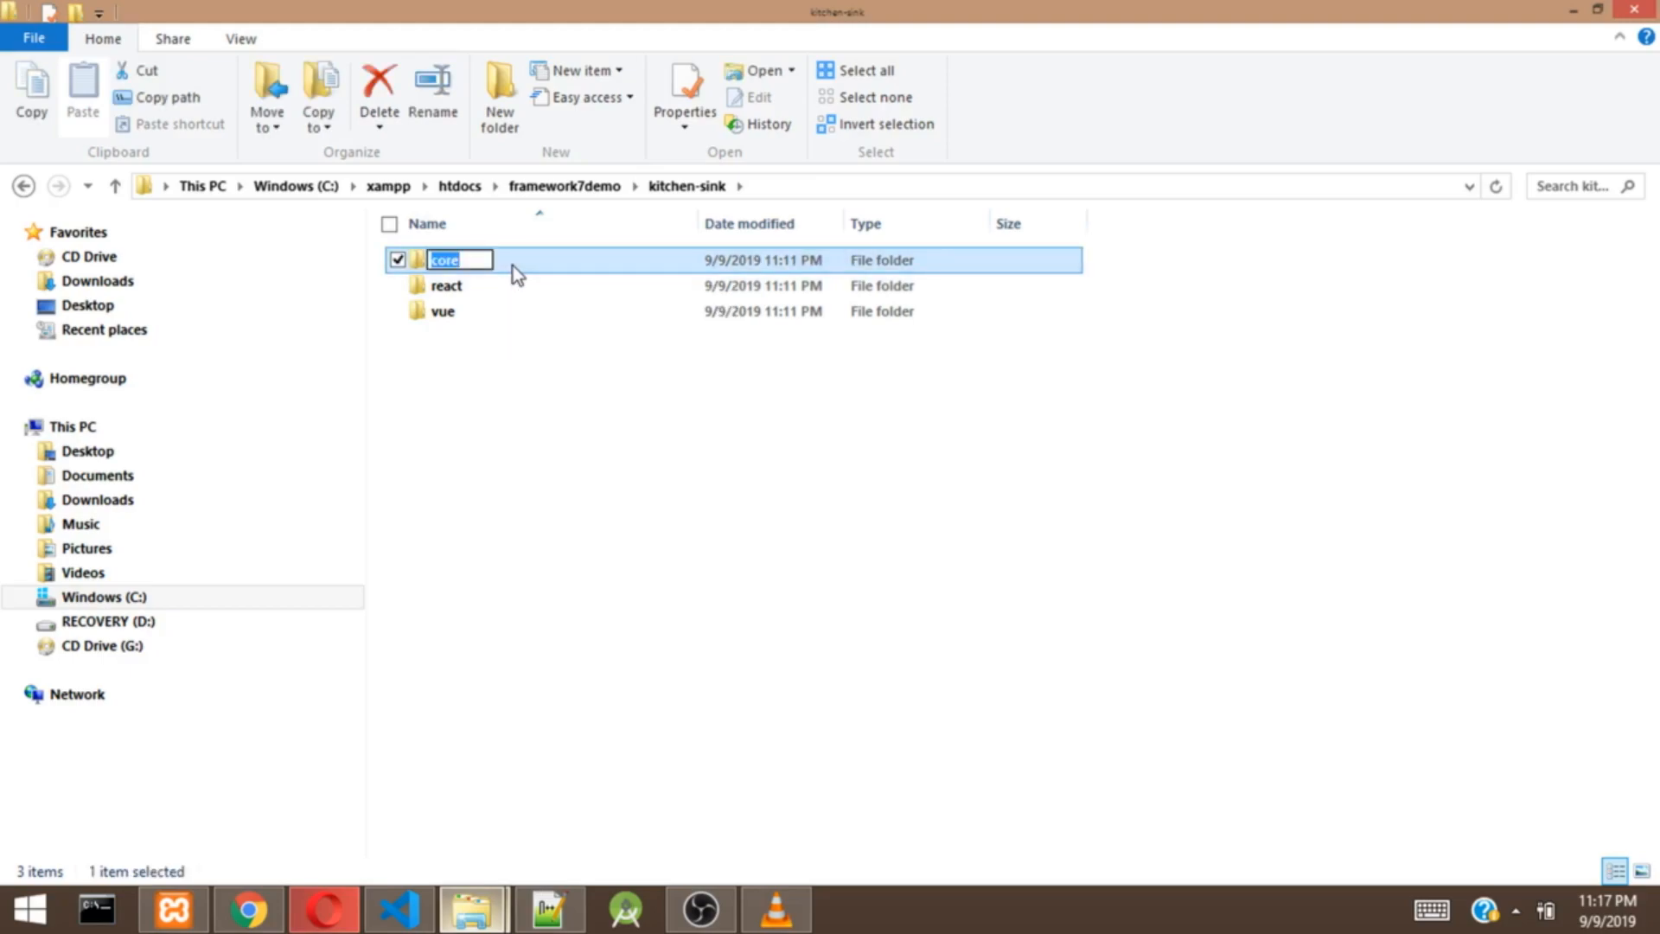
{"action": "double_click", "coordinate": [444, 260]}
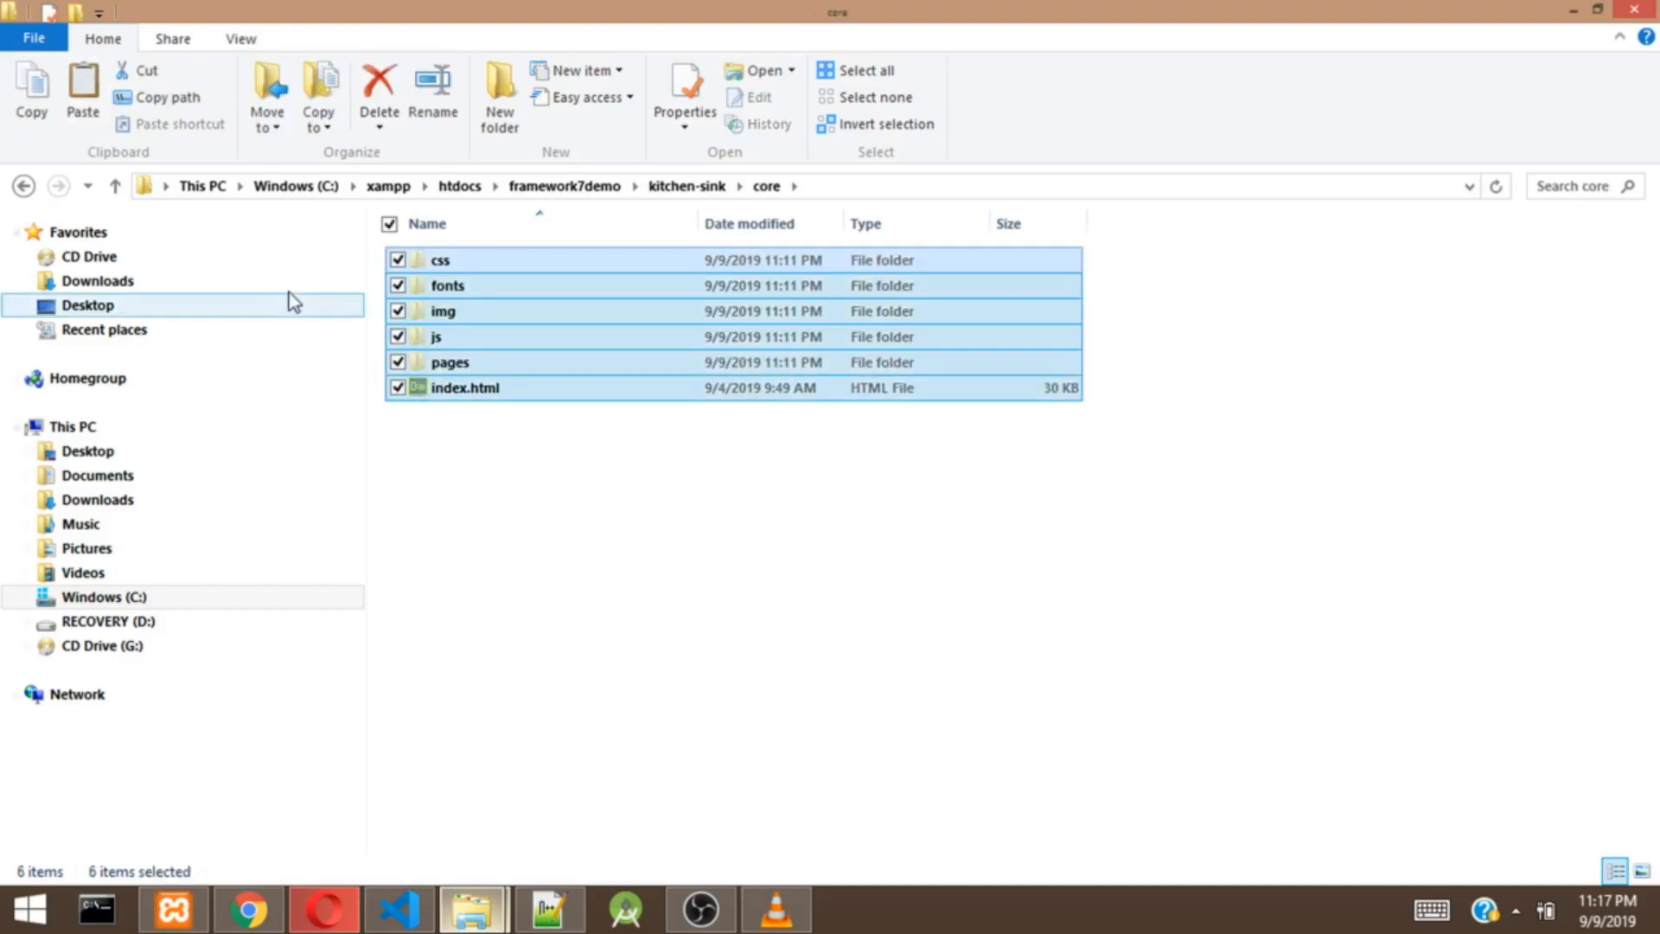
{"action": "left_click", "coordinate": [22, 187]}
{"action": "type", "text": "l"}
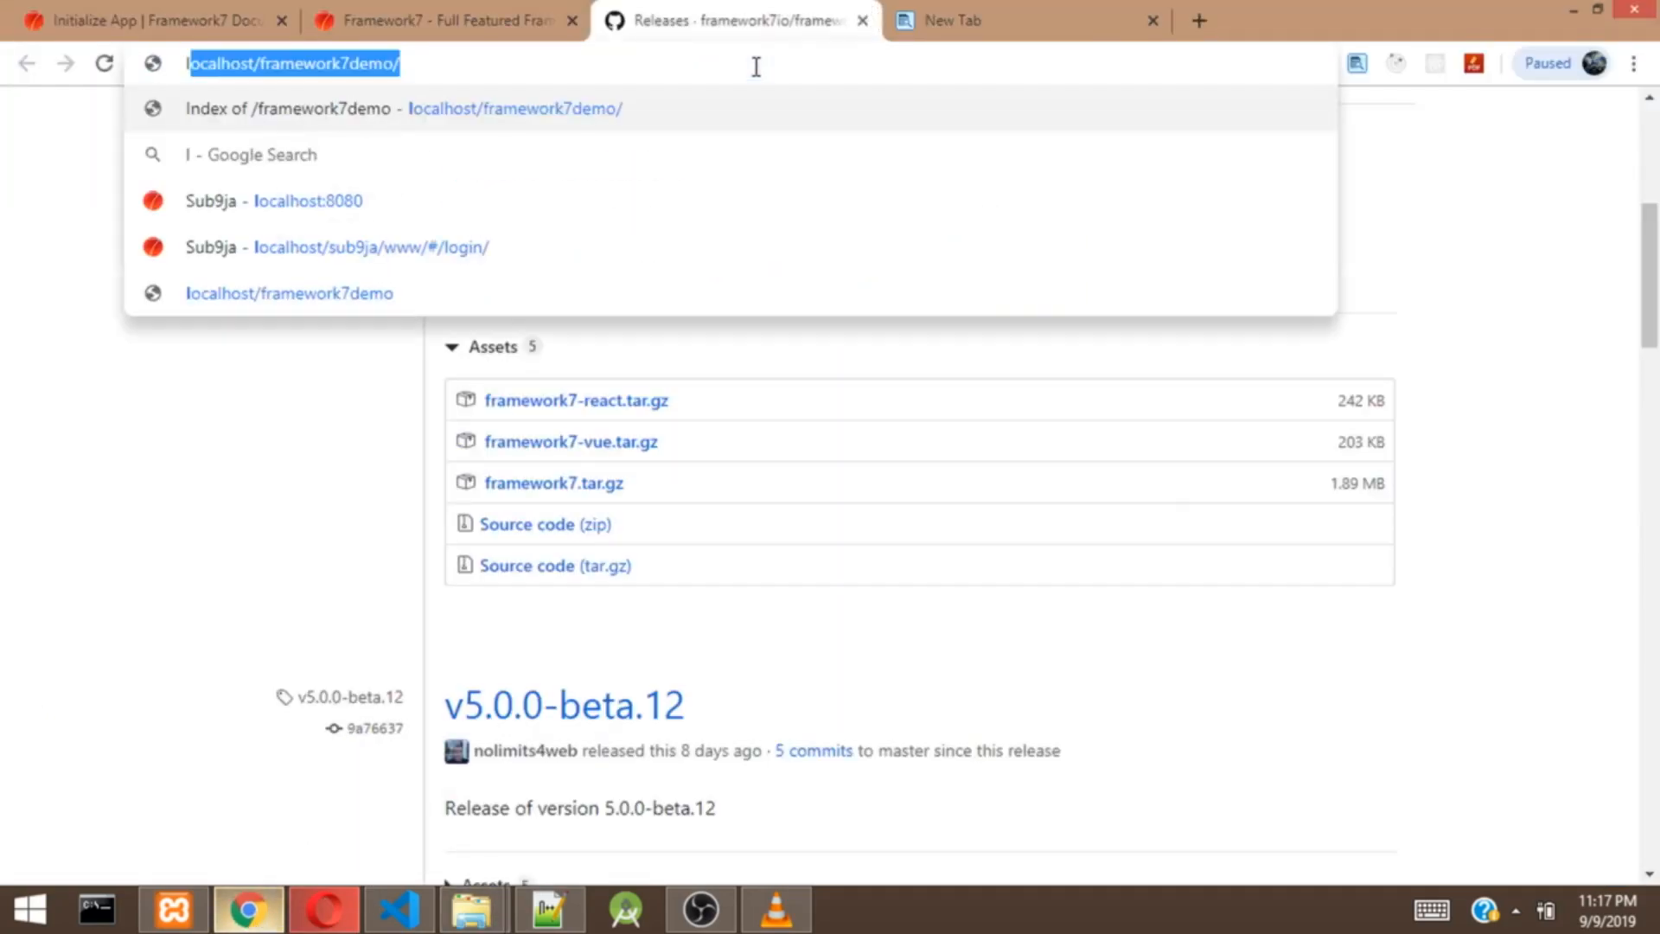
Step: Load localhost/framework7demo/ in Chrome, showing the unstyled kitchen-sink page
{"action": "type", "text": "ocalhost/framework7demo/"}
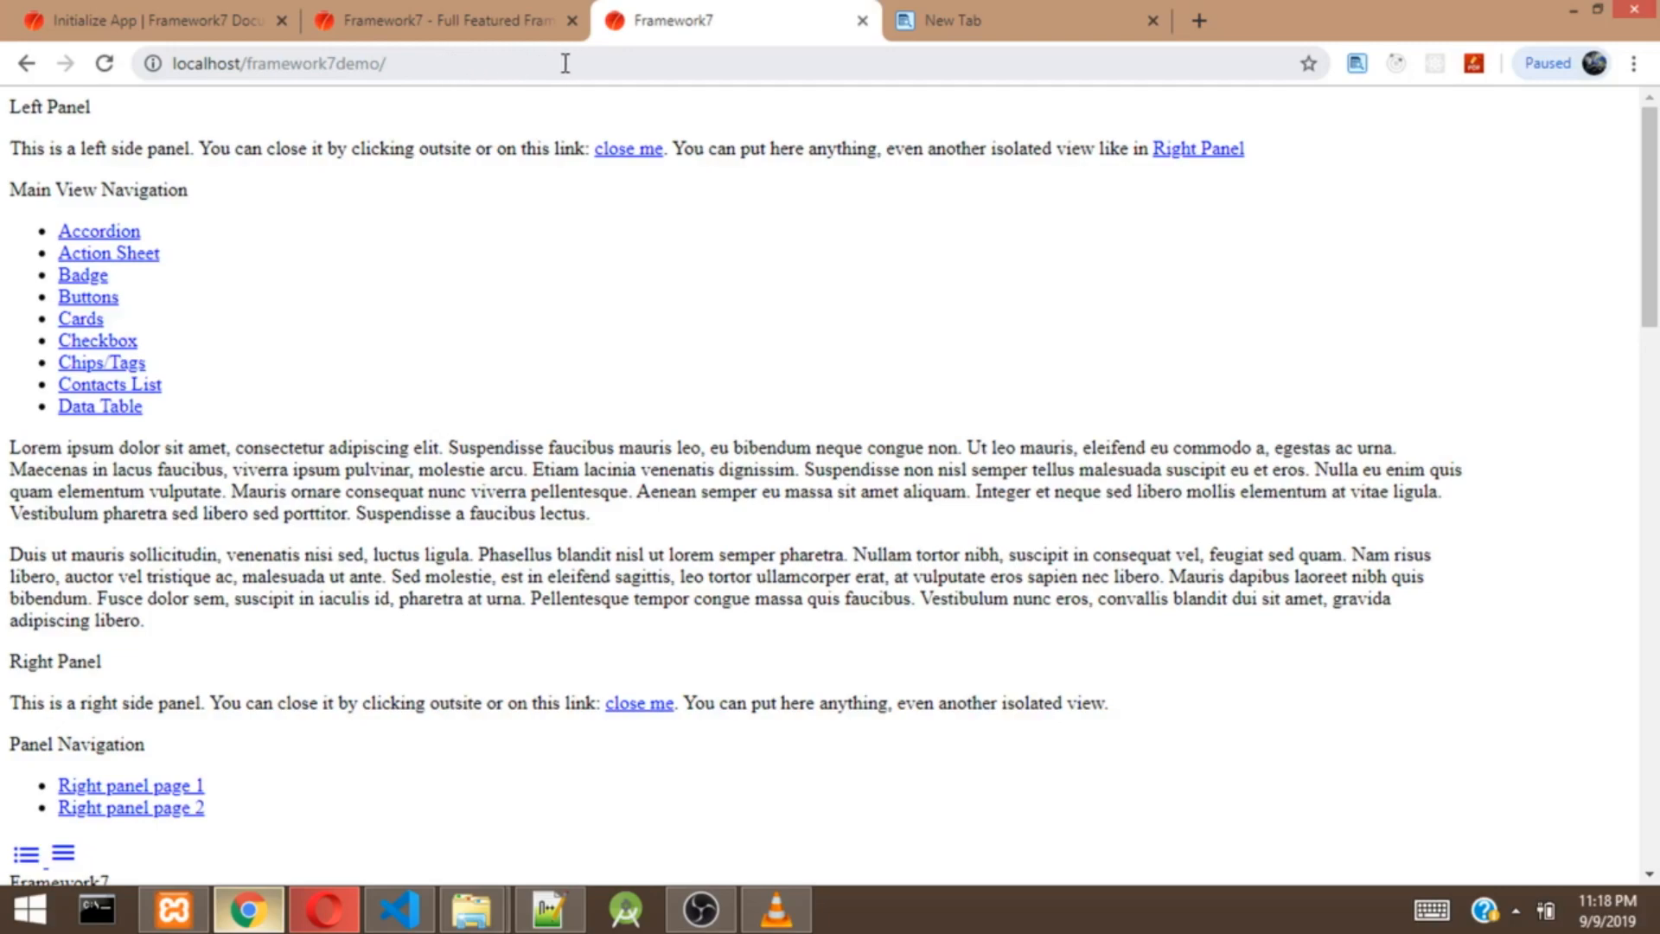
{"action": "mouse_move", "coordinate": [520, 244]}
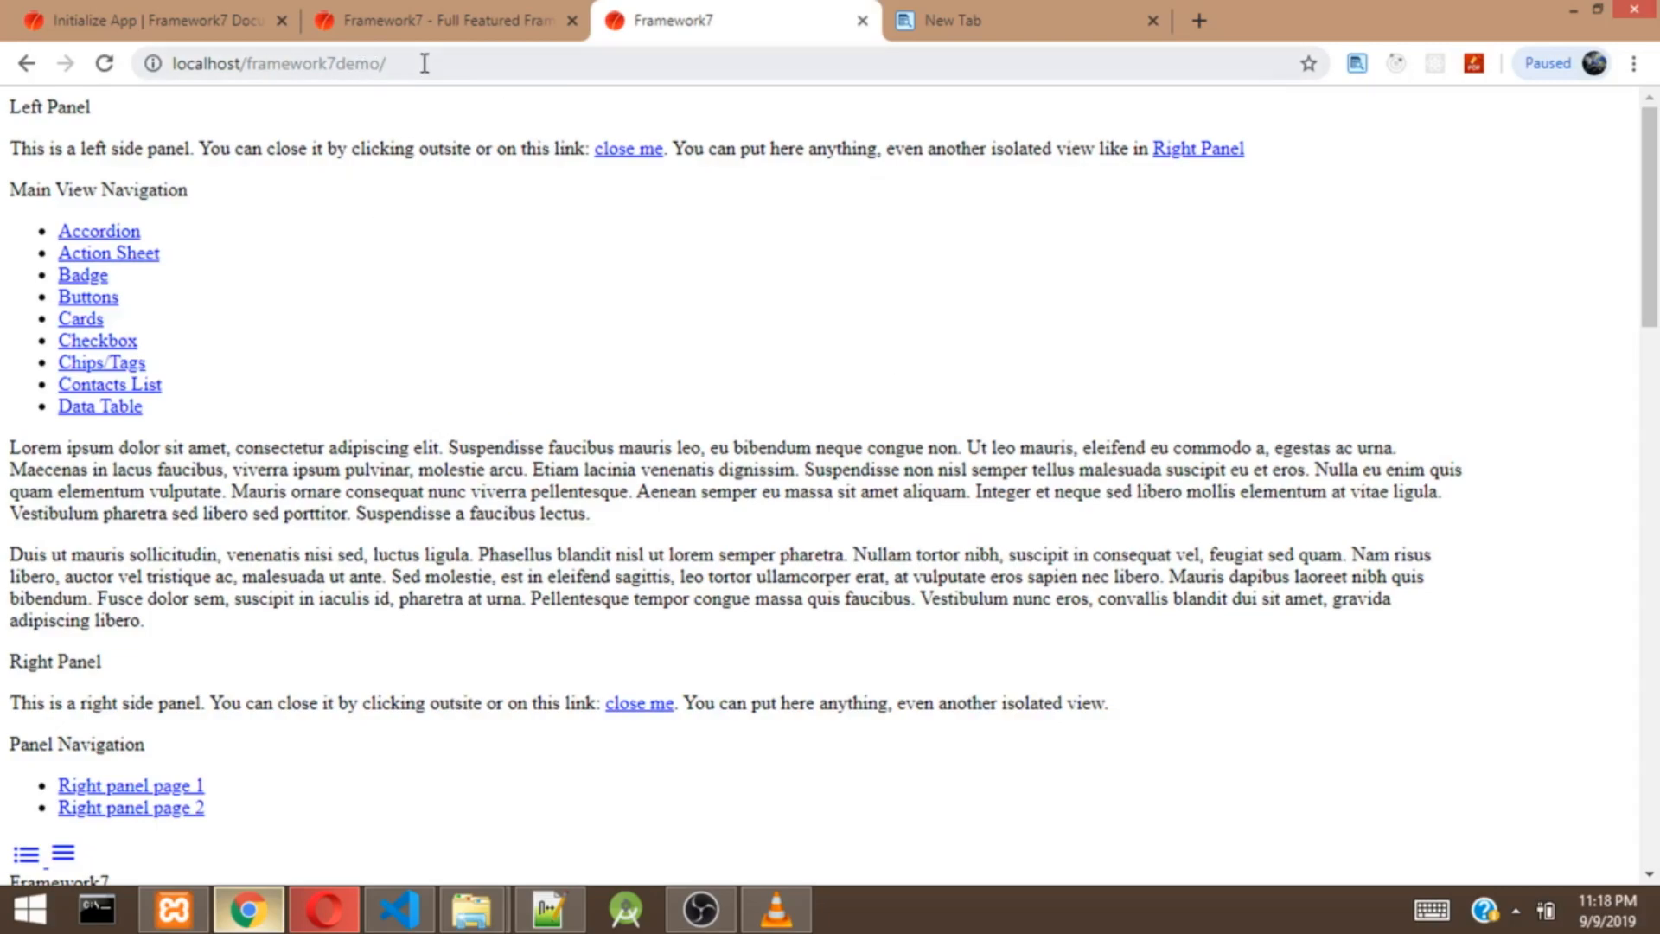
{"action": "mouse_move", "coordinate": [832, 223]}
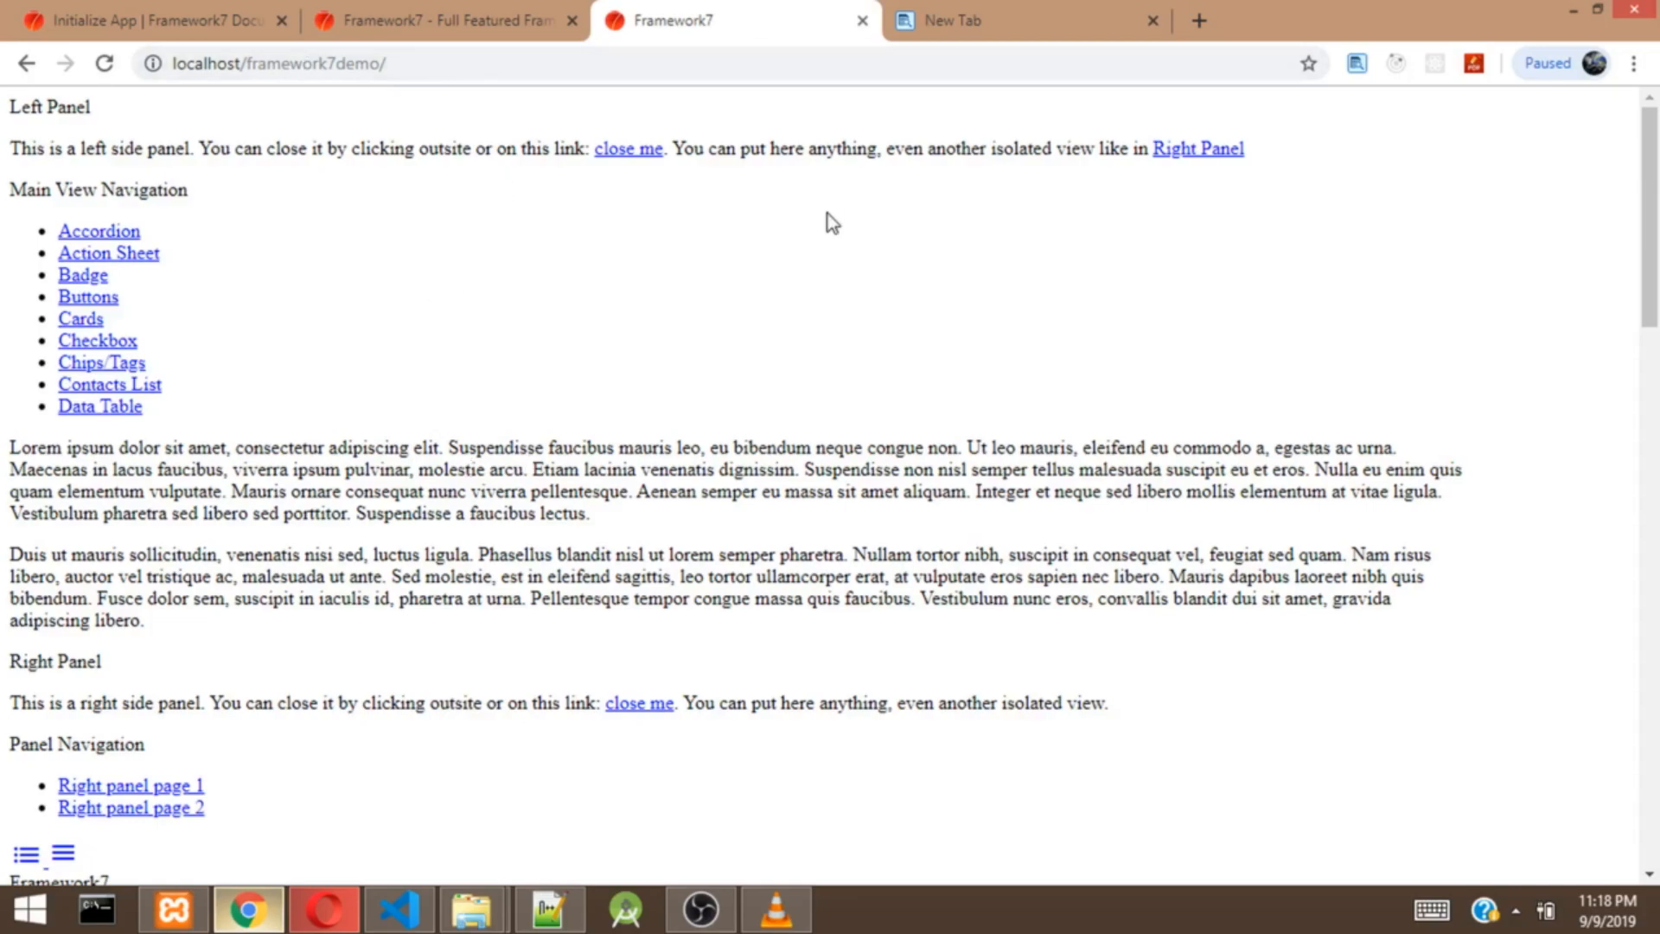
{"action": "mouse_move", "coordinate": [678, 470]}
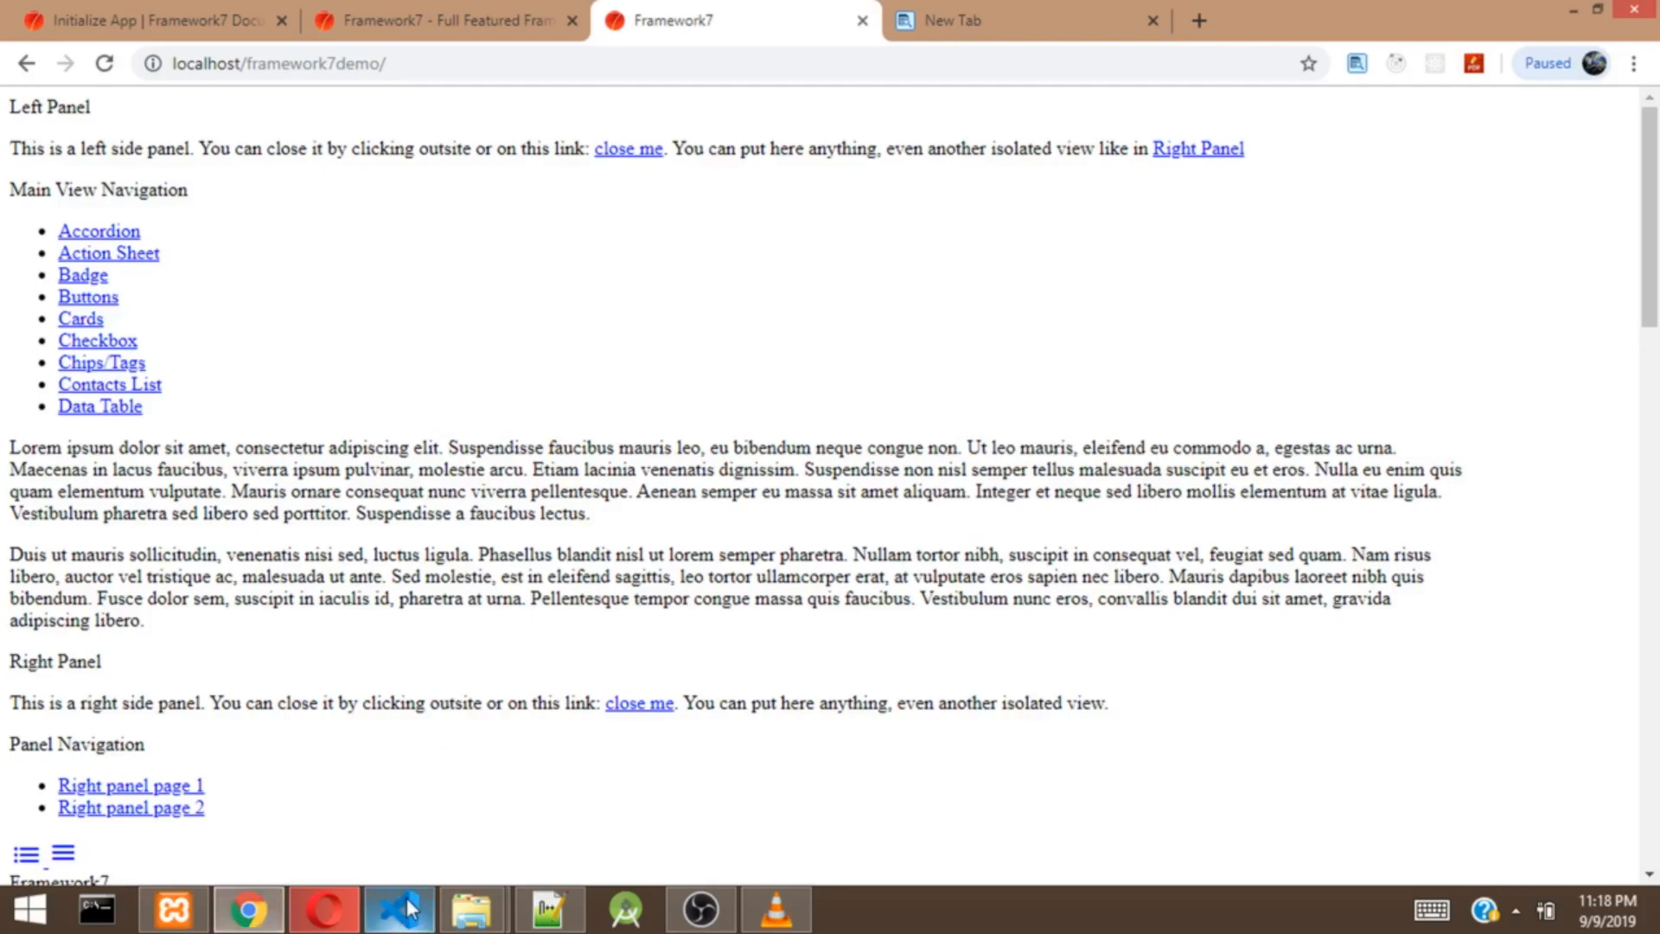
Step: In index.html, strip the ../../ prefix so the stylesheet points at packages/core/css
{"action": "left_click", "coordinate": [398, 910]}
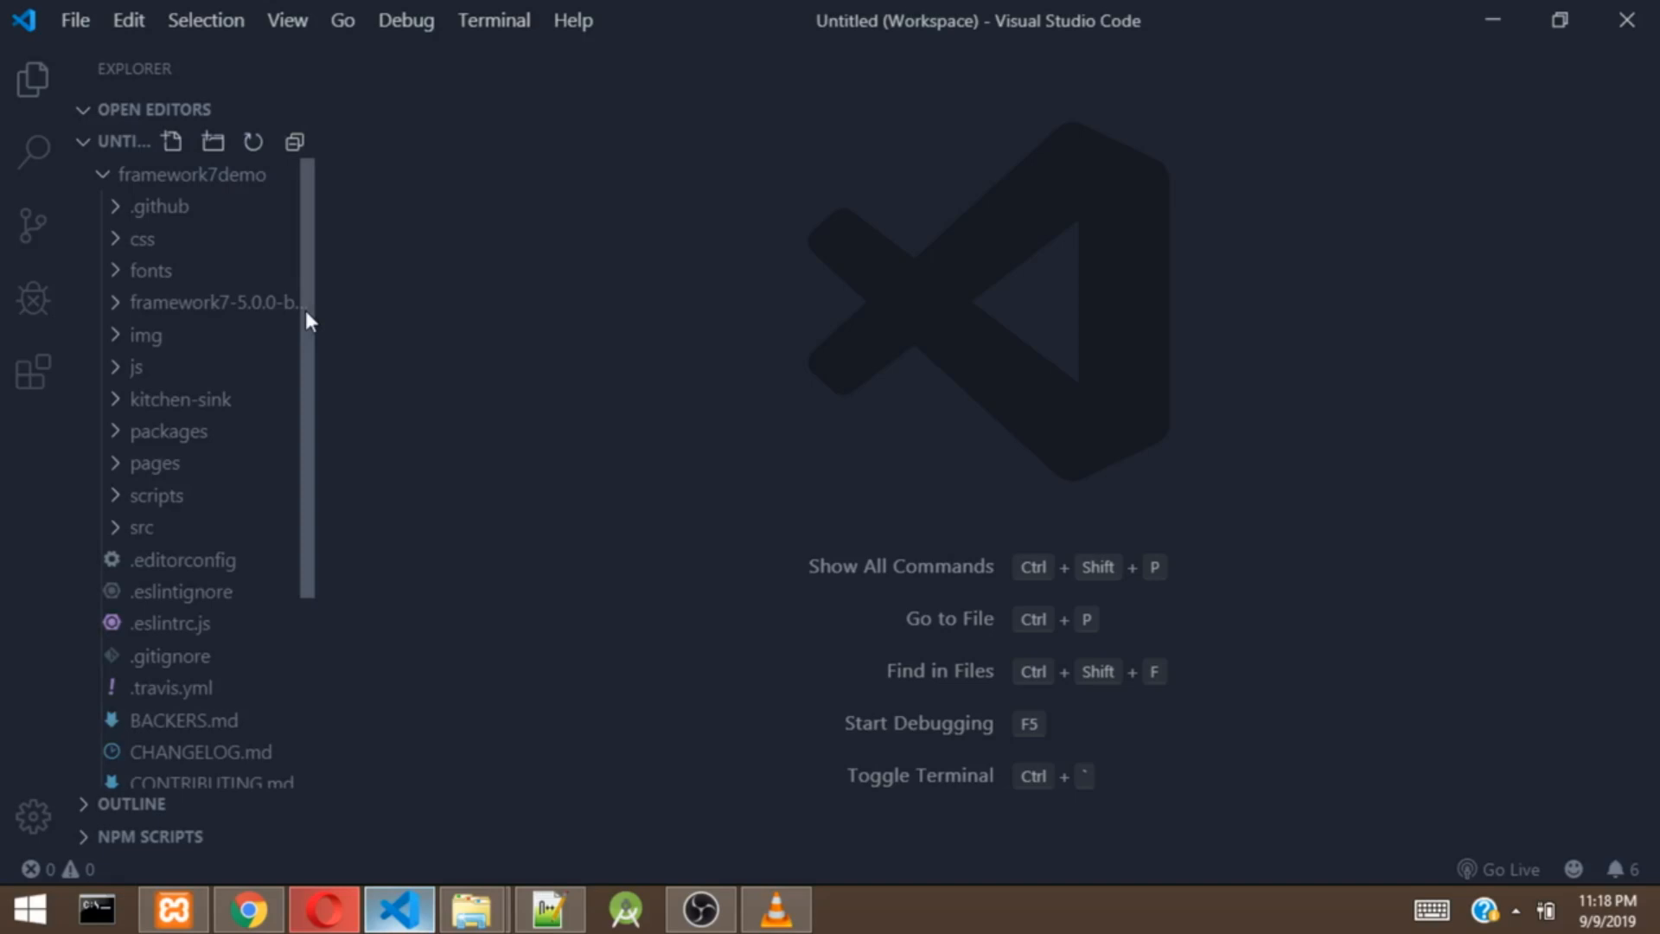
{"action": "scroll", "scroll_direction": "down", "scroll_amount": 3}
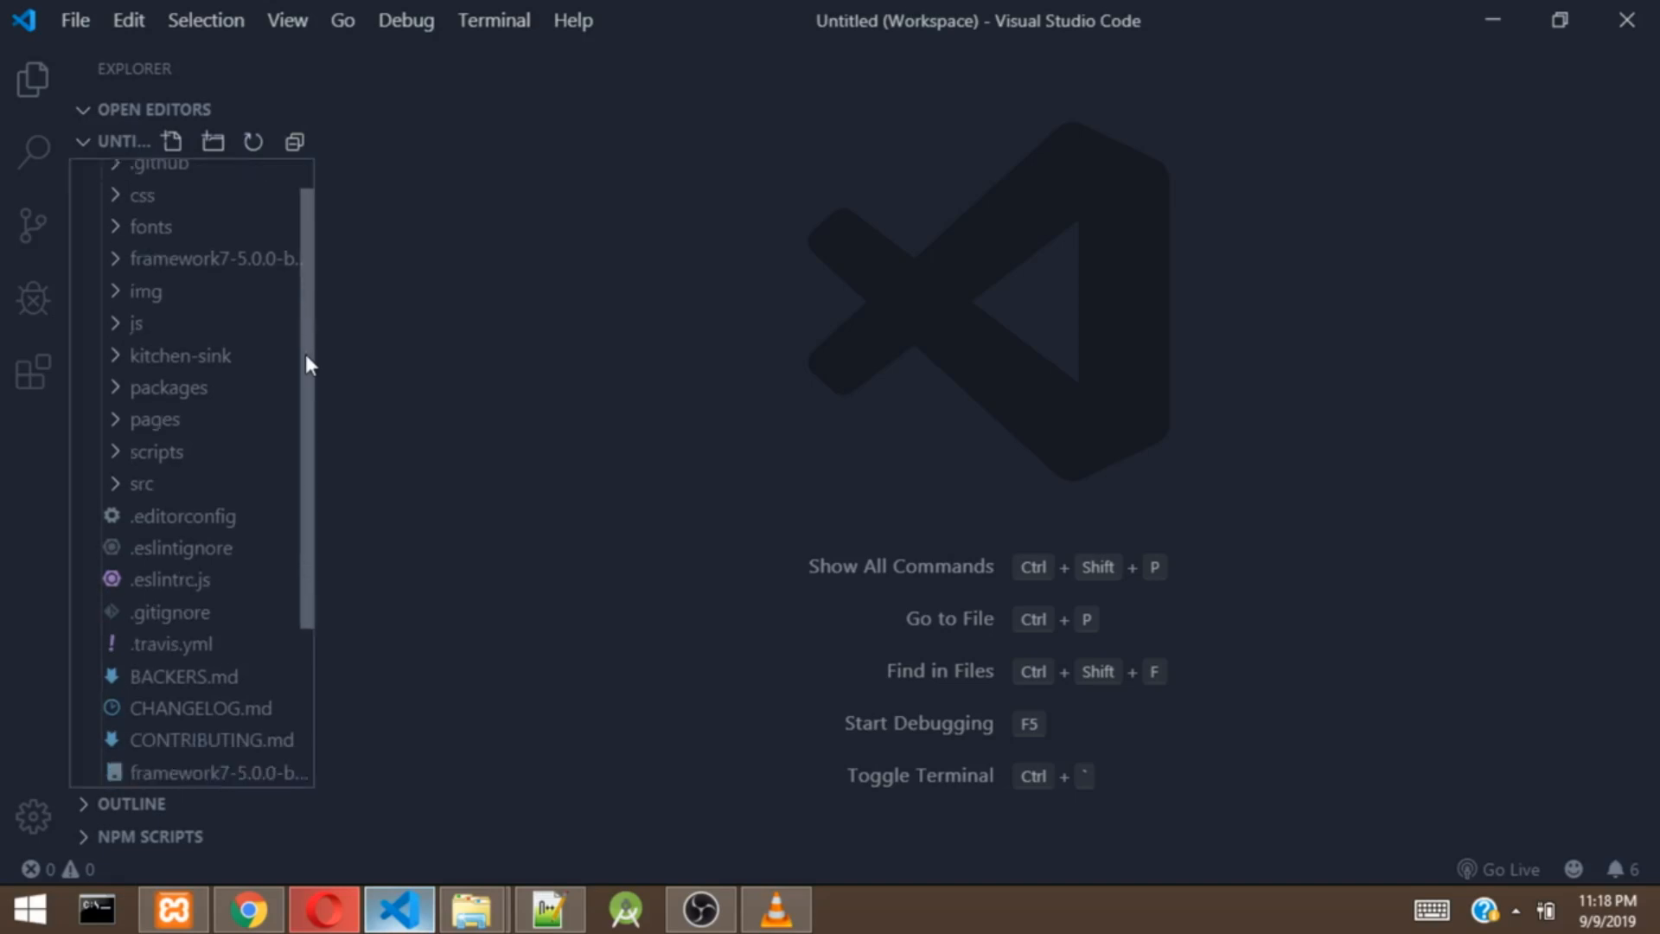
{"action": "scroll", "scroll_direction": "down", "scroll_amount": 3}
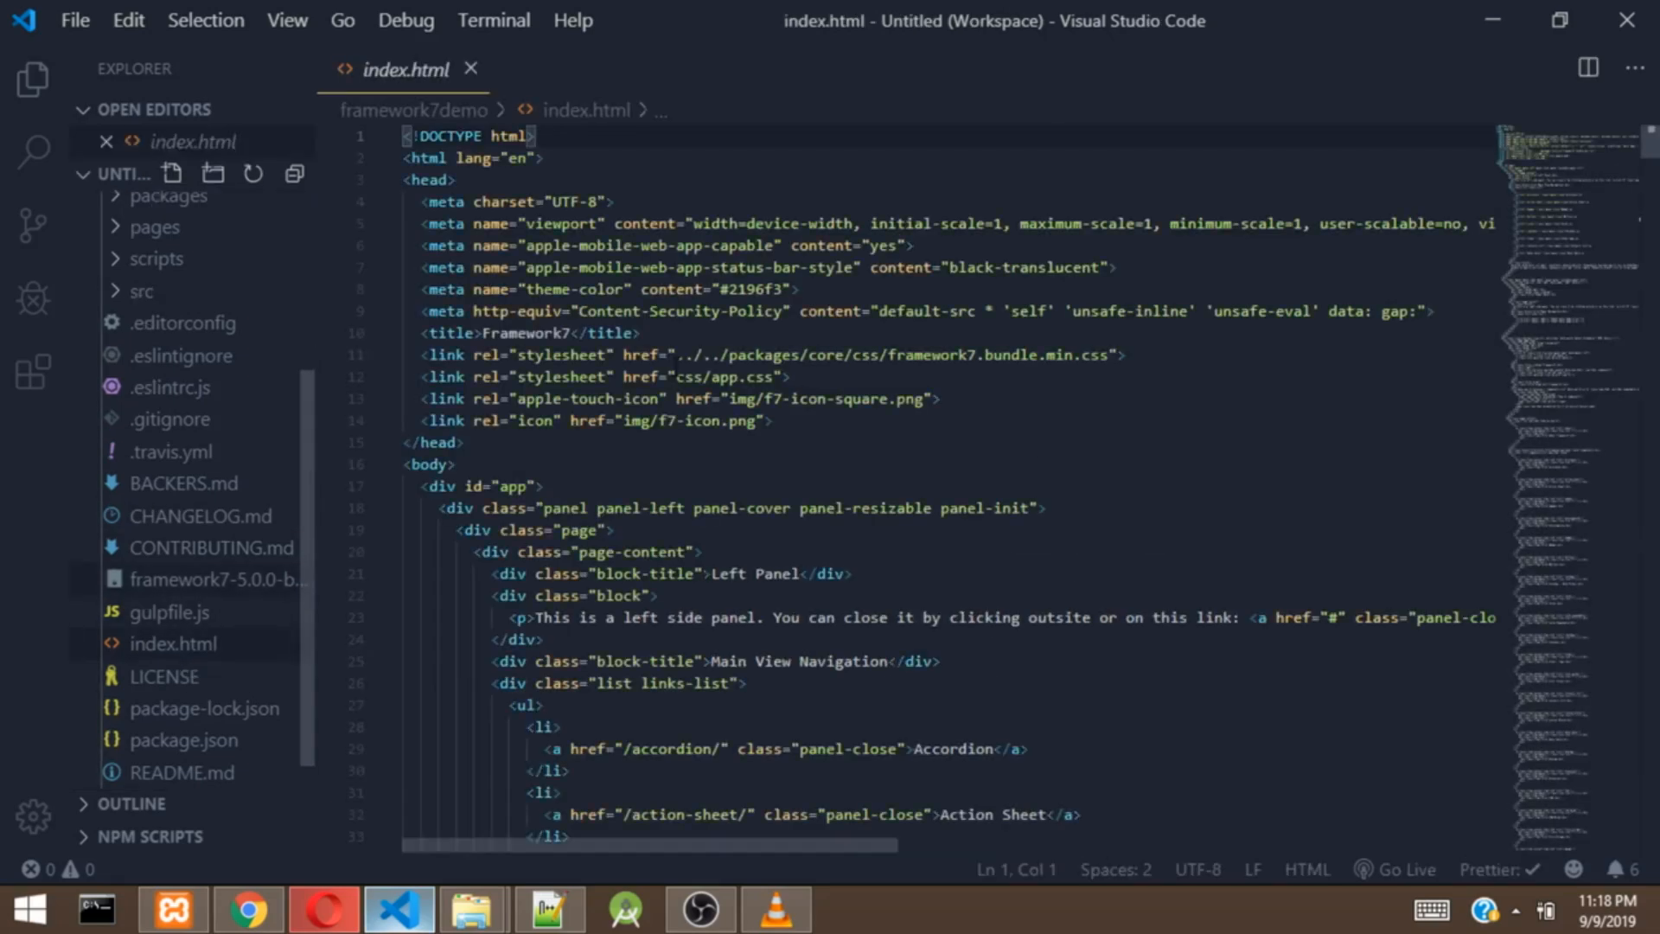
{"action": "mouse_move", "coordinate": [932, 354]}
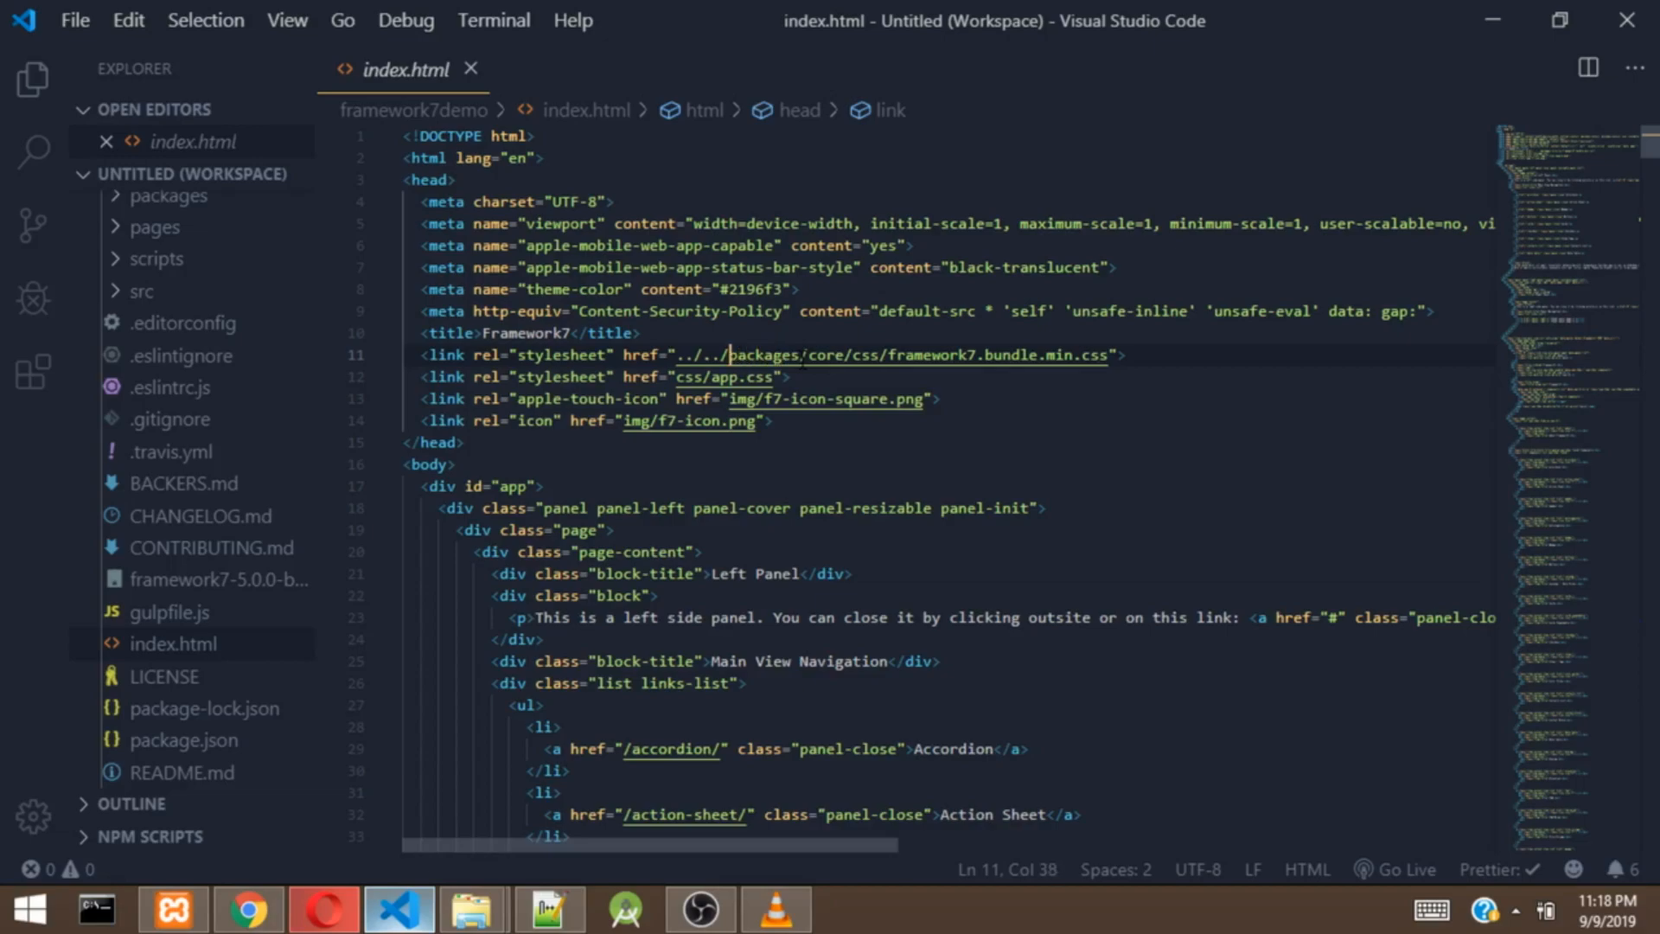
{"action": "key", "text": "Backspace"}
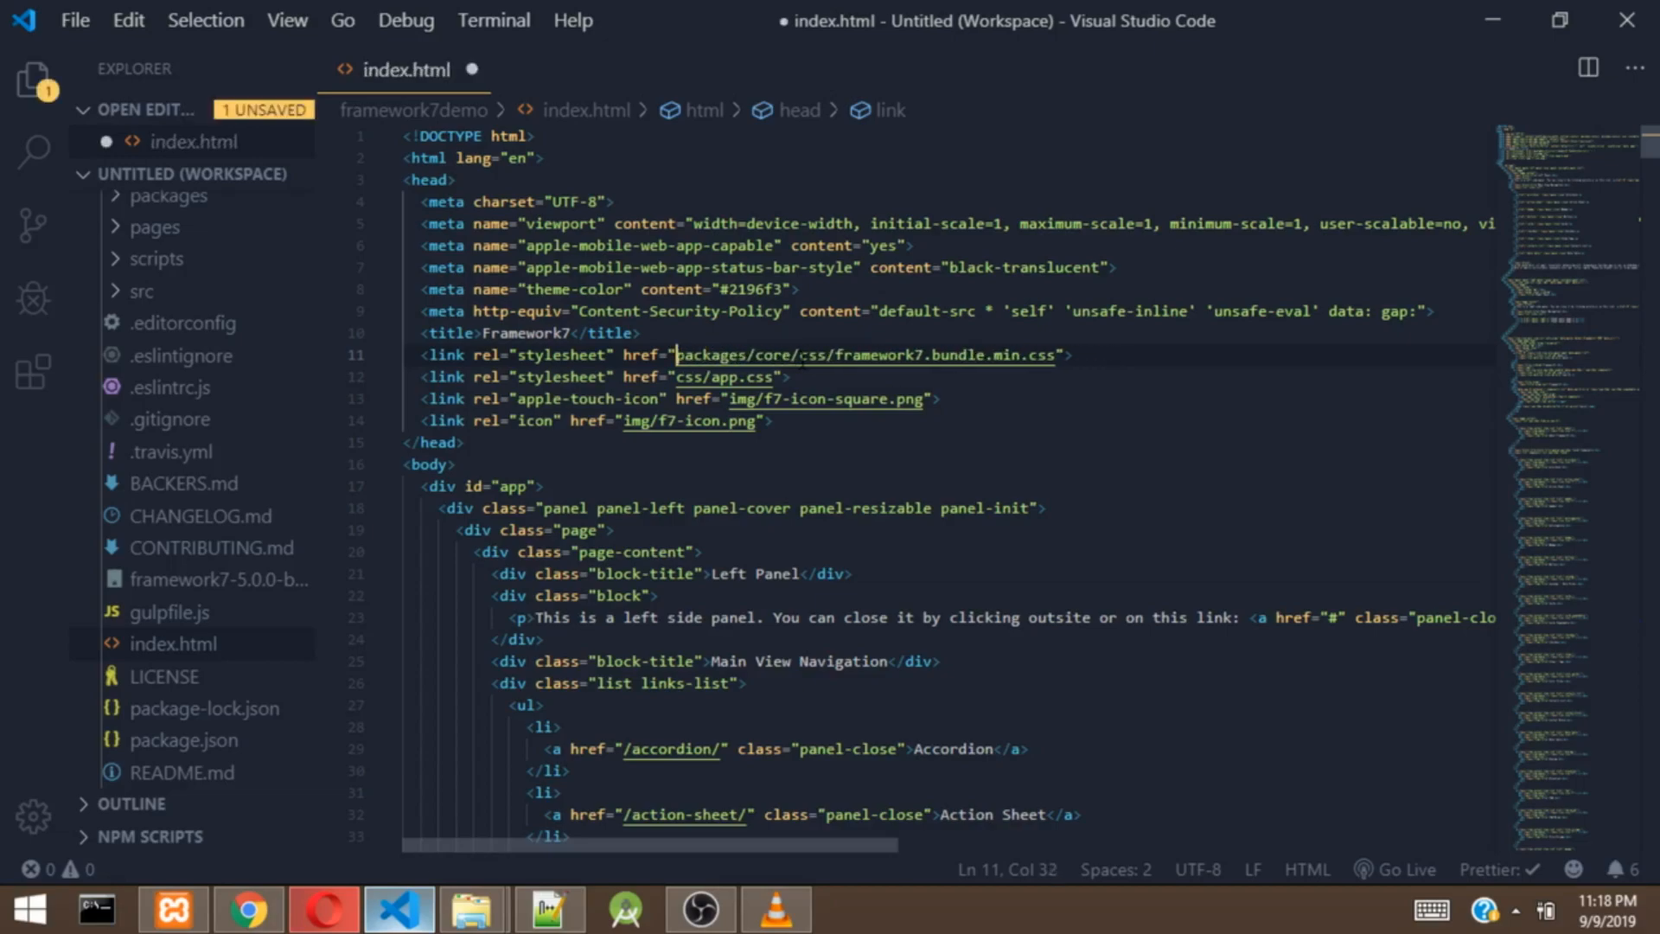
{"action": "scroll", "scroll_direction": "down", "scroll_amount": 3}
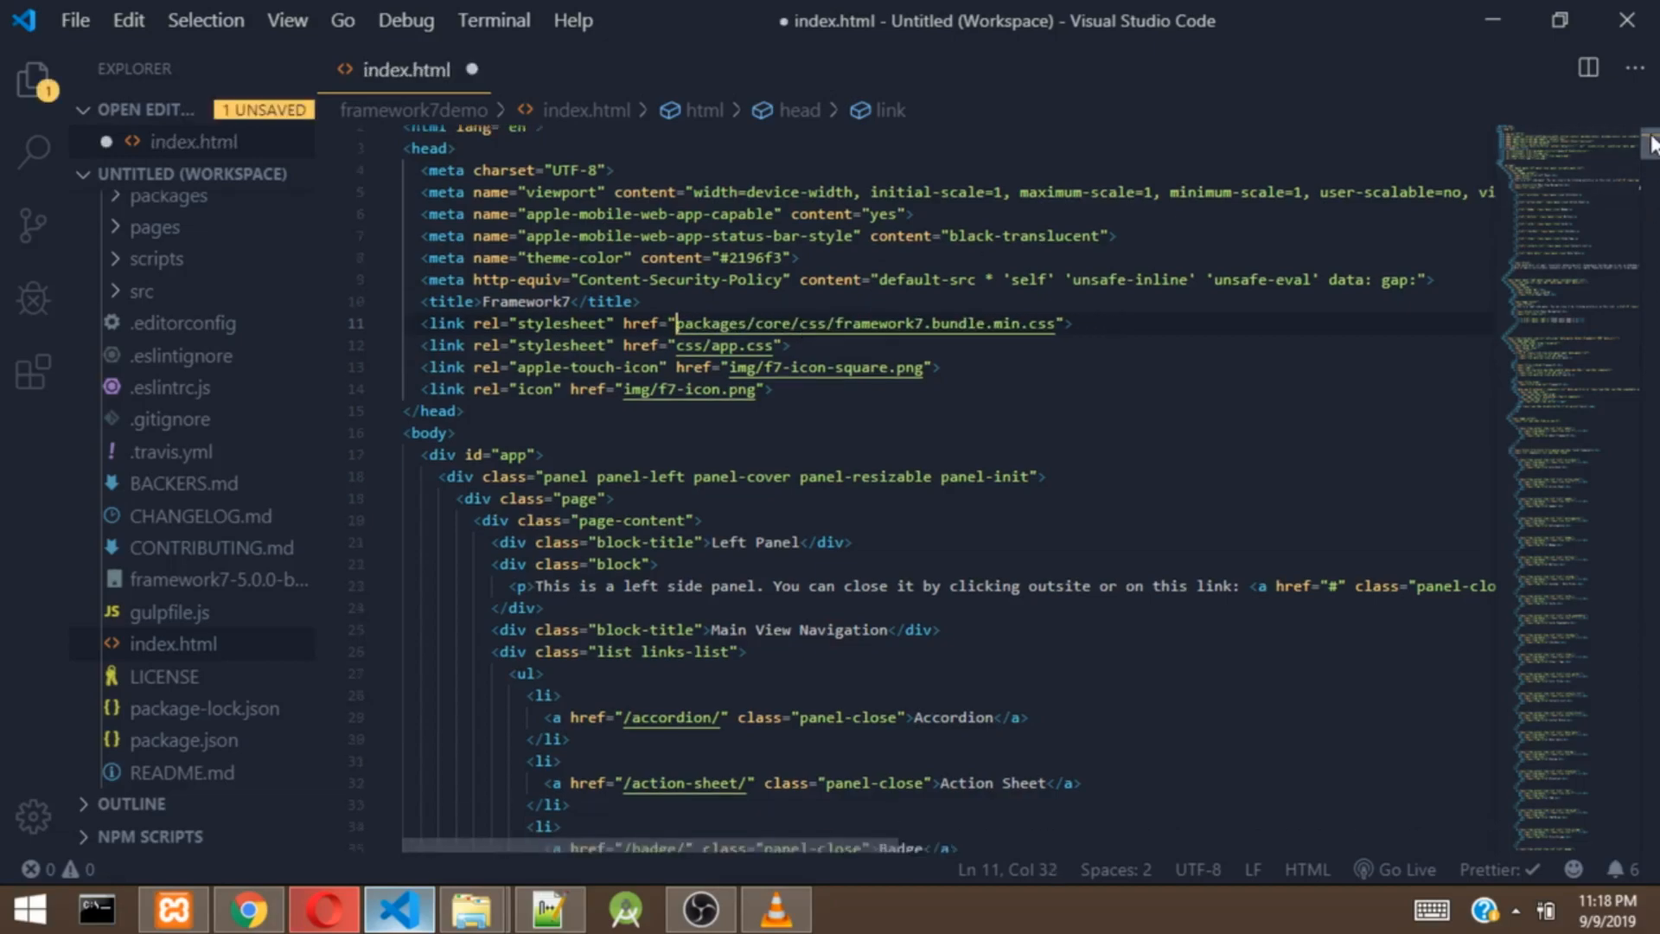
{"action": "scroll", "scroll_direction": "down", "scroll_amount": 3}
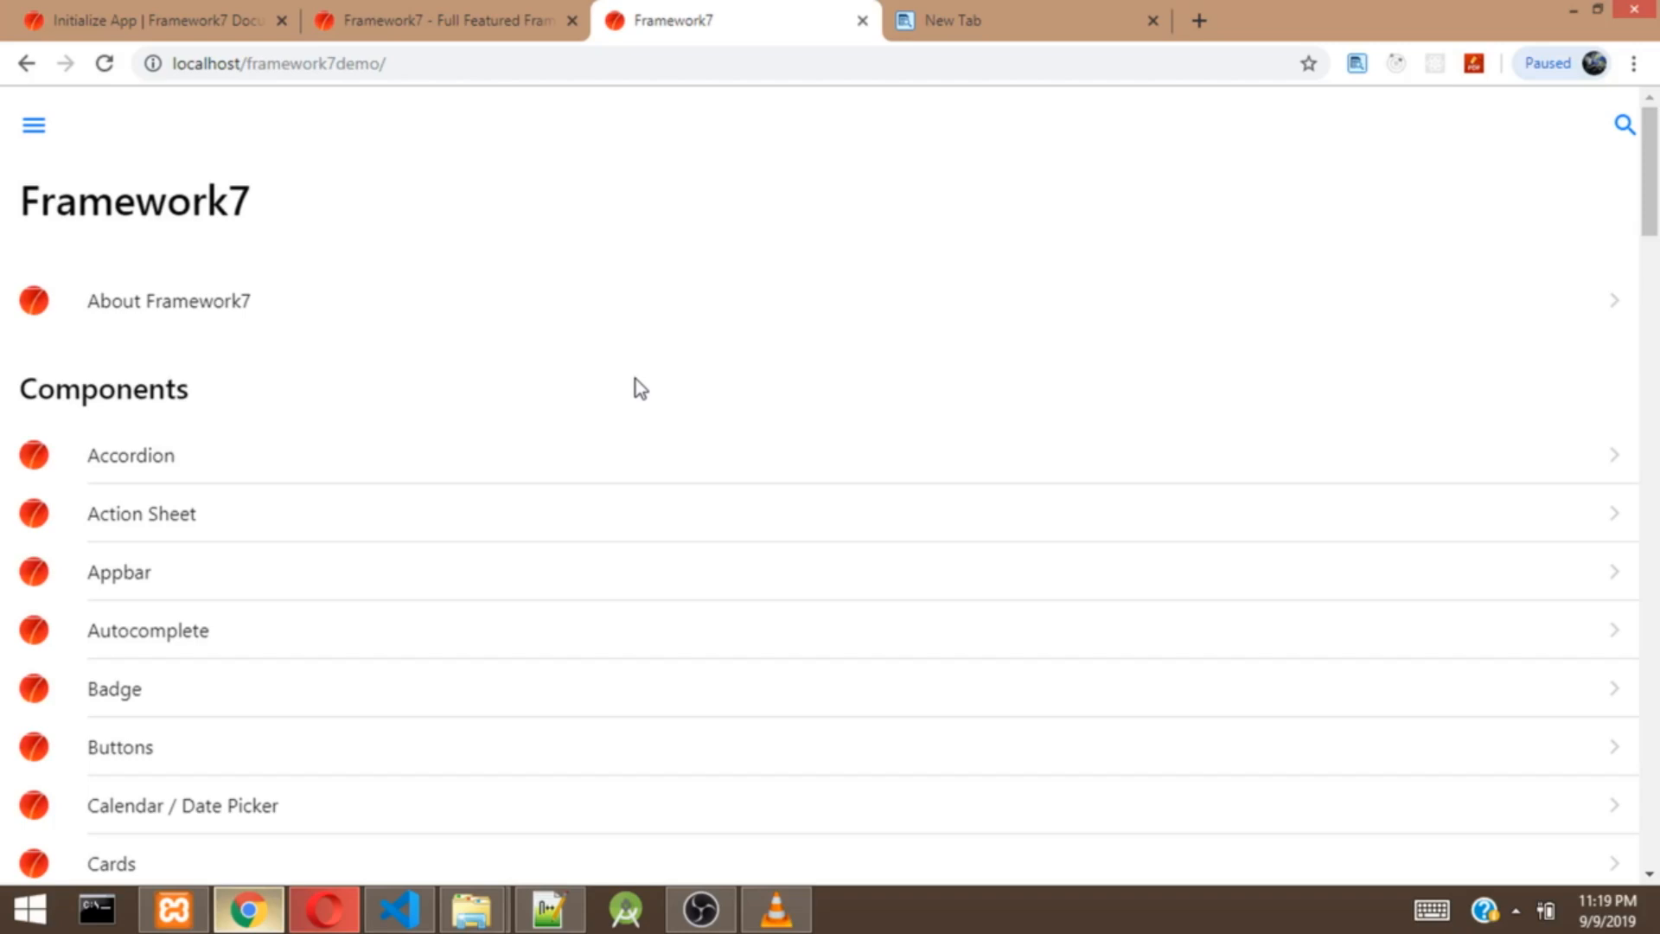
{"action": "mouse_move", "coordinate": [754, 351]}
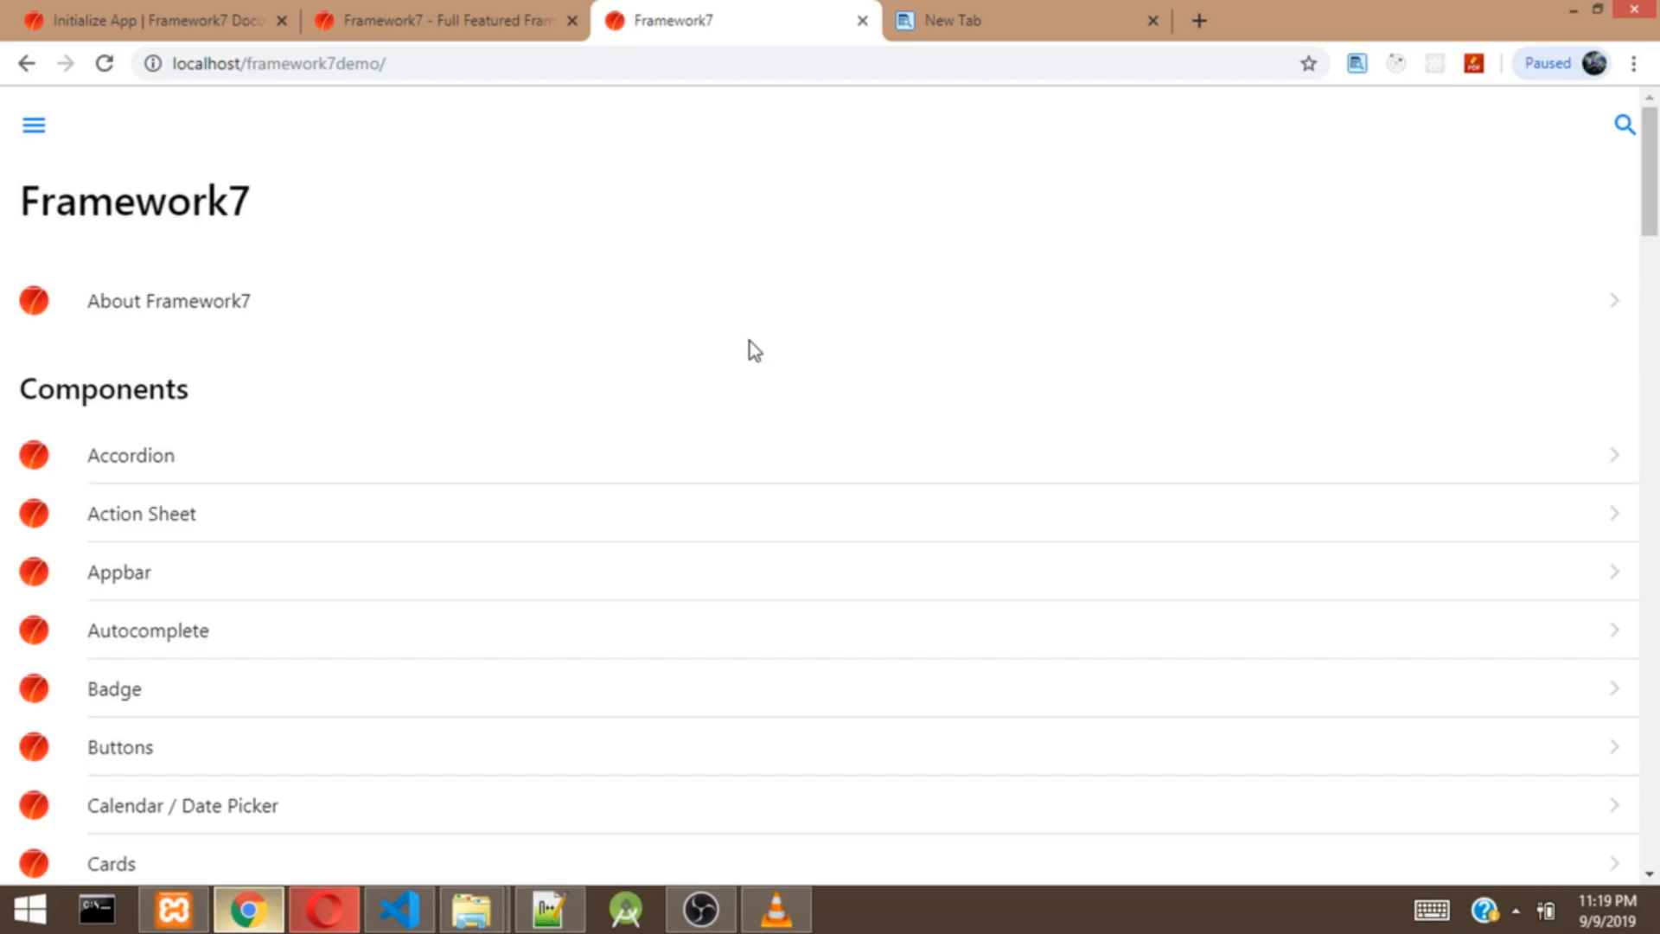
{"action": "mouse_move", "coordinate": [908, 346]}
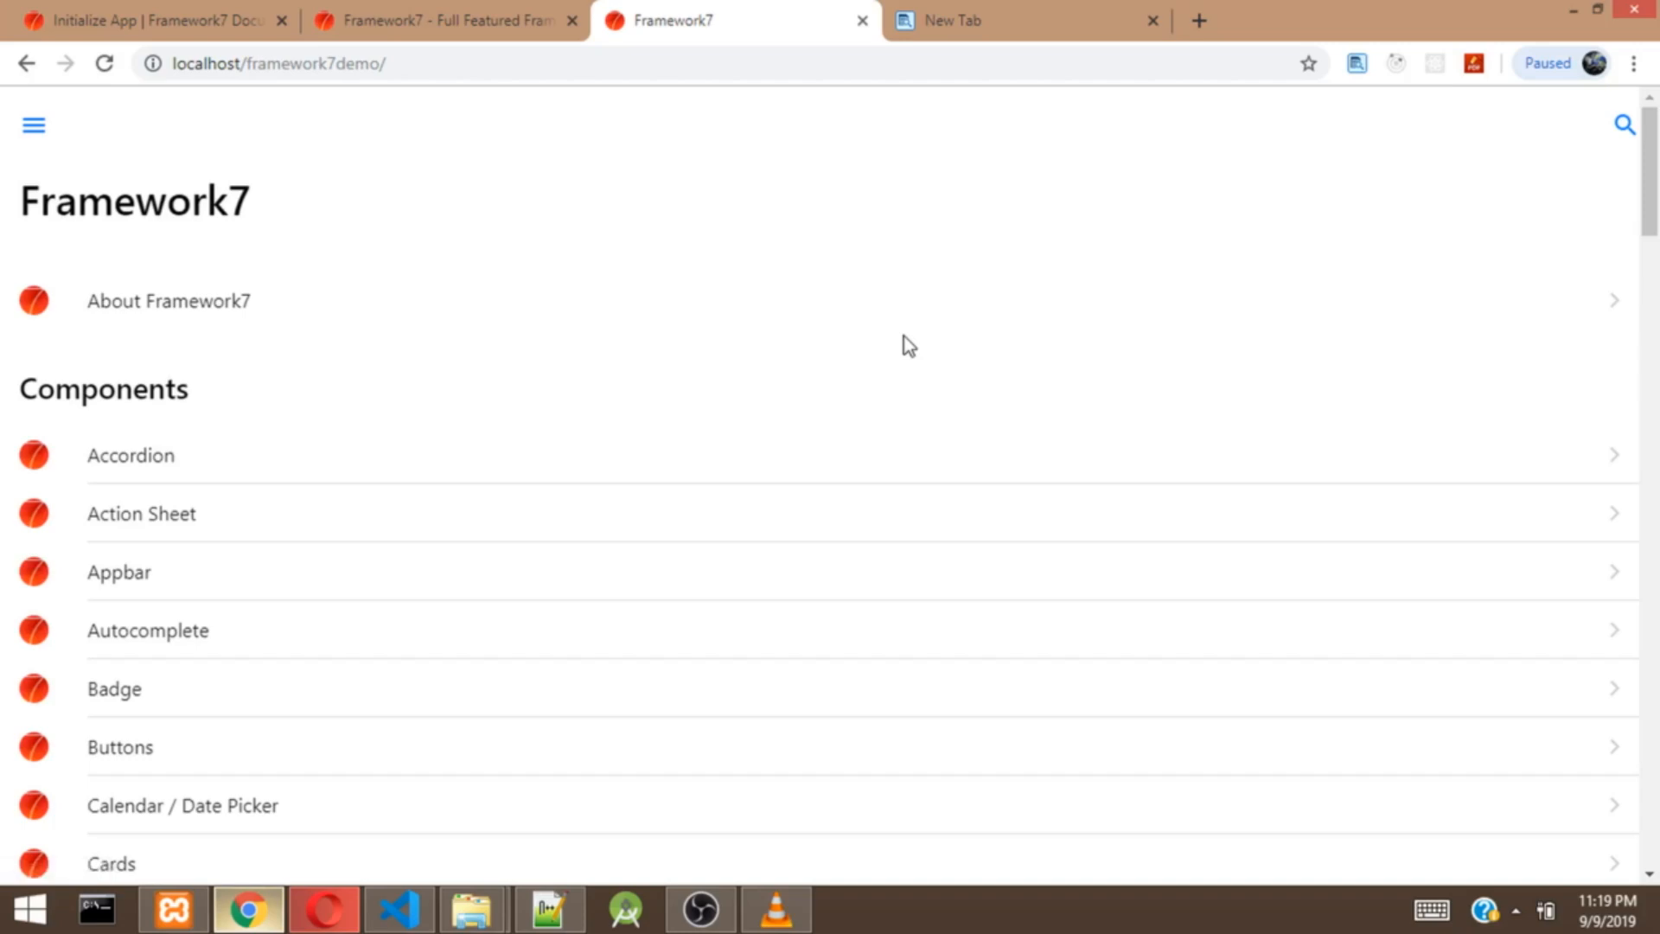
Step: Inspect the styled page to bring up DevTools with the mobile device preview
{"action": "right_click", "coordinate": [908, 344]}
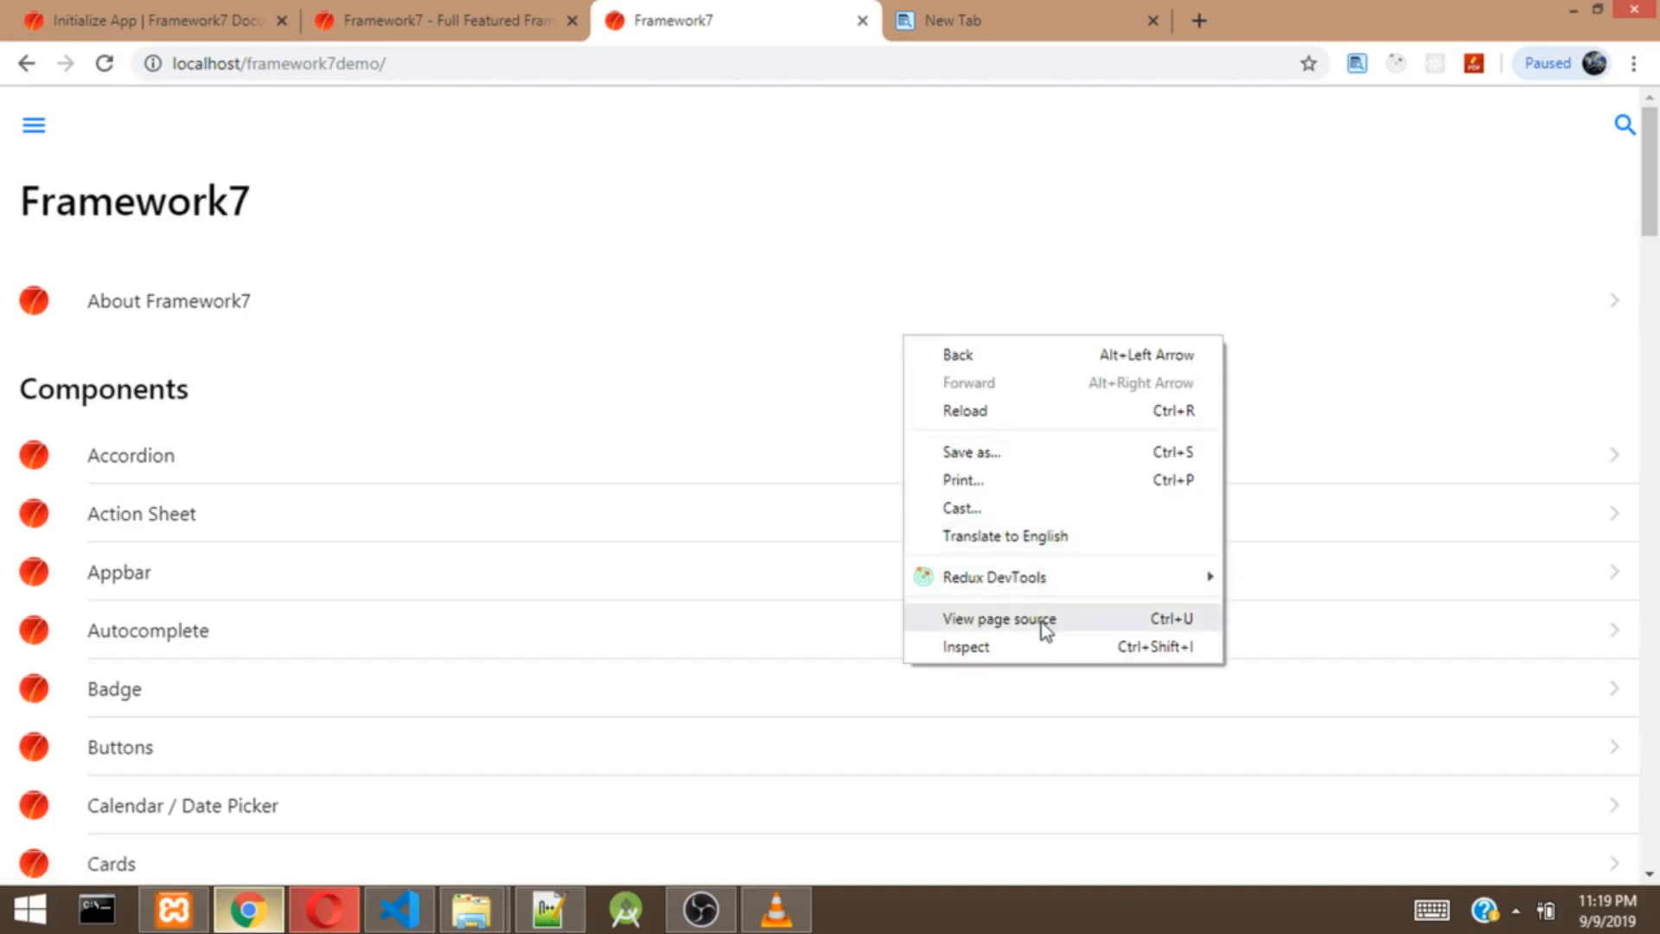
{"action": "left_click", "coordinate": [1036, 663]}
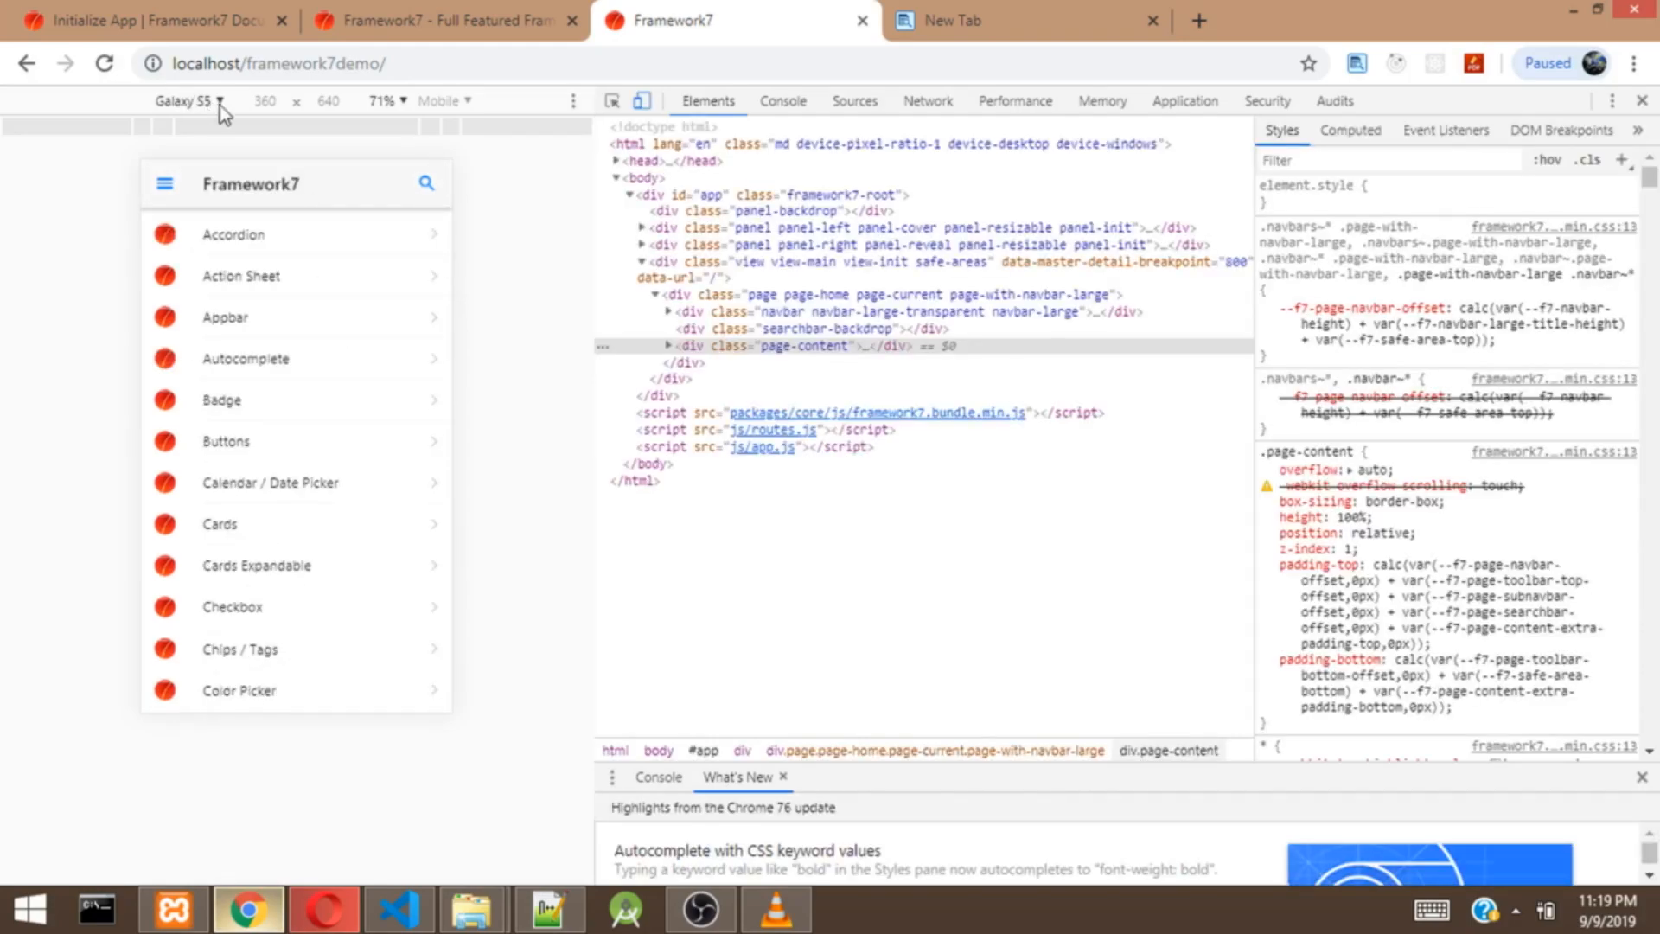
Step: Drop down the Galaxy S5 device list of phone and tablet models, twice
{"action": "left_click", "coordinate": [190, 100]}
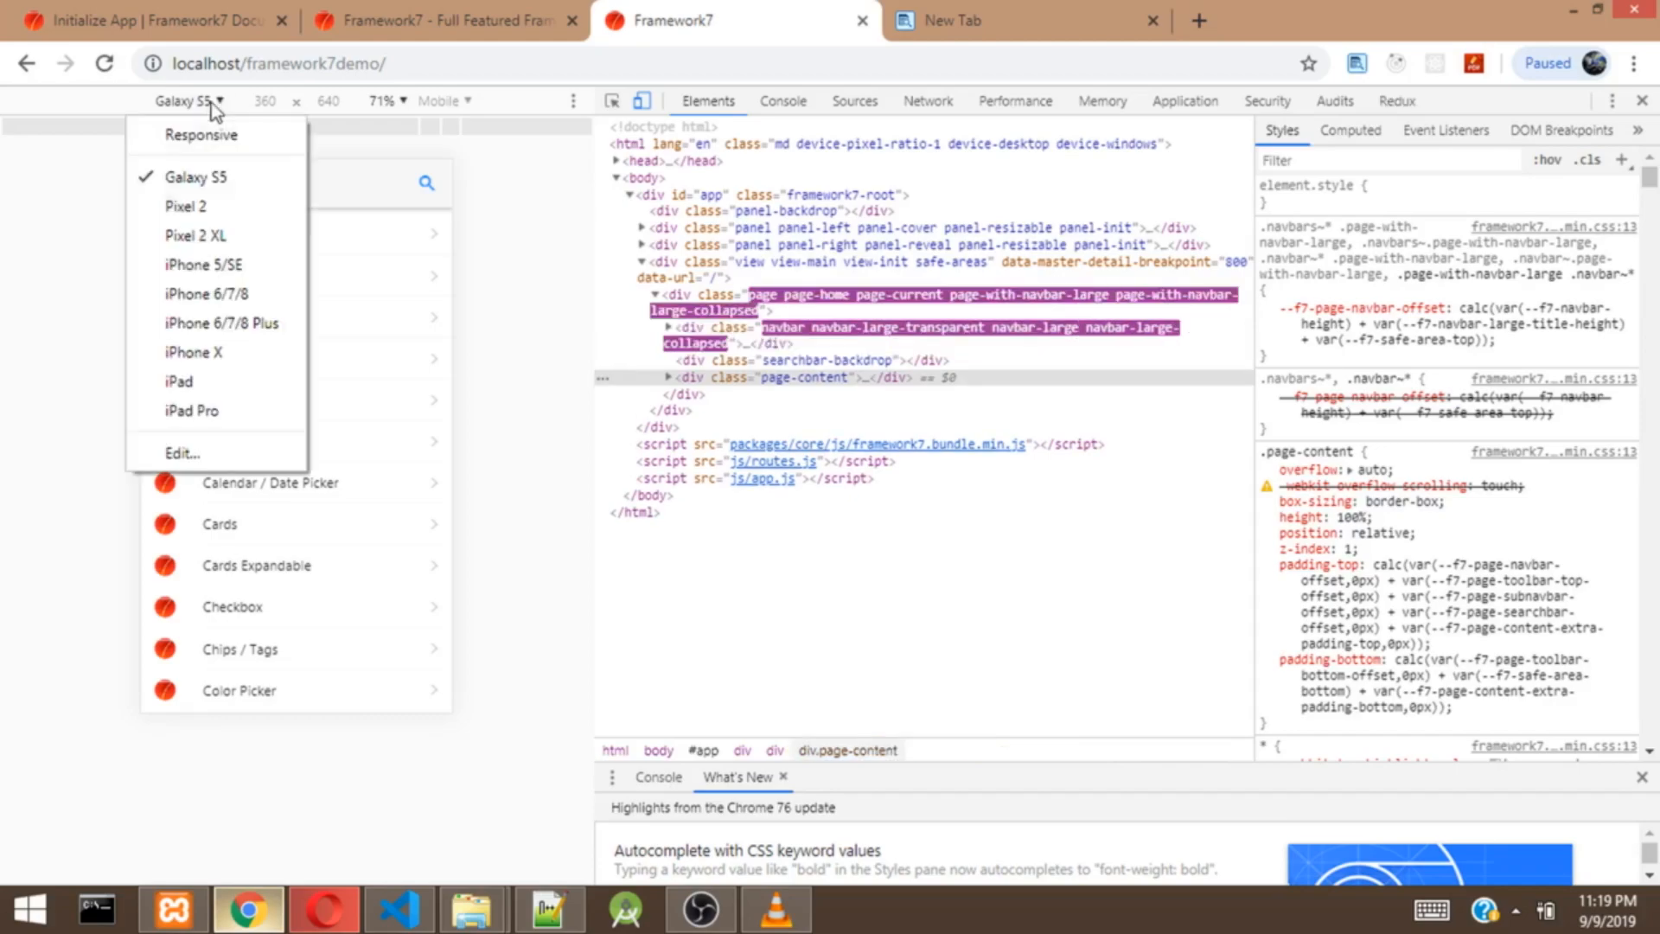
{"action": "mouse_move", "coordinate": [239, 440]}
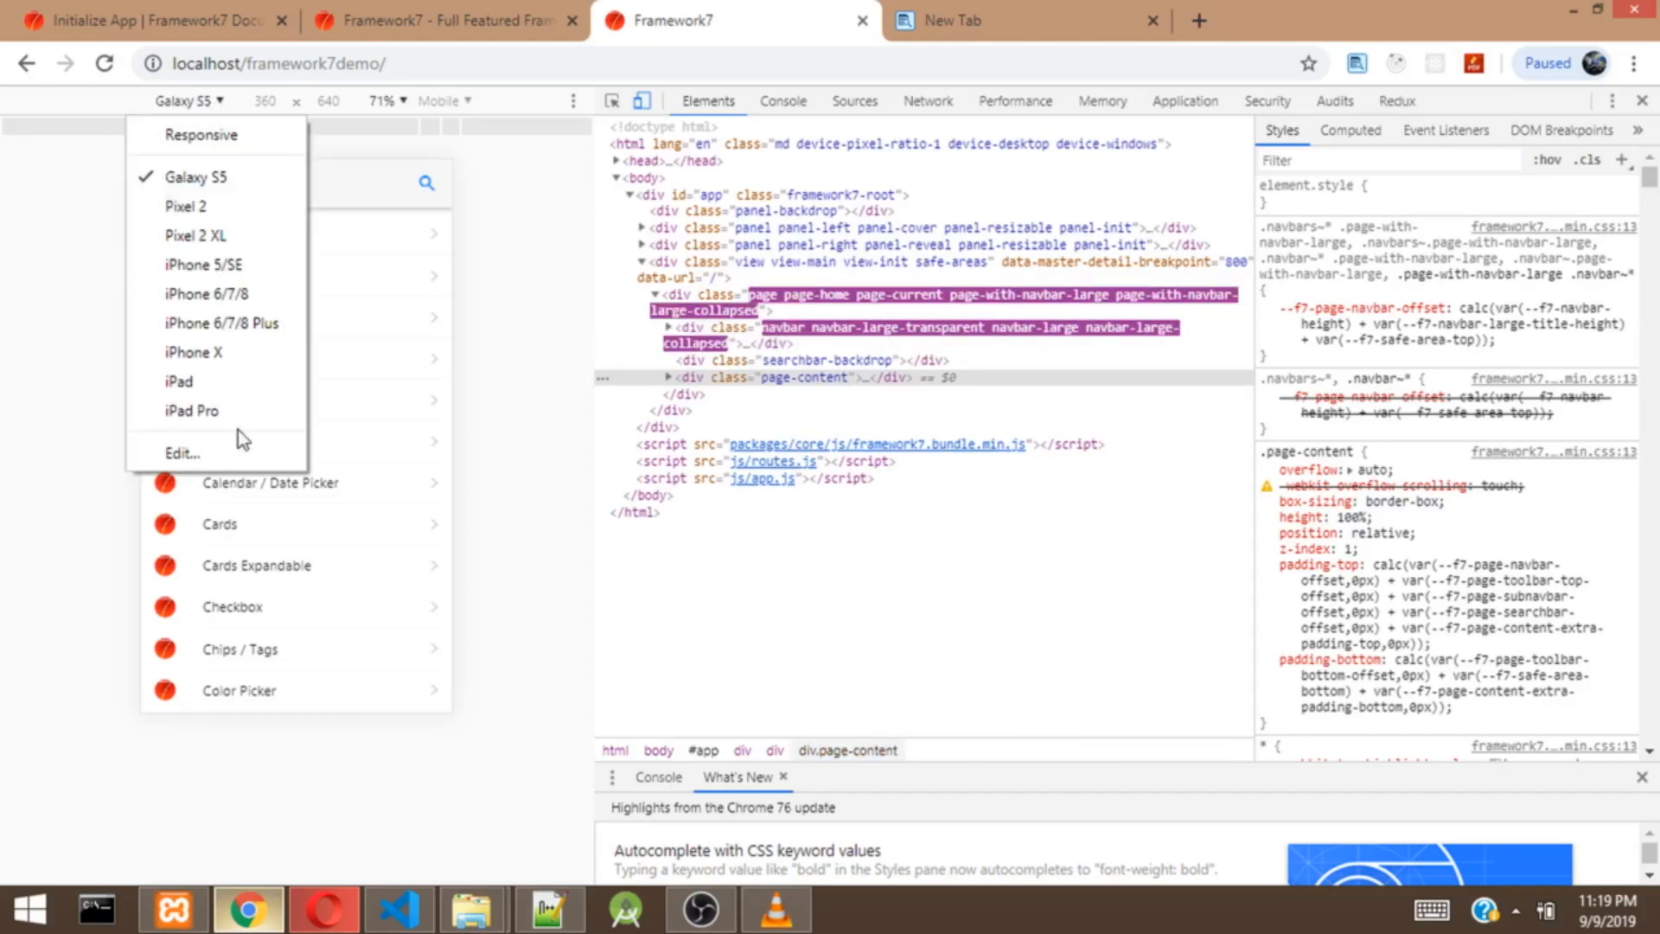
{"action": "mouse_move", "coordinate": [56, 324]}
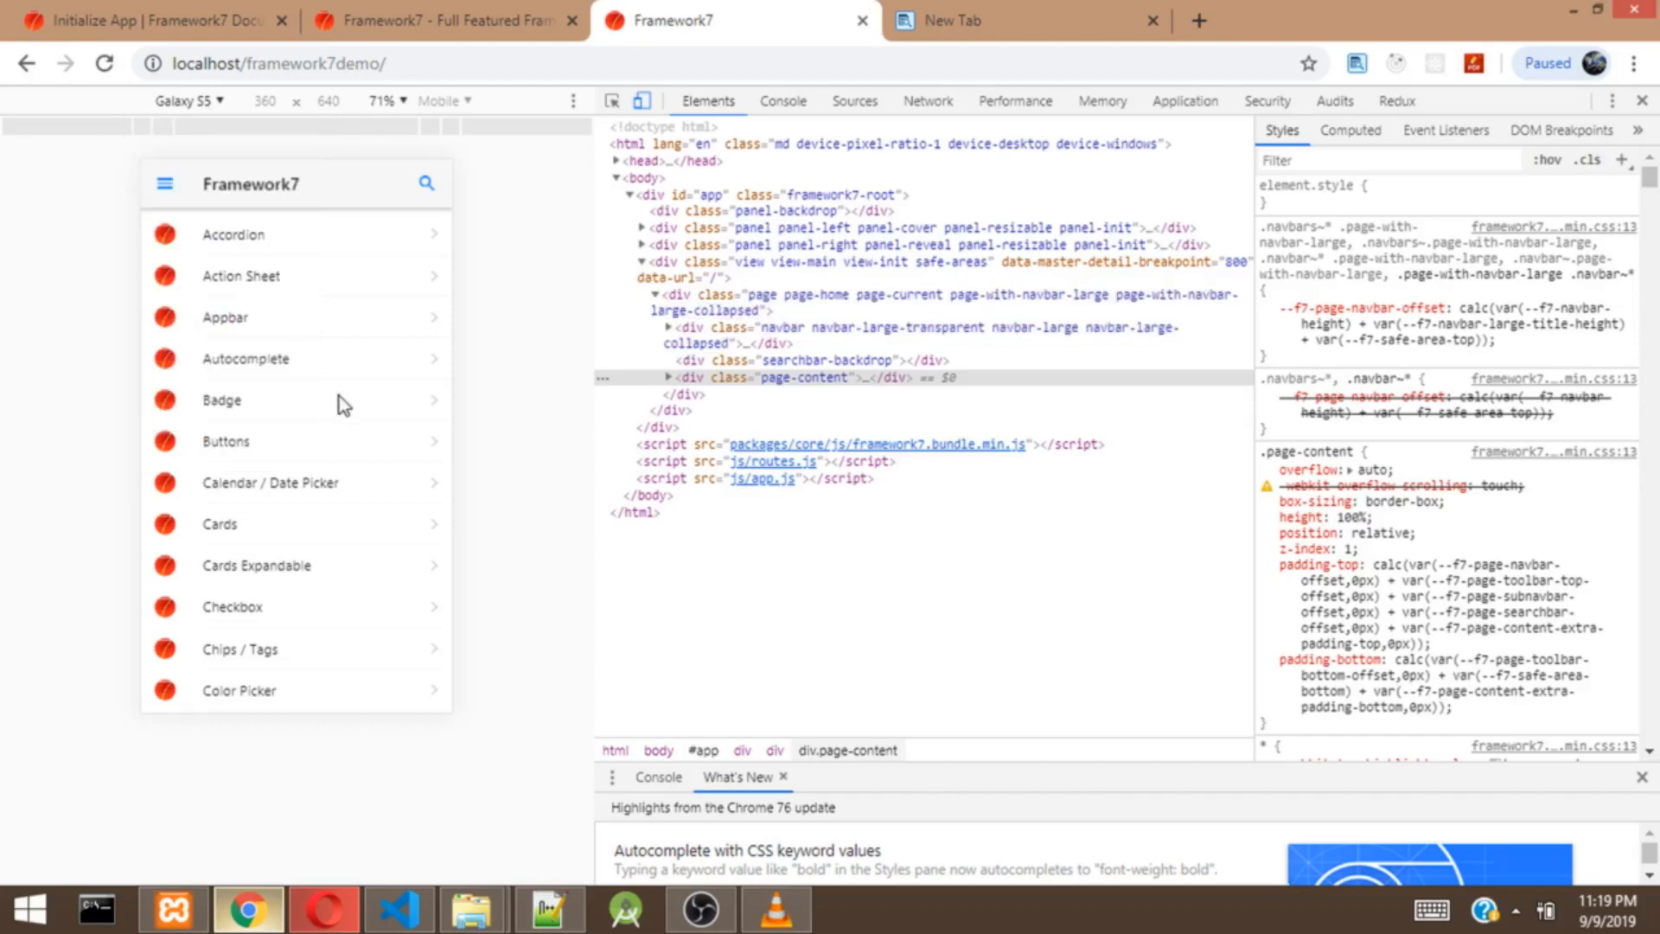
{"action": "mouse_move", "coordinate": [339, 360]}
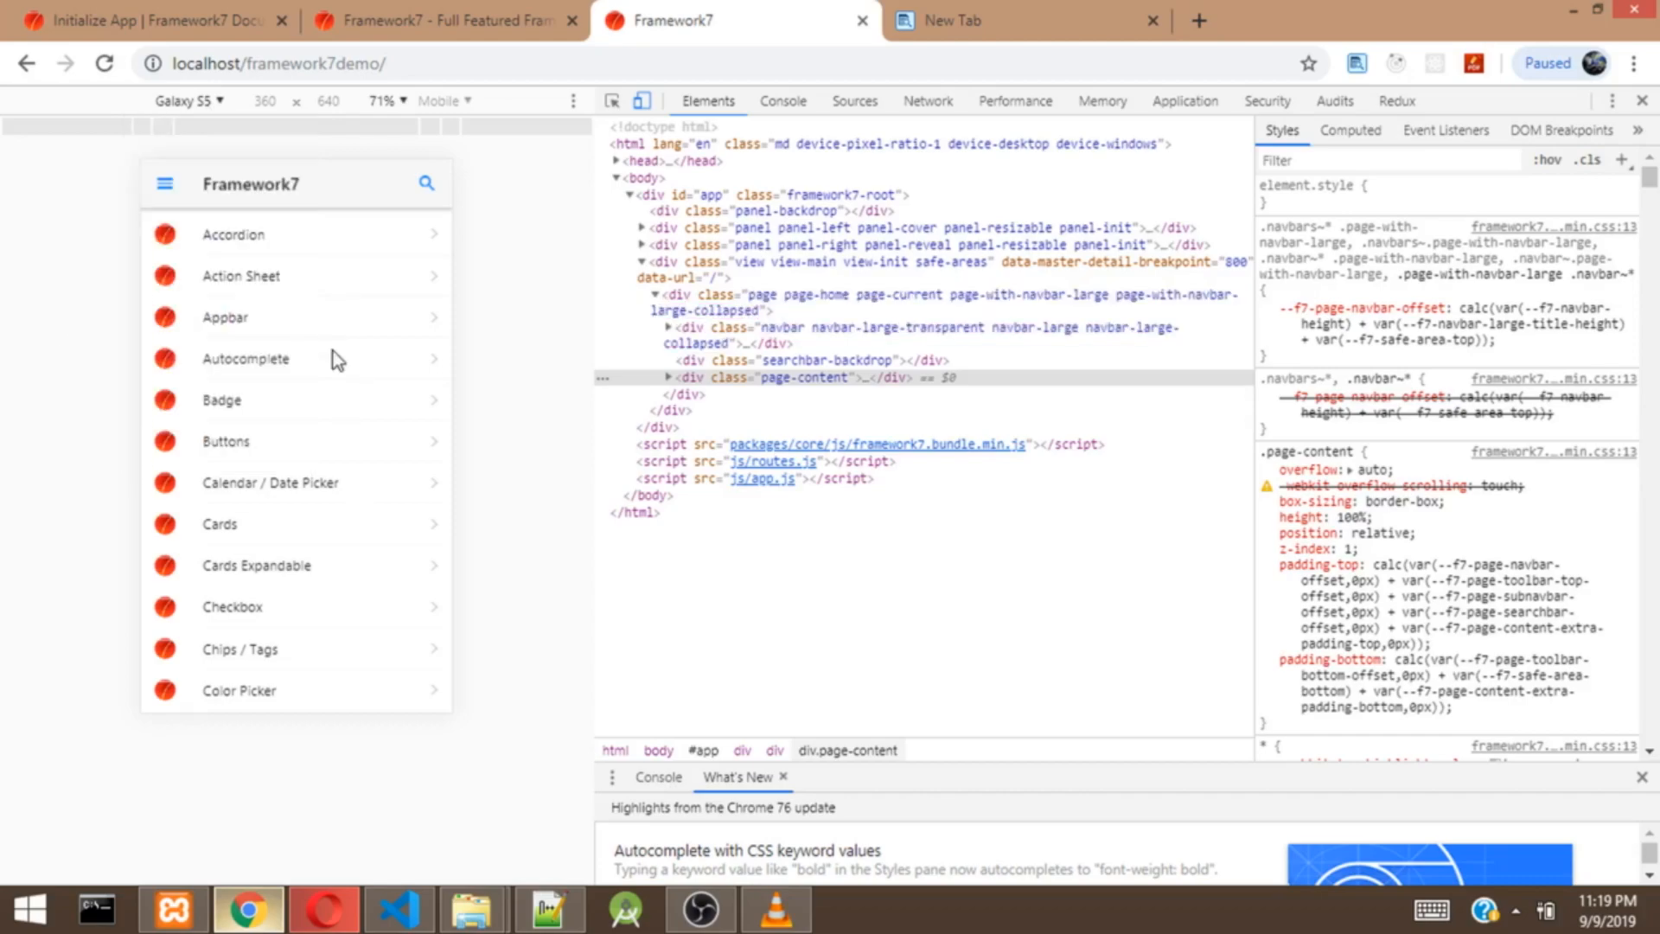
{"action": "mouse_move", "coordinate": [324, 495]}
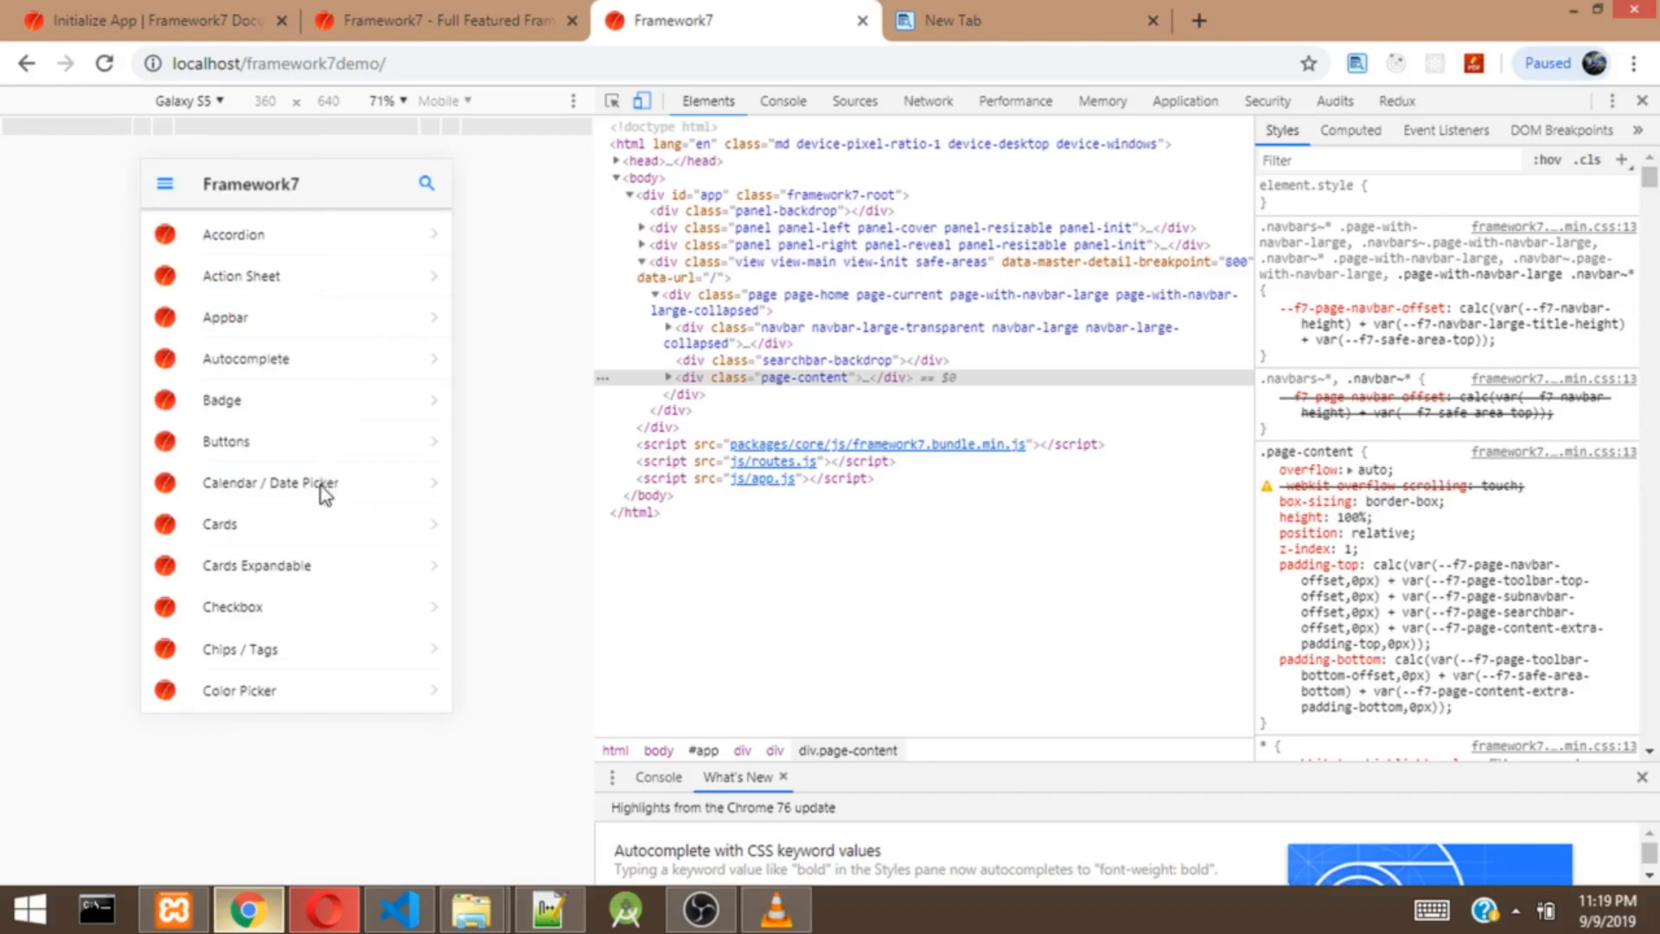
{"action": "mouse_move", "coordinate": [211, 323]}
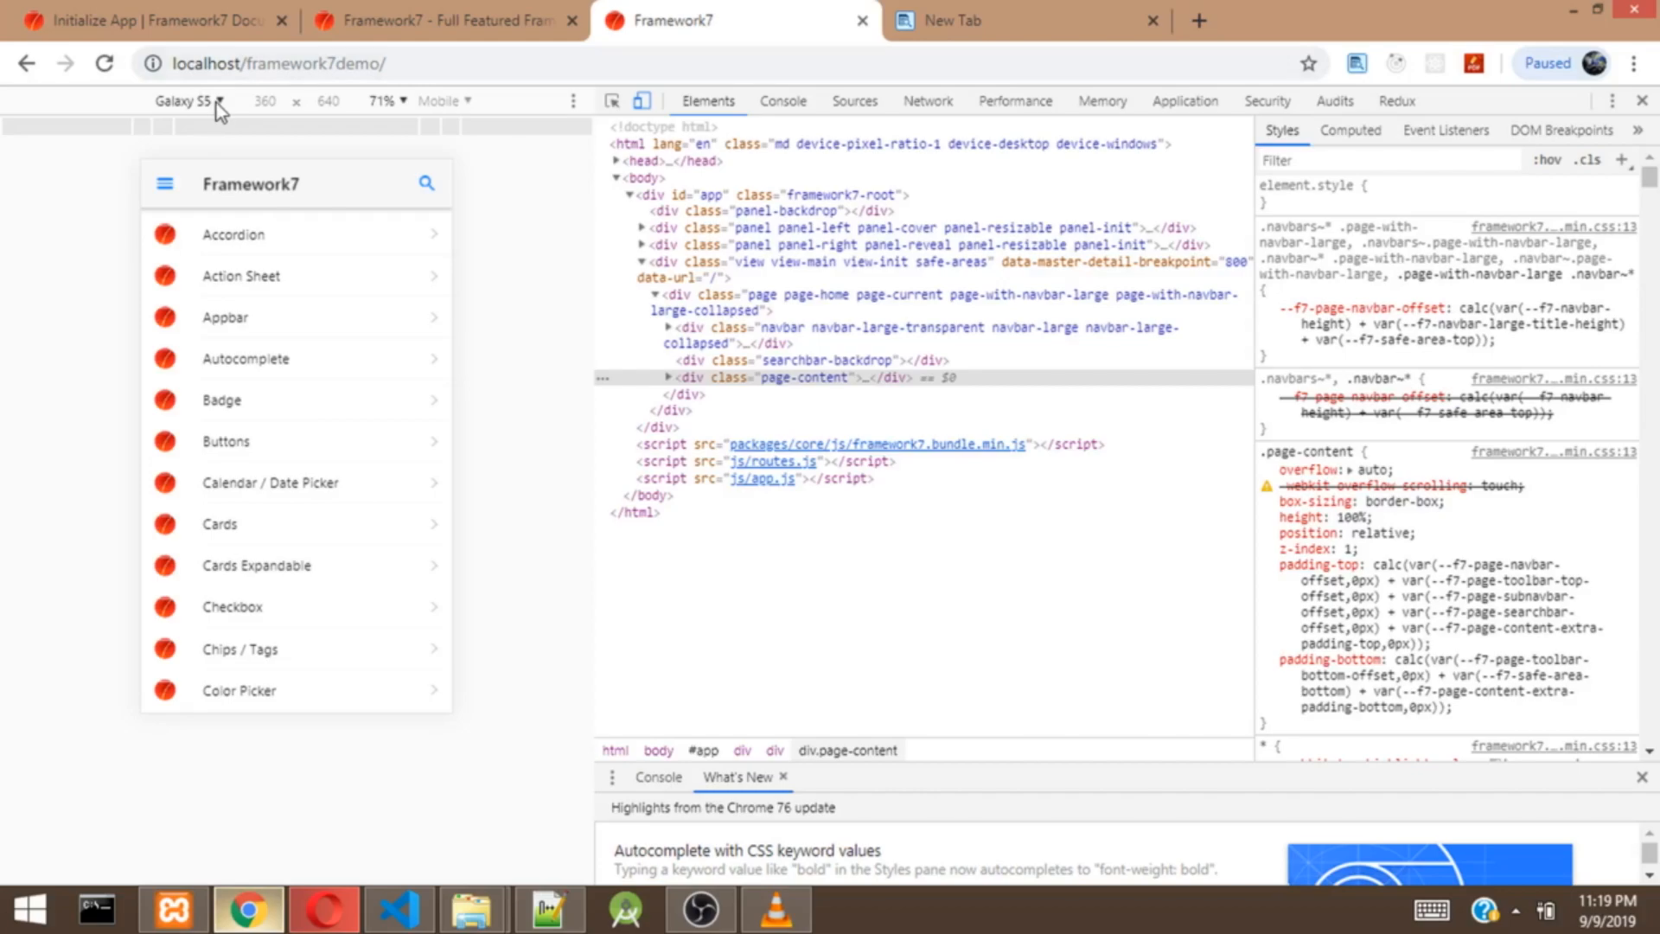
{"action": "left_click", "coordinate": [189, 100]}
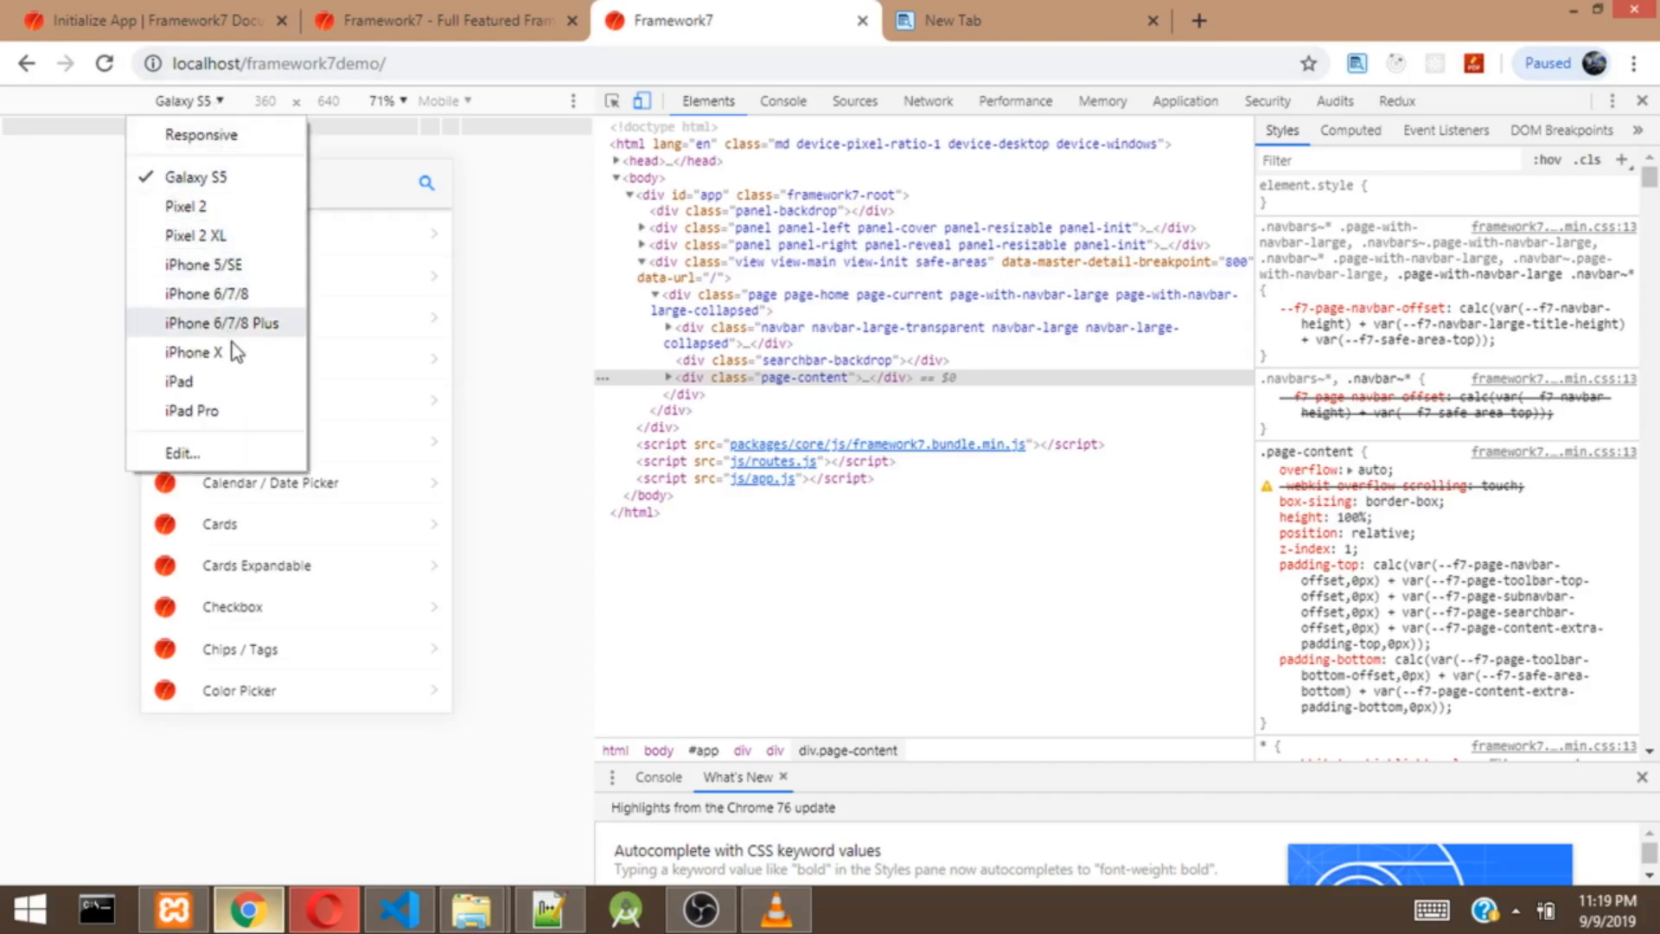
{"action": "left_click", "coordinate": [192, 353]}
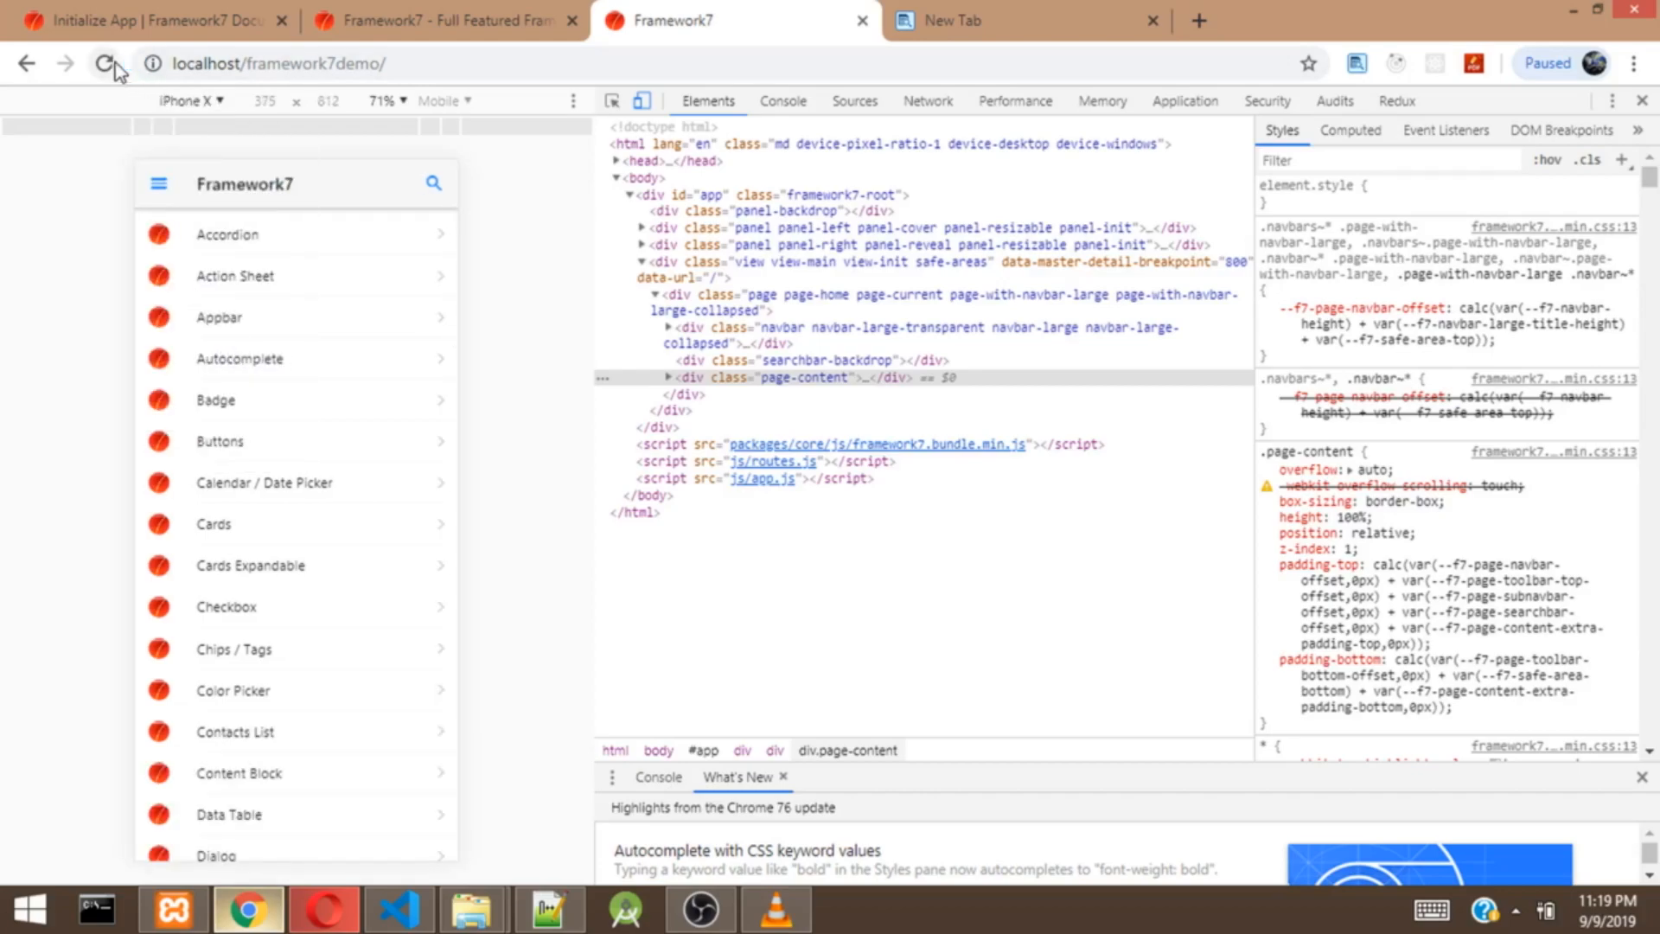
{"action": "mouse_move", "coordinate": [114, 64]}
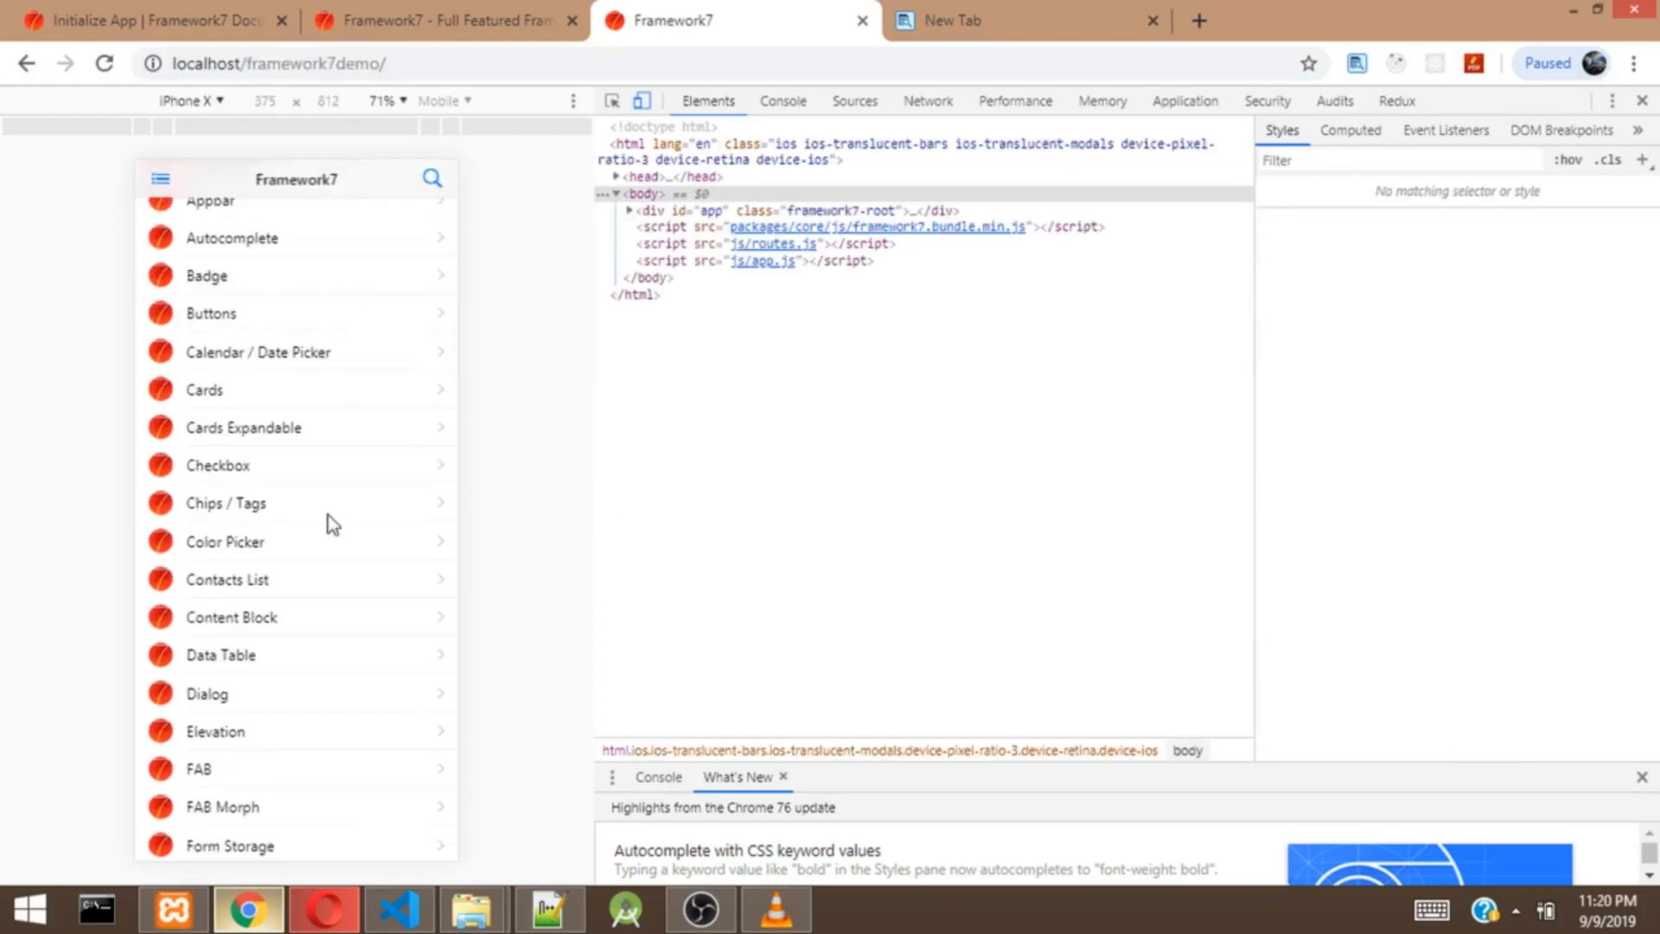
{"action": "mouse_move", "coordinate": [313, 381]}
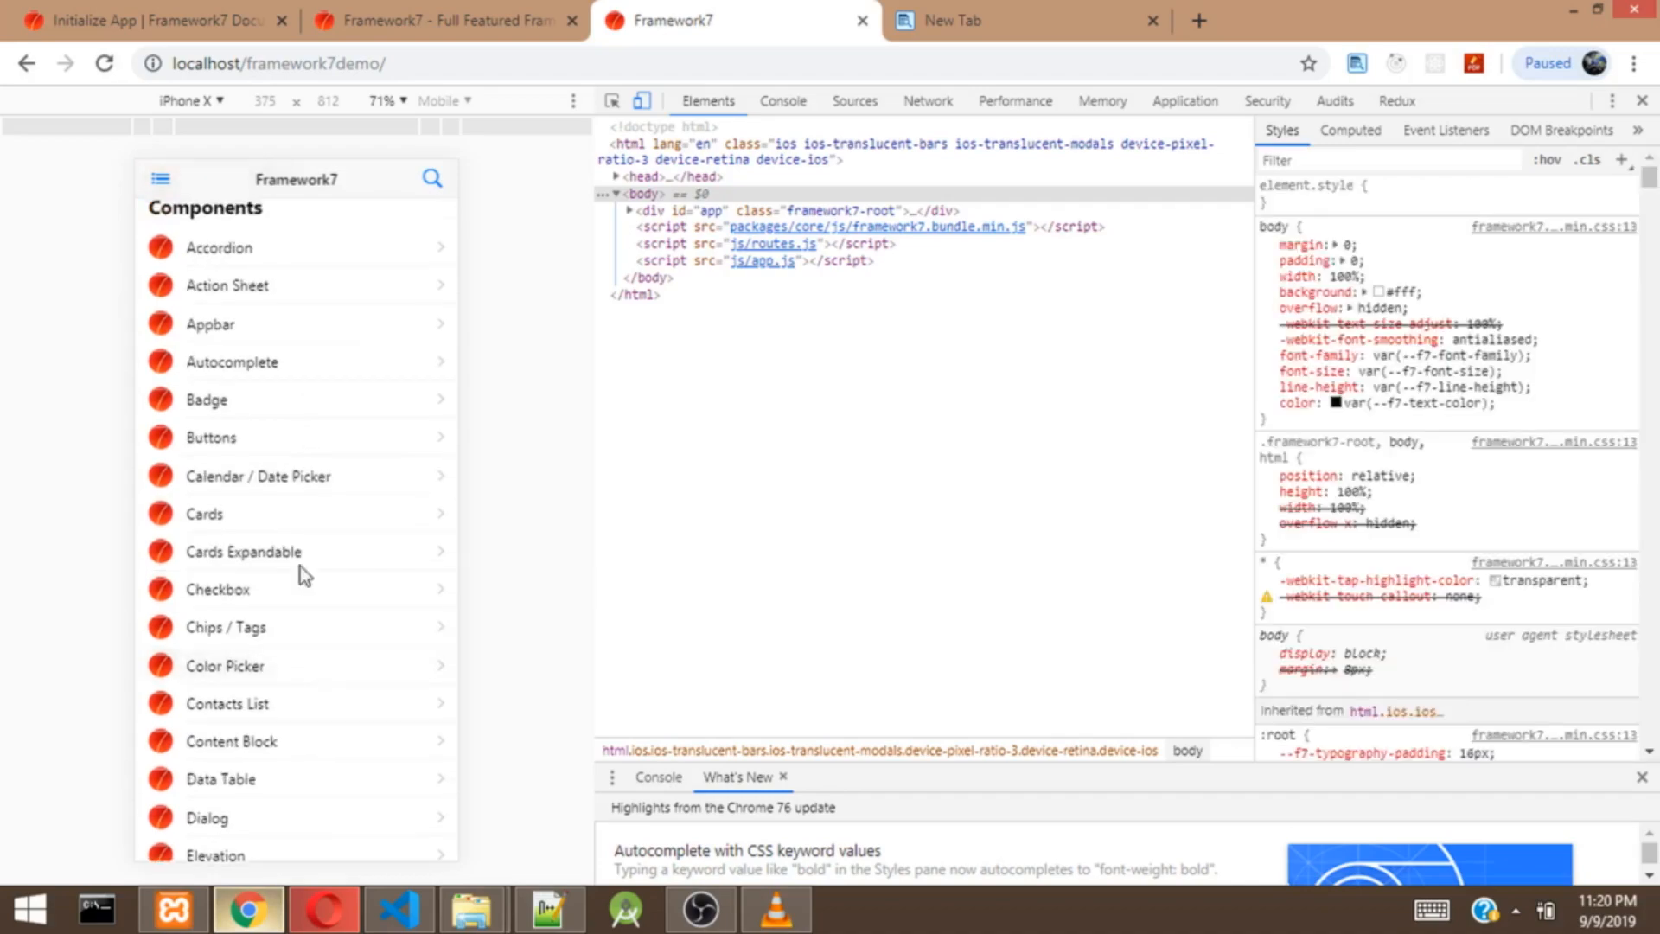
{"action": "mouse_move", "coordinate": [302, 425]}
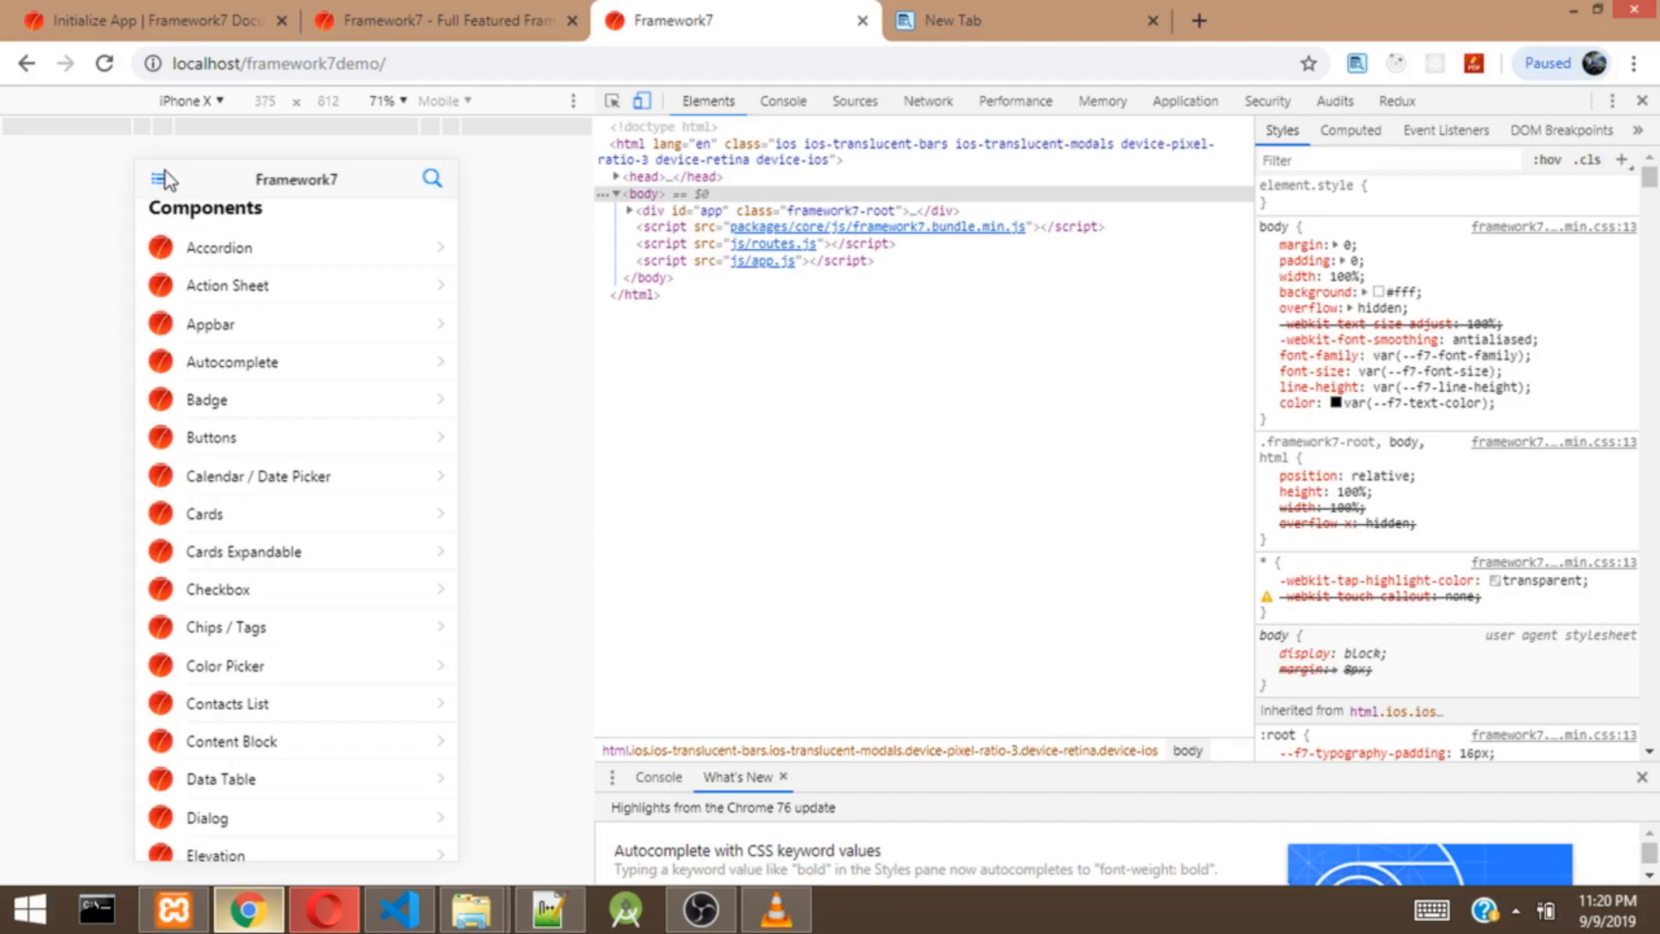
{"action": "mouse_move", "coordinate": [274, 450]}
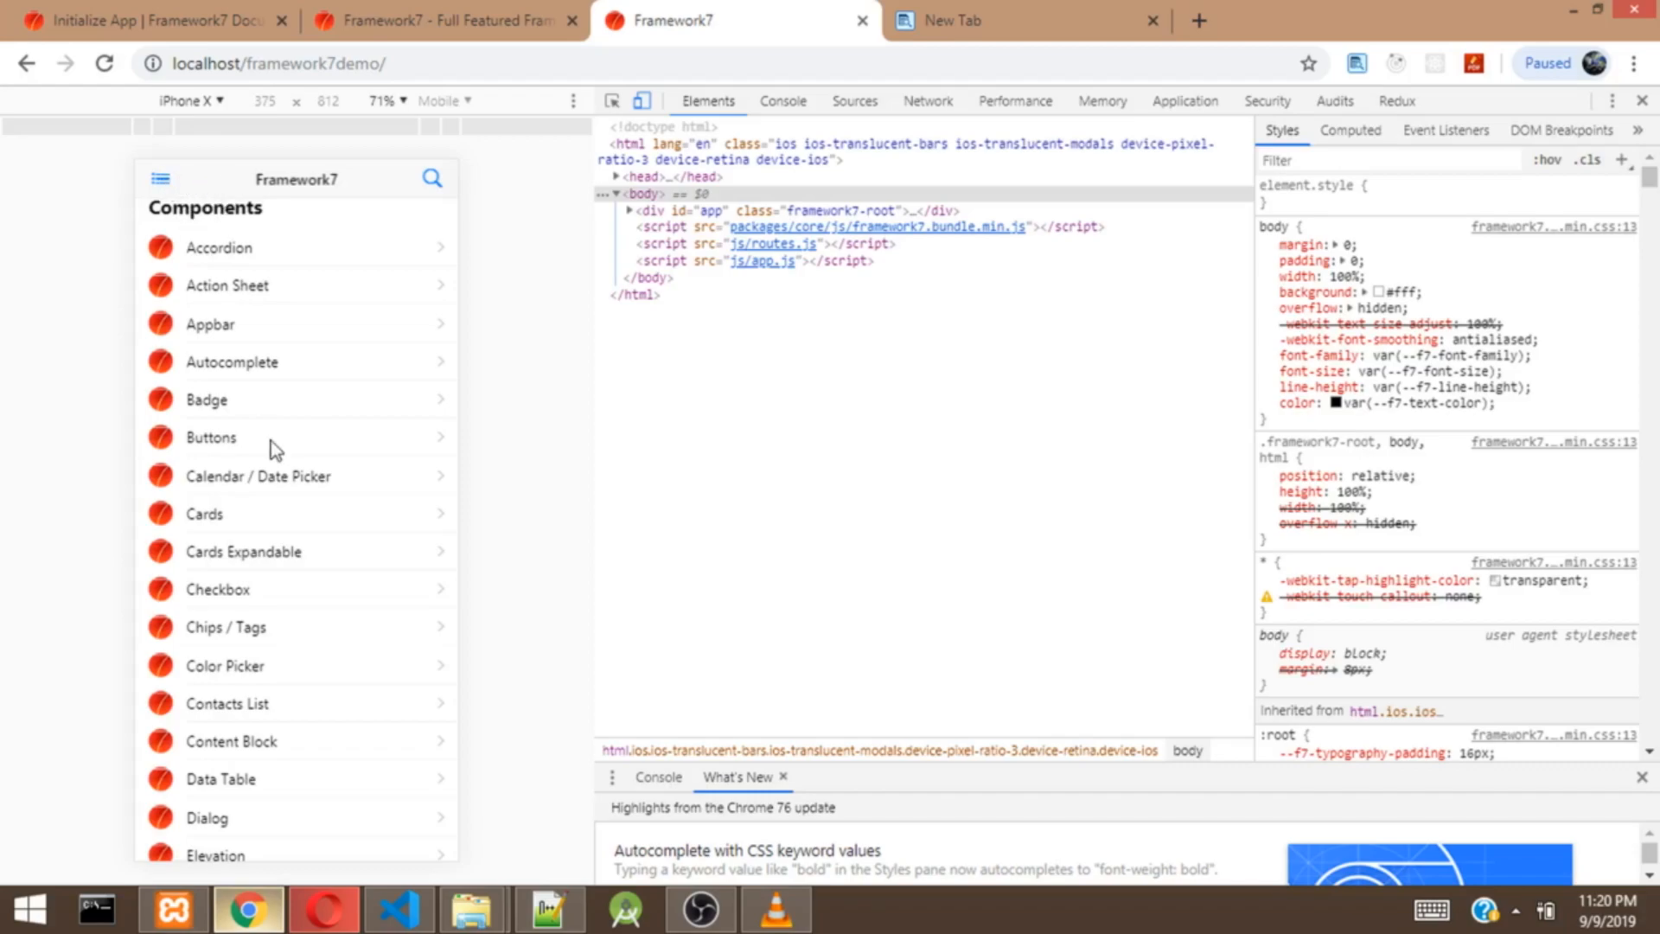
{"action": "scroll", "scroll_direction": "down", "scroll_amount": 3}
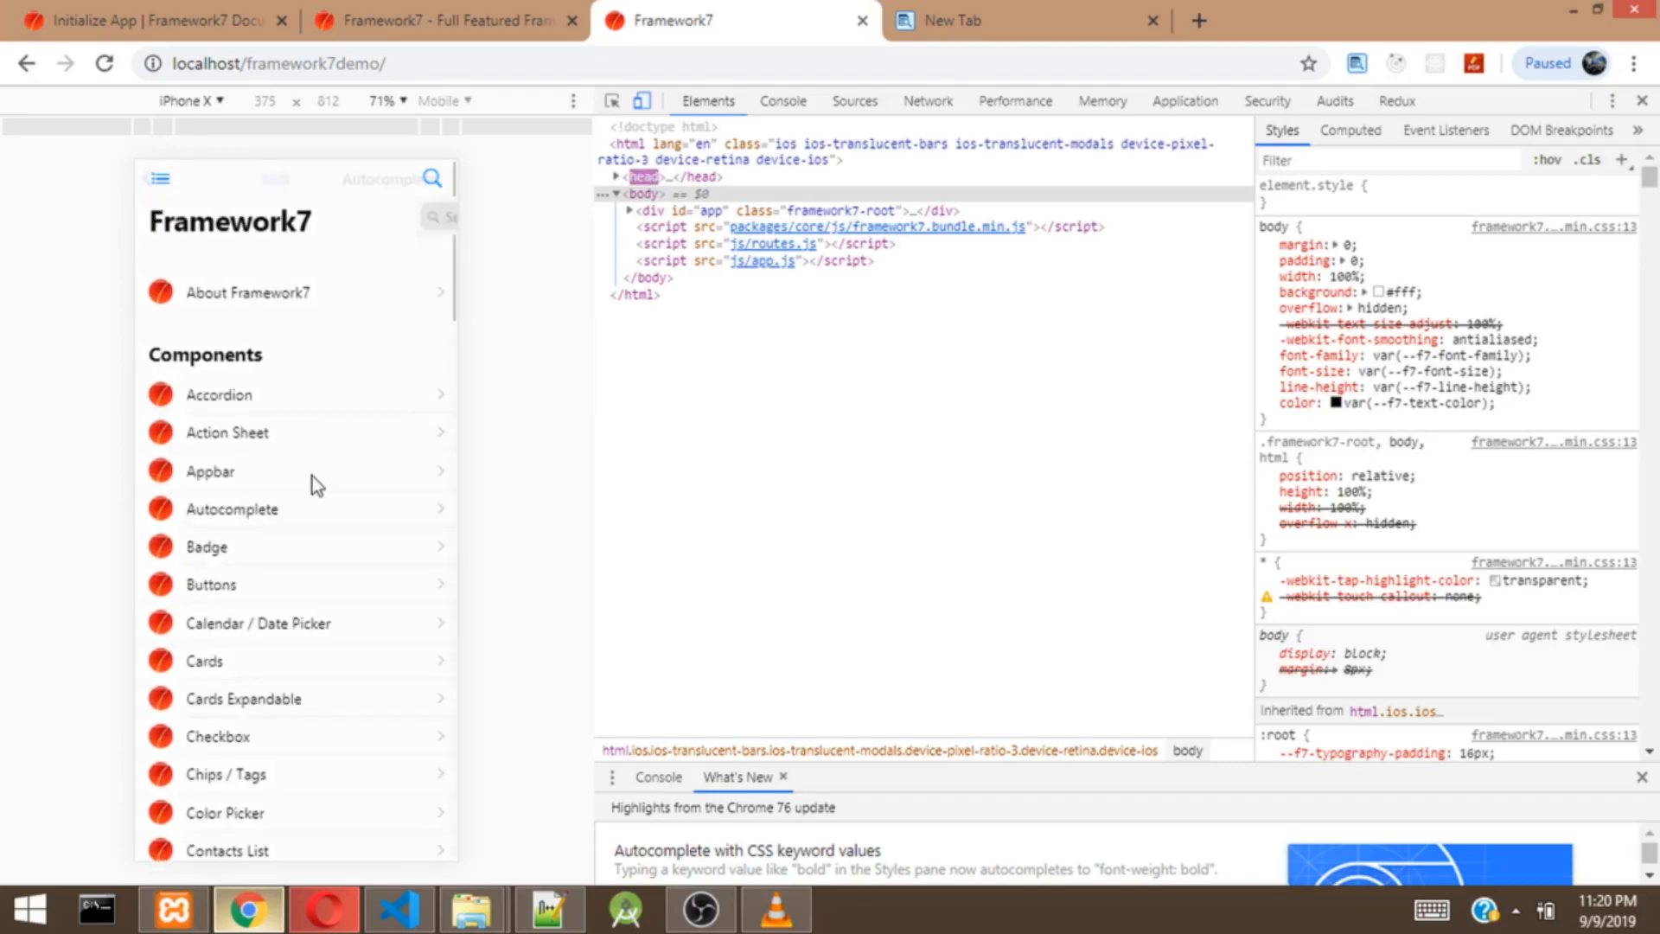
{"action": "left_click", "coordinate": [232, 508]}
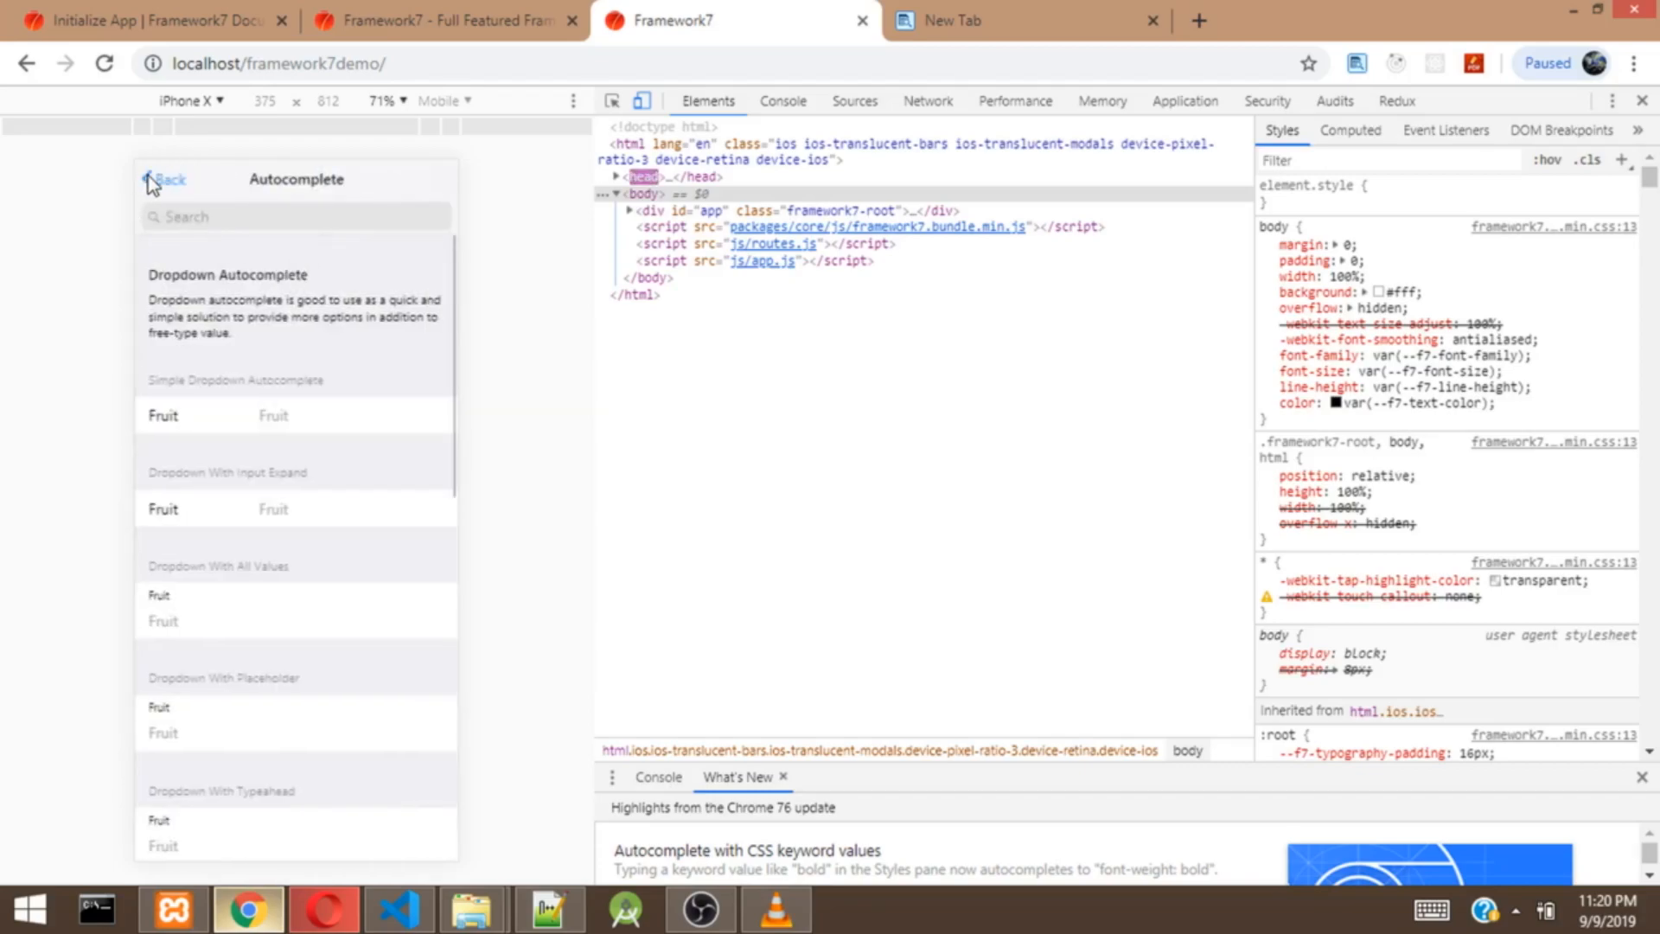
{"action": "left_click", "coordinate": [166, 178]}
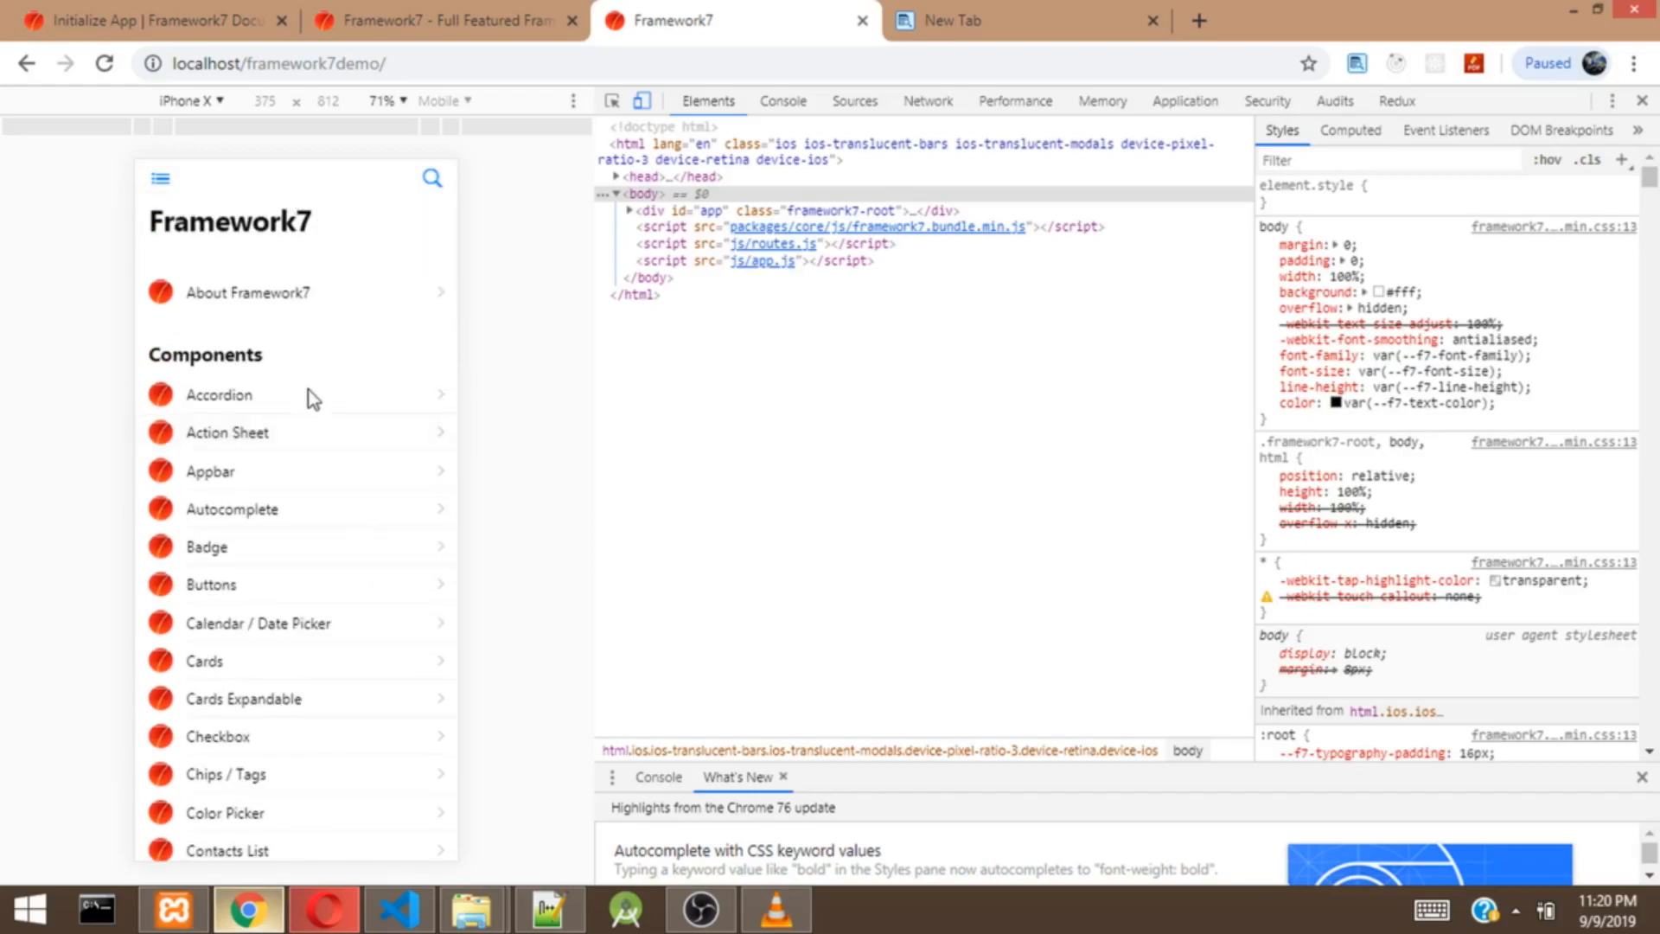
{"action": "mouse_move", "coordinate": [215, 643]}
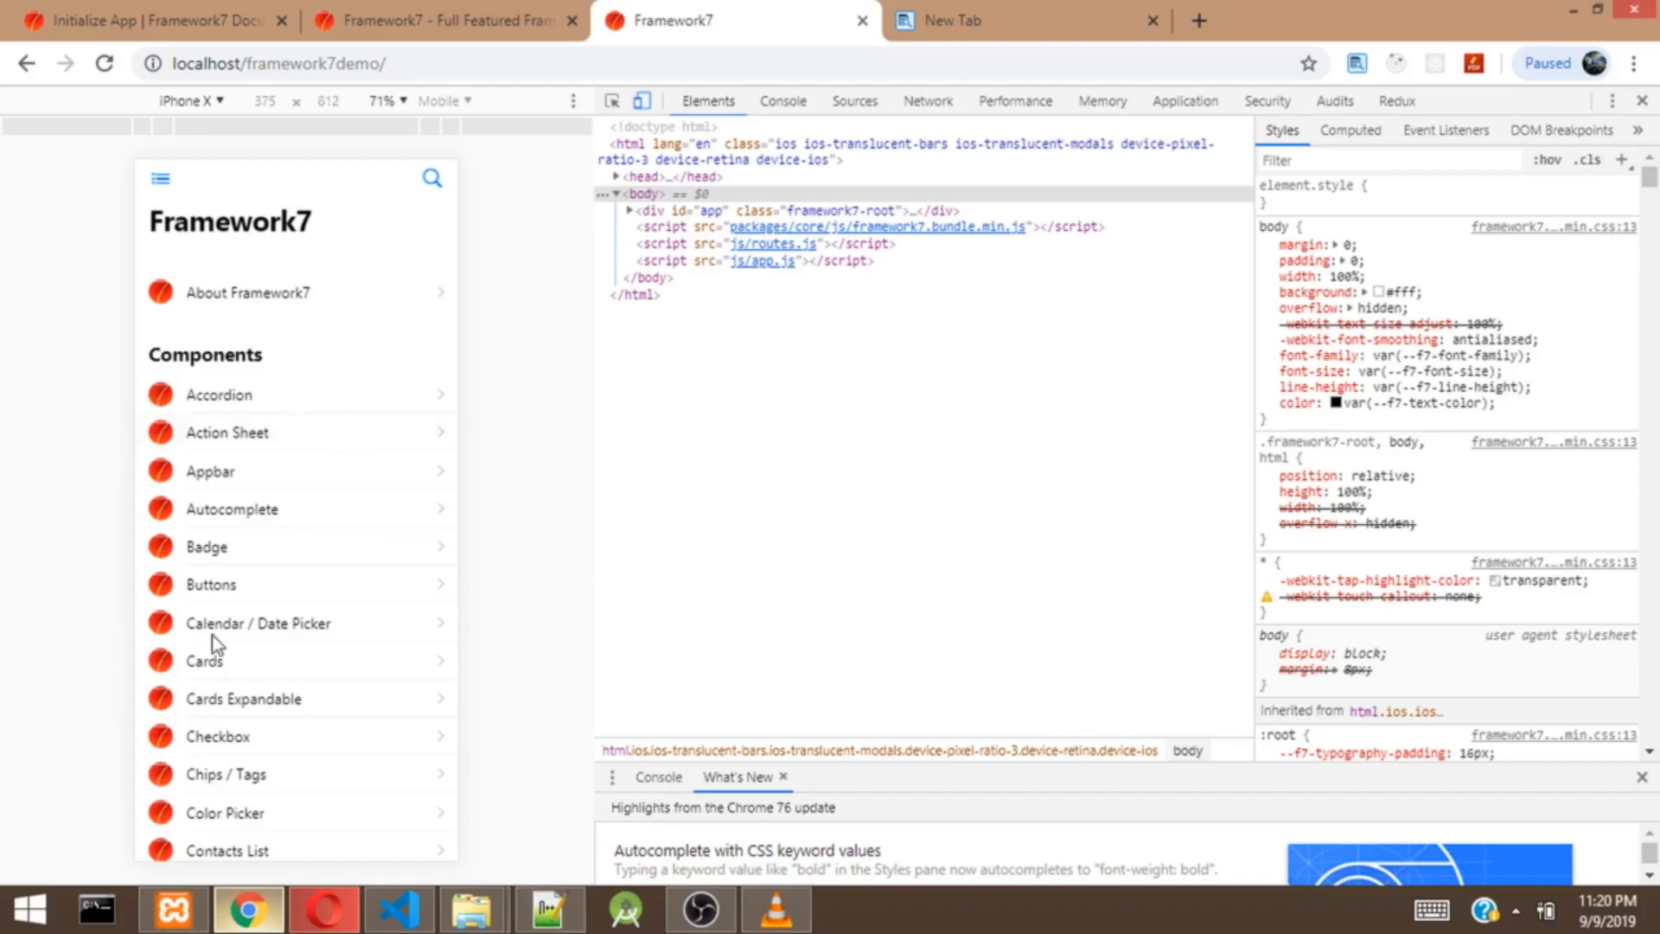
{"action": "scroll", "scroll_direction": "down", "scroll_amount": 3}
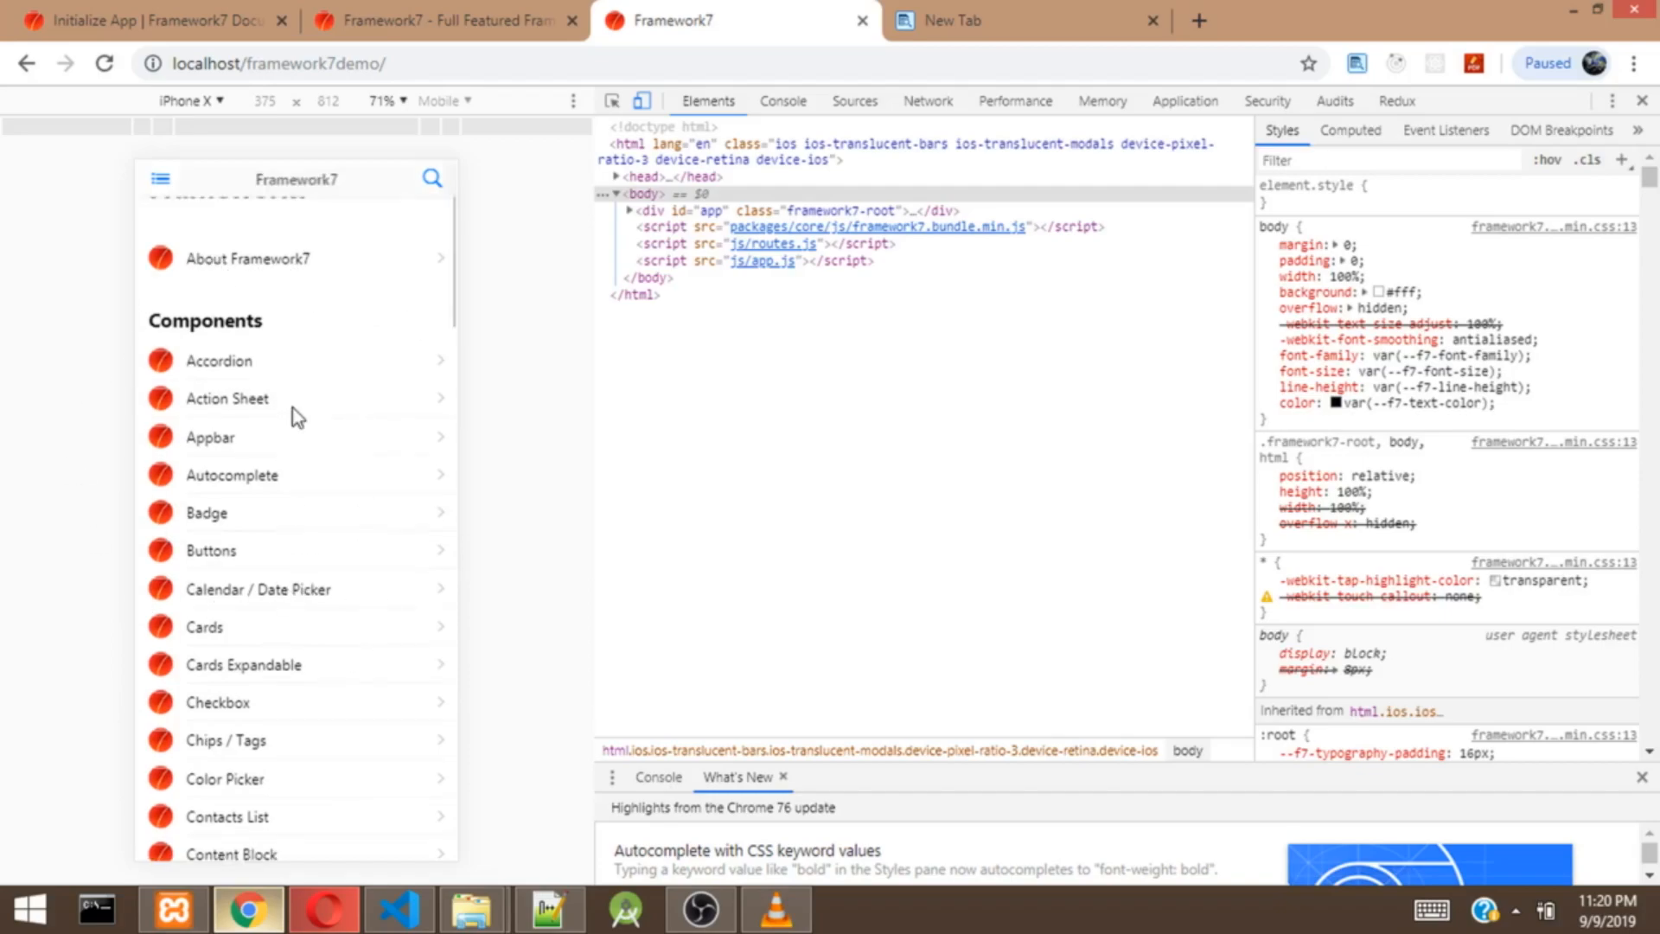
{"action": "left_click", "coordinate": [399, 910]}
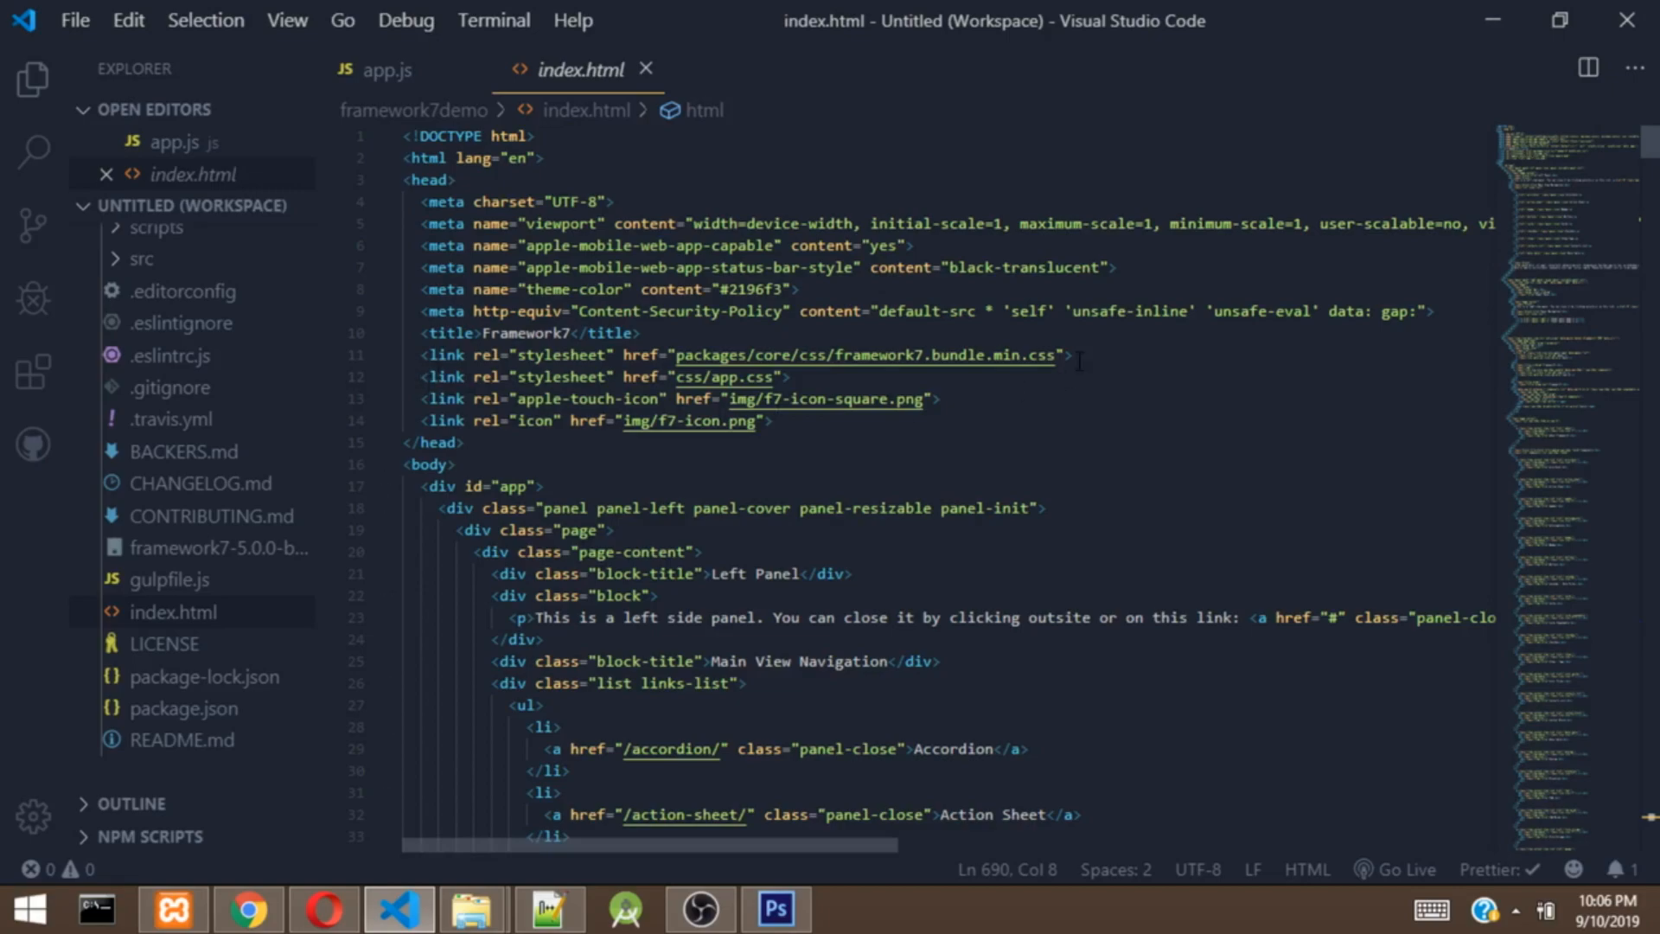
{"action": "mouse_move", "coordinate": [826, 354]}
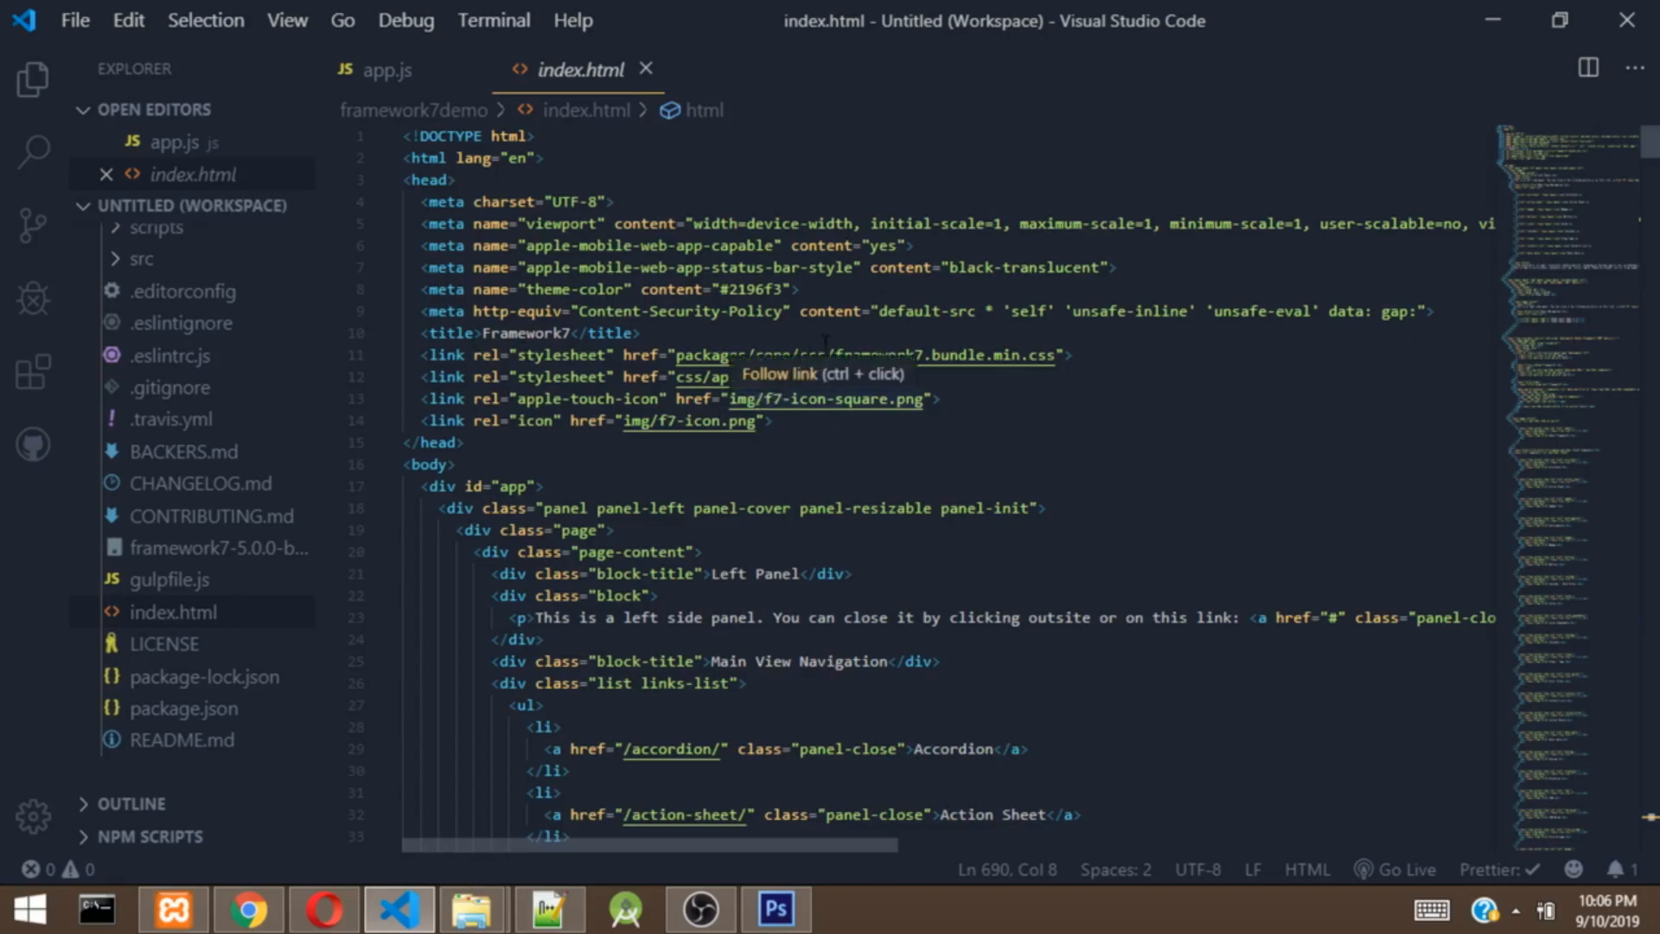
{"action": "mouse_move", "coordinate": [698, 377]}
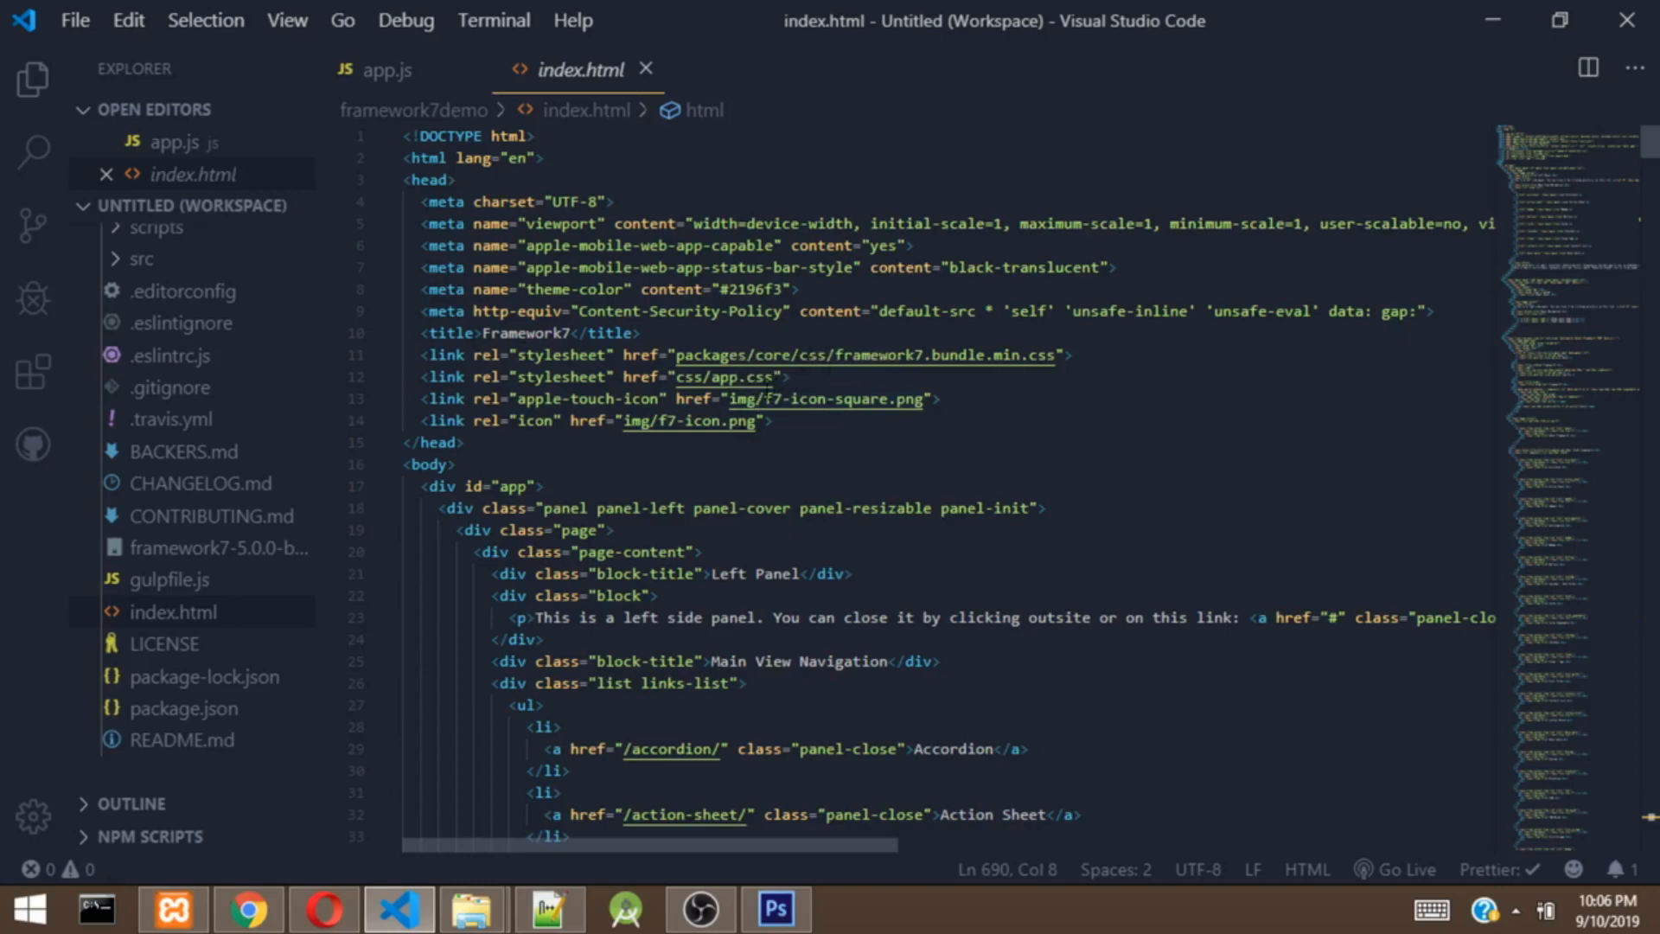
{"action": "mouse_move", "coordinate": [843, 400]}
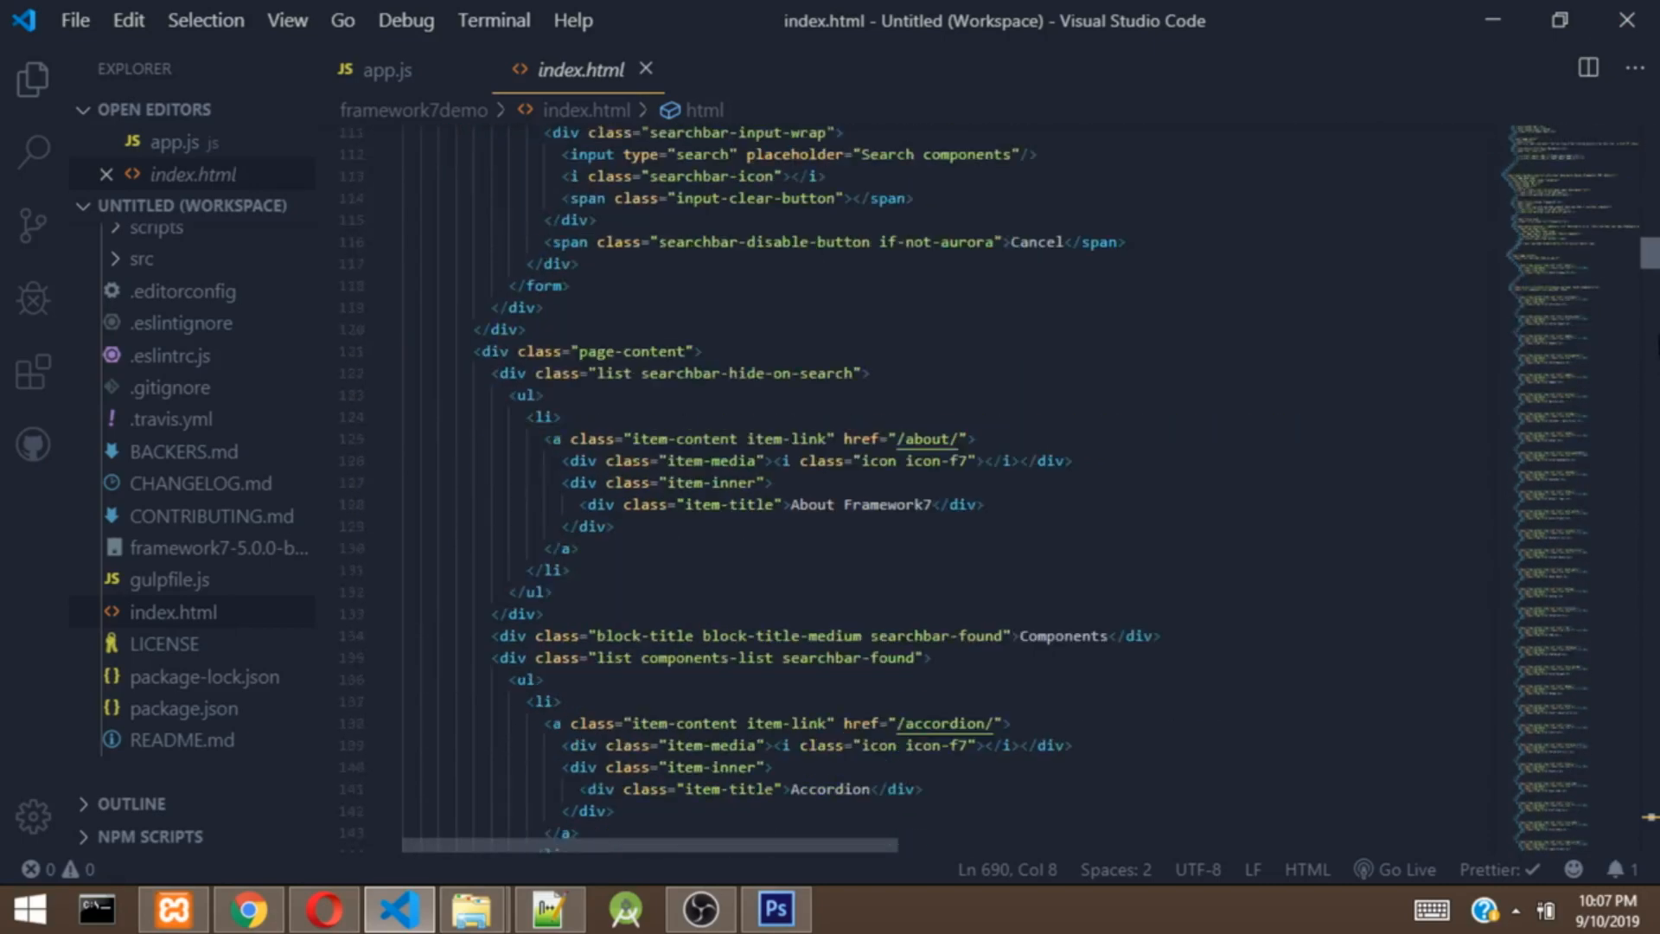
Step: Scroll index.html to its script tags and expand the js folder showing app.js and routes.js
{"action": "scroll", "scroll_direction": "down", "scroll_amount": 3}
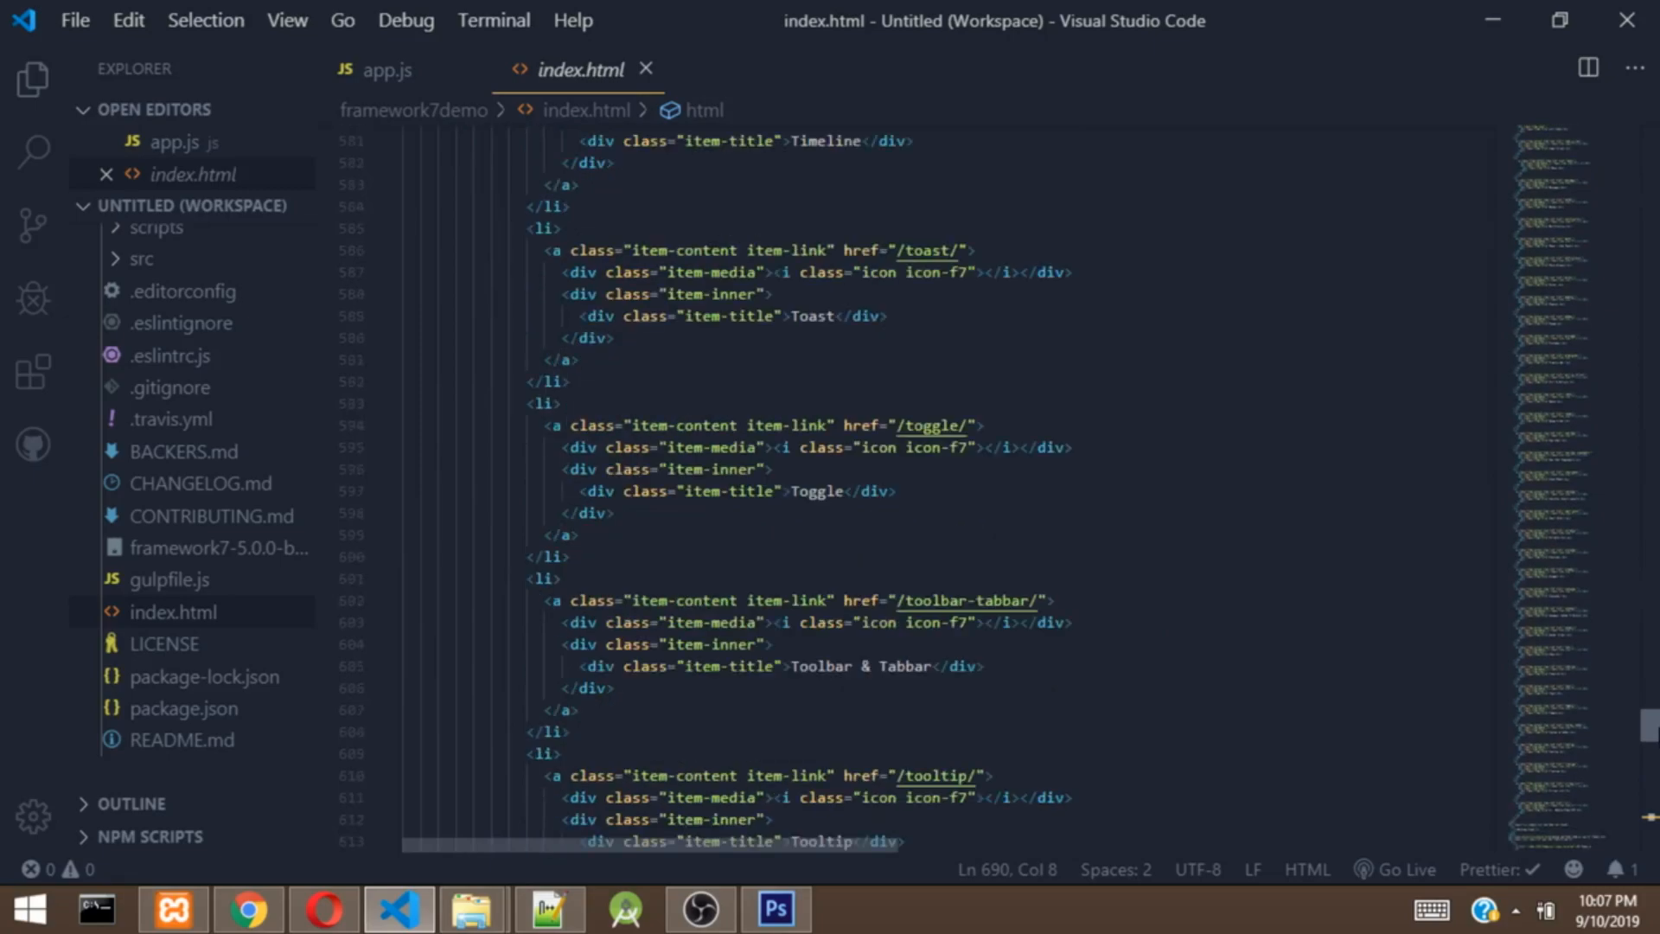
{"action": "scroll", "scroll_direction": "down", "scroll_amount": 3}
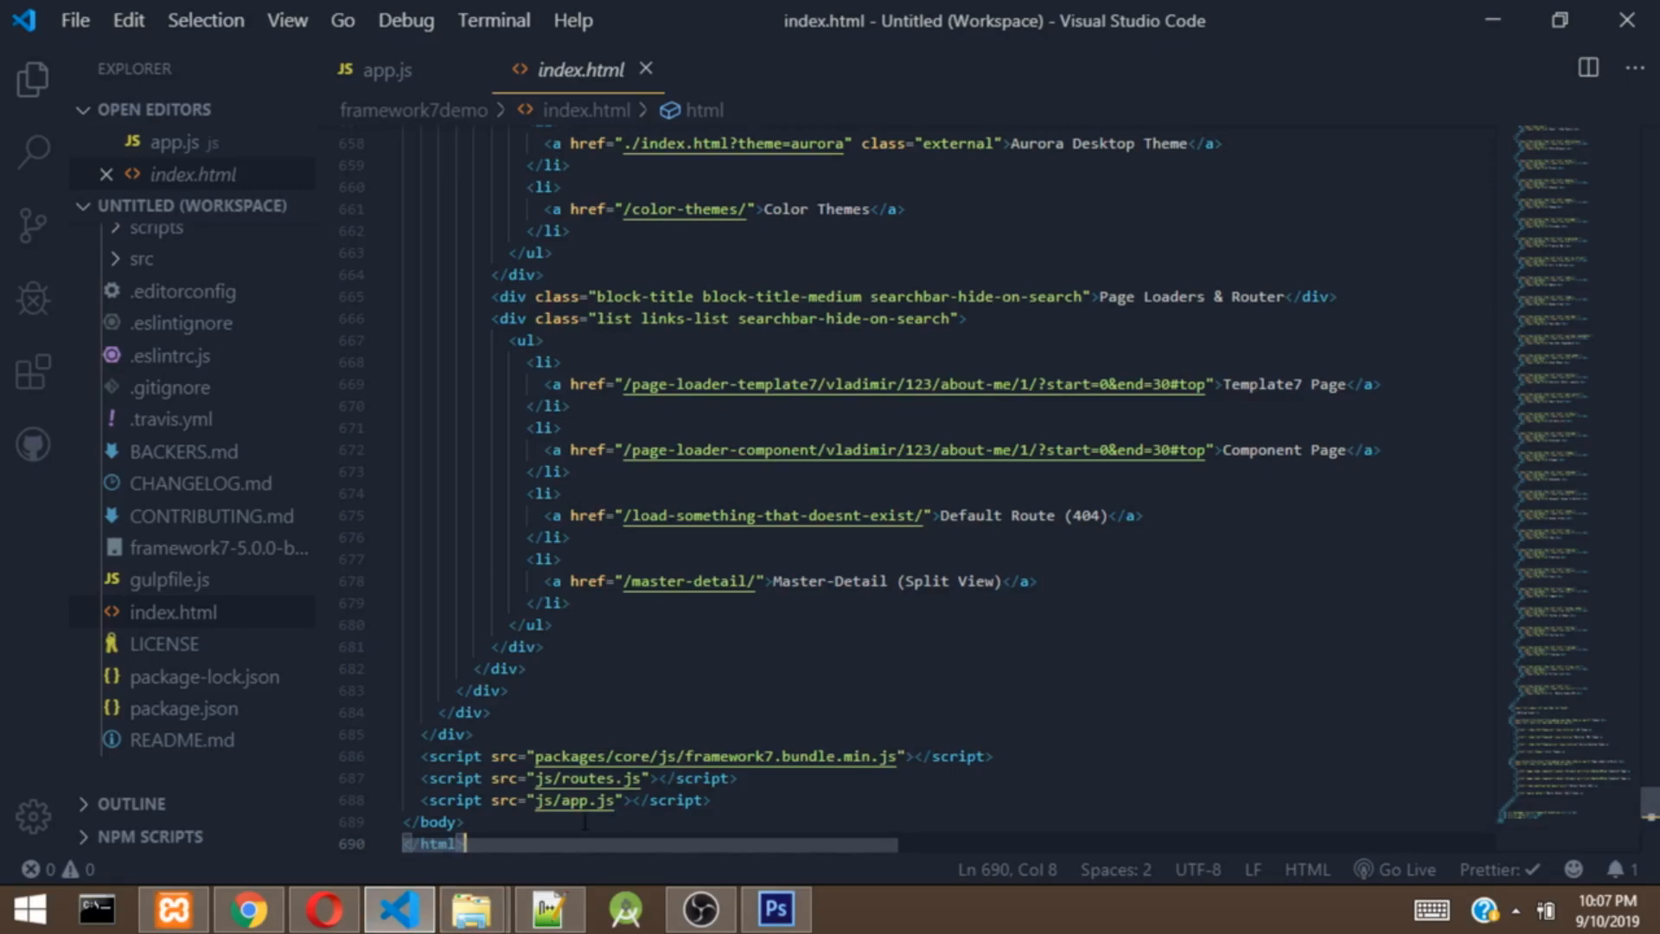
{"action": "mouse_move", "coordinate": [728, 868]}
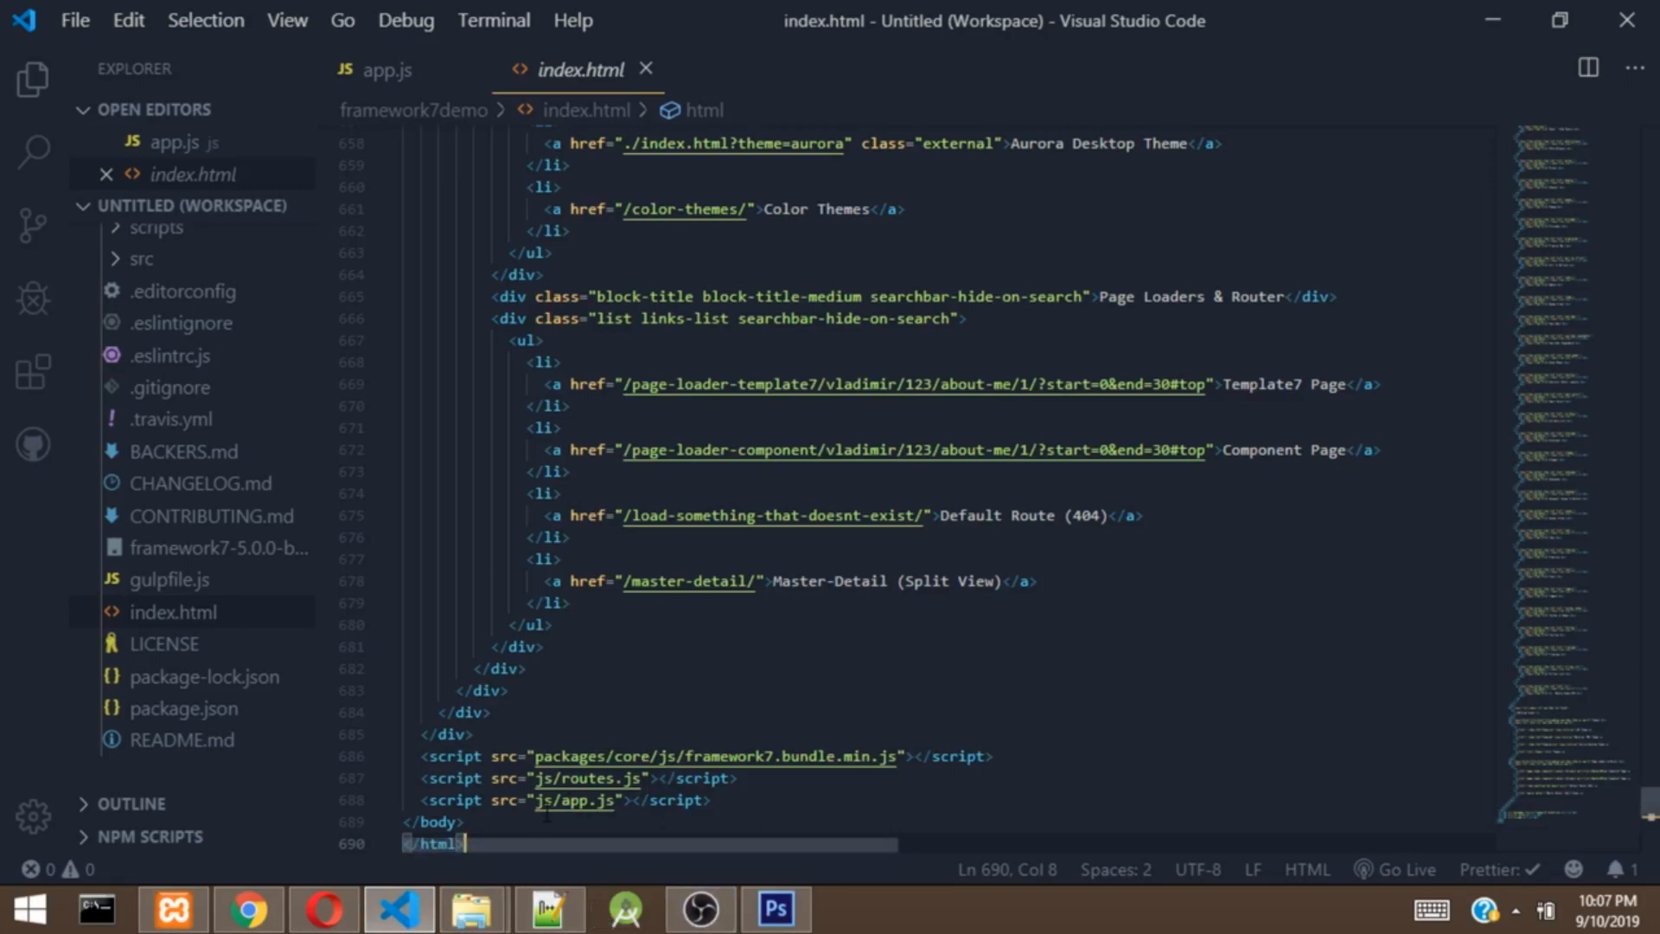
{"action": "mouse_move", "coordinate": [1648, 815]}
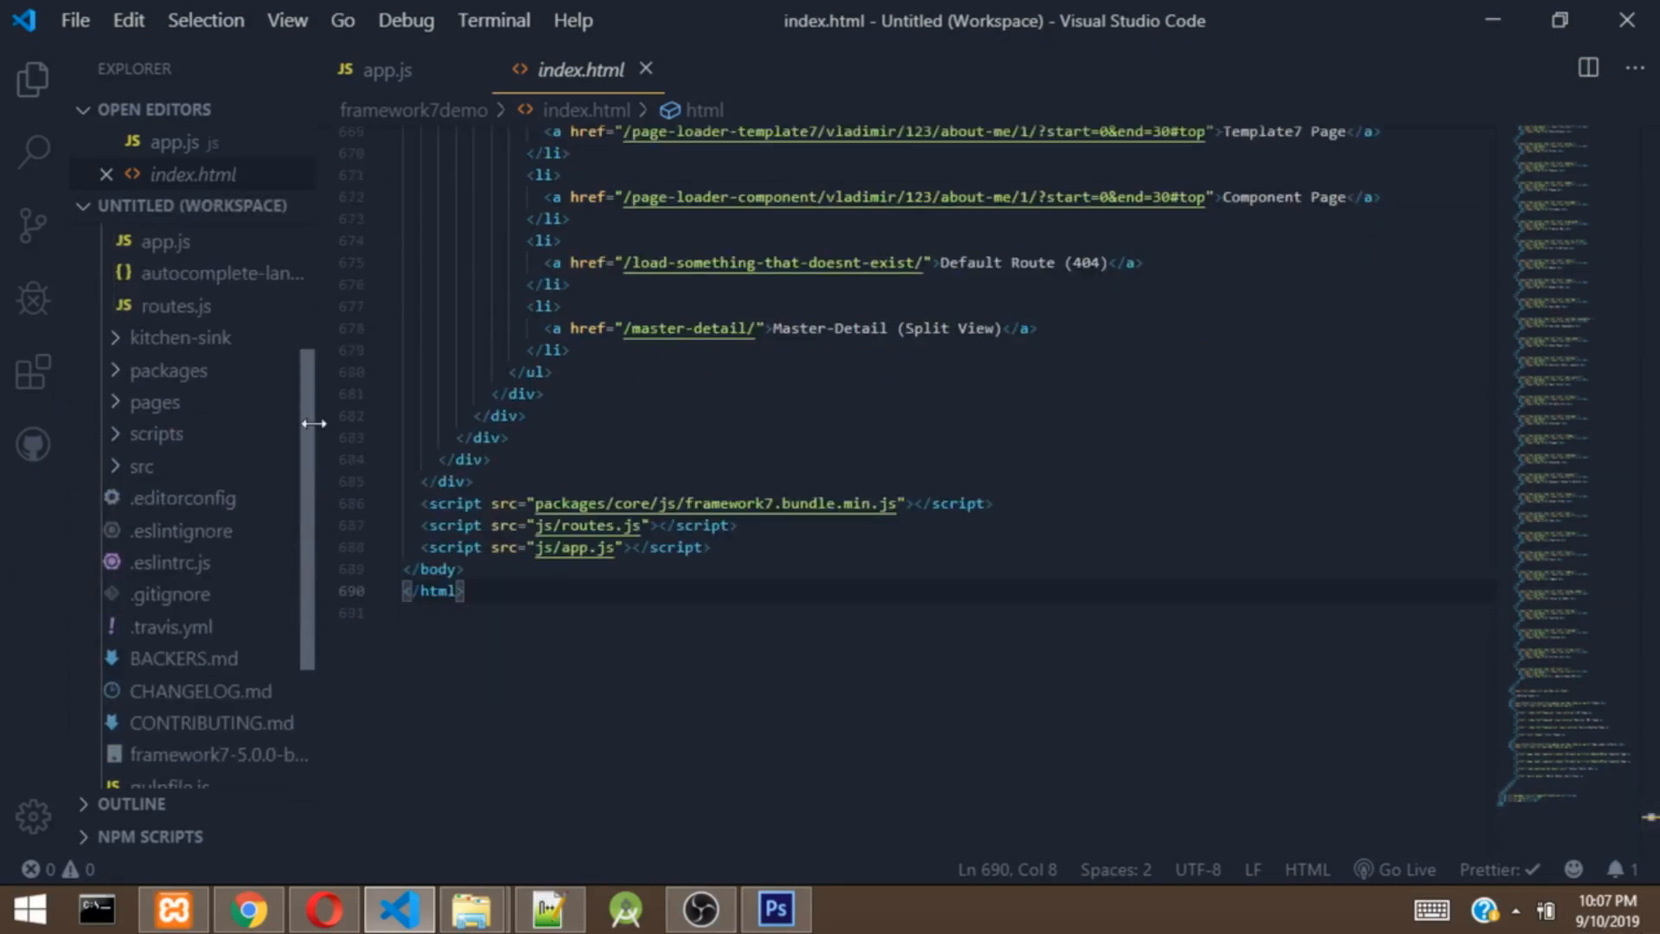
{"action": "left_click", "coordinate": [145, 332]}
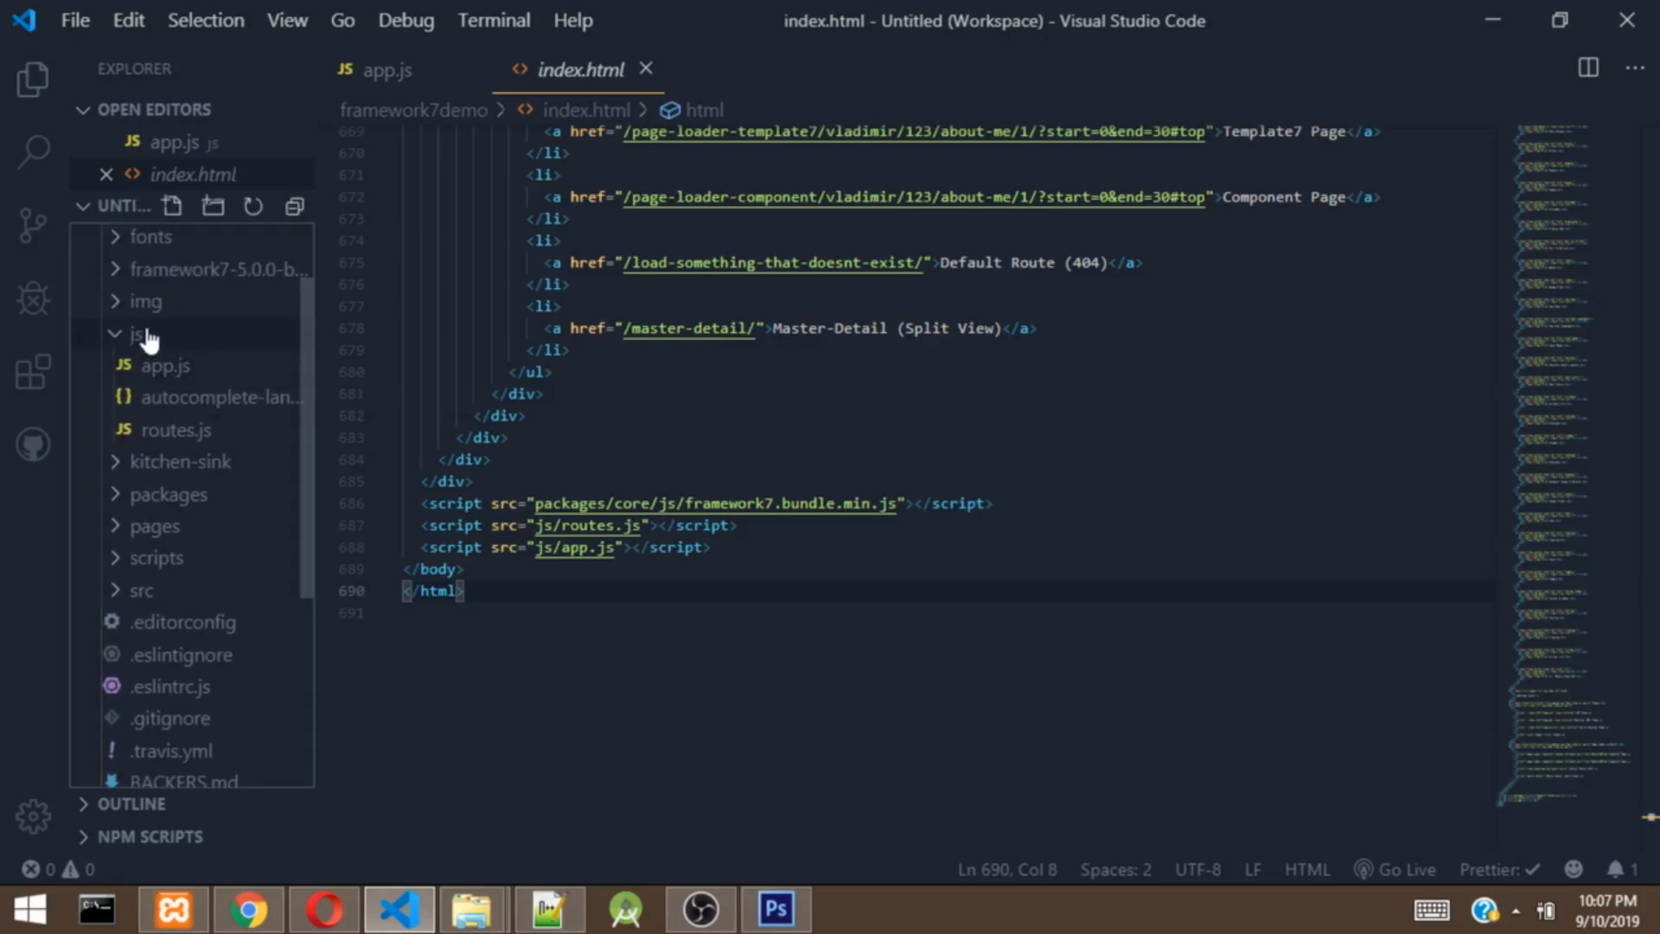
{"action": "mouse_move", "coordinate": [161, 375]}
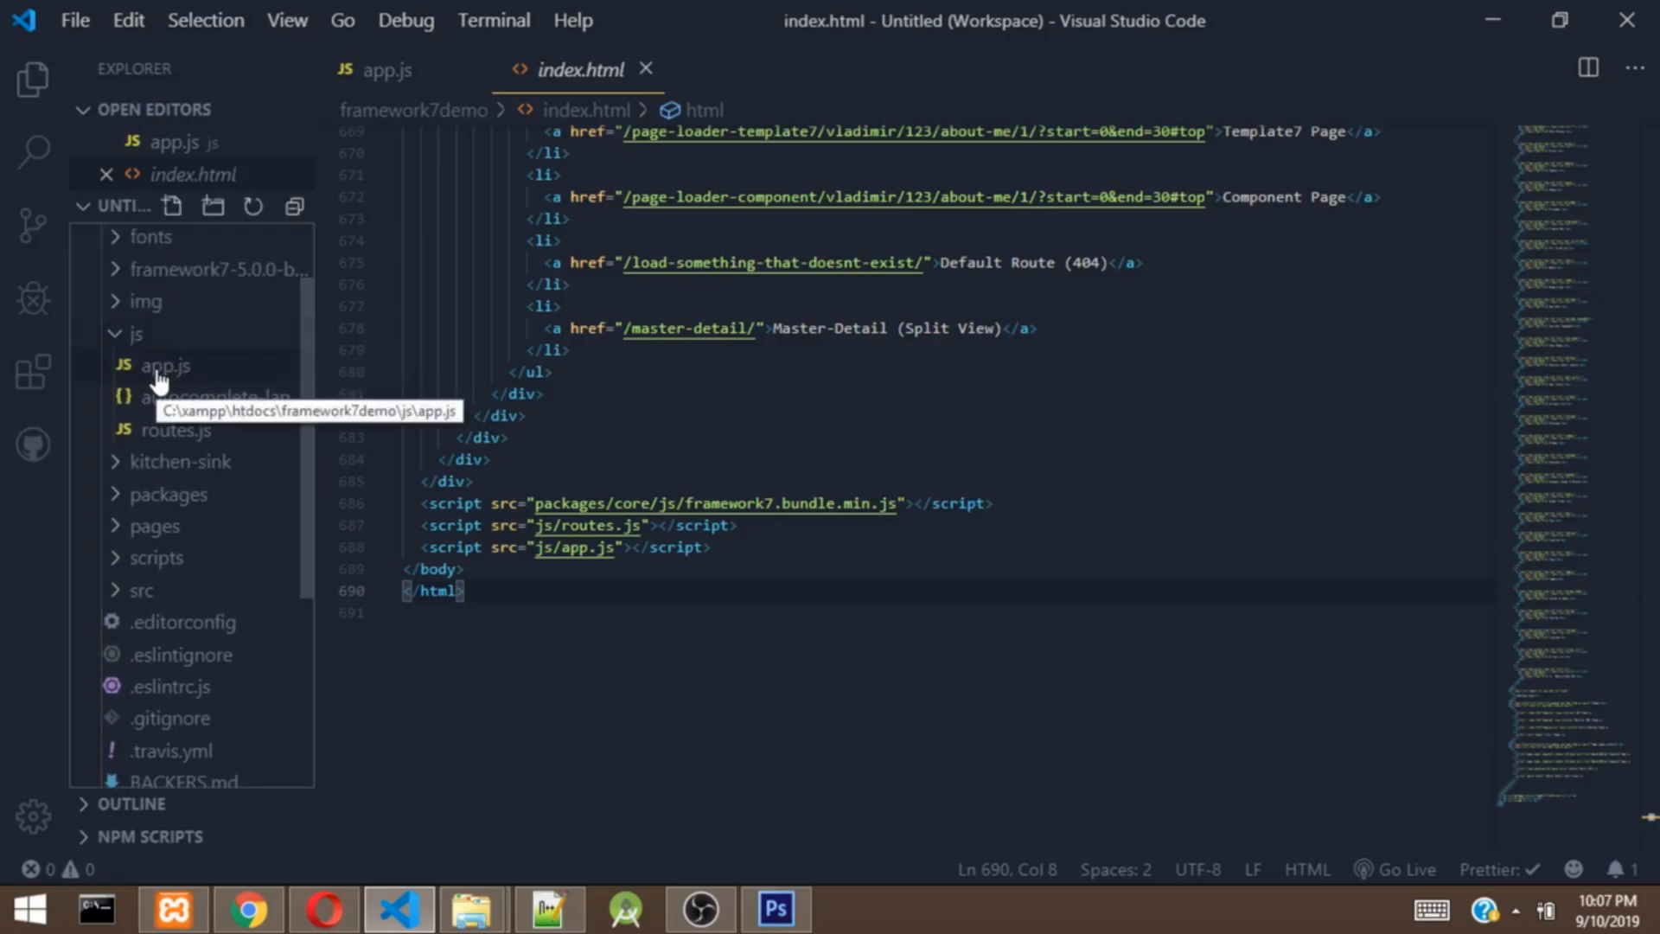
{"action": "mouse_move", "coordinate": [200, 439]}
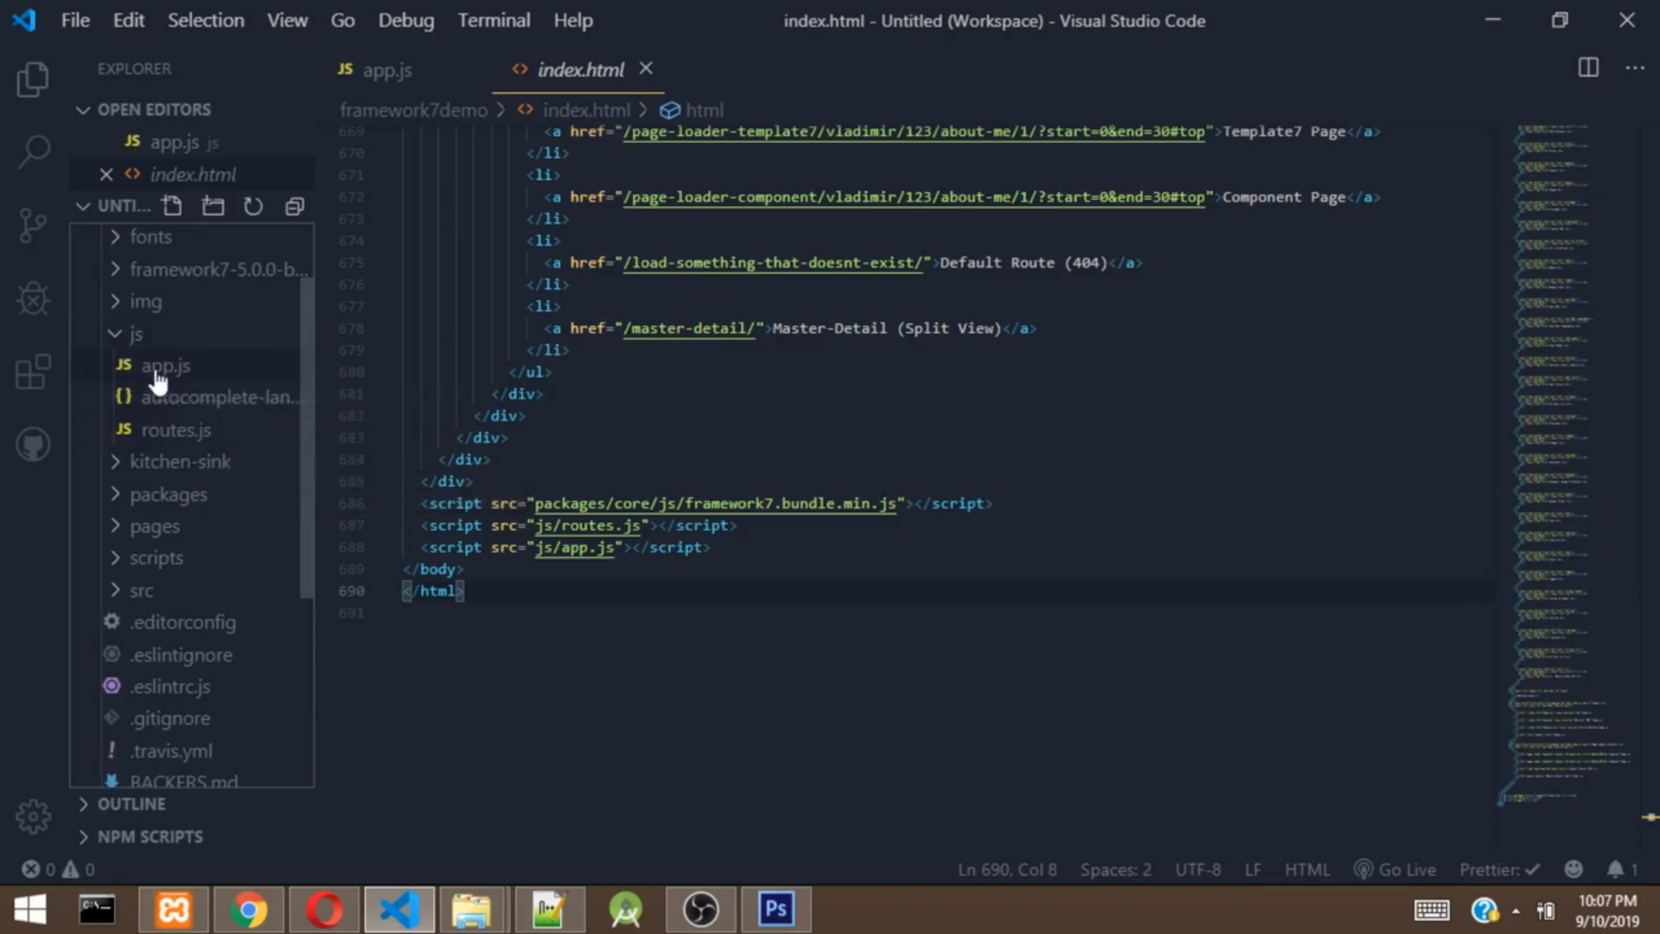
Step: Open app.js and empty the "auto" value of var theme on line 5
{"action": "left_click", "coordinate": [166, 365]}
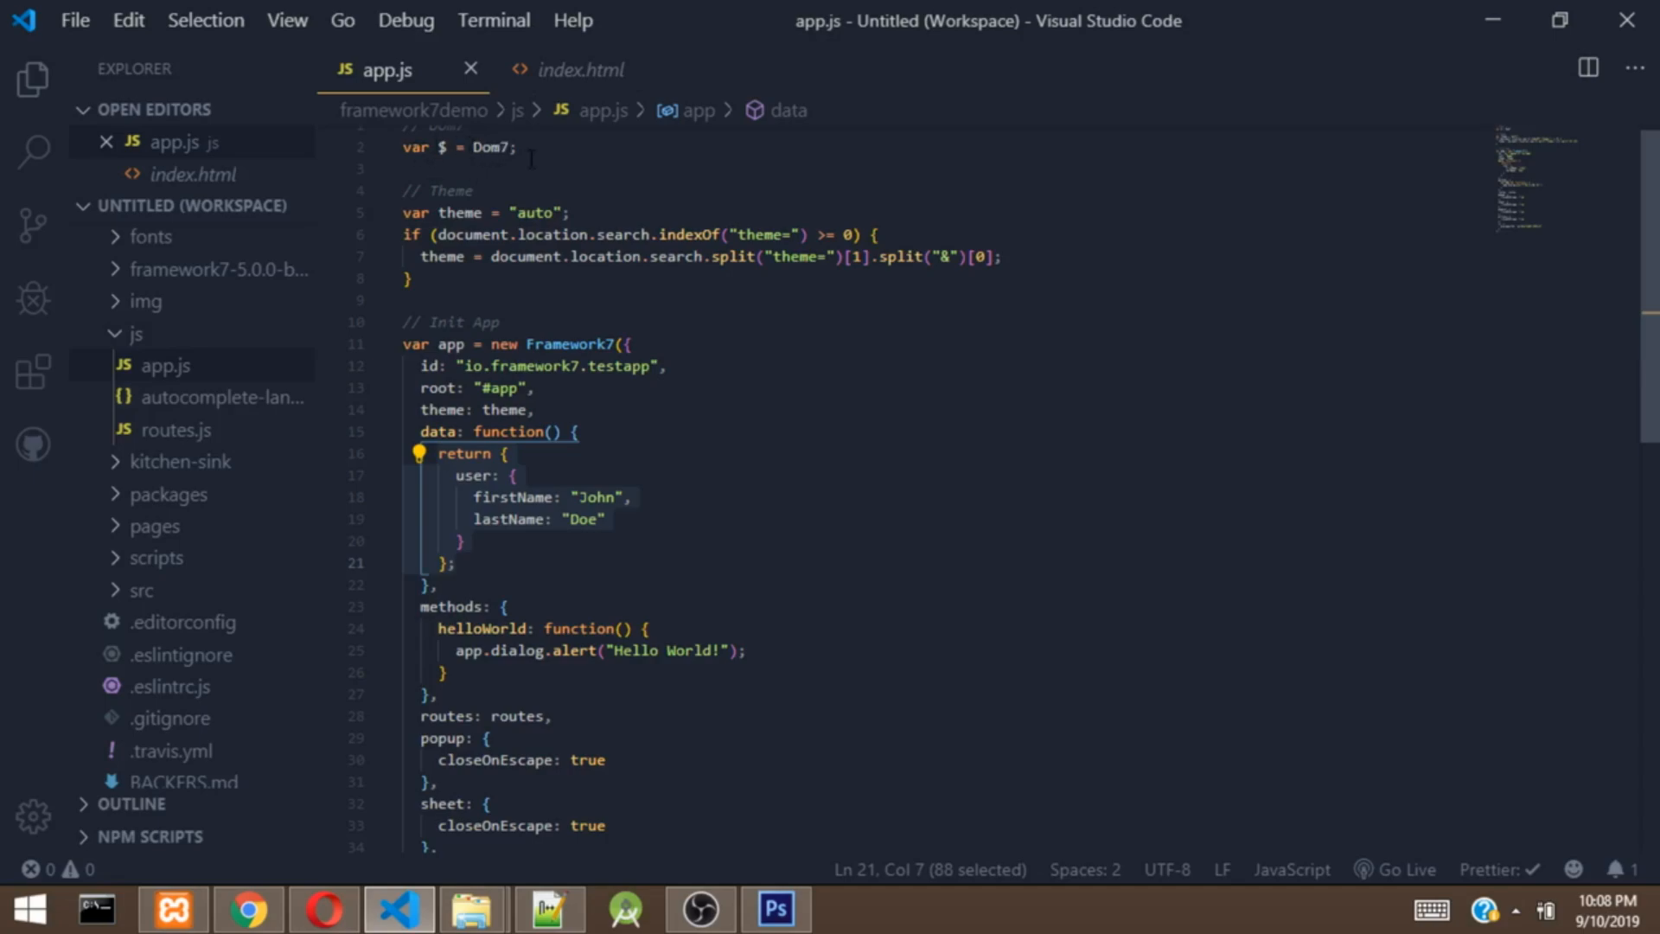
{"action": "mouse_move", "coordinate": [457, 212]}
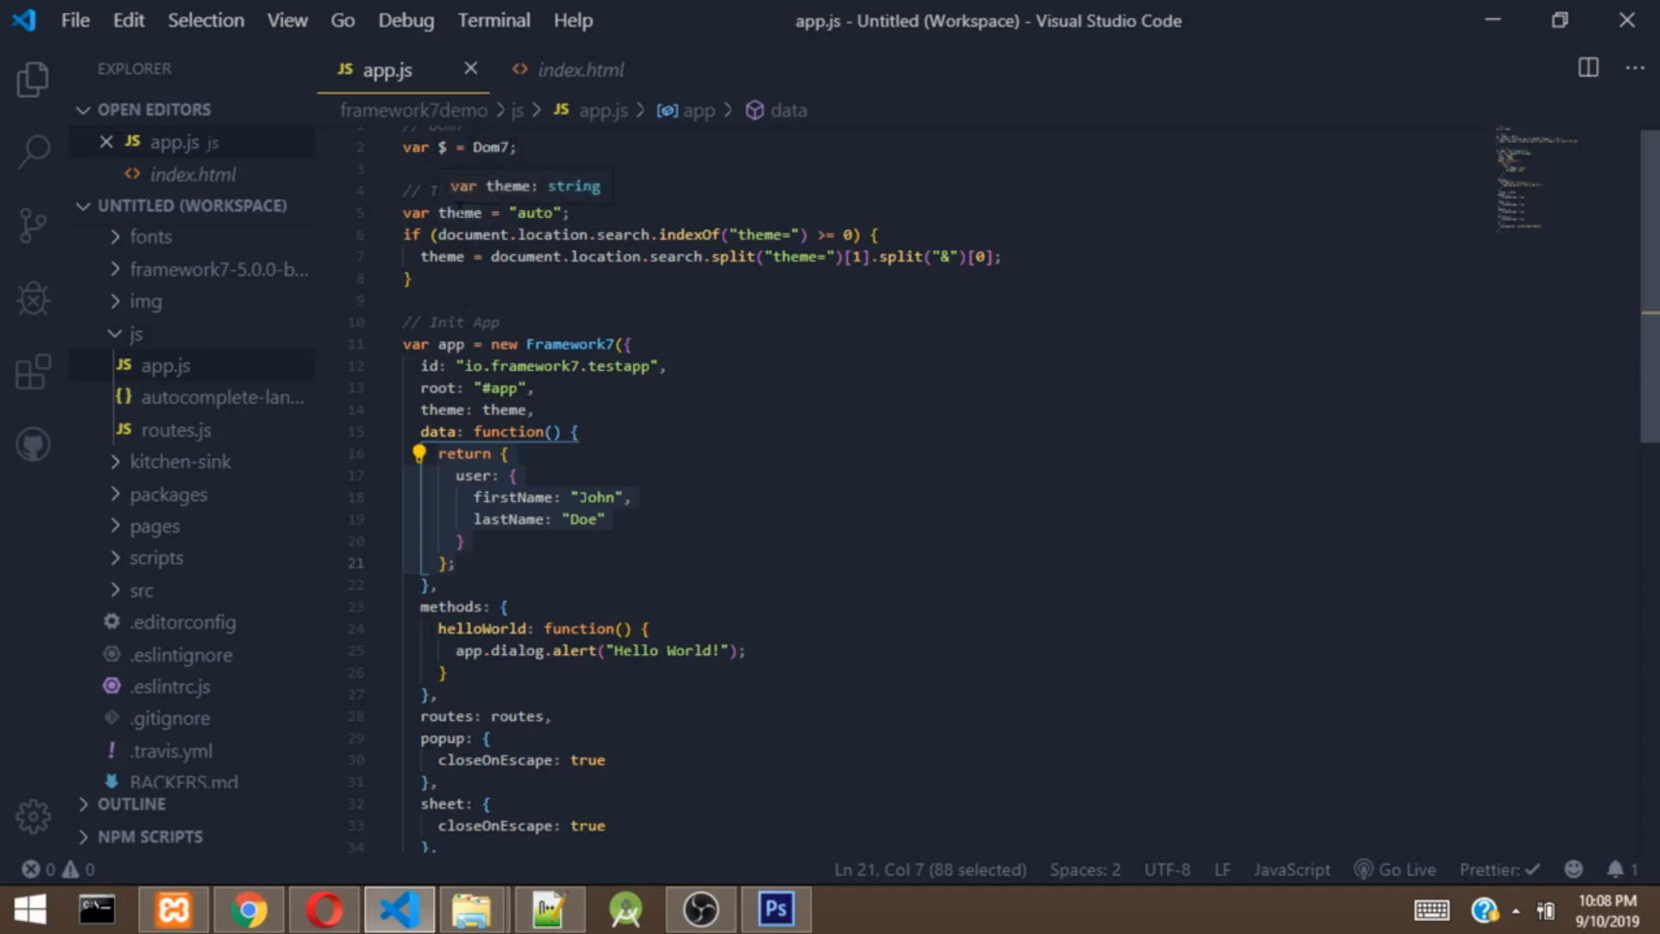
{"action": "mouse_move", "coordinate": [462, 238]}
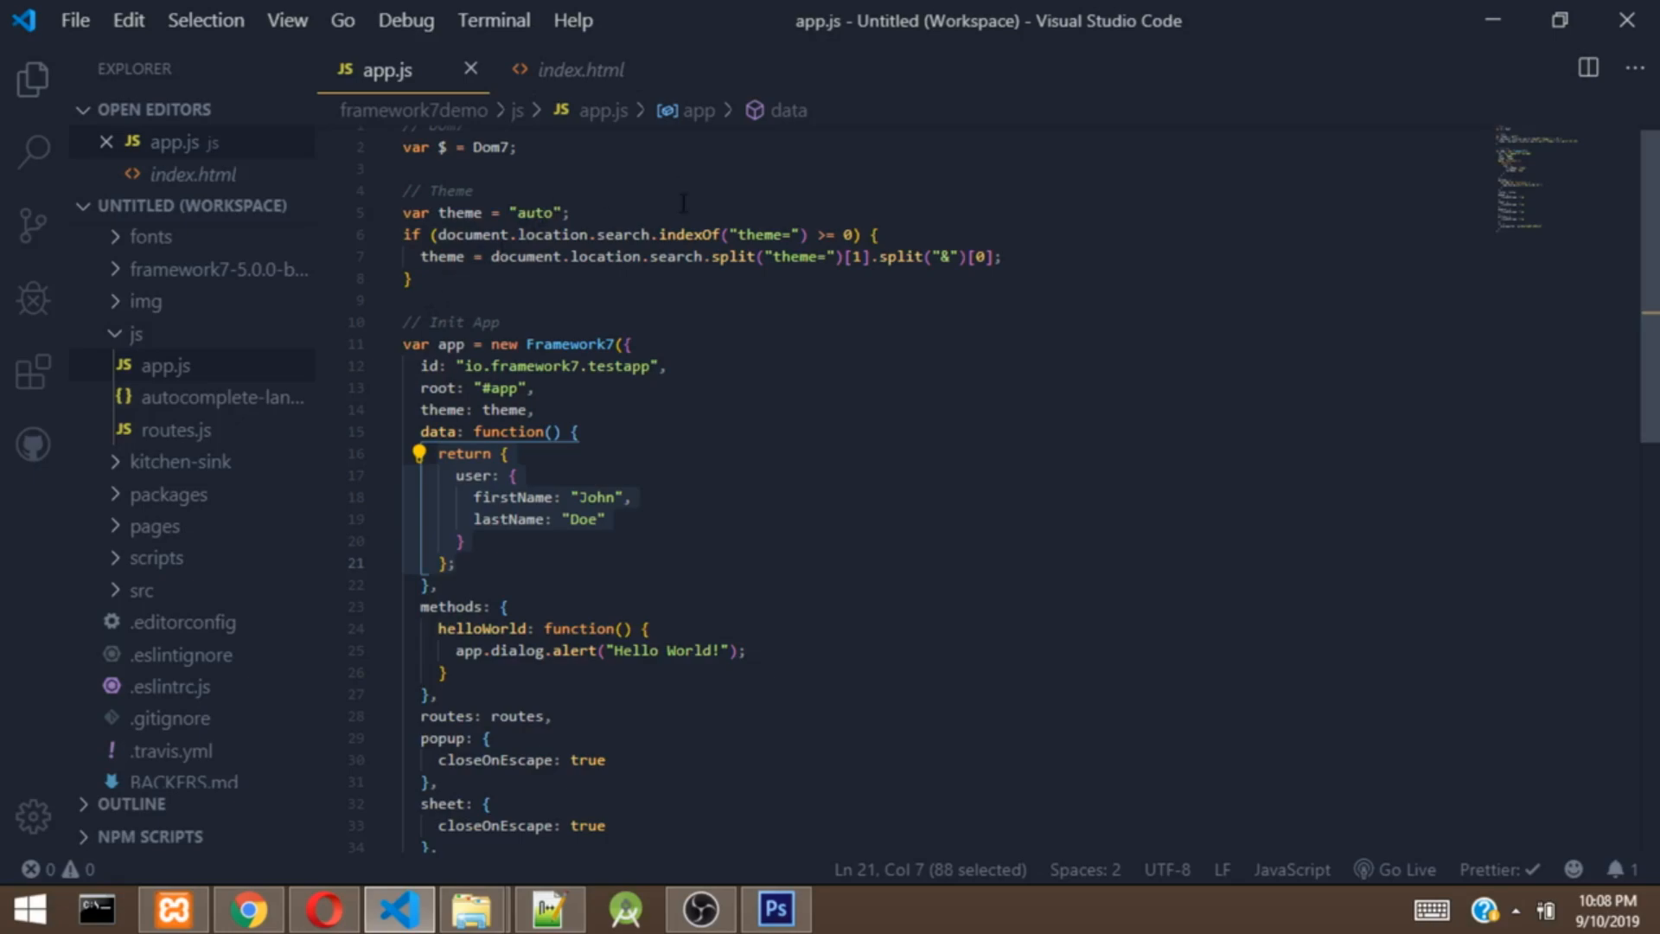
{"action": "mouse_move", "coordinate": [612, 283]}
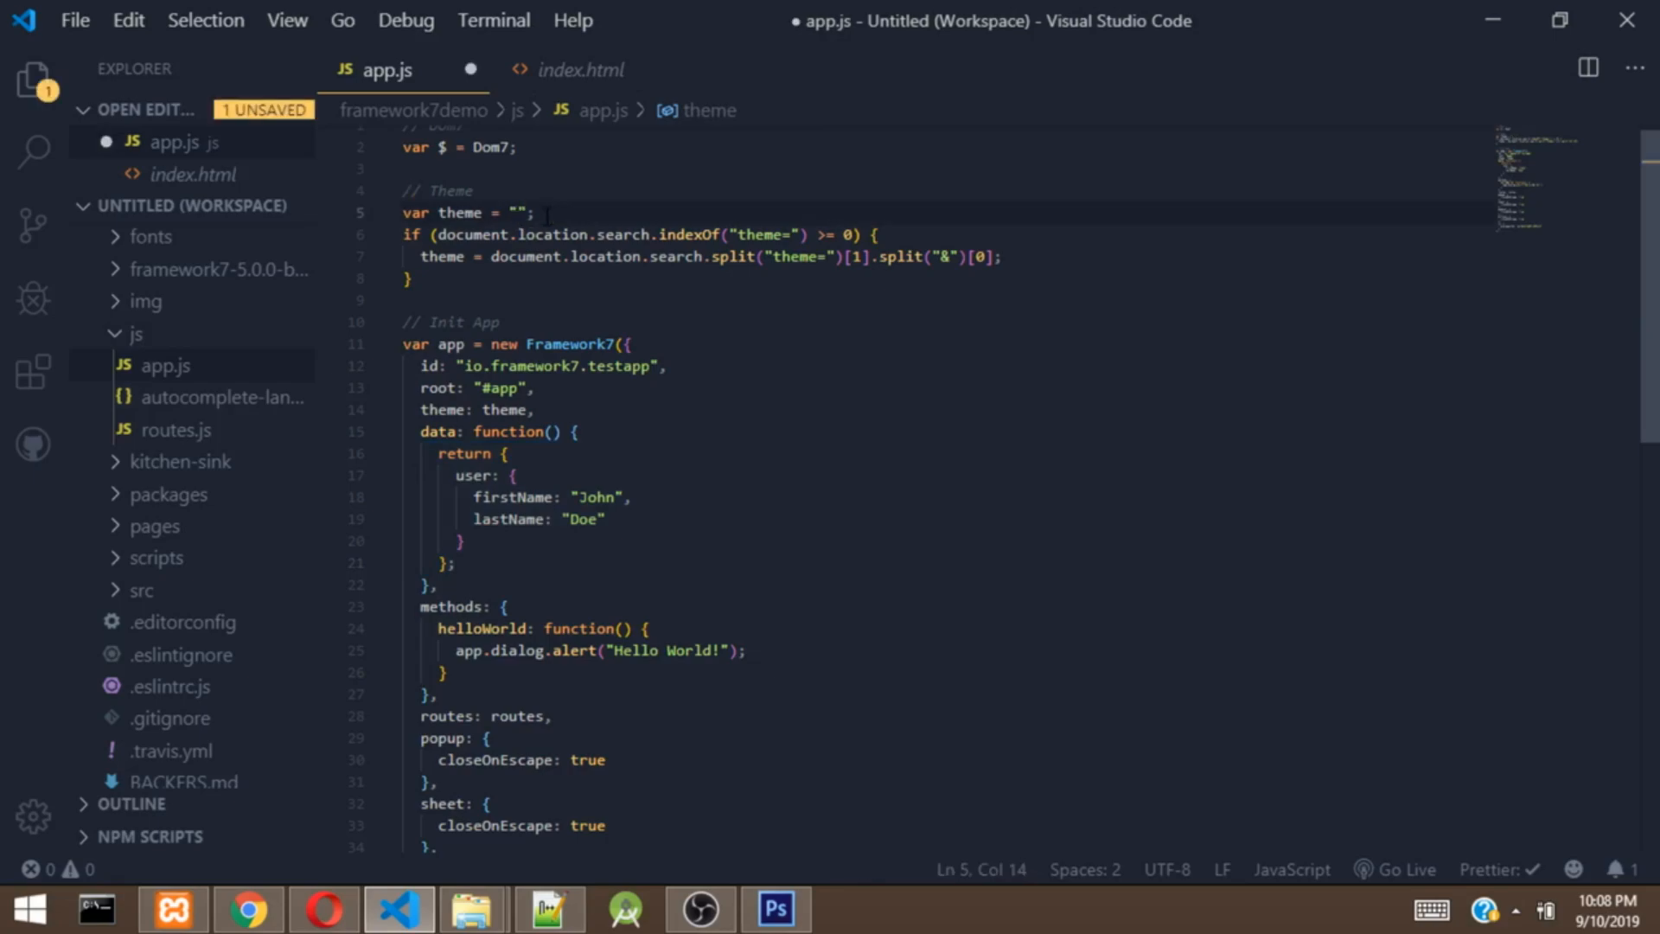
{"action": "type", "text": "an"}
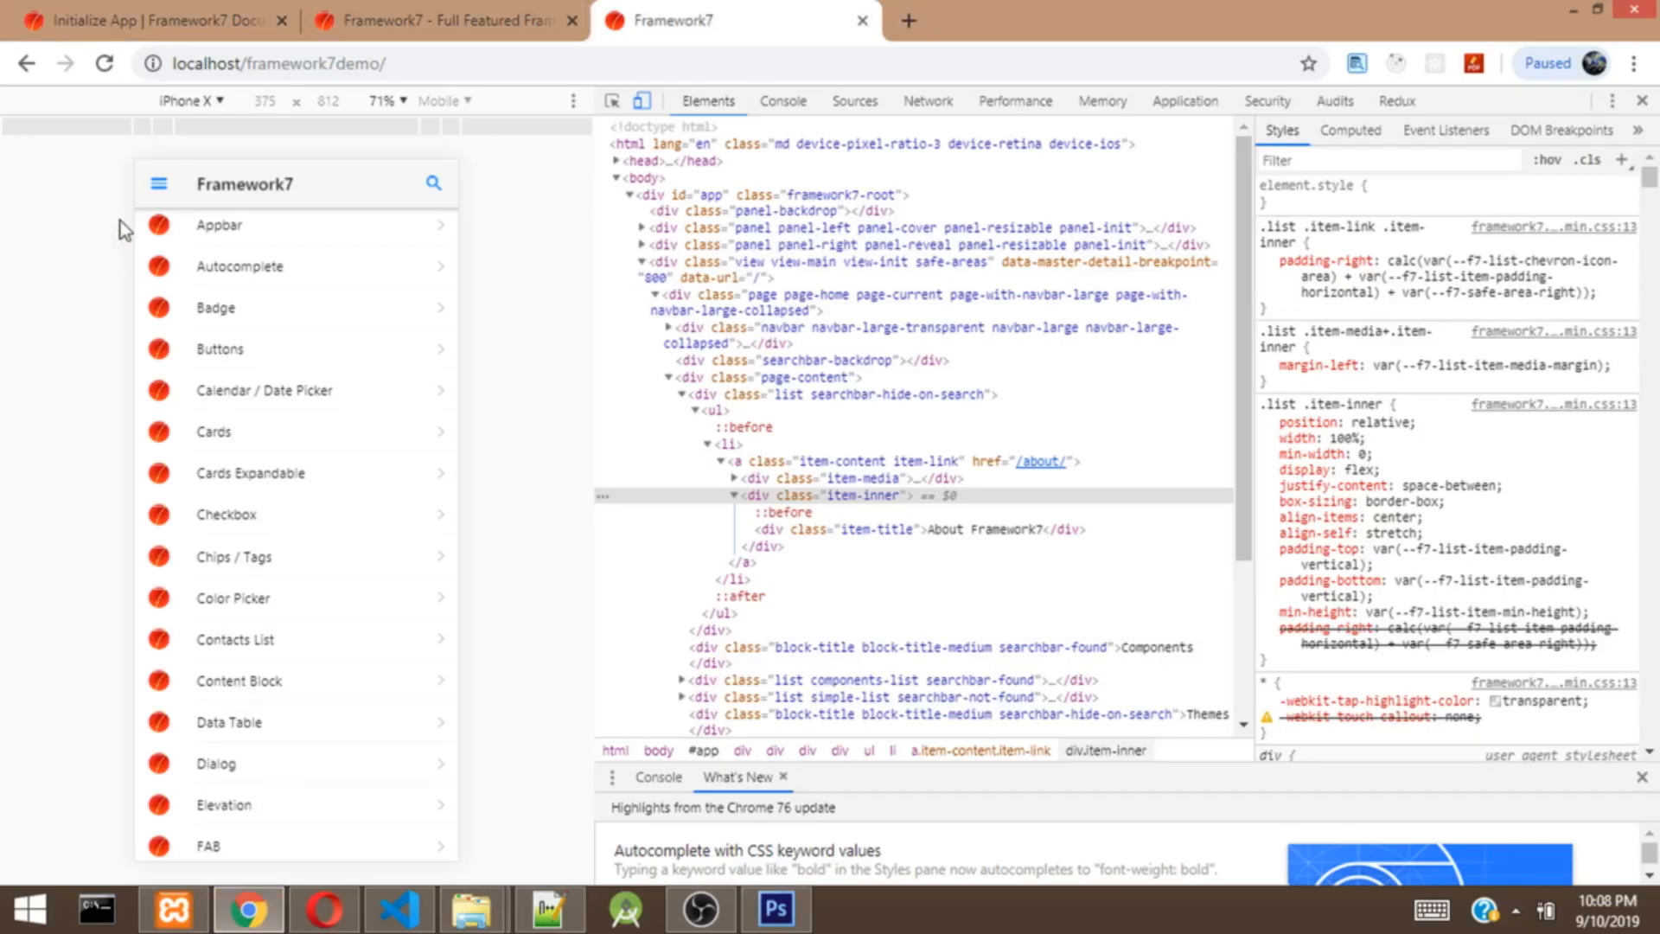
{"action": "mouse_move", "coordinate": [104, 64]}
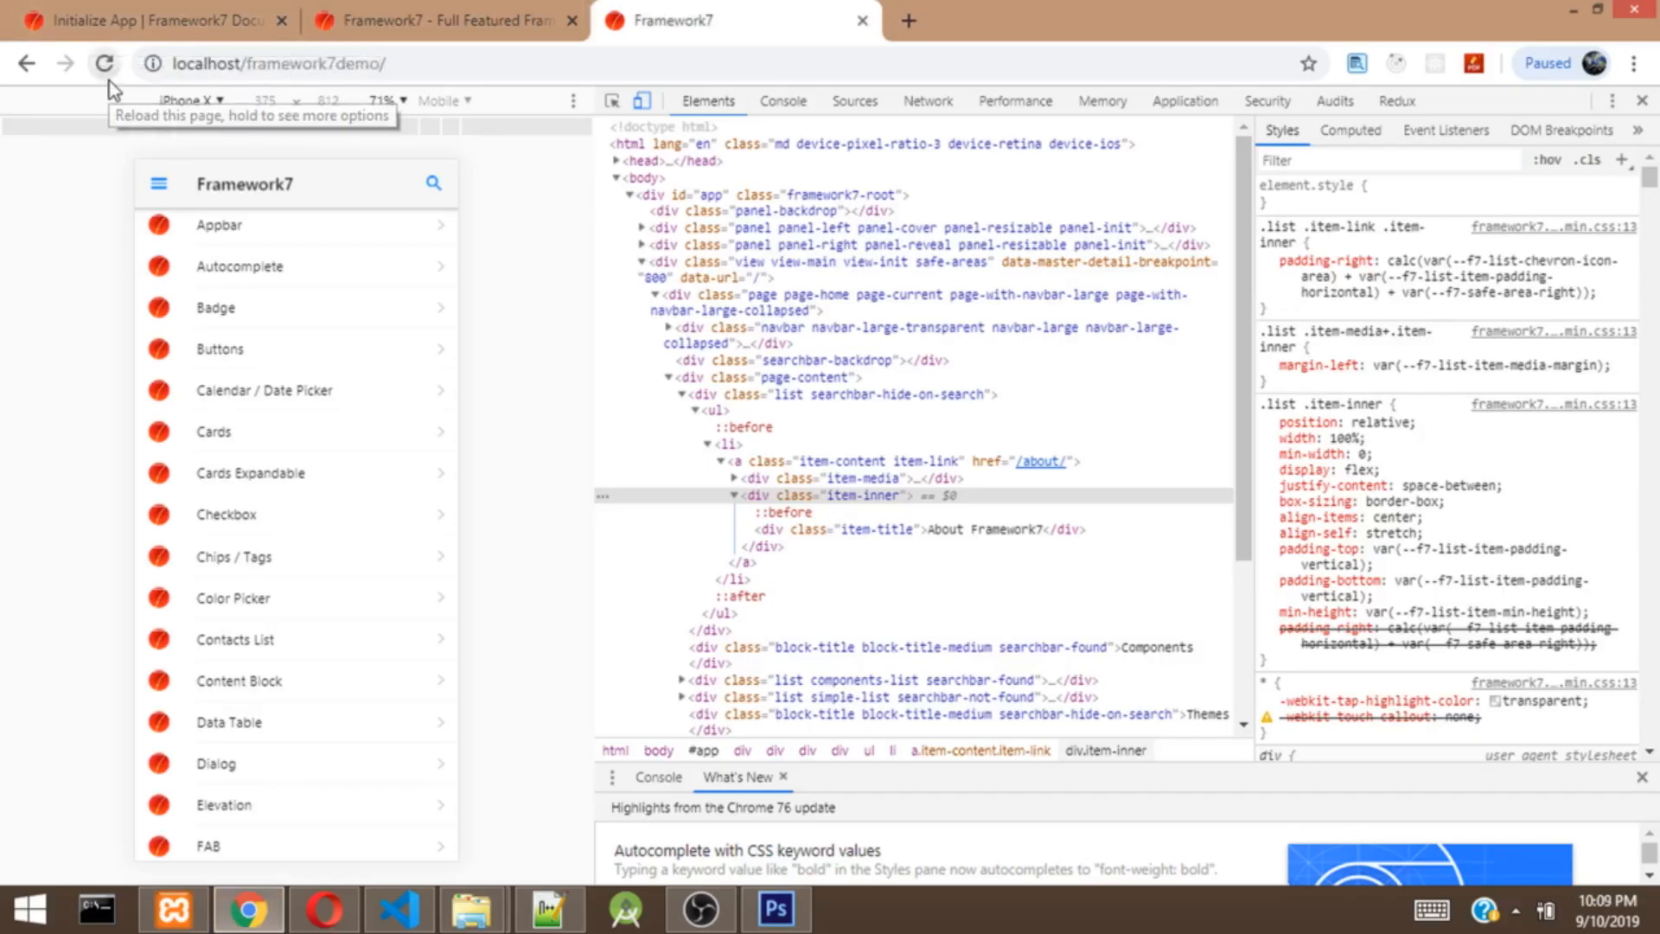
{"action": "left_click", "coordinate": [102, 64]}
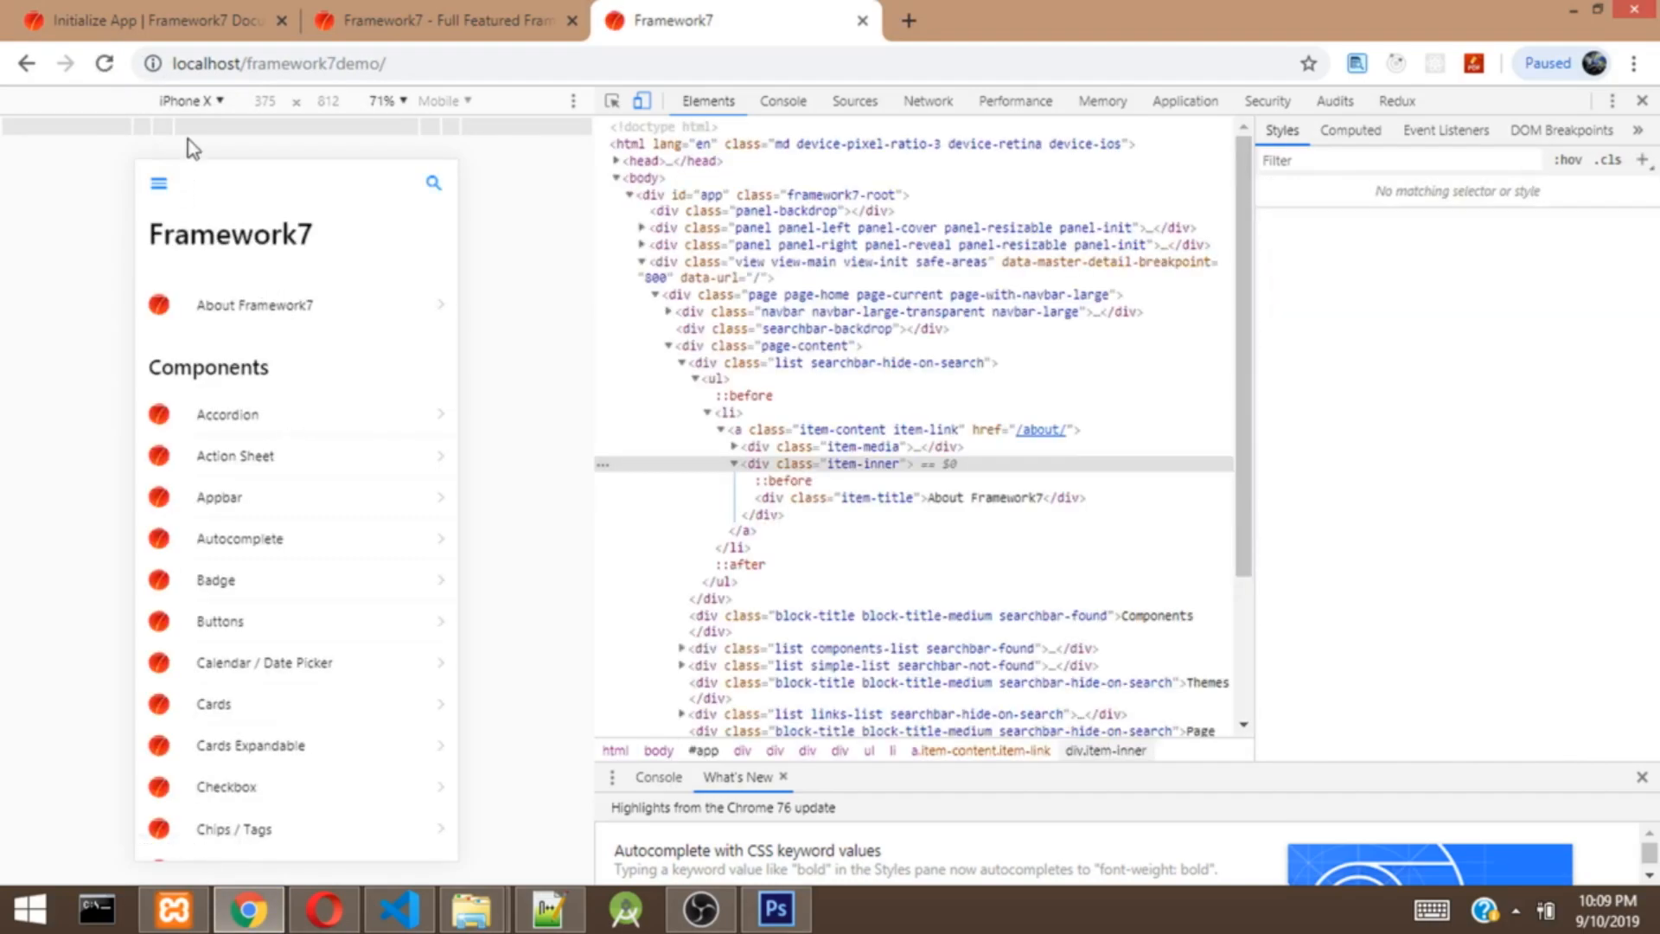
{"action": "mouse_move", "coordinate": [218, 114]}
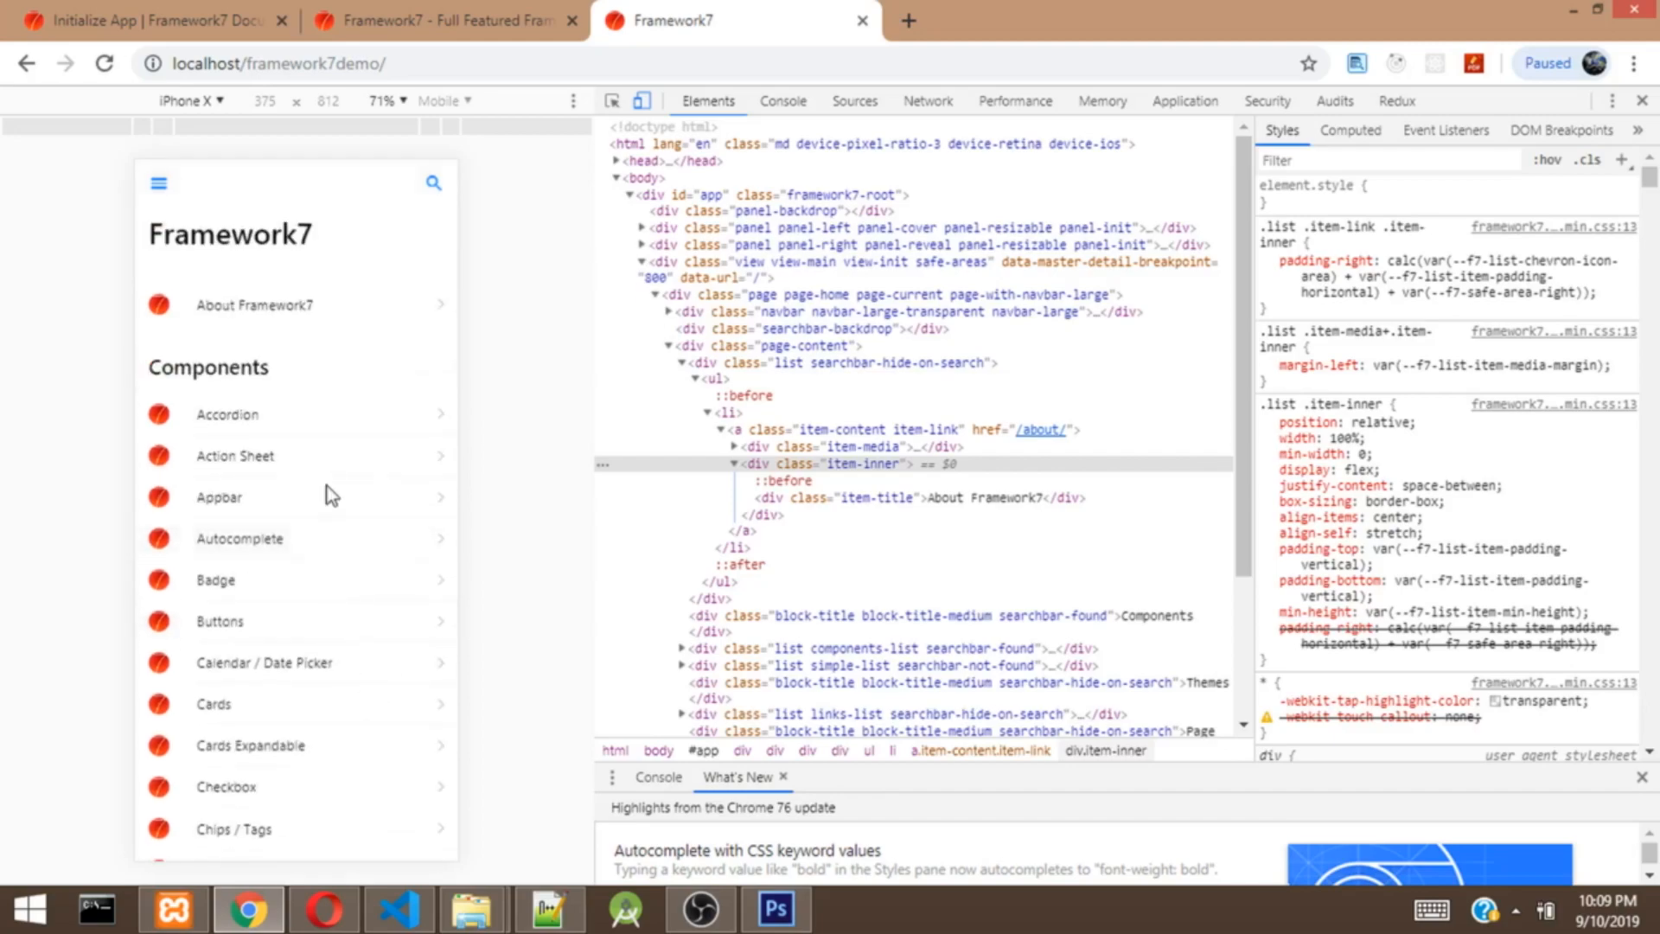
{"action": "scroll", "scroll_direction": "down", "scroll_amount": 3}
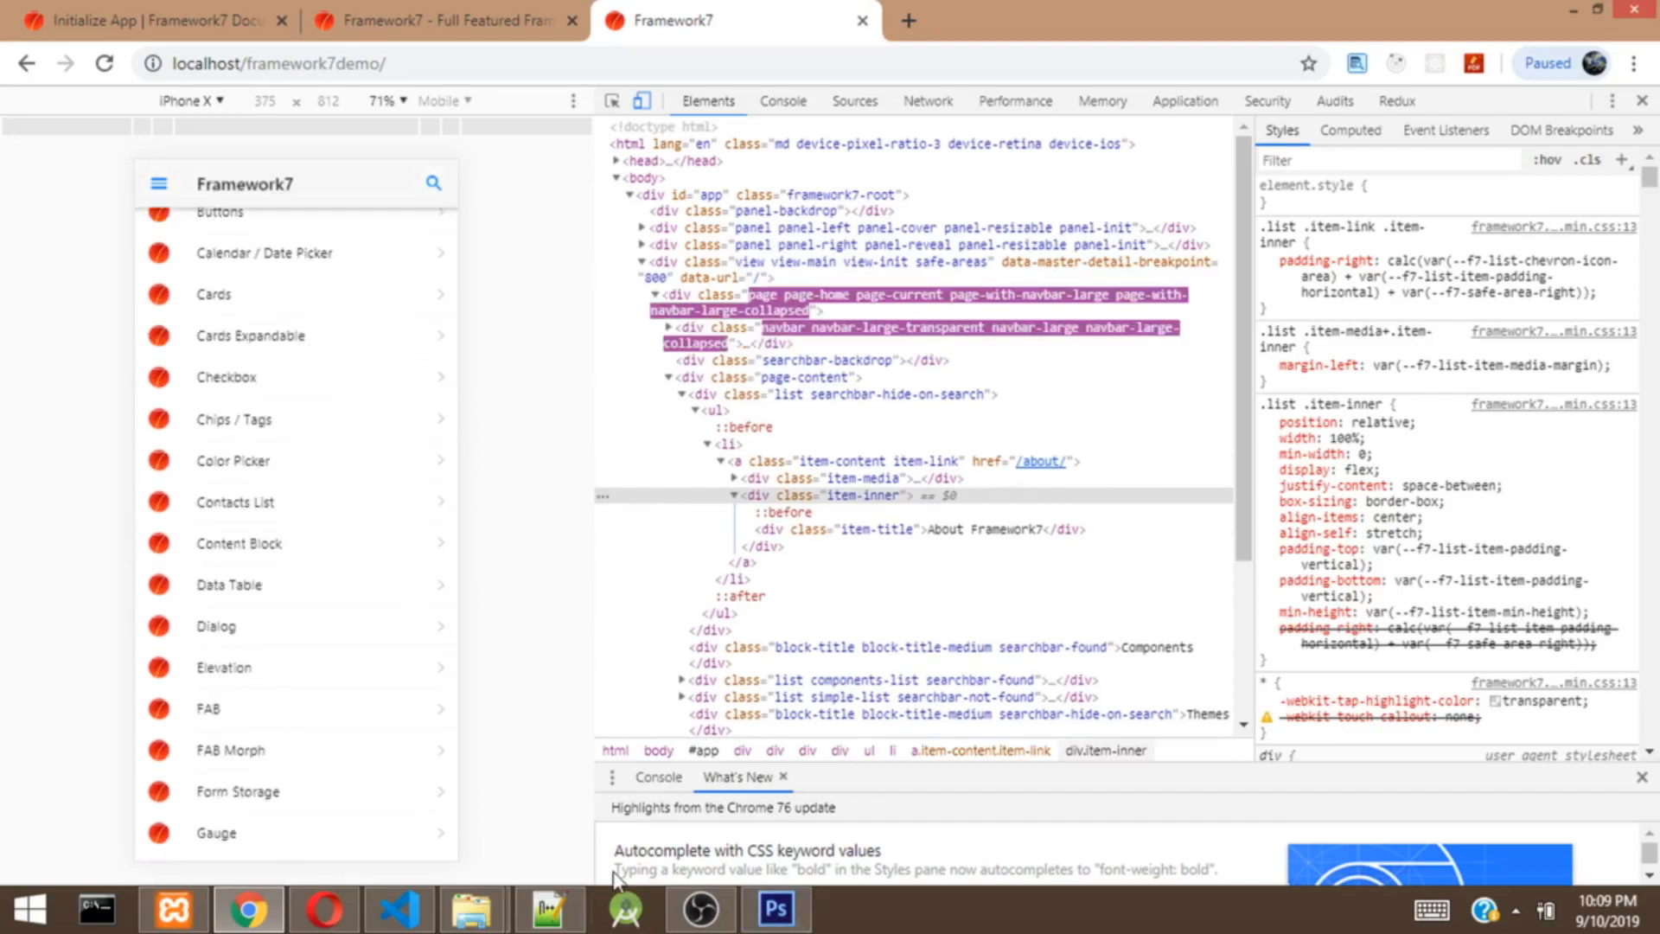
Step: Change the theme value on line 5 from "md" to "auto" and review the config below
{"action": "left_click", "coordinate": [398, 908]}
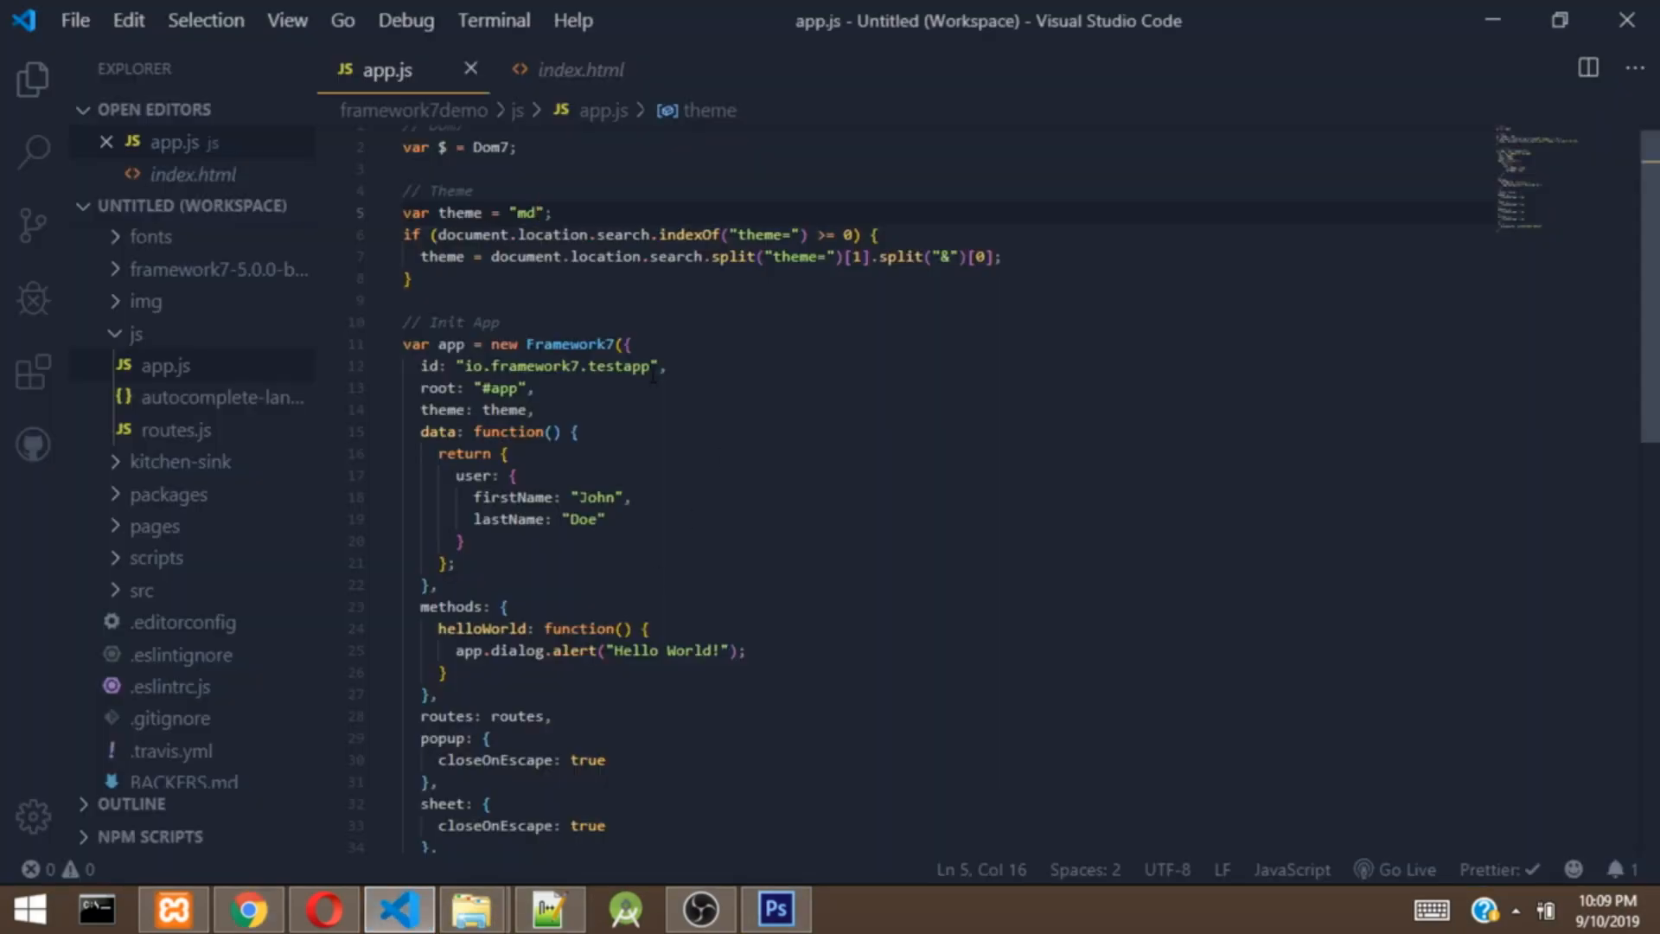
{"action": "type", "text": "an"}
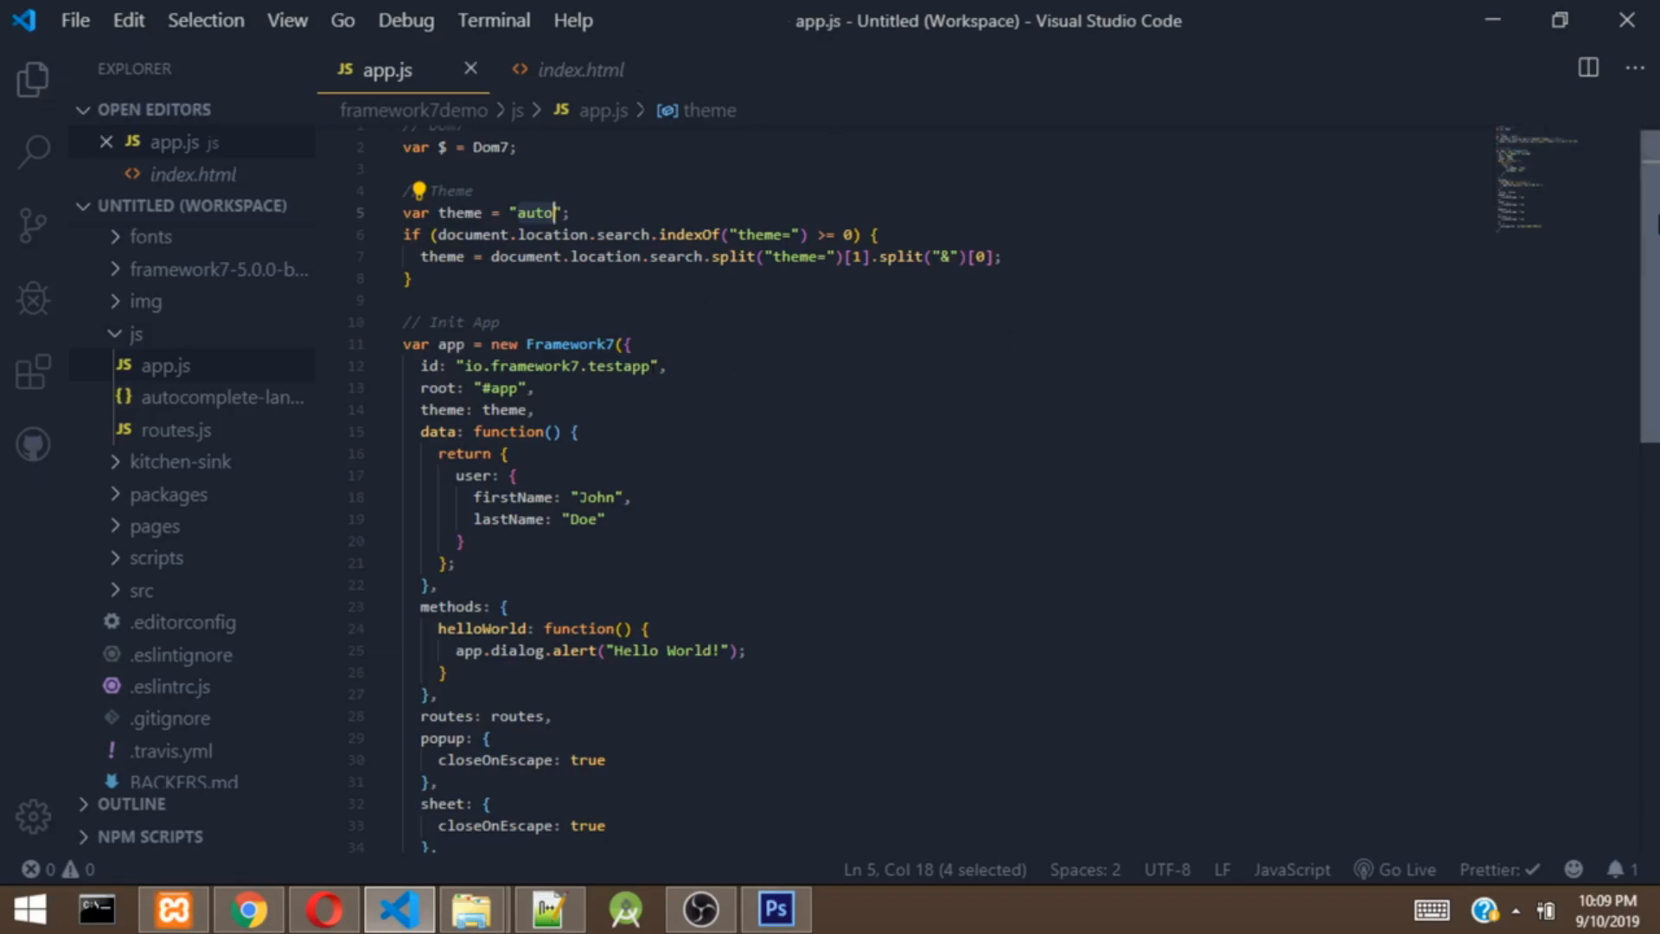
{"action": "scroll", "scroll_direction": "down", "scroll_amount": 3}
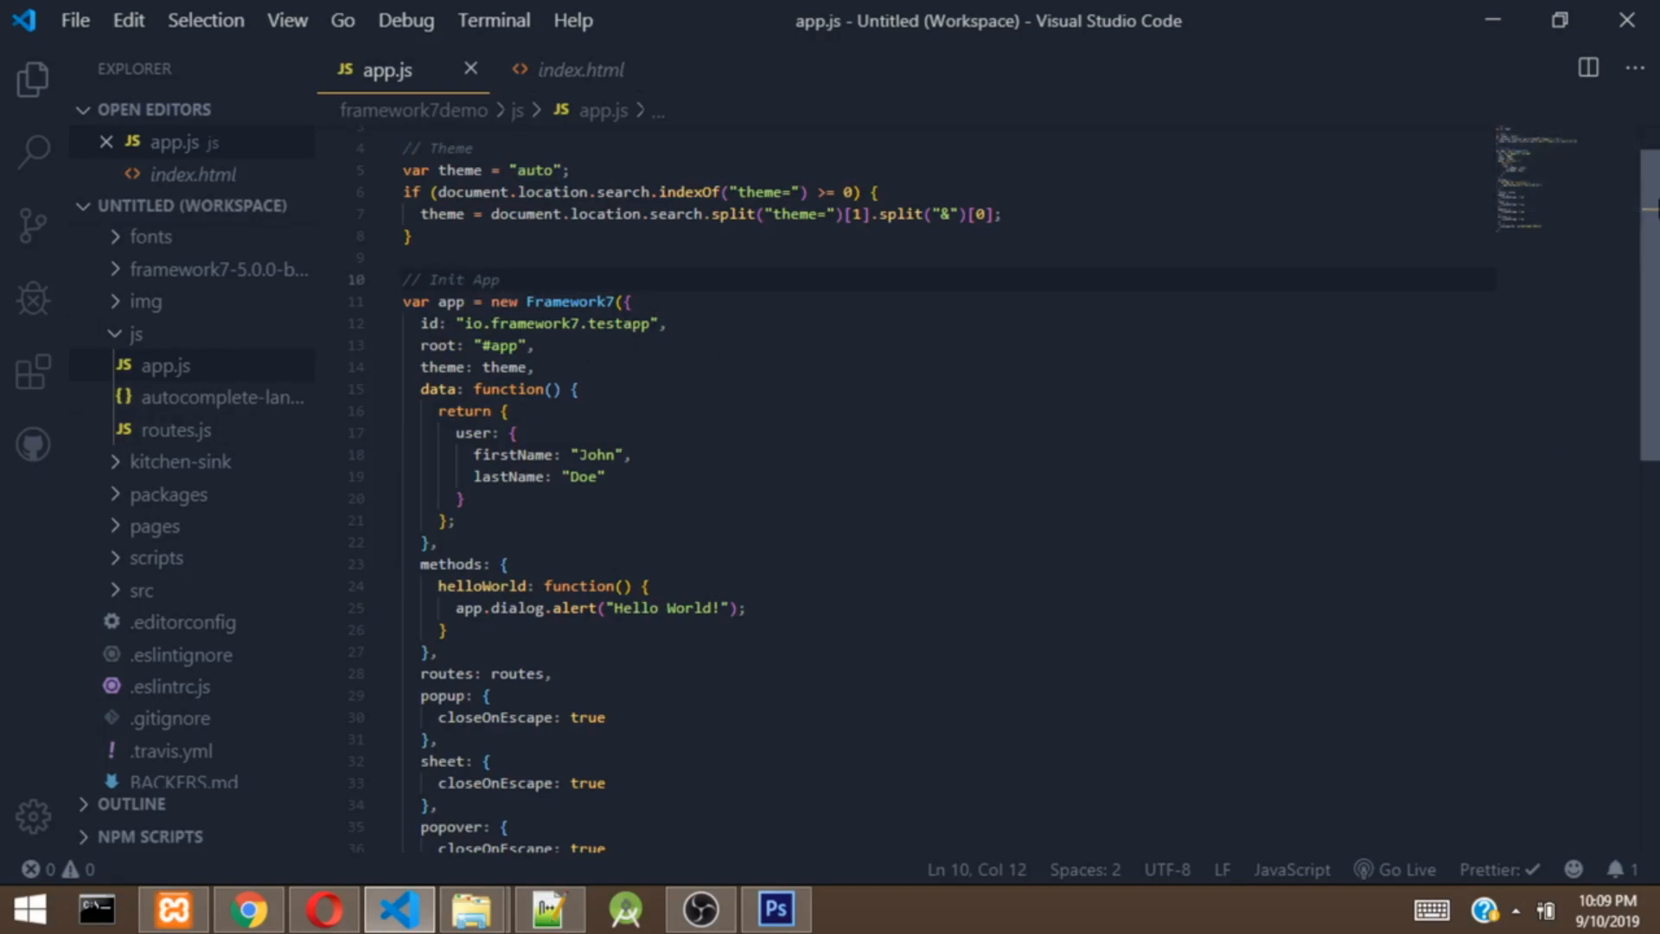
{"action": "scroll", "scroll_direction": "down", "scroll_amount": 3}
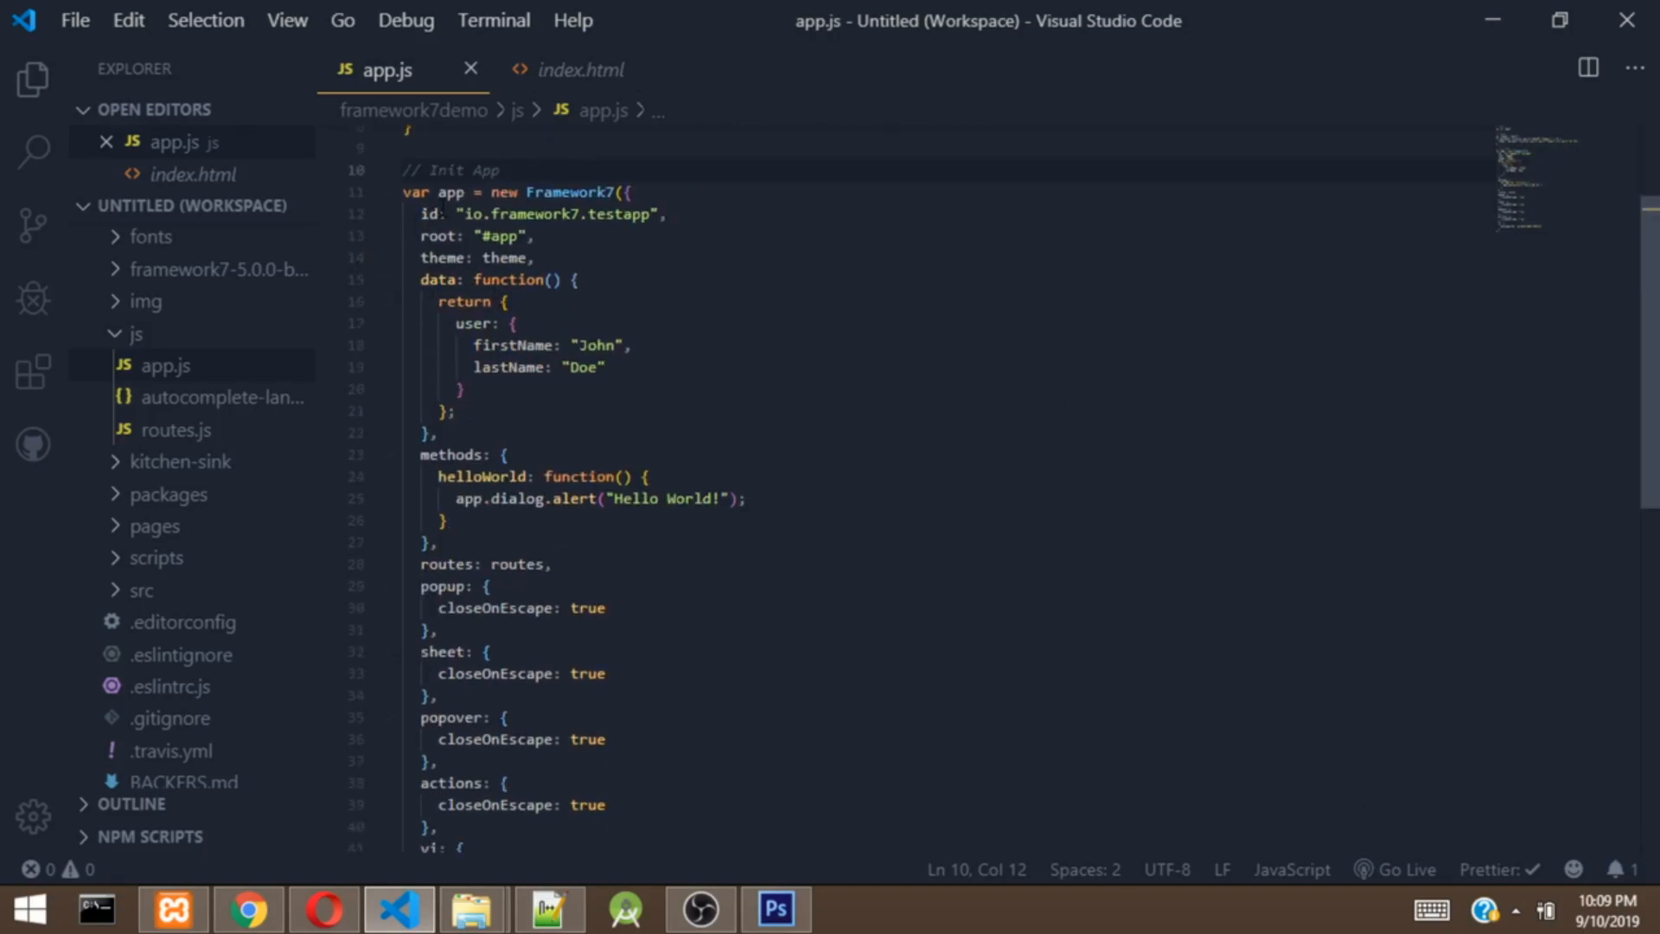
{"action": "left_click", "coordinate": [635, 244]}
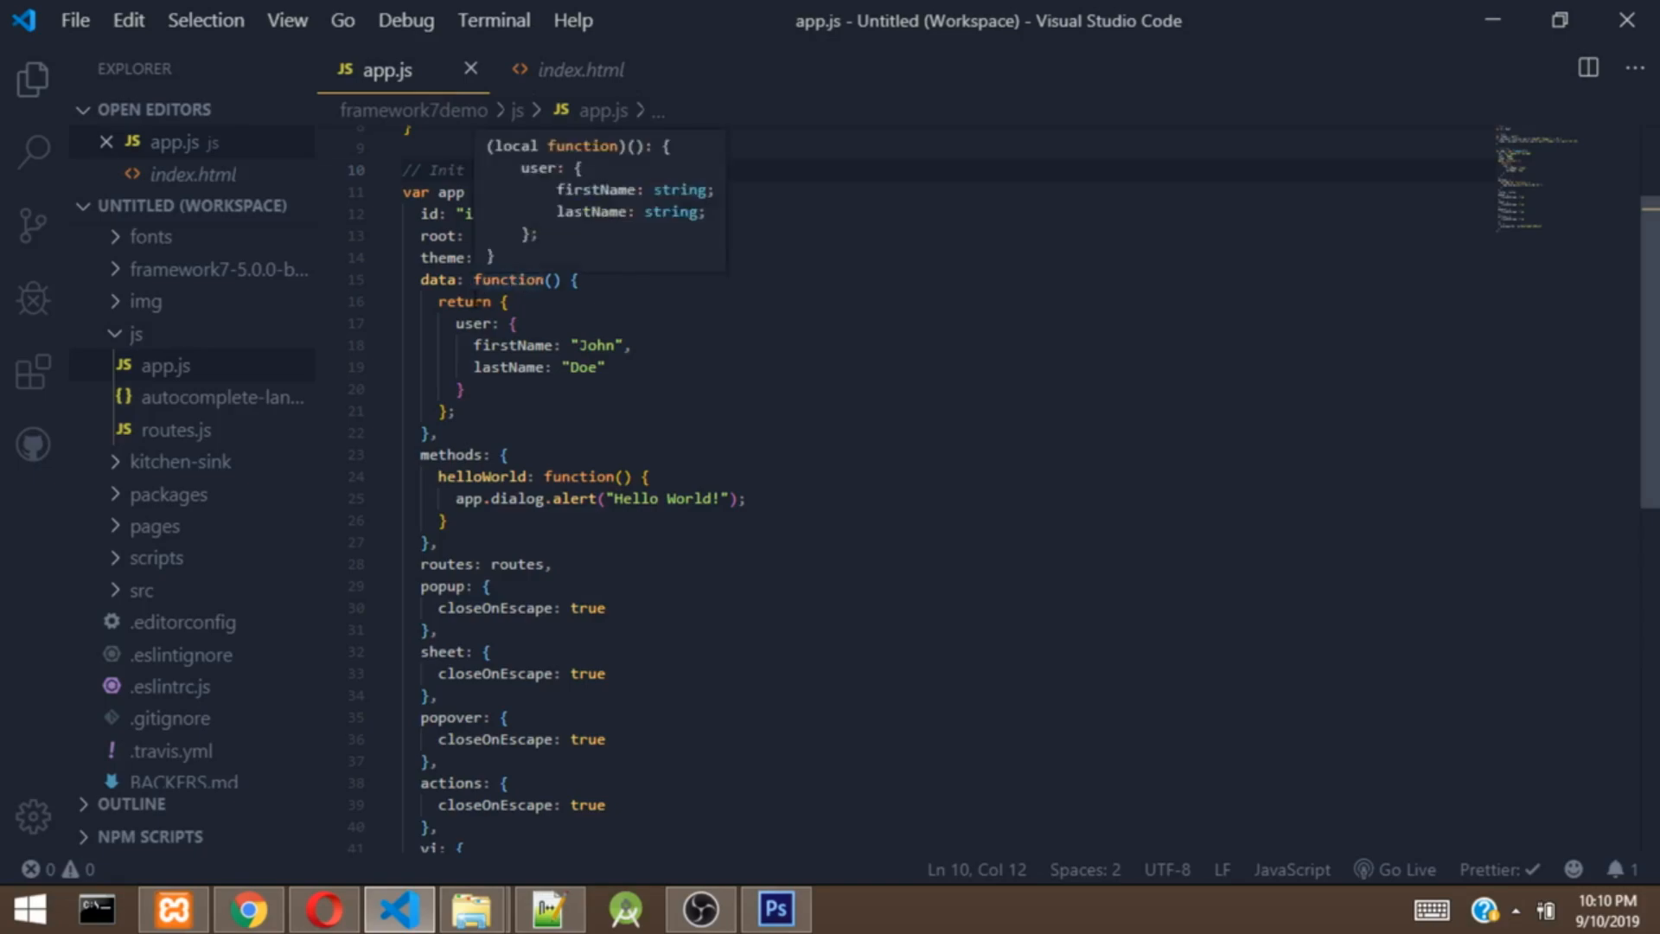
{"action": "left_click", "coordinate": [581, 69]}
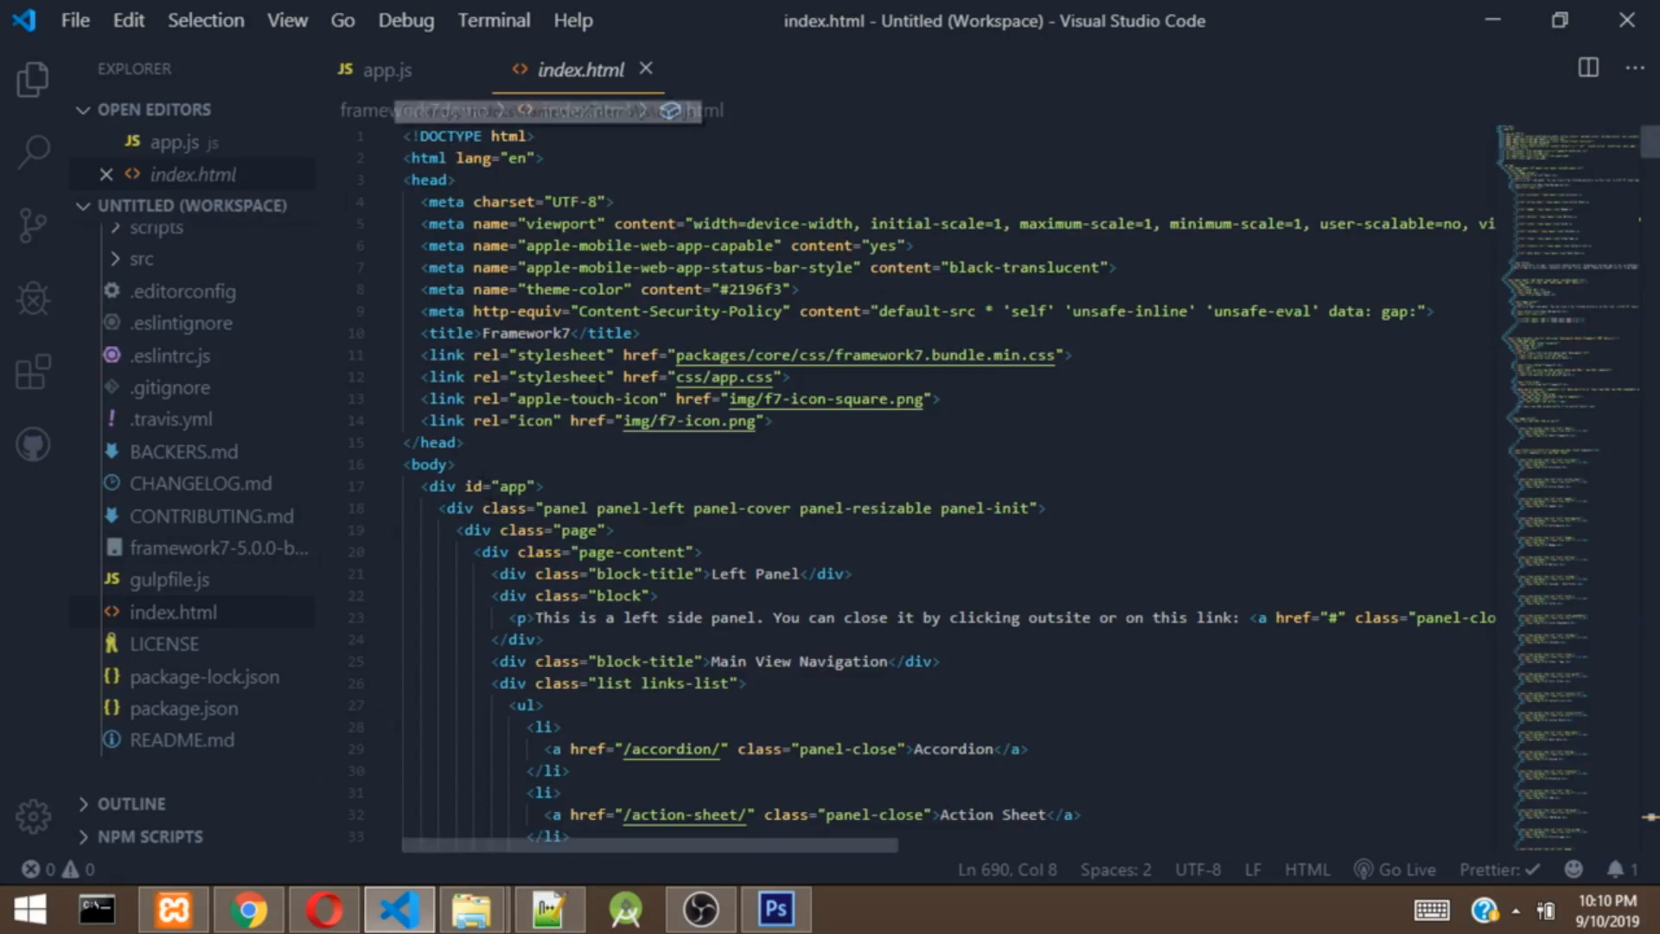
{"action": "mouse_move", "coordinate": [389, 69]}
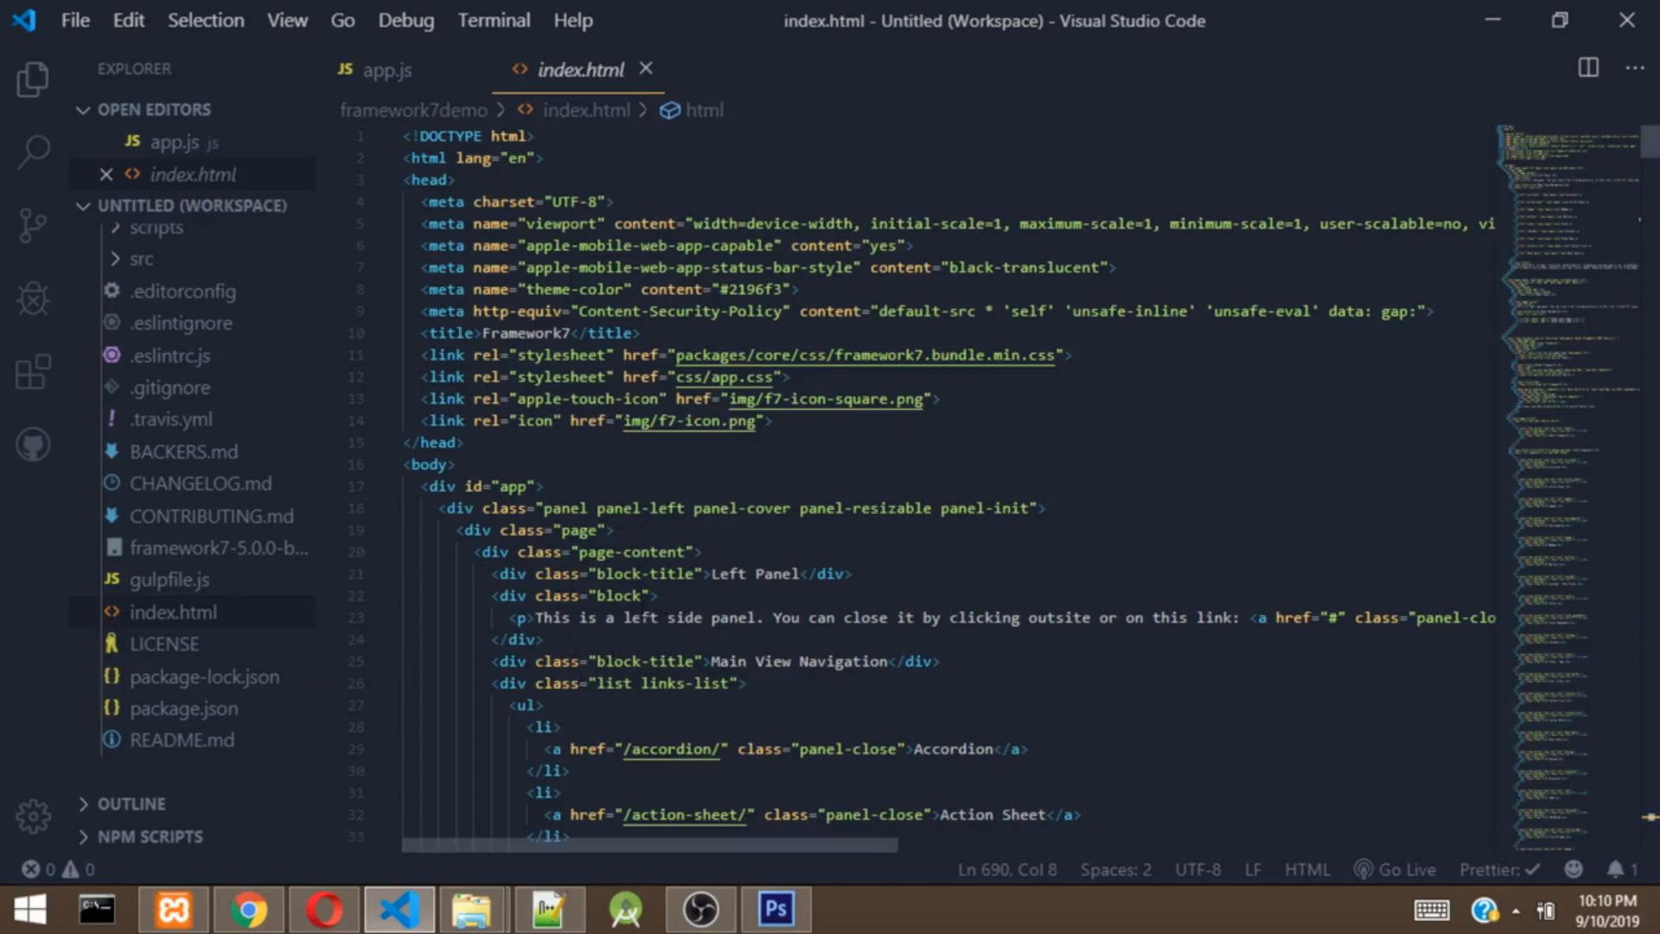
{"action": "left_click", "coordinate": [386, 69]}
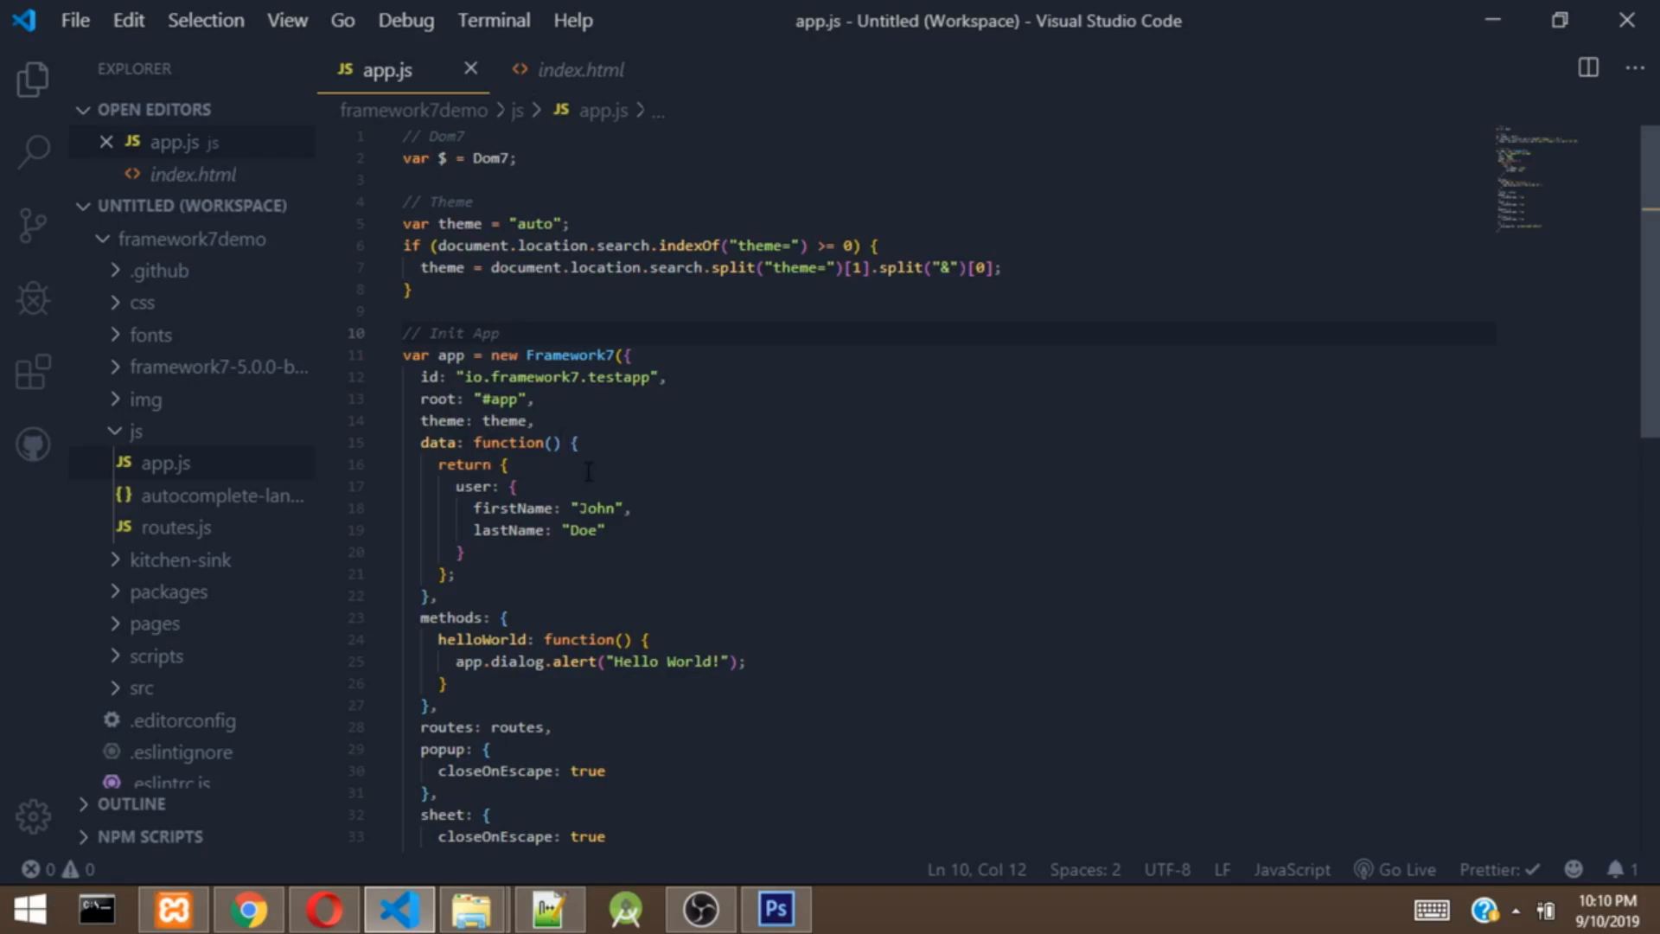
Step: Delete the John Doe user data and helloWorld method, leaving empty data and methods
{"action": "left_click", "coordinate": [437, 464]}
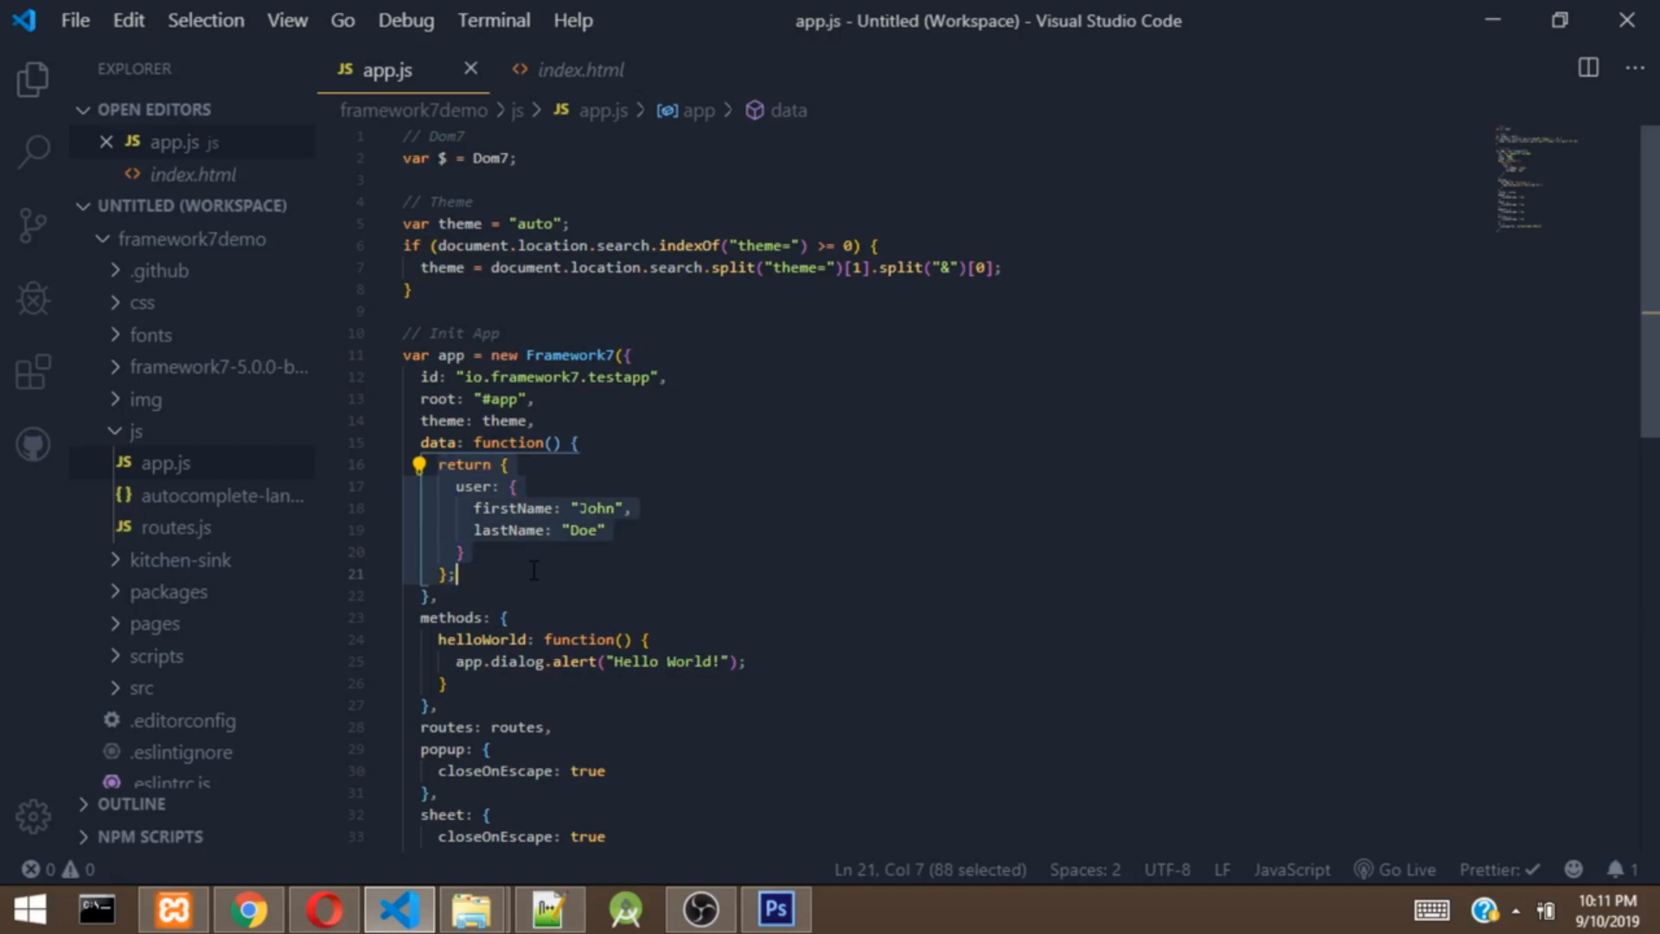
{"action": "key", "text": "Delete"}
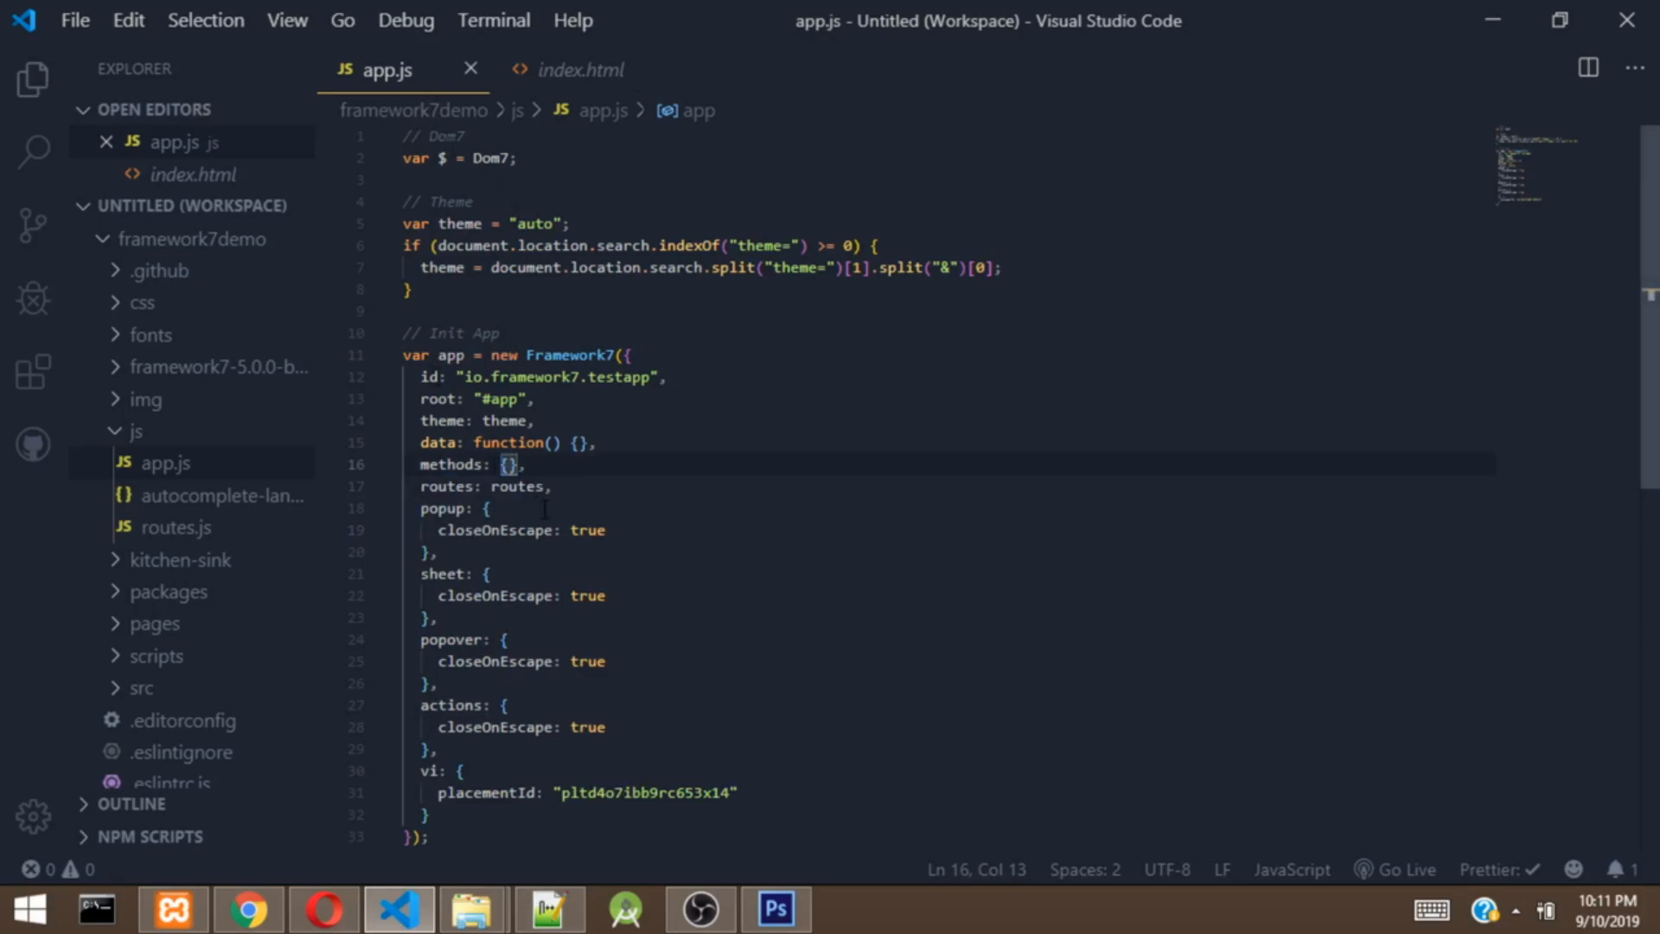
{"action": "mouse_move", "coordinate": [519, 463]}
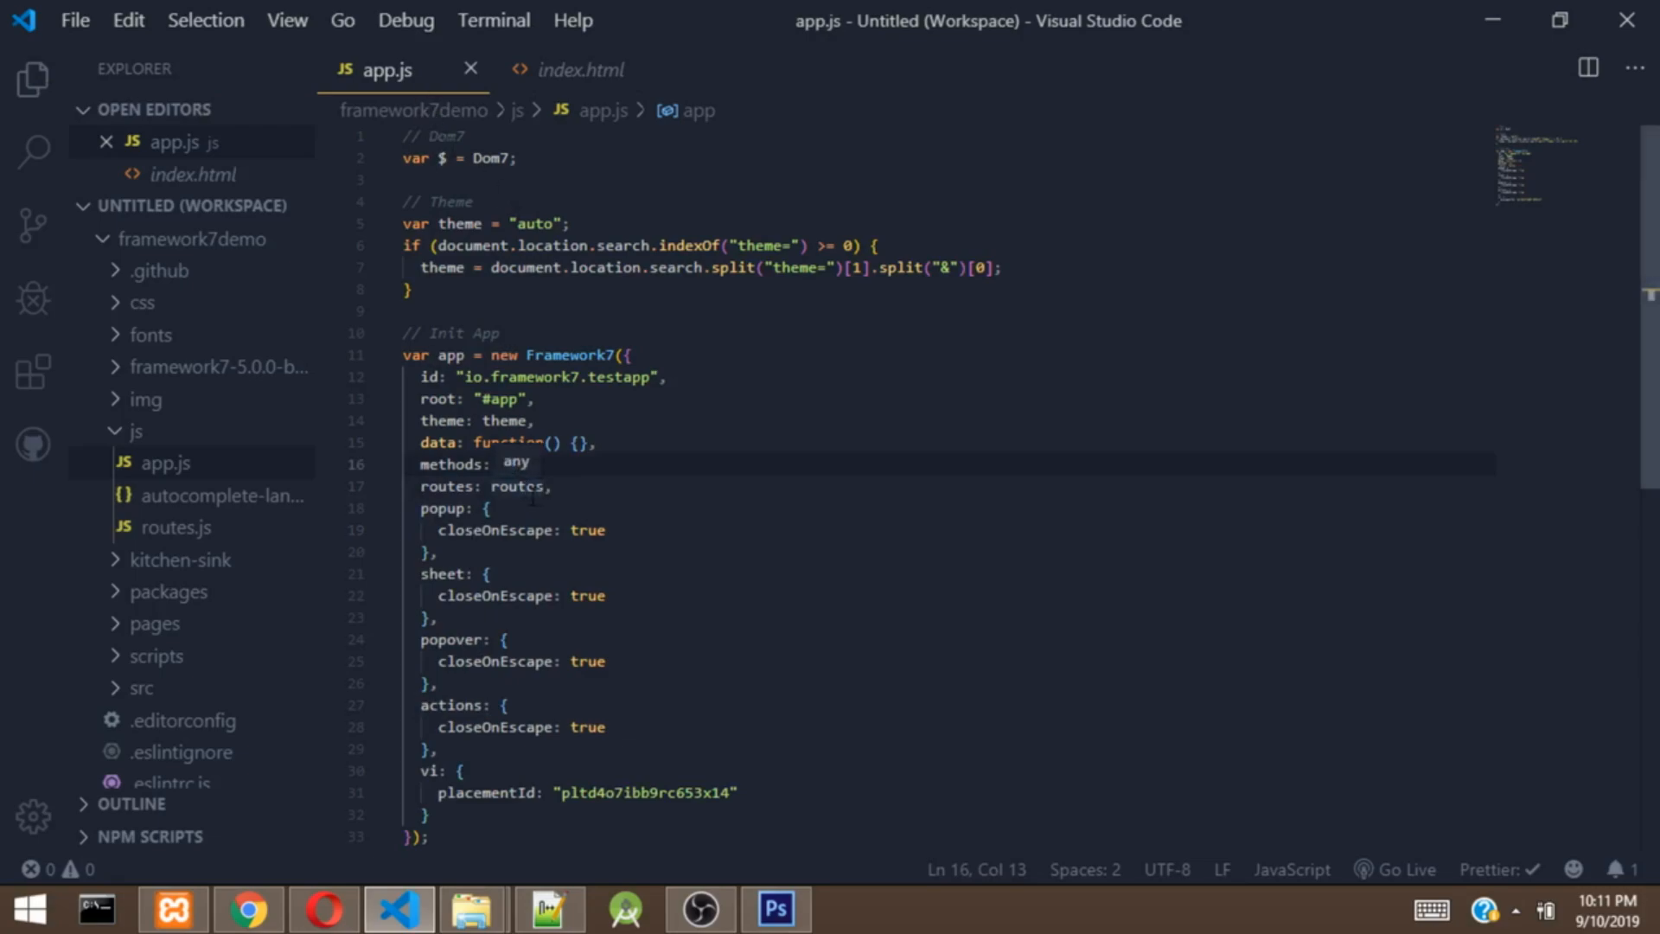
{"action": "left_click", "coordinate": [173, 526]}
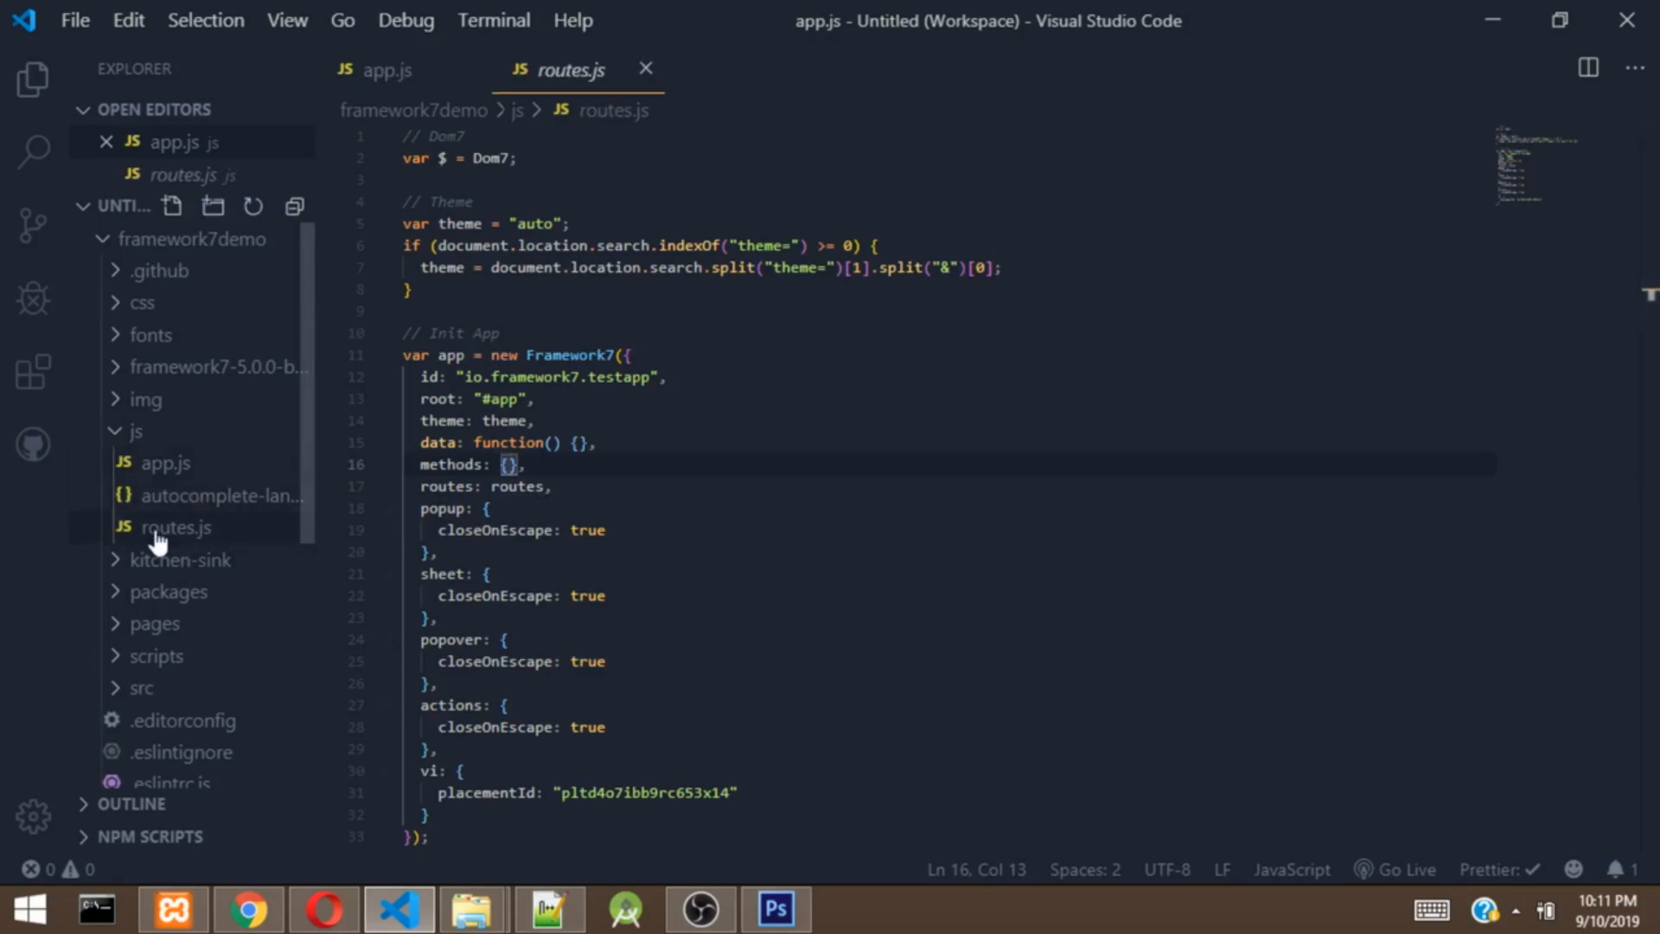
{"action": "left_click", "coordinate": [560, 70]}
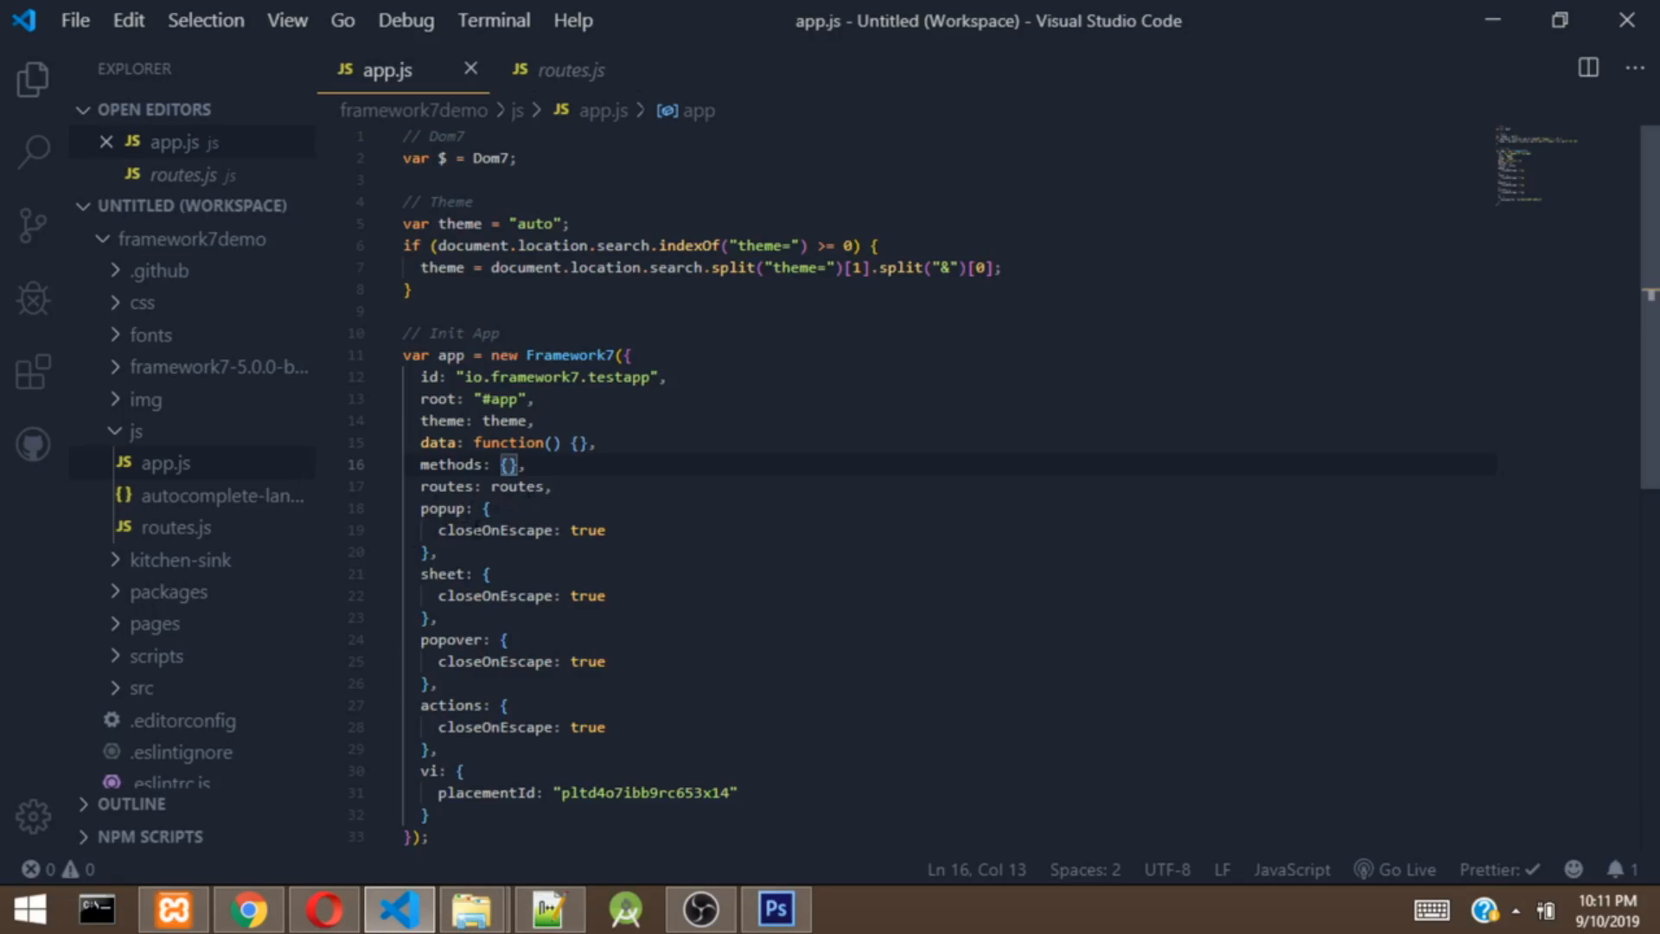
{"action": "mouse_move", "coordinate": [513, 531]}
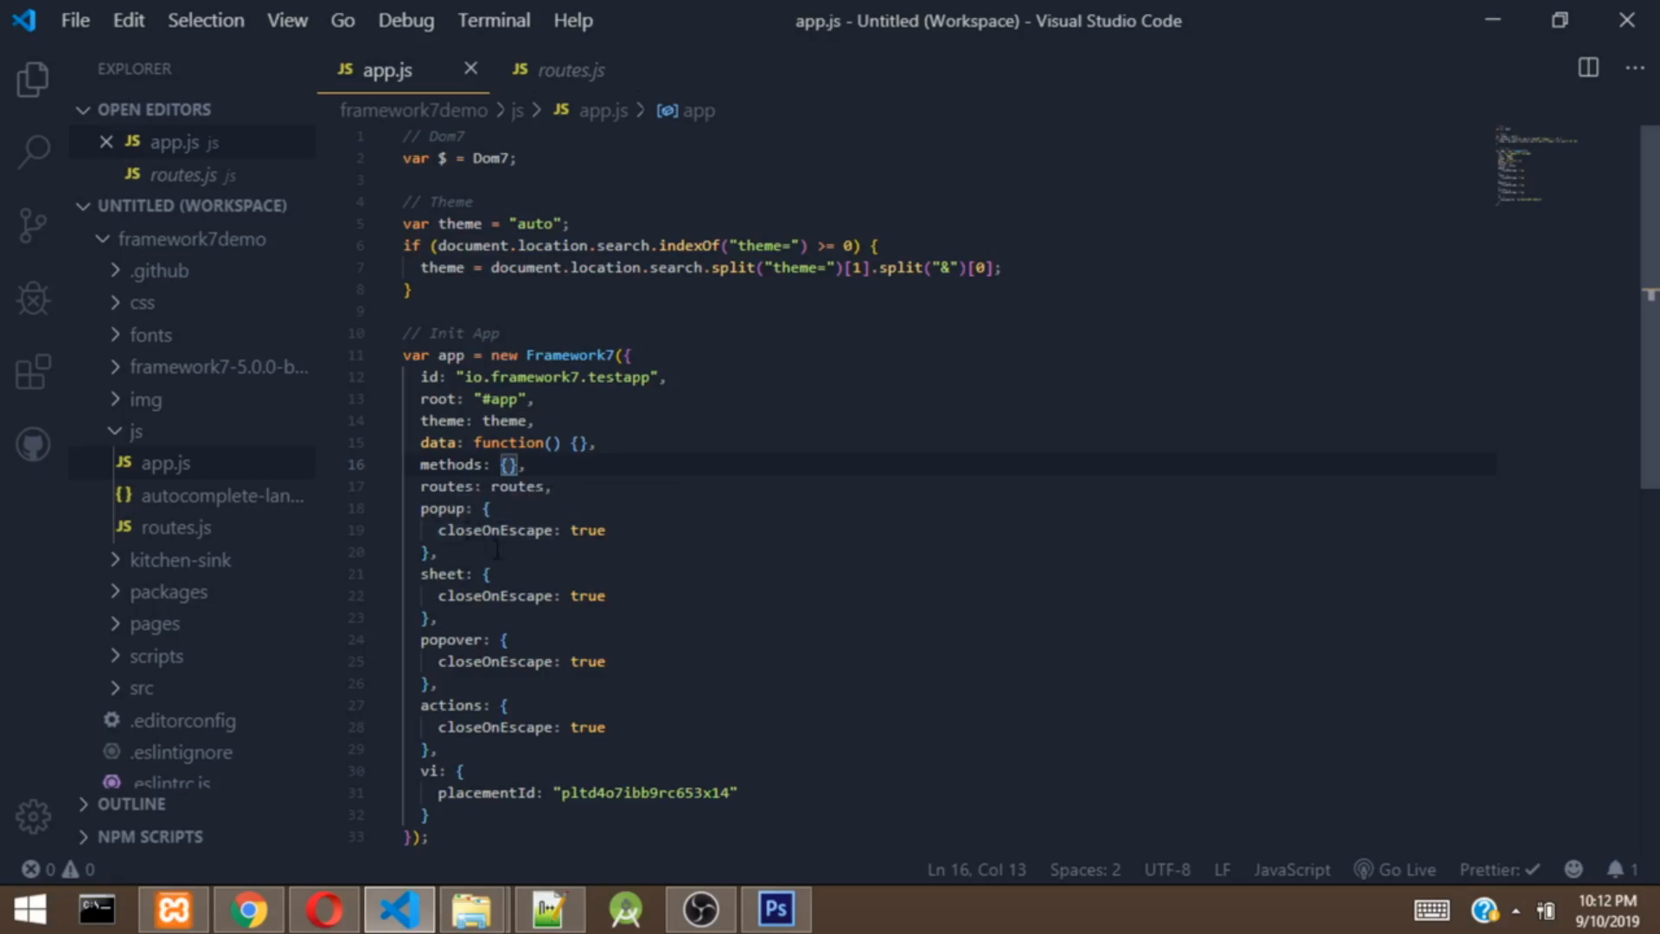
{"action": "mouse_move", "coordinate": [526, 529]}
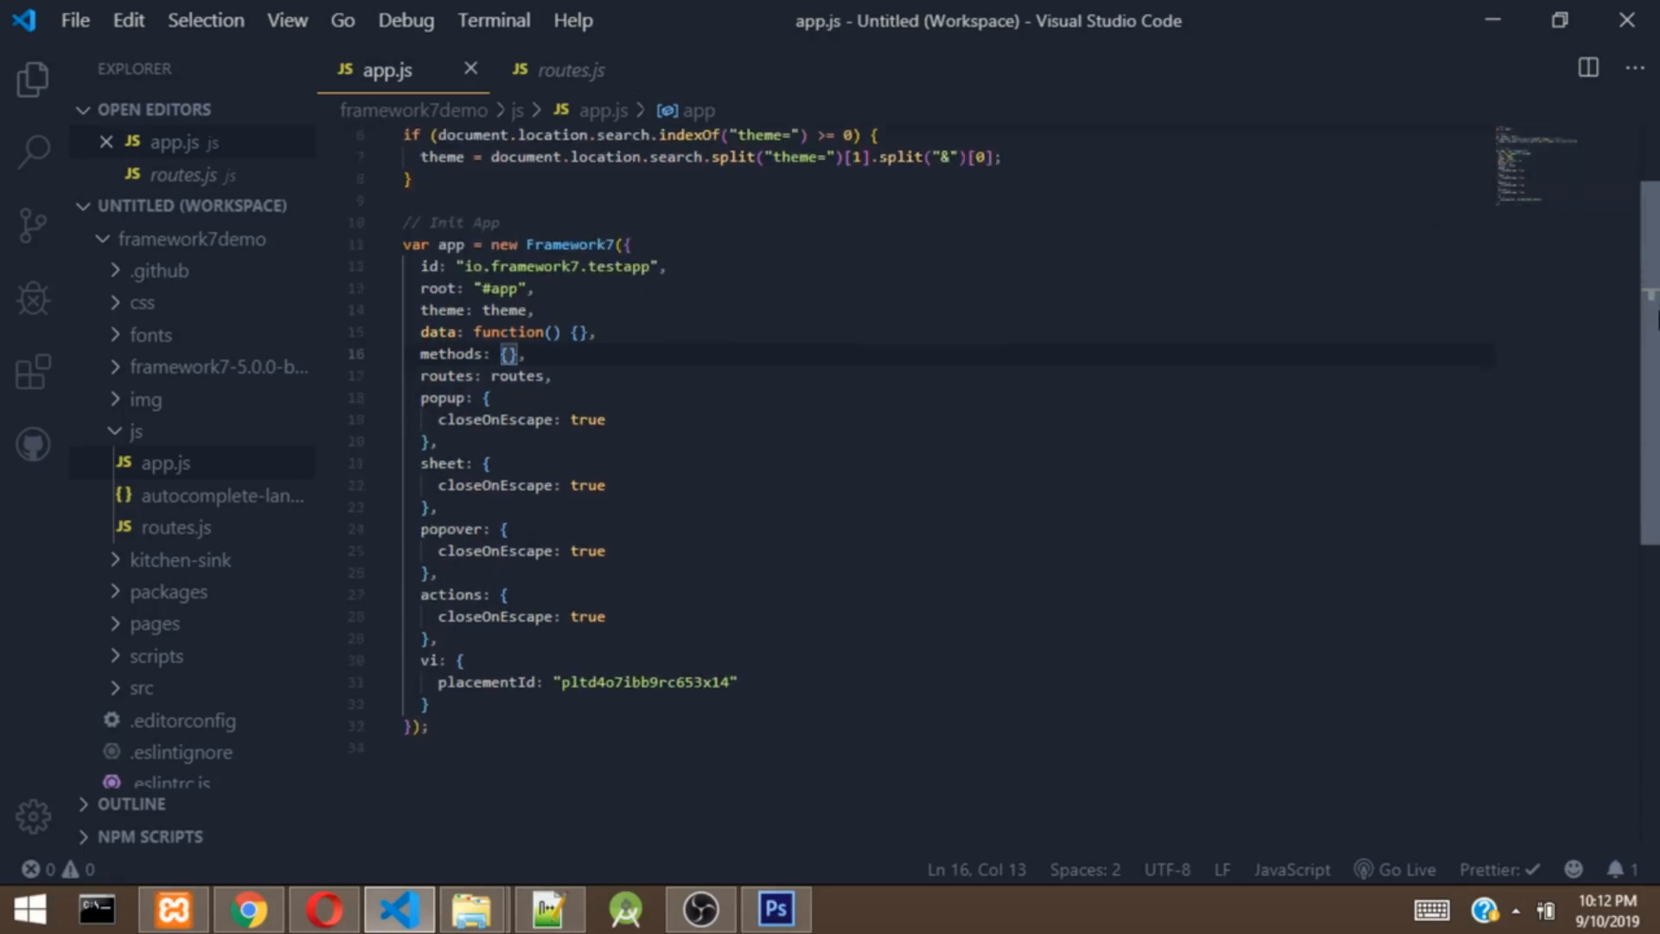
Step: Delete the vi block, add var mainView = app.views.create(".view-main"); and save app.js
{"action": "scroll", "scroll_direction": "down", "scroll_amount": 3}
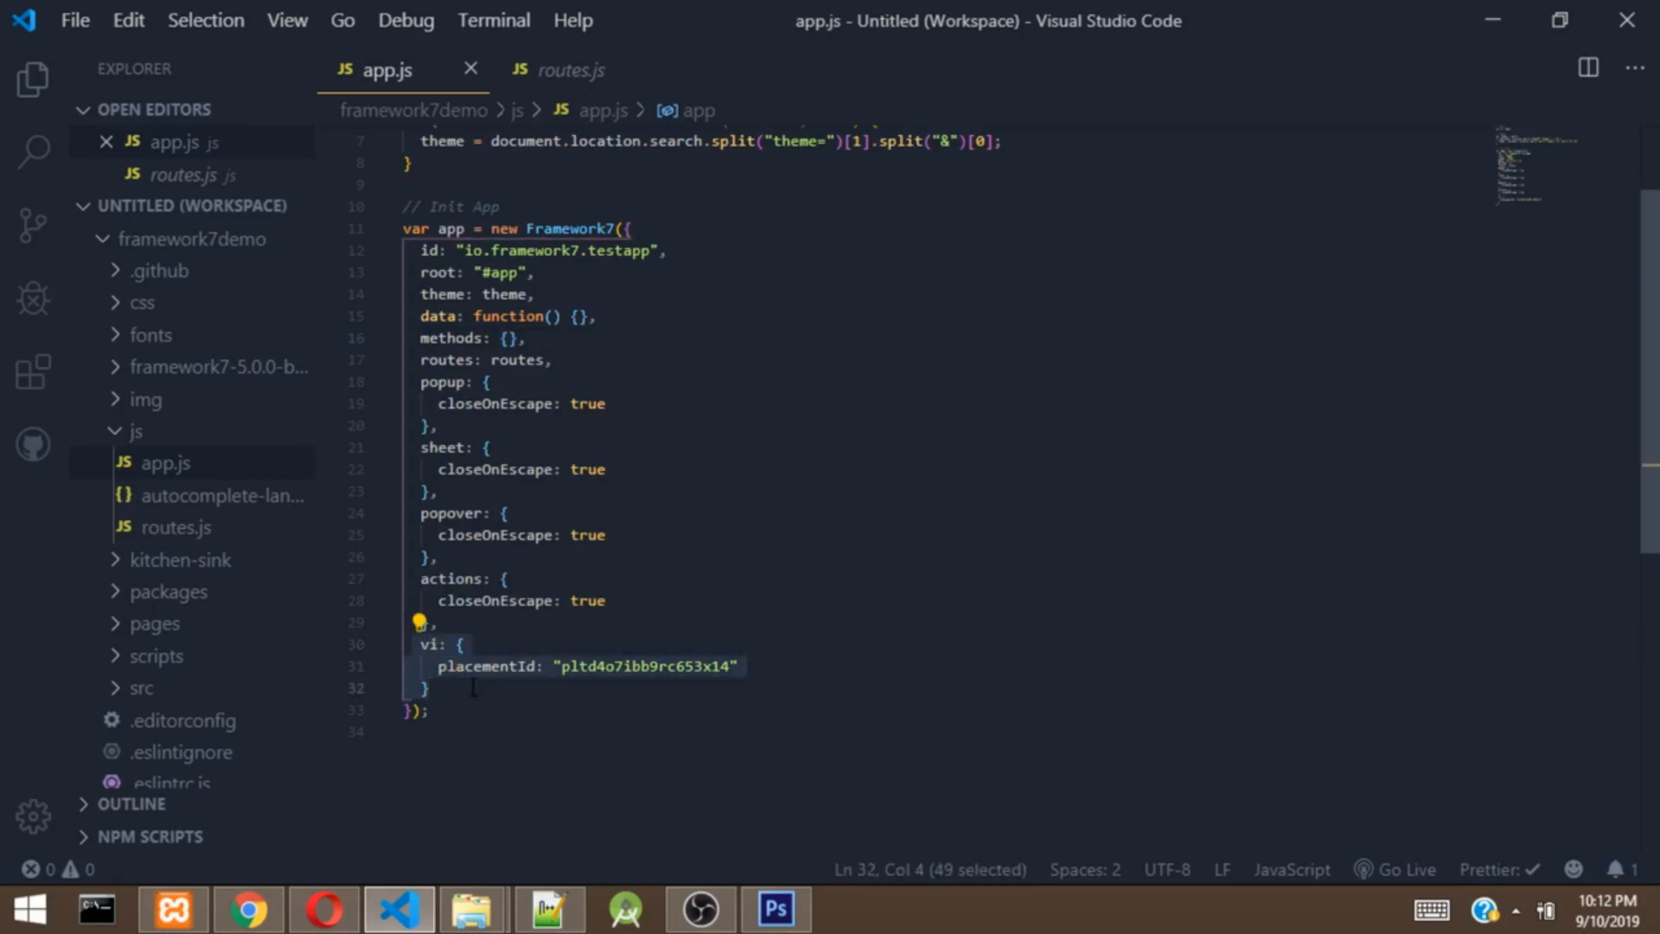
{"action": "key", "text": "Delete"}
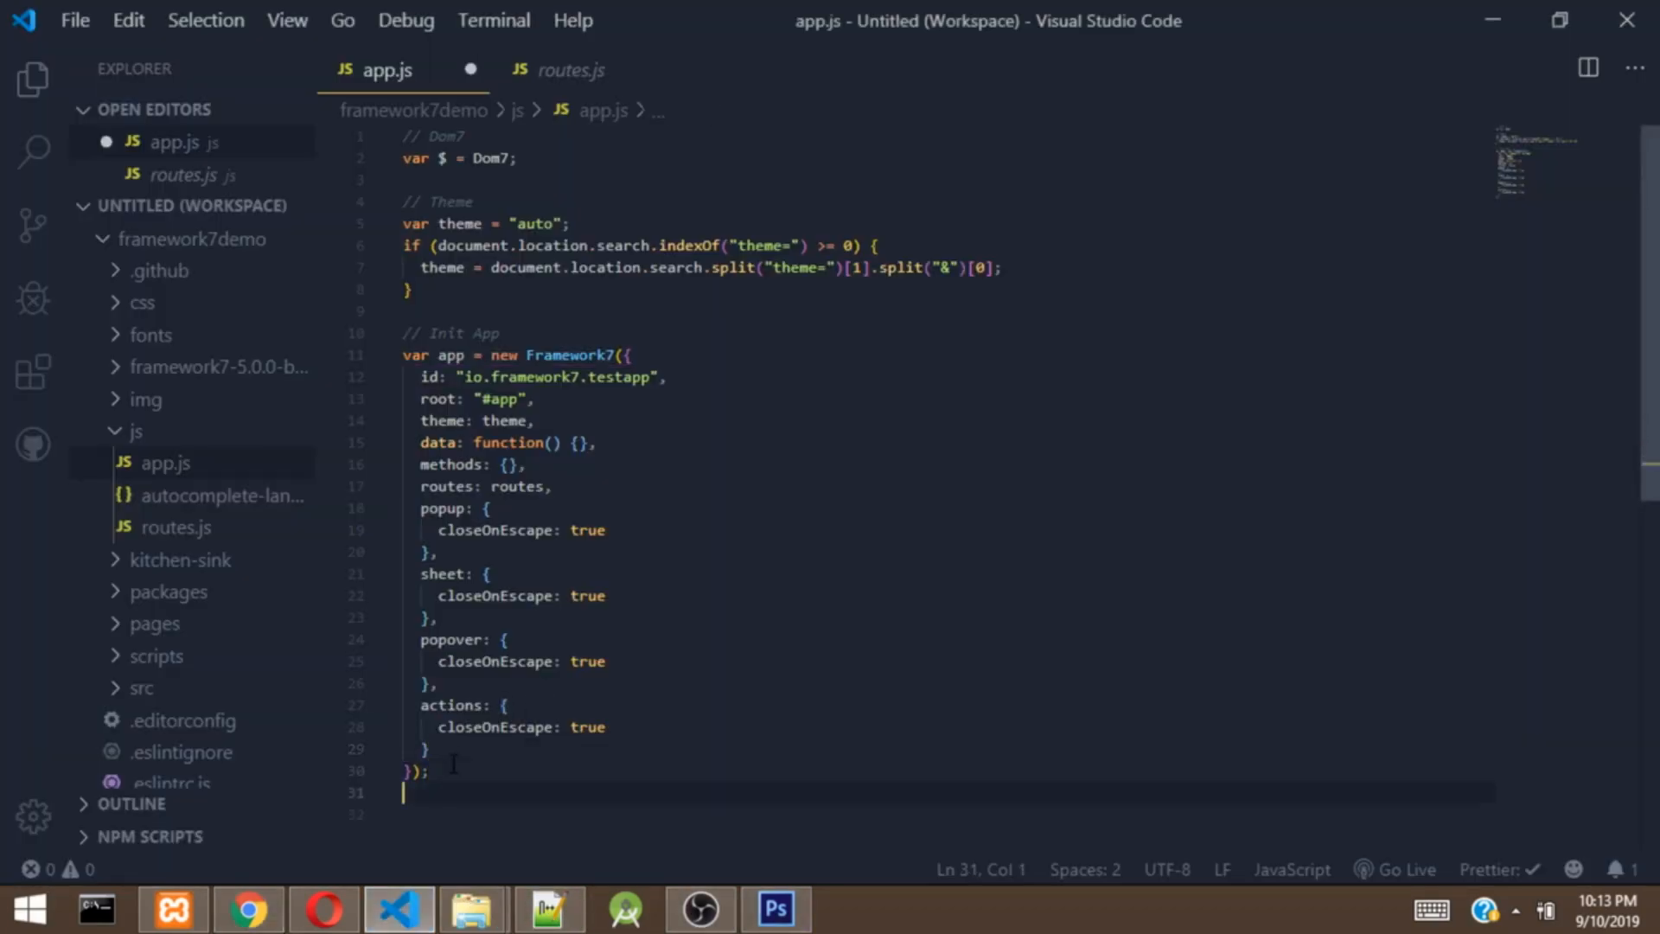
{"action": "type", "text": "var mainView = app.views.create(\".view-main\");"}
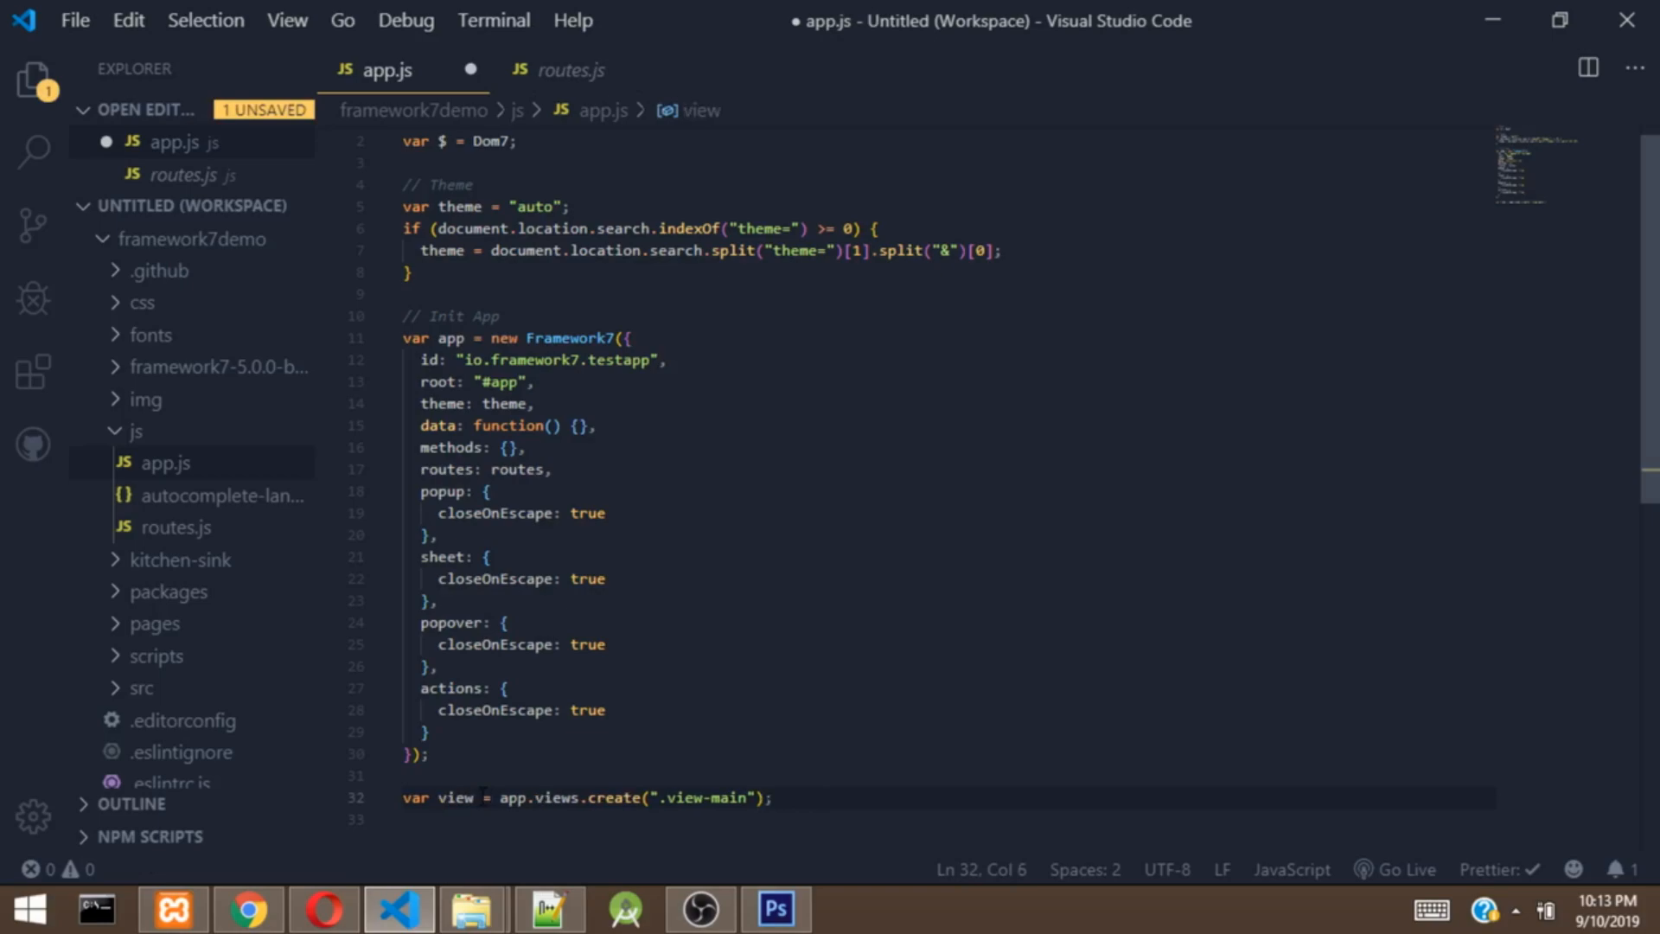
{"action": "key", "text": "ctrl+s"}
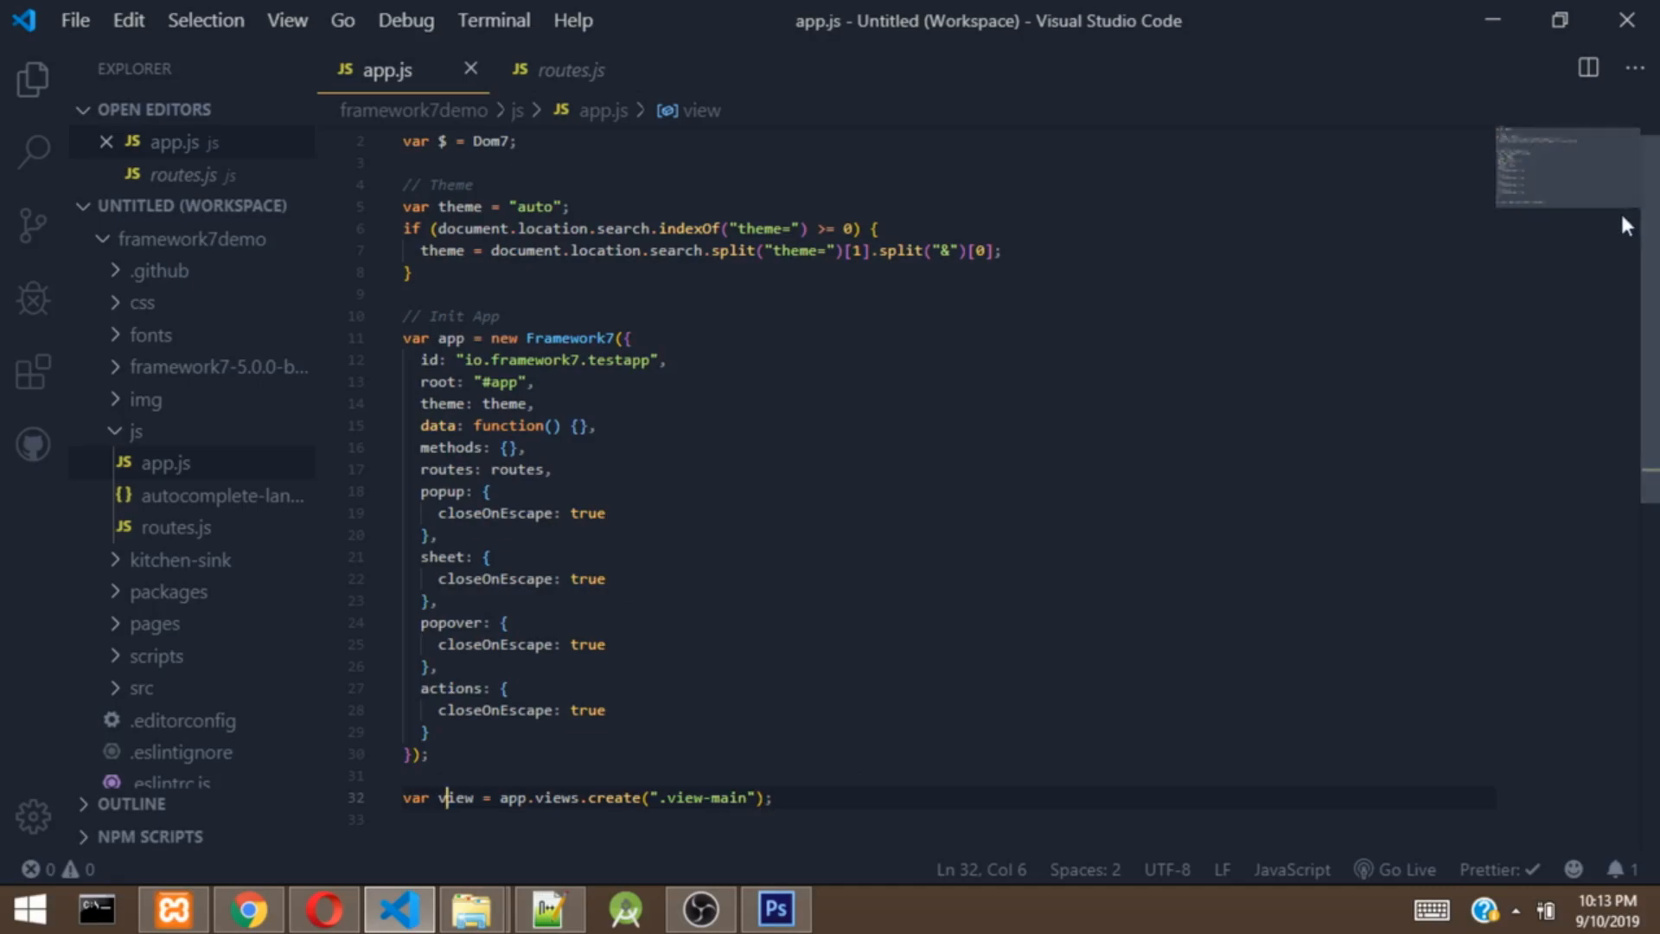
{"action": "scroll", "scroll_direction": "down", "scroll_amount": 3}
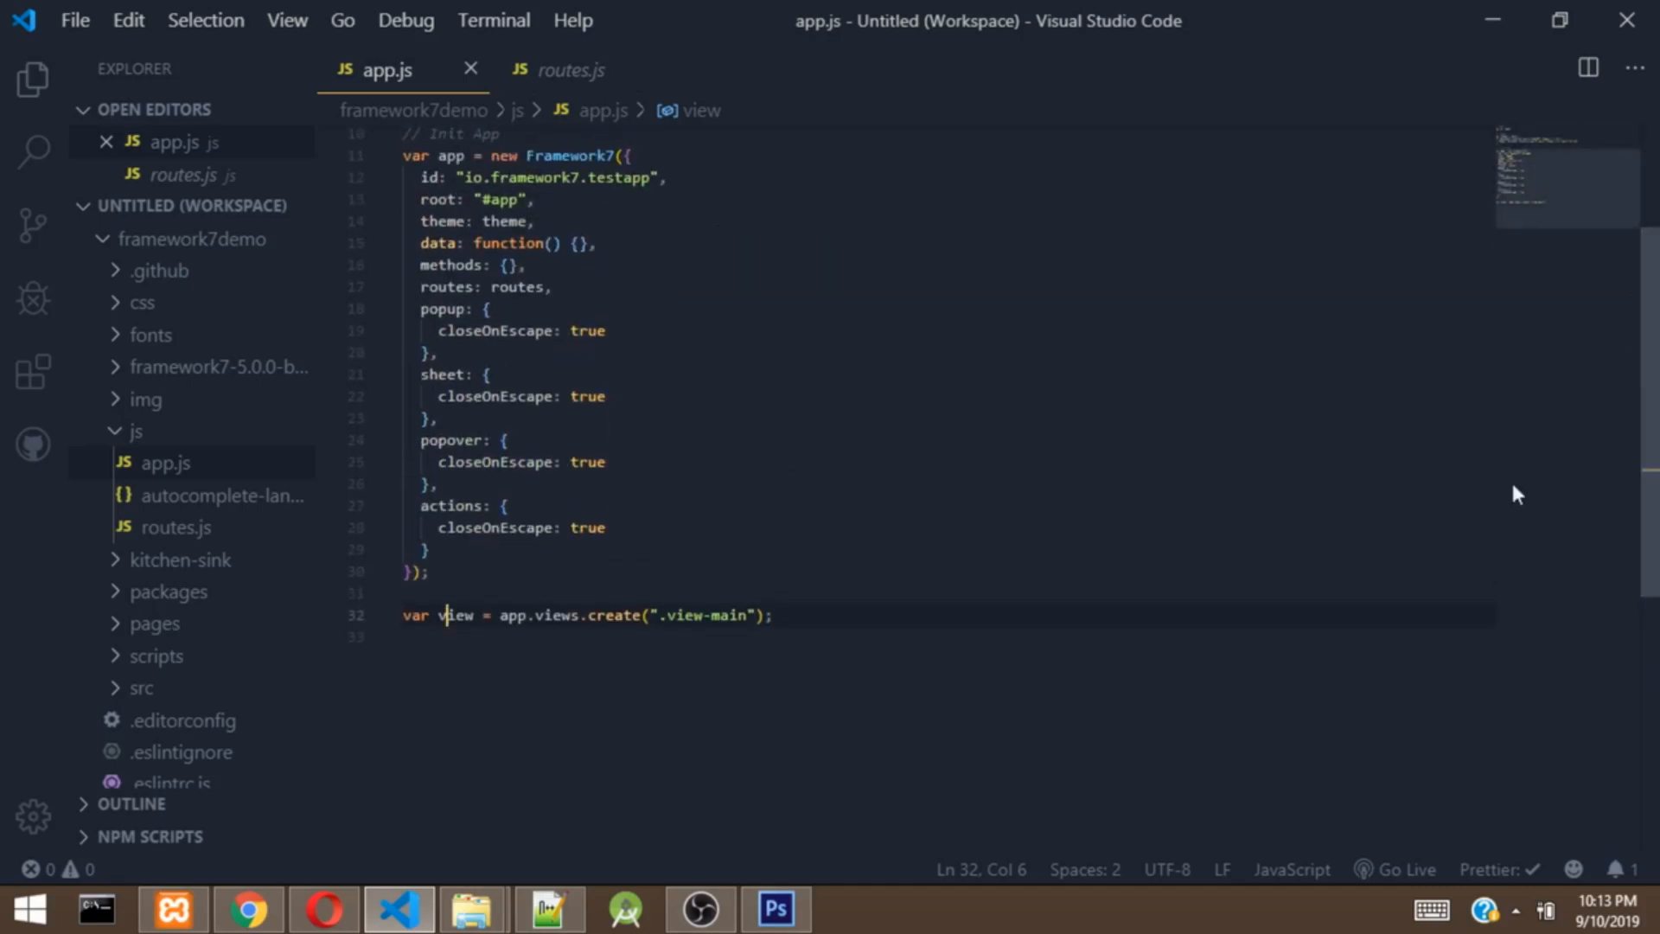